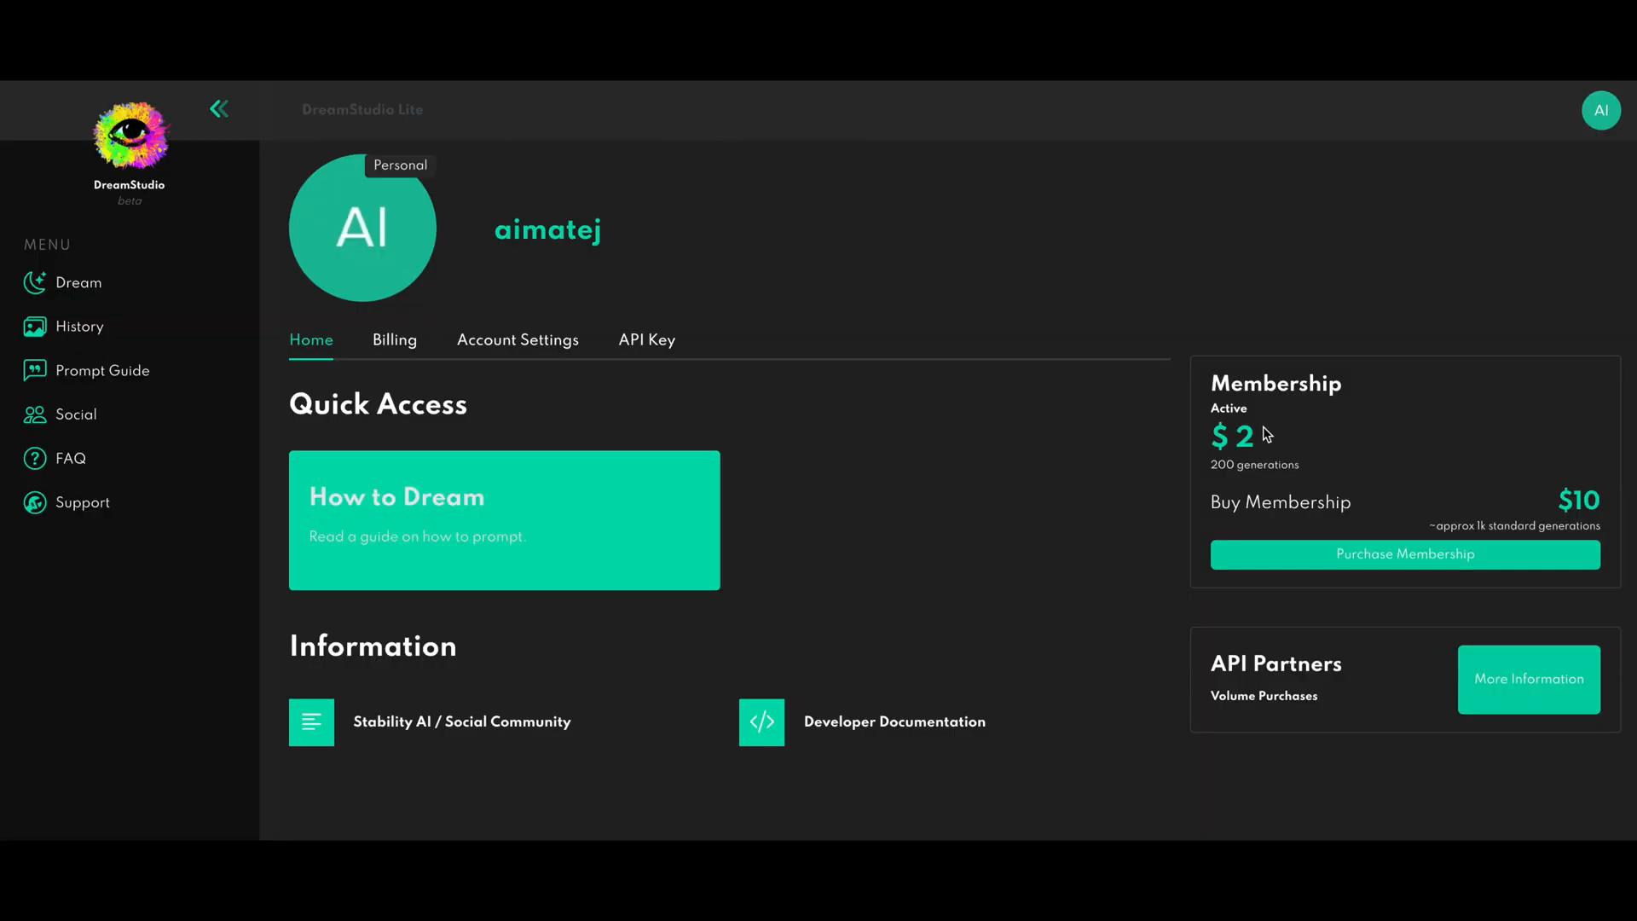
mouse_move(1241, 495)
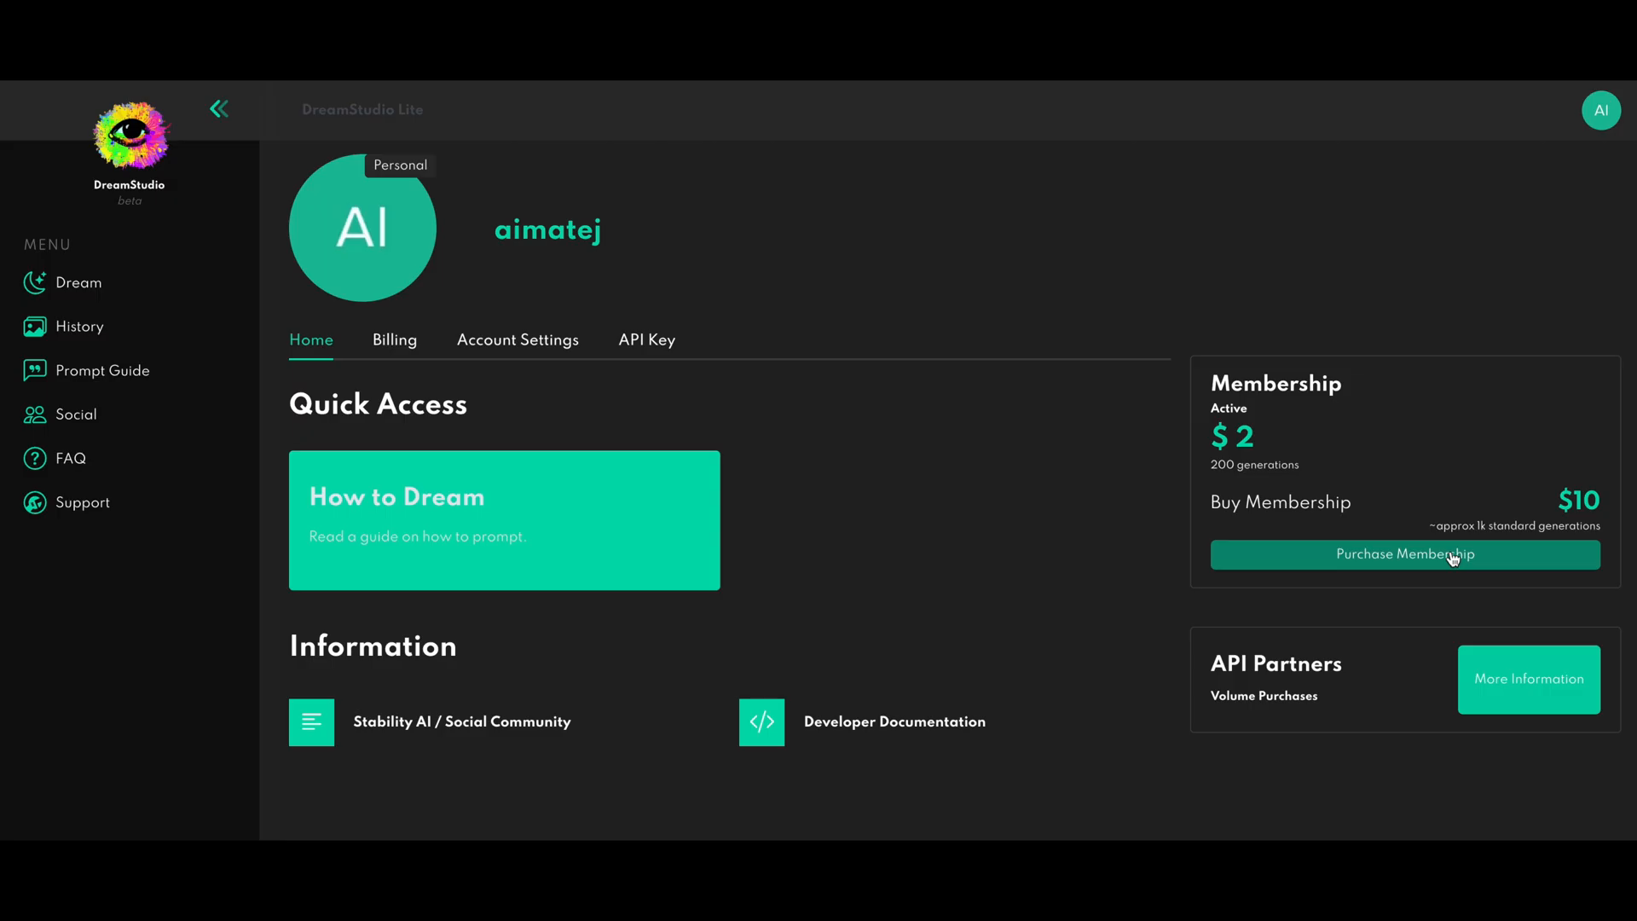
Go from the account Home page to the Dream image generation workspace
left_click(1405, 554)
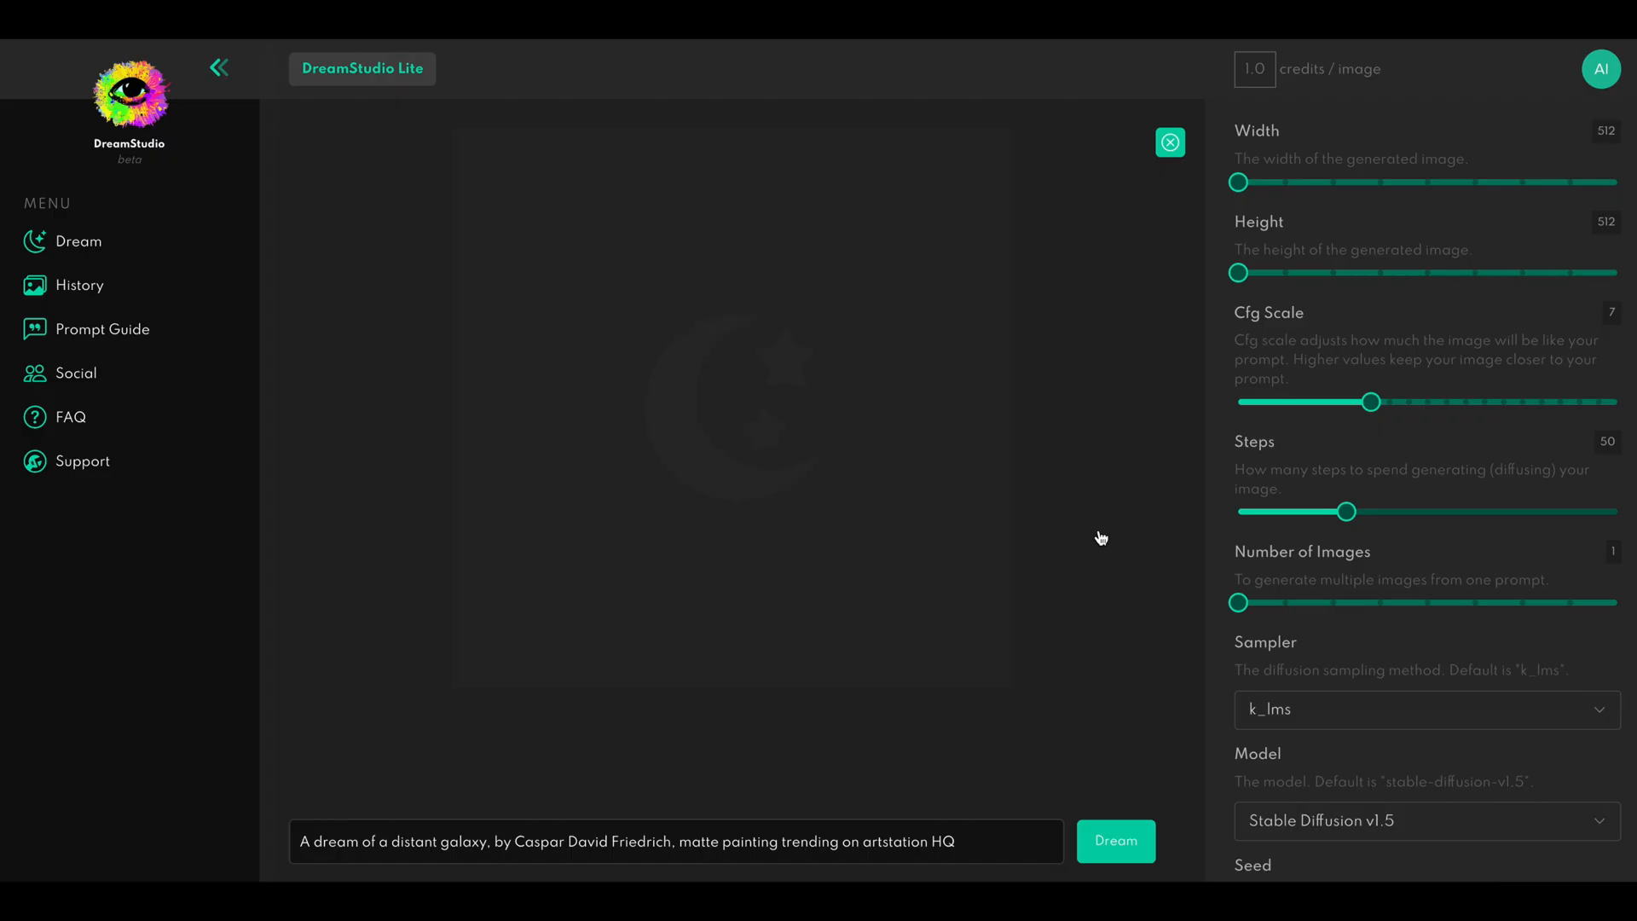
mouse_move(532, 483)
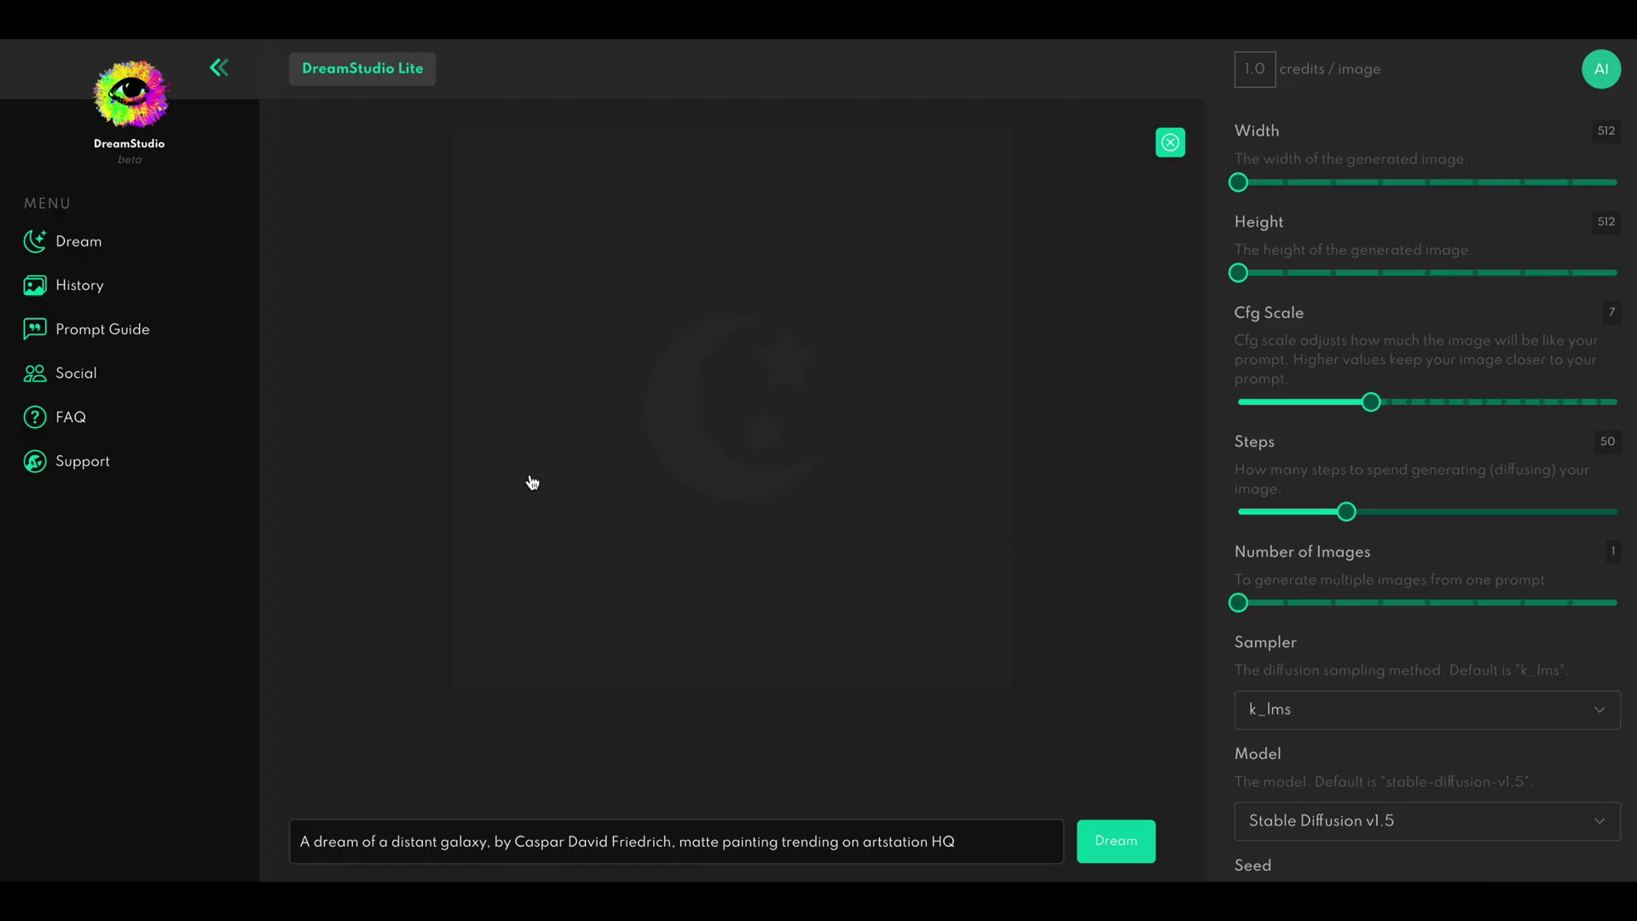
mouse_move(131, 334)
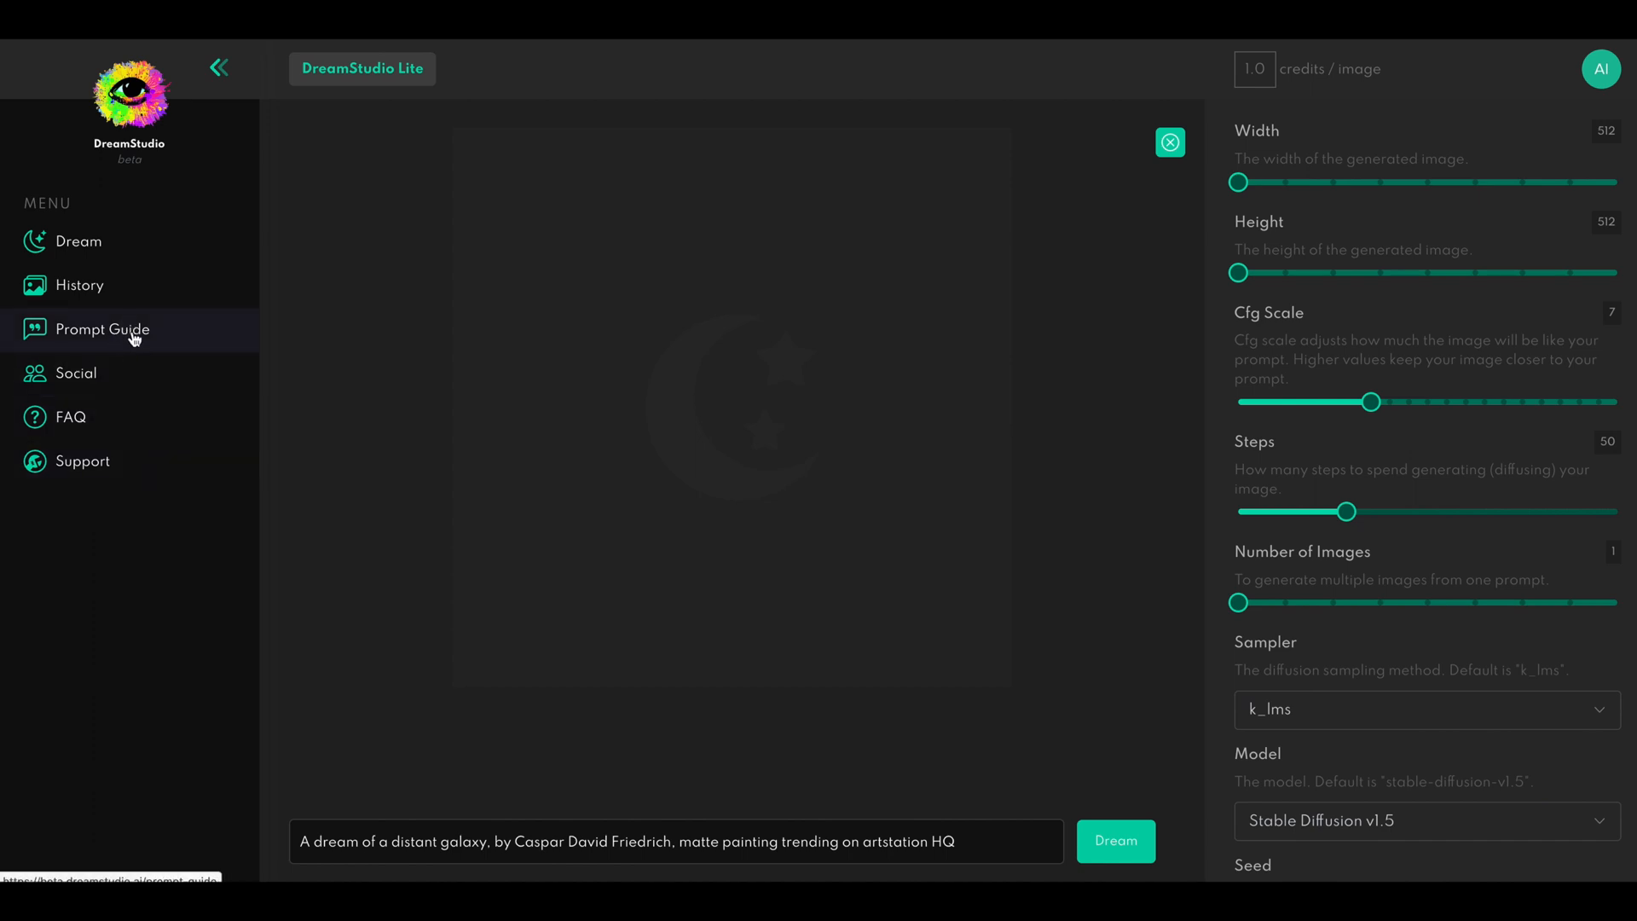
Open the Prompt Guide and scroll down to its Raw prompt section with example images
left_click(103, 329)
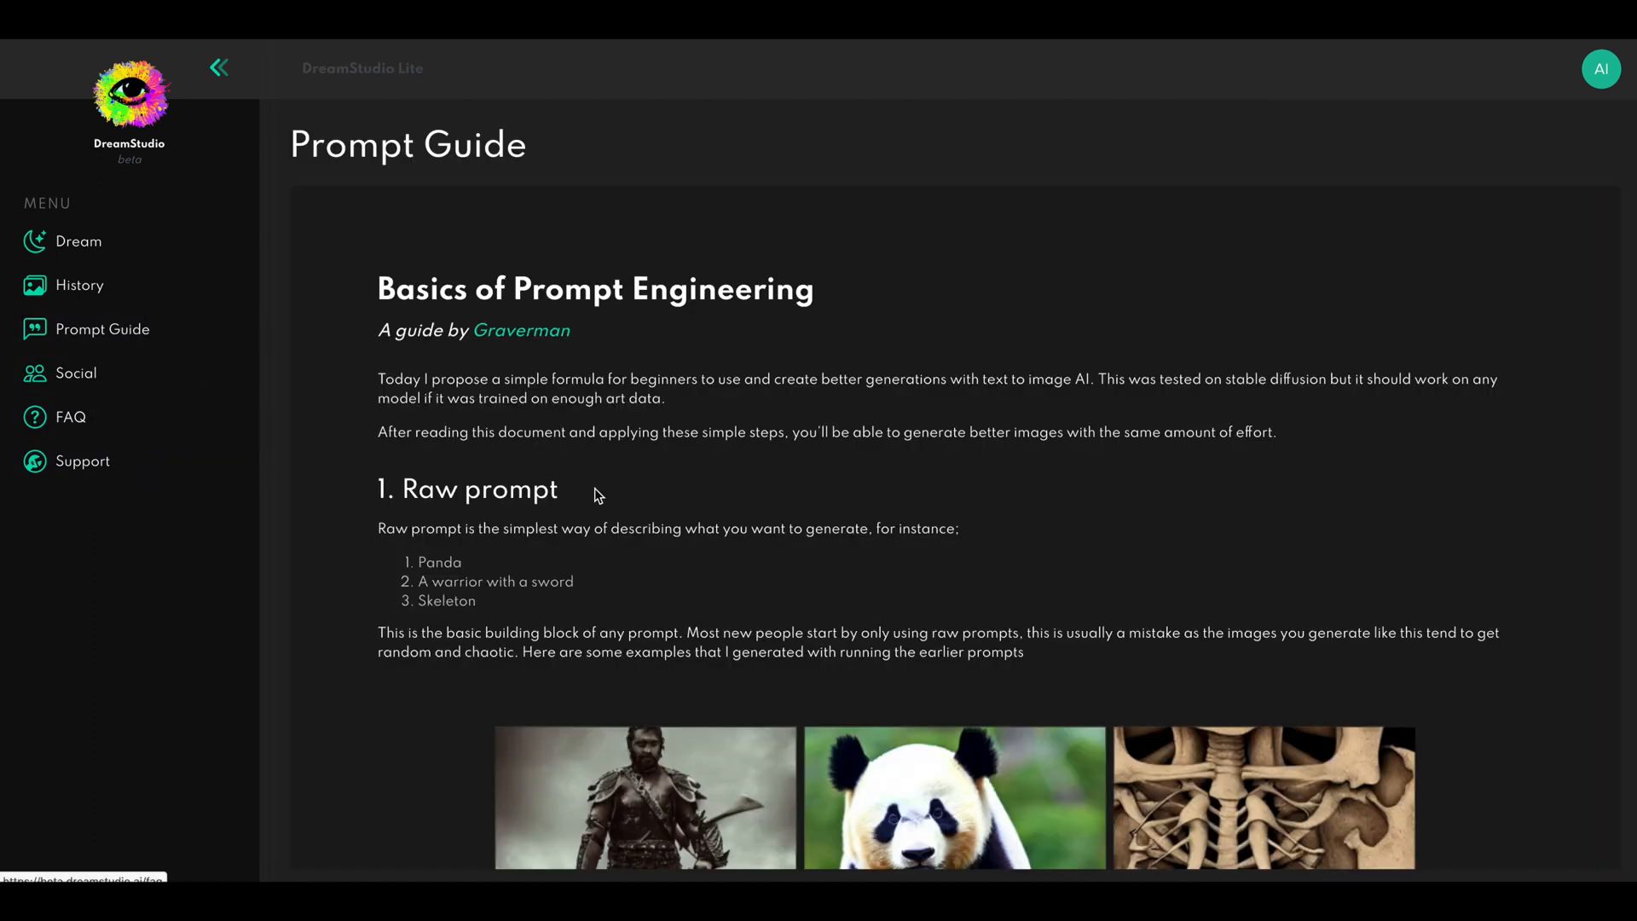
mouse_move(975, 501)
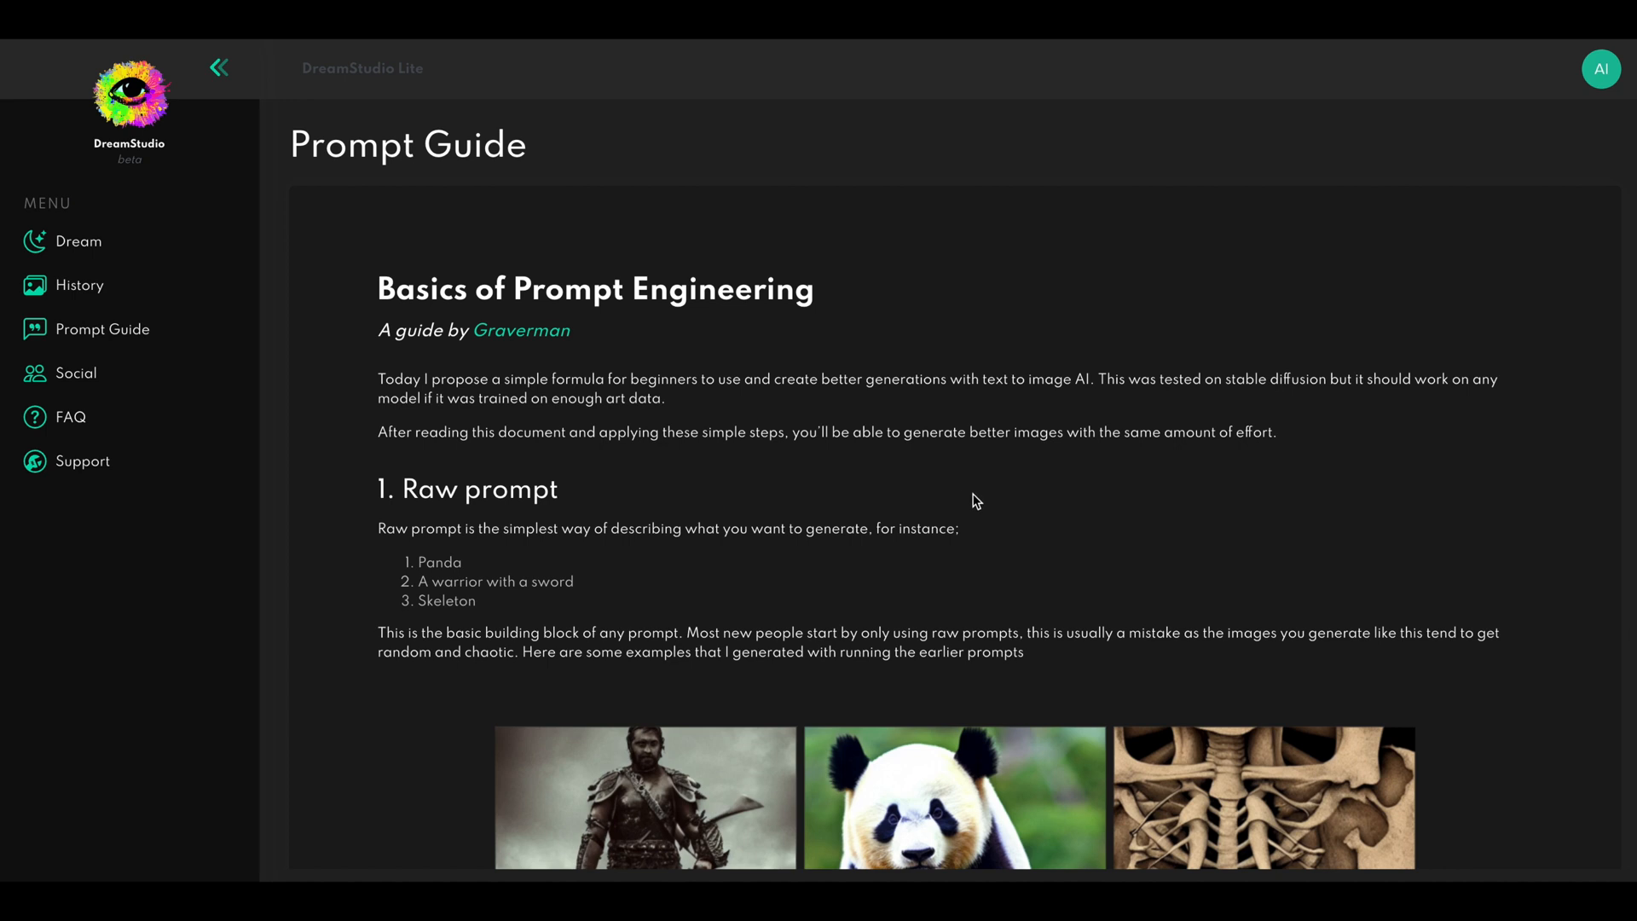
mouse_move(963, 469)
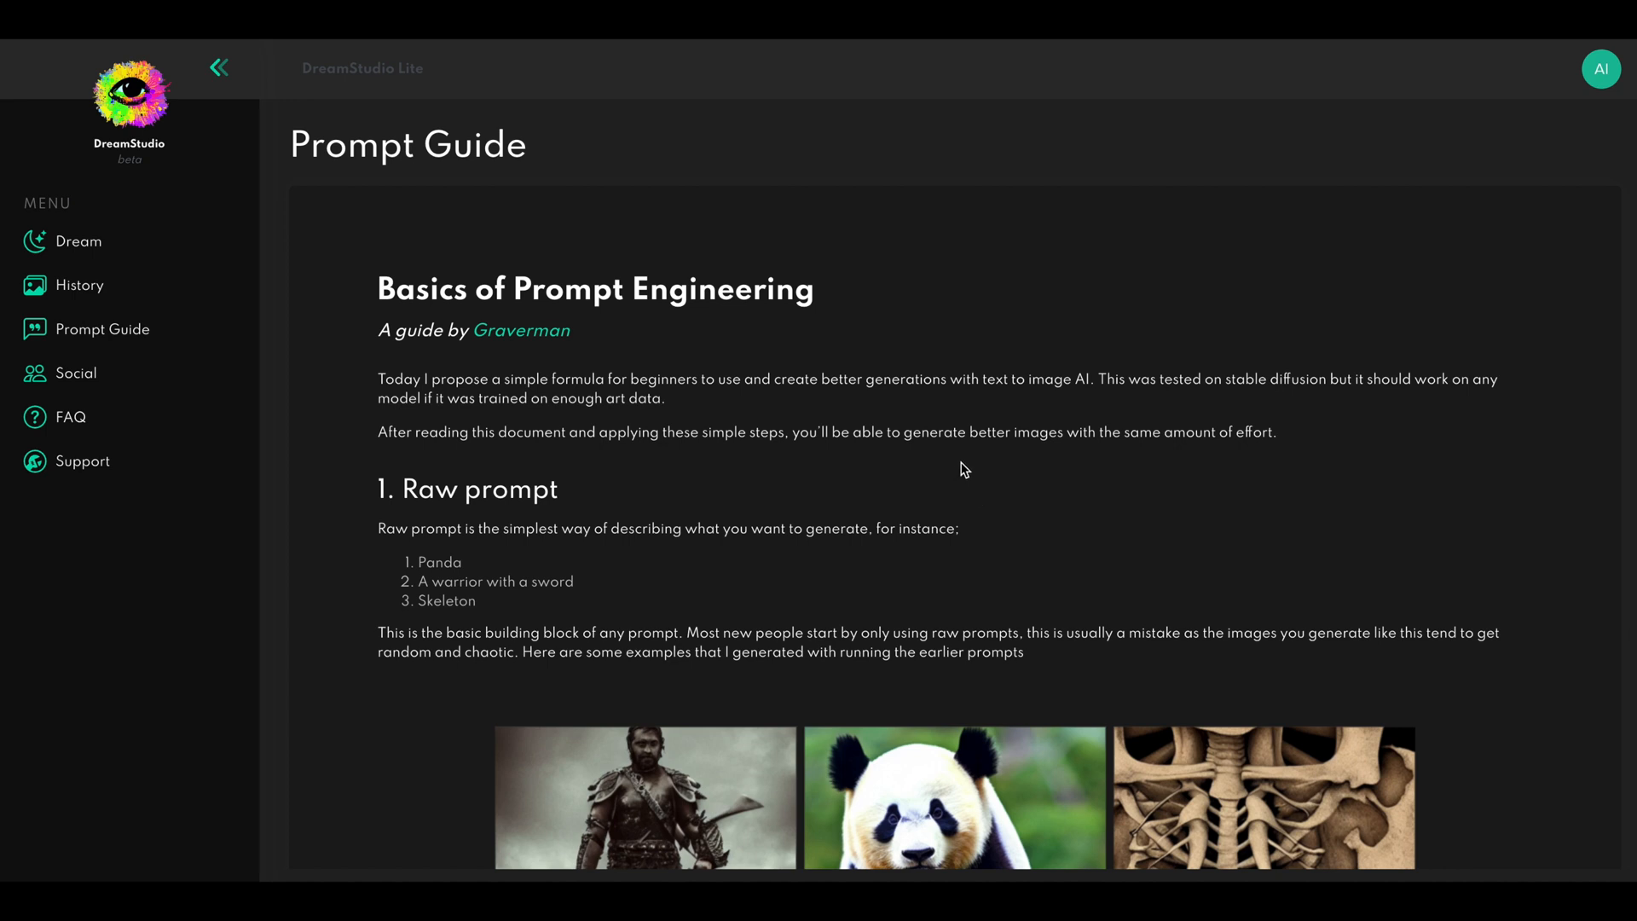
scroll("down", 3)
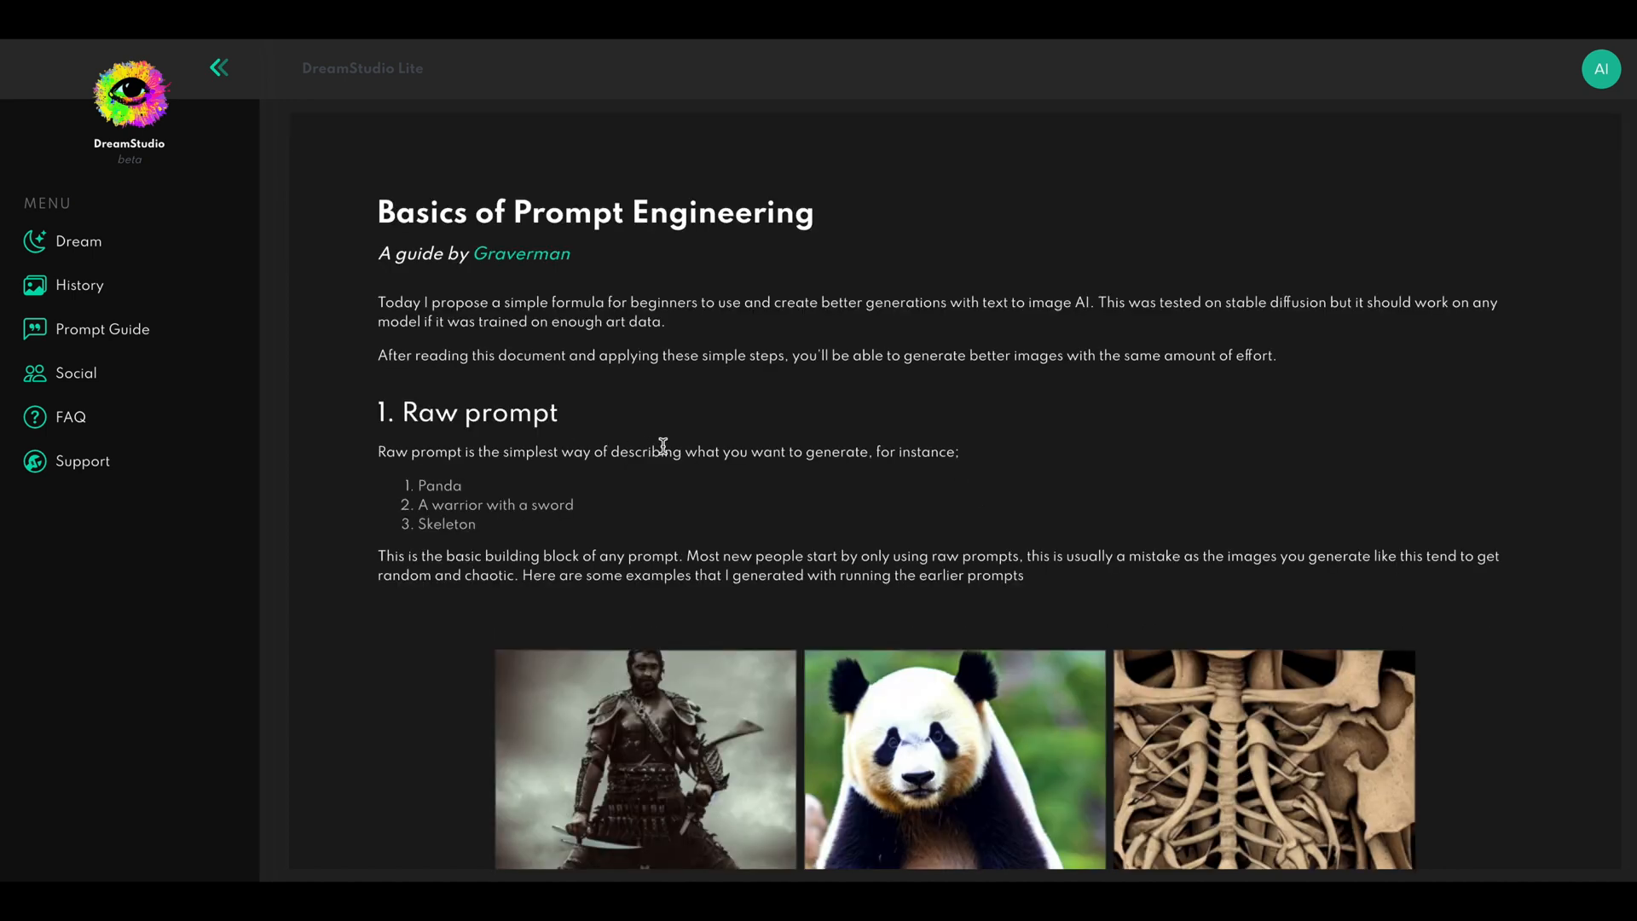
mouse_move(423, 440)
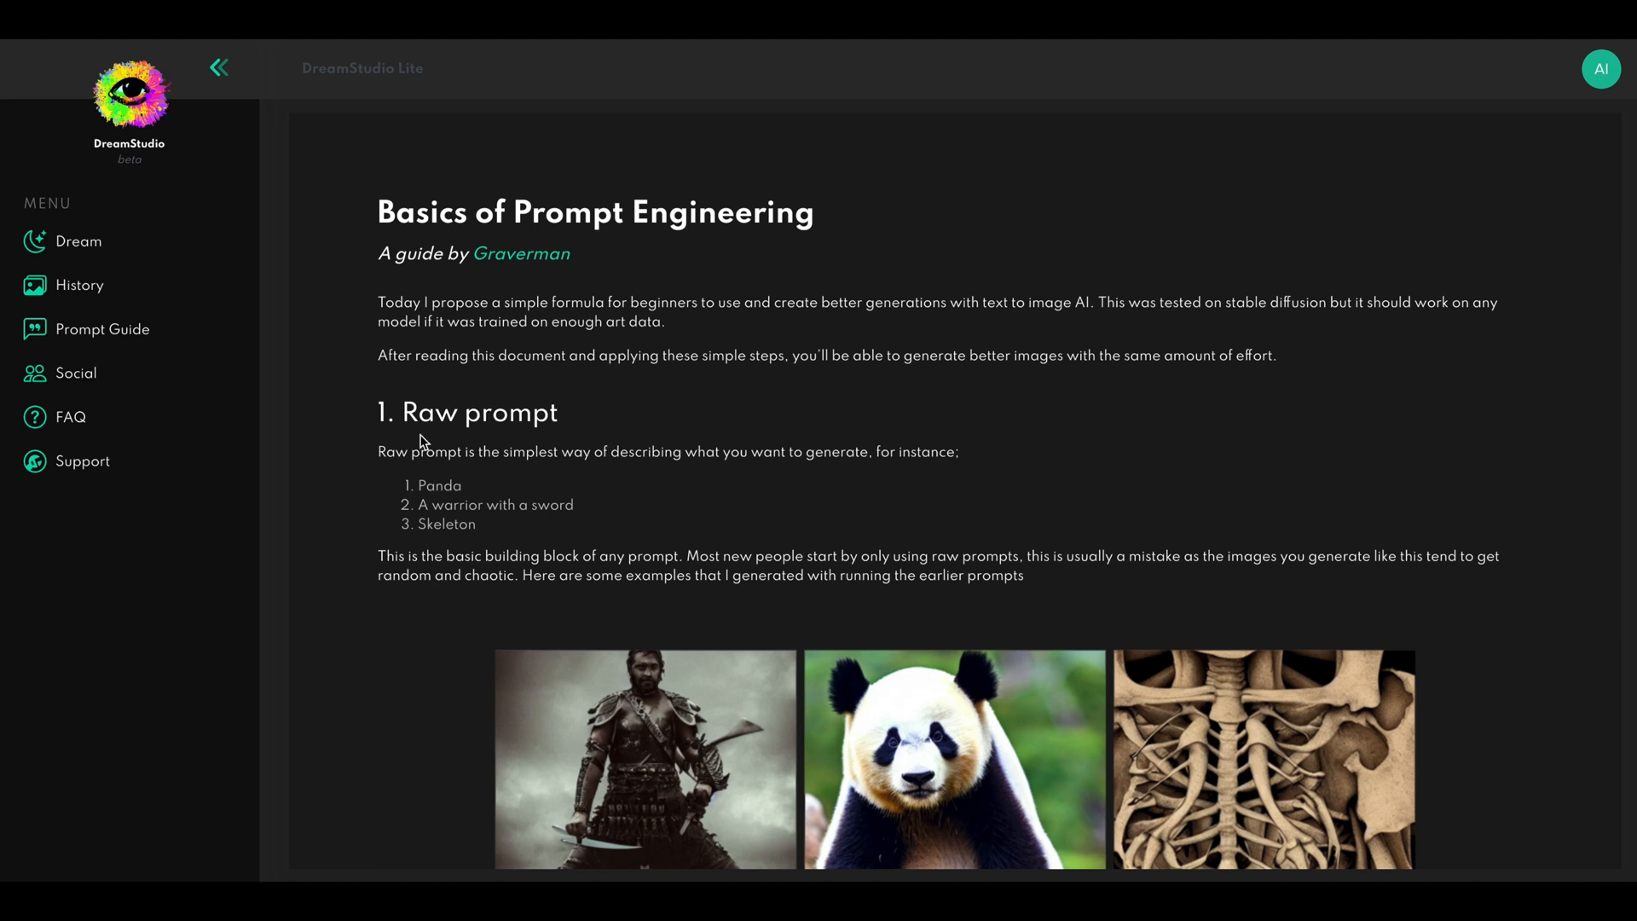
scroll("down", 3)
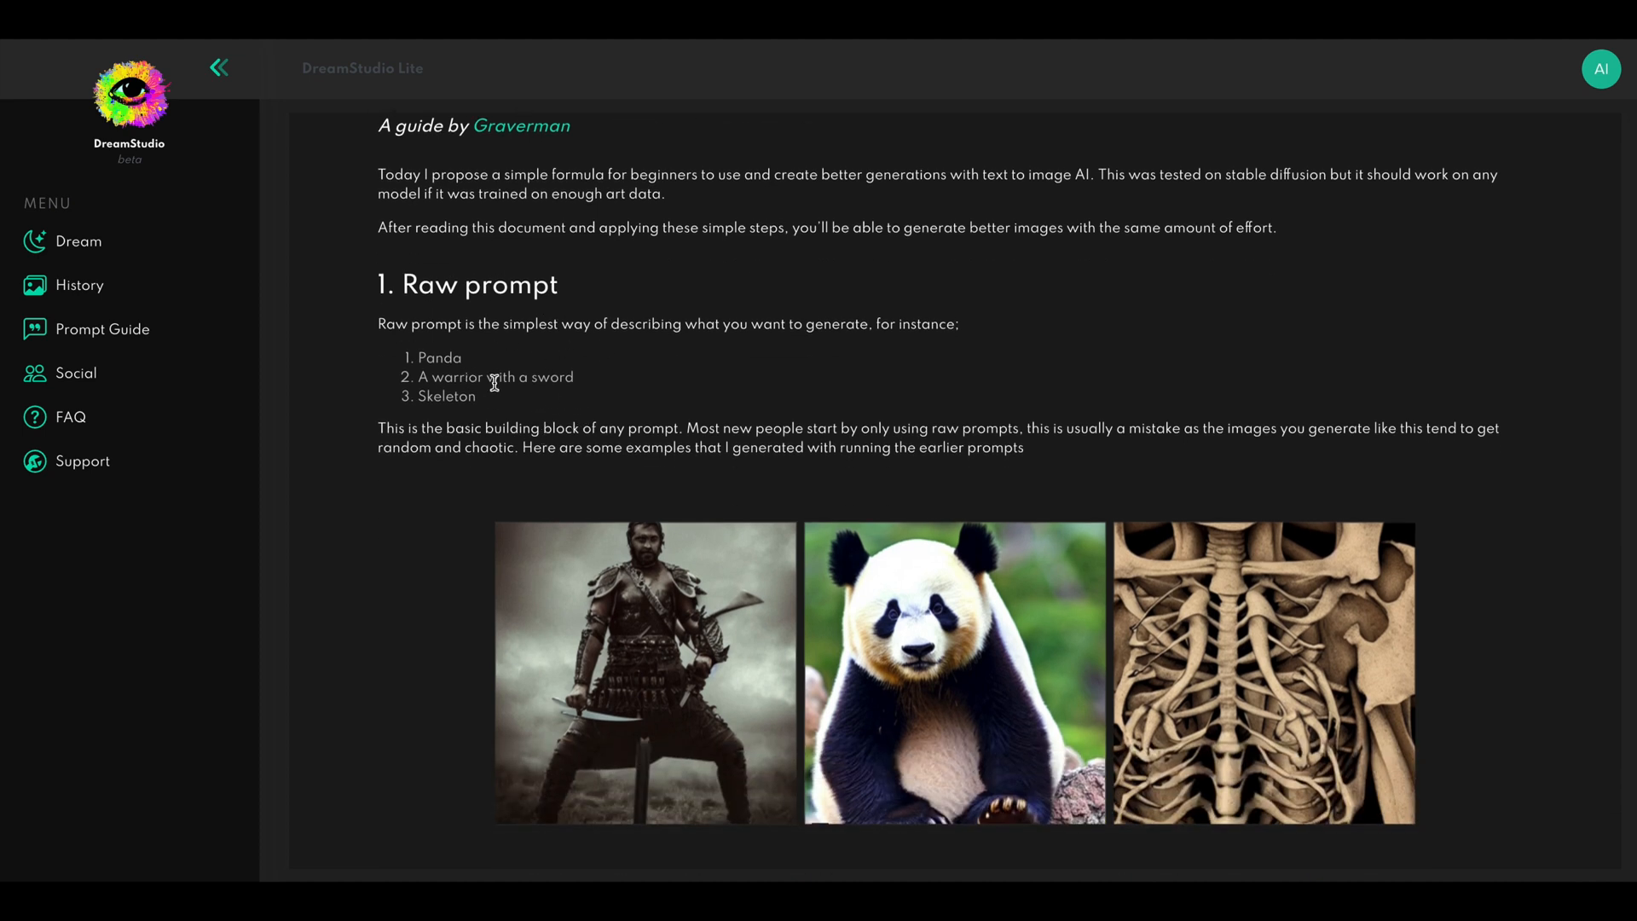
mouse_move(469, 395)
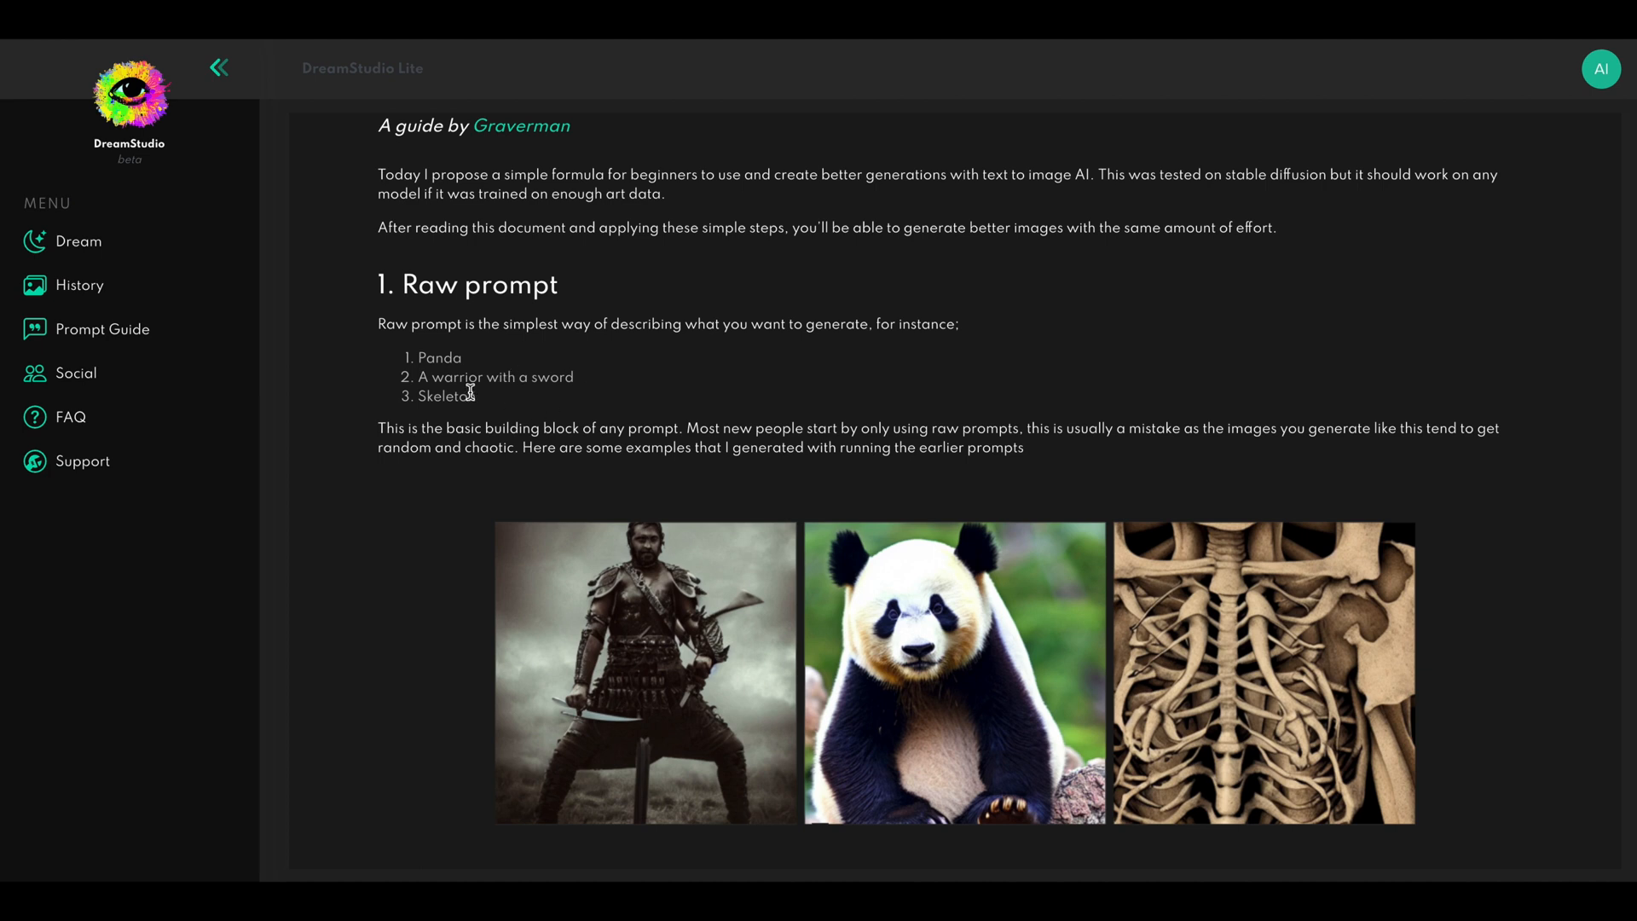
scroll("down", 3)
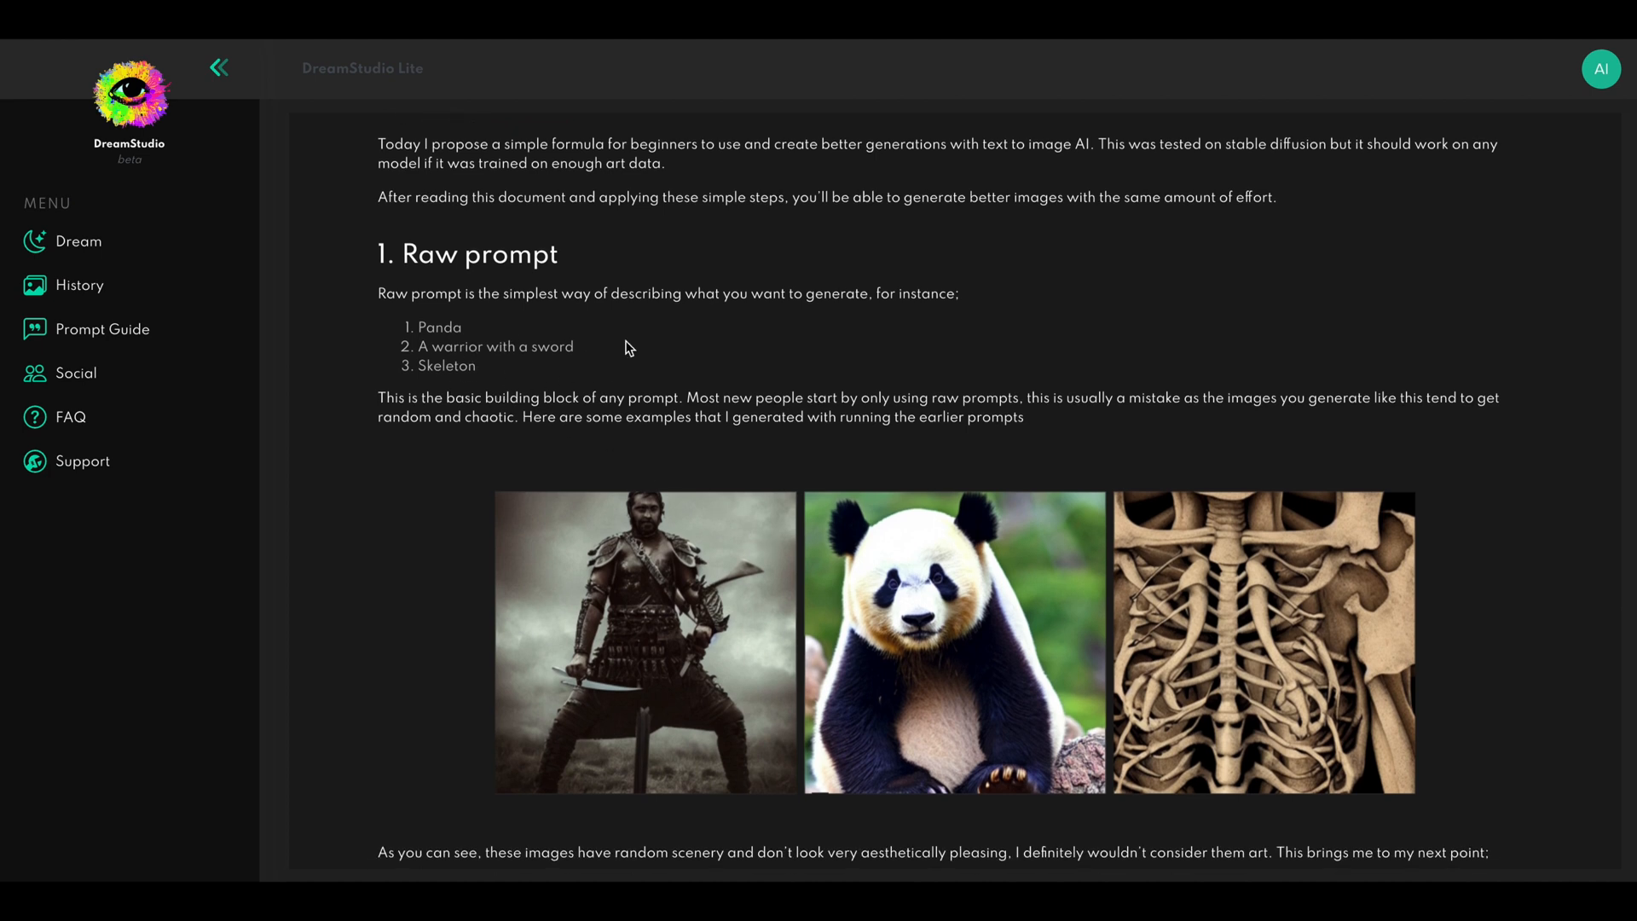
mouse_move(612, 396)
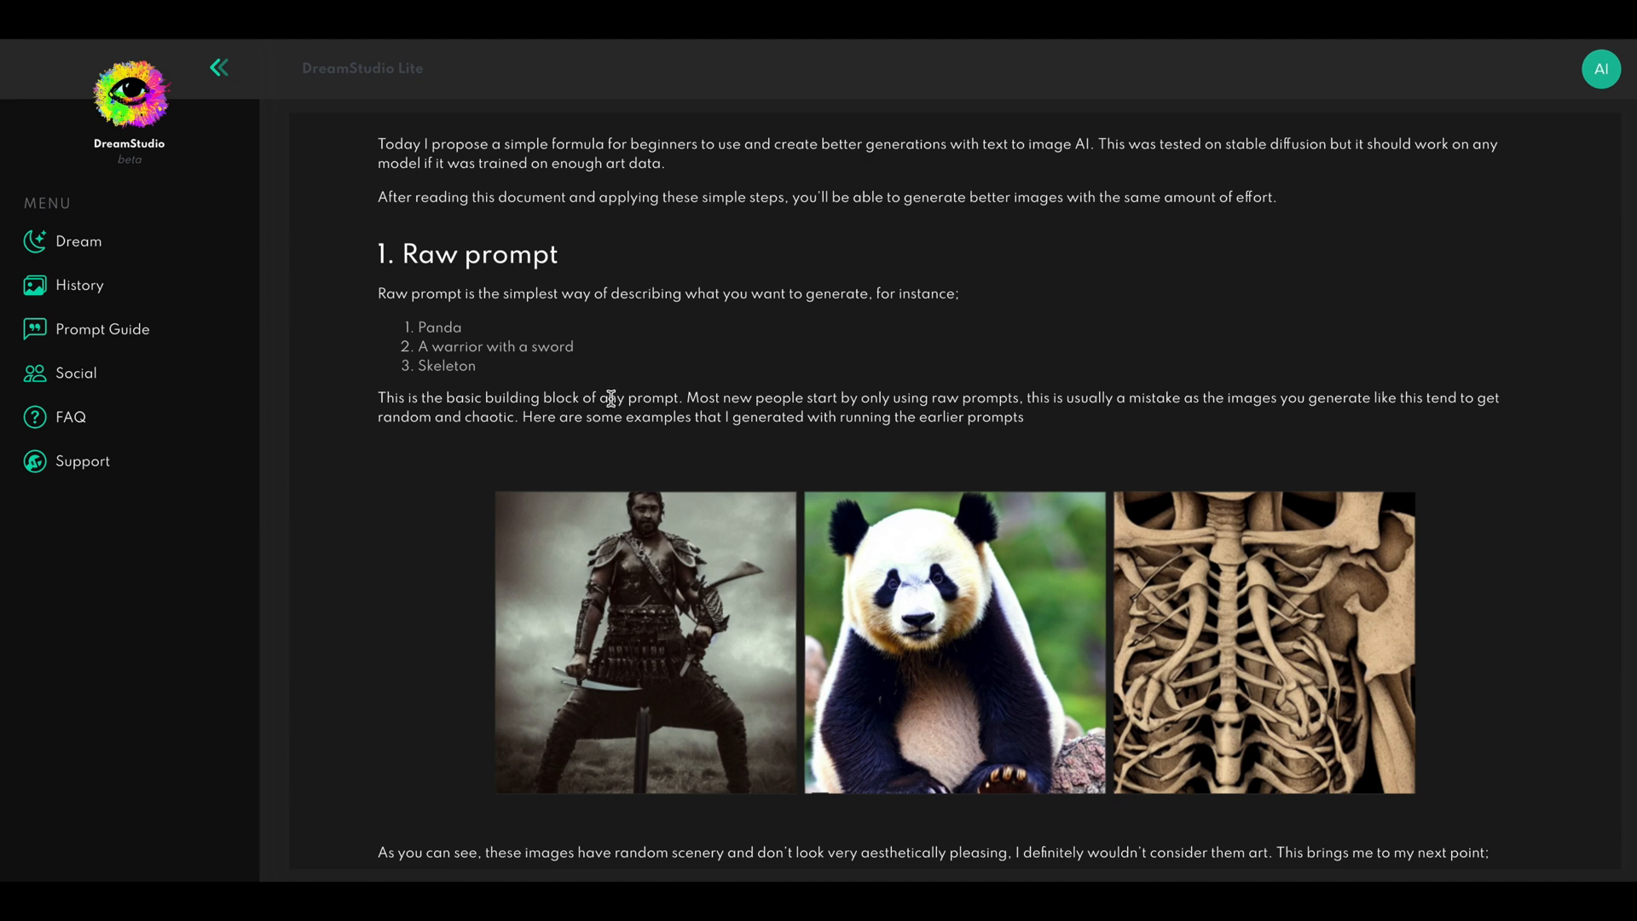
mouse_move(638, 368)
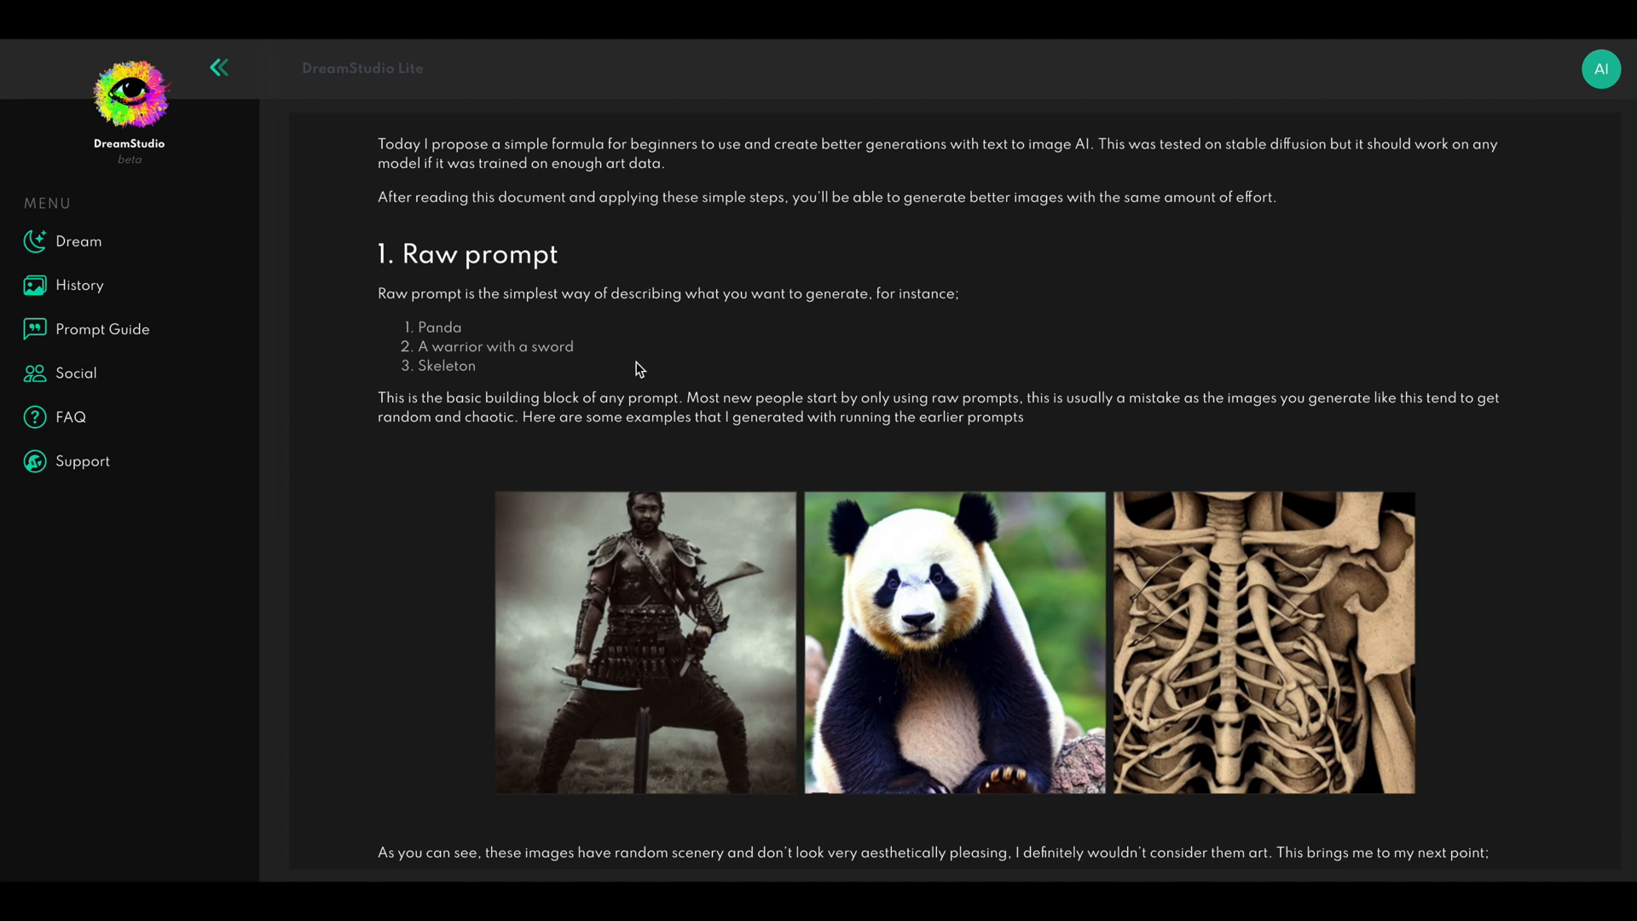
scroll("down", 3)
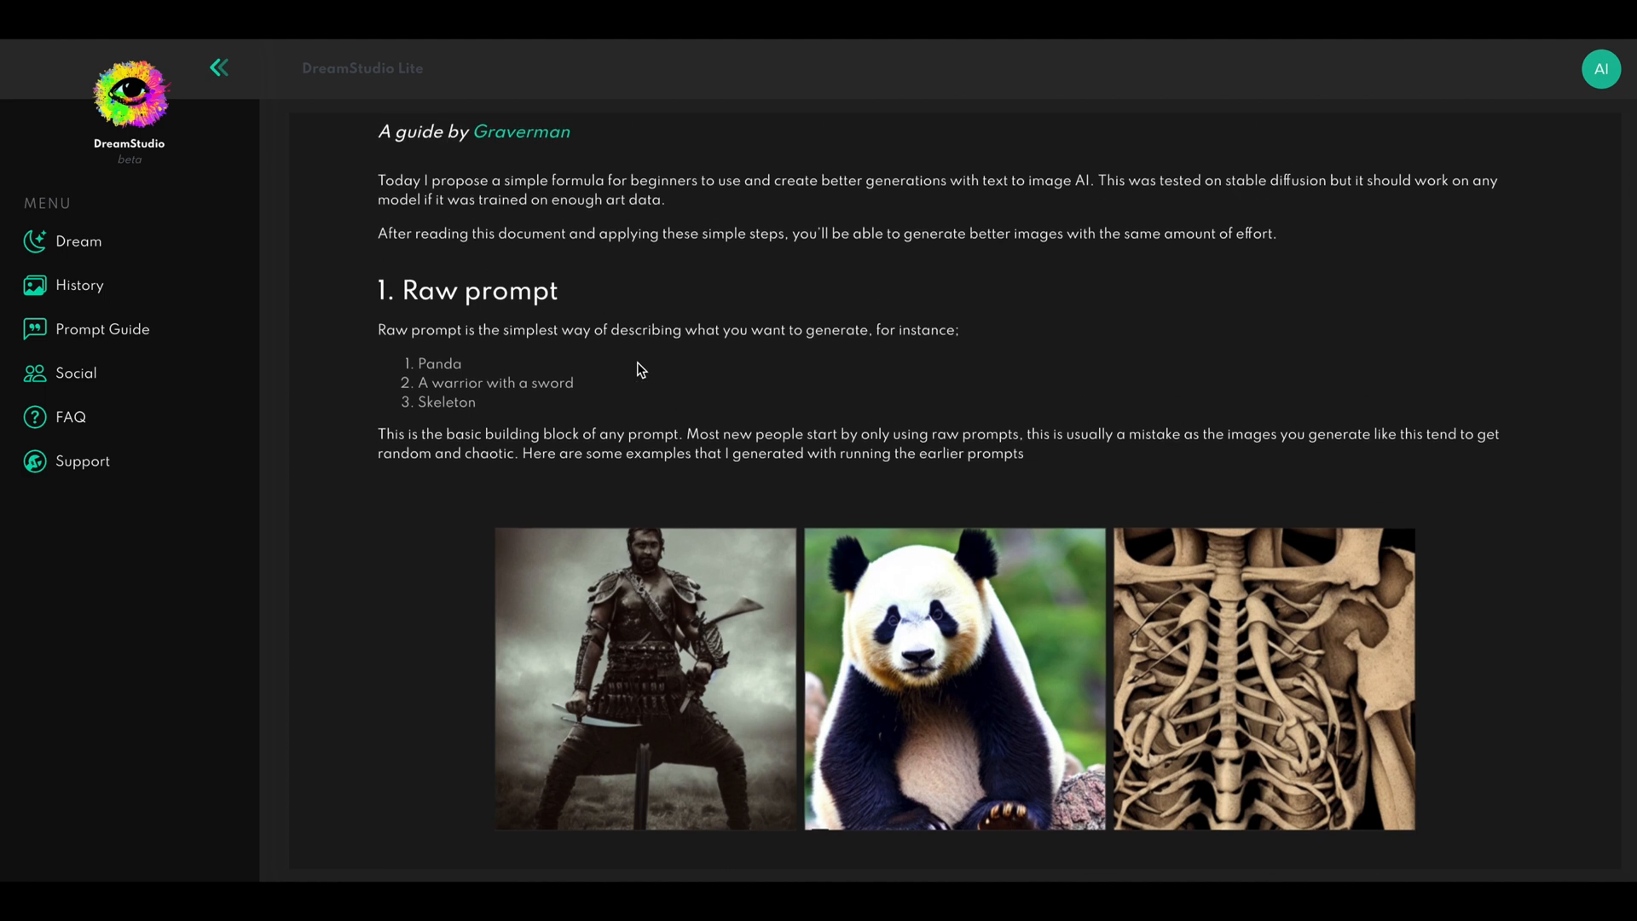
scroll("down", 3)
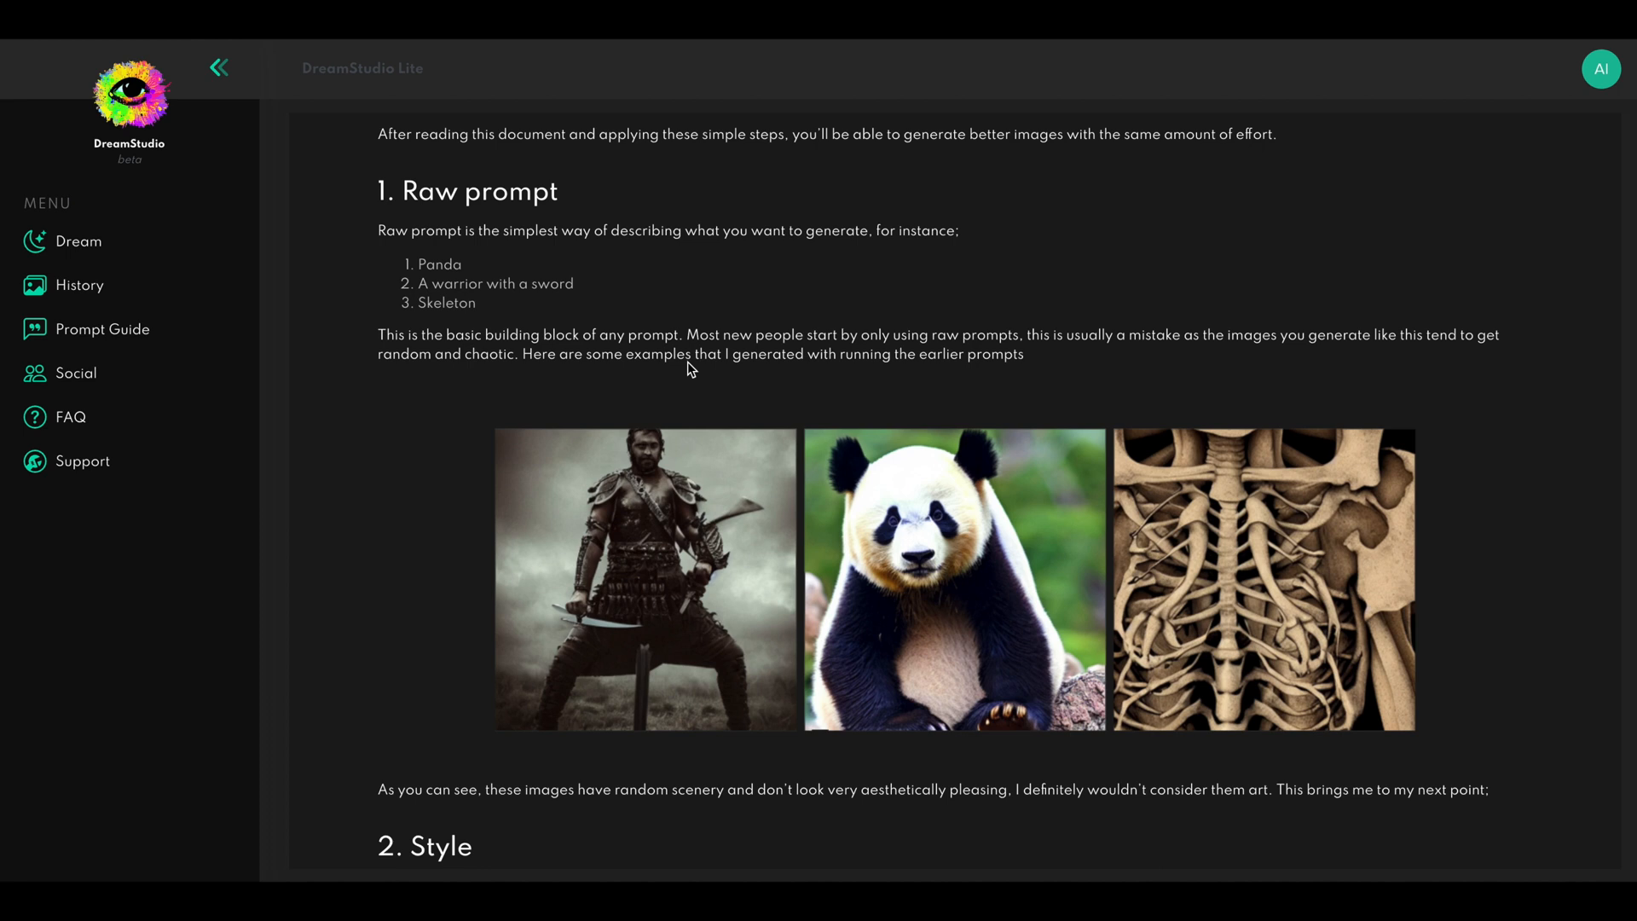
scroll("down", 3)
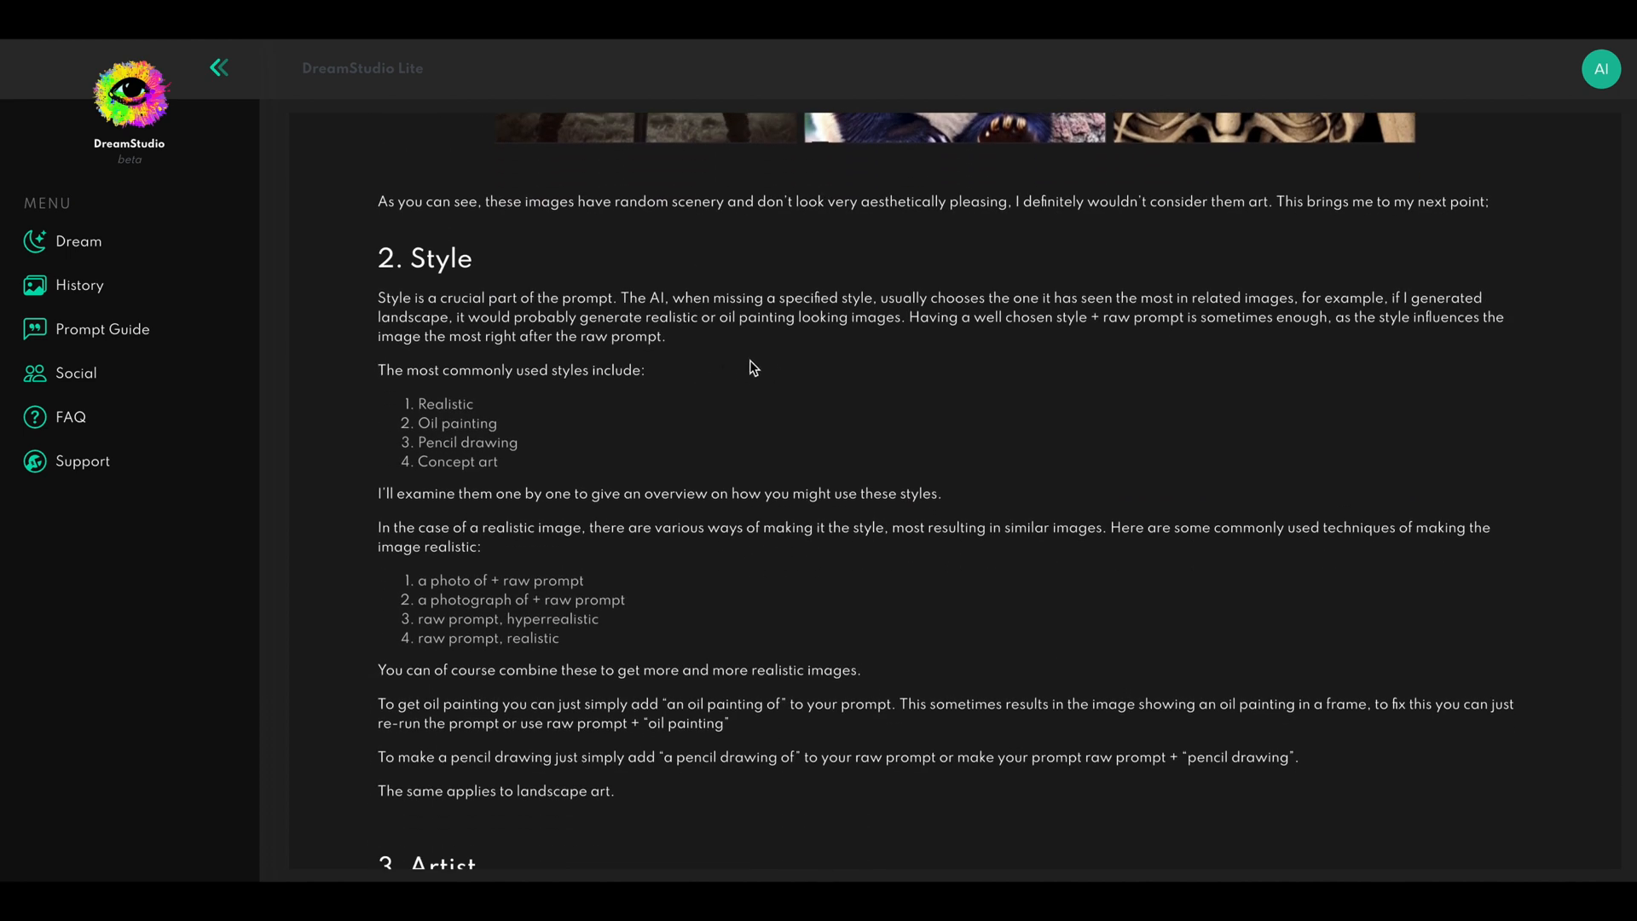
scroll("down", 3)
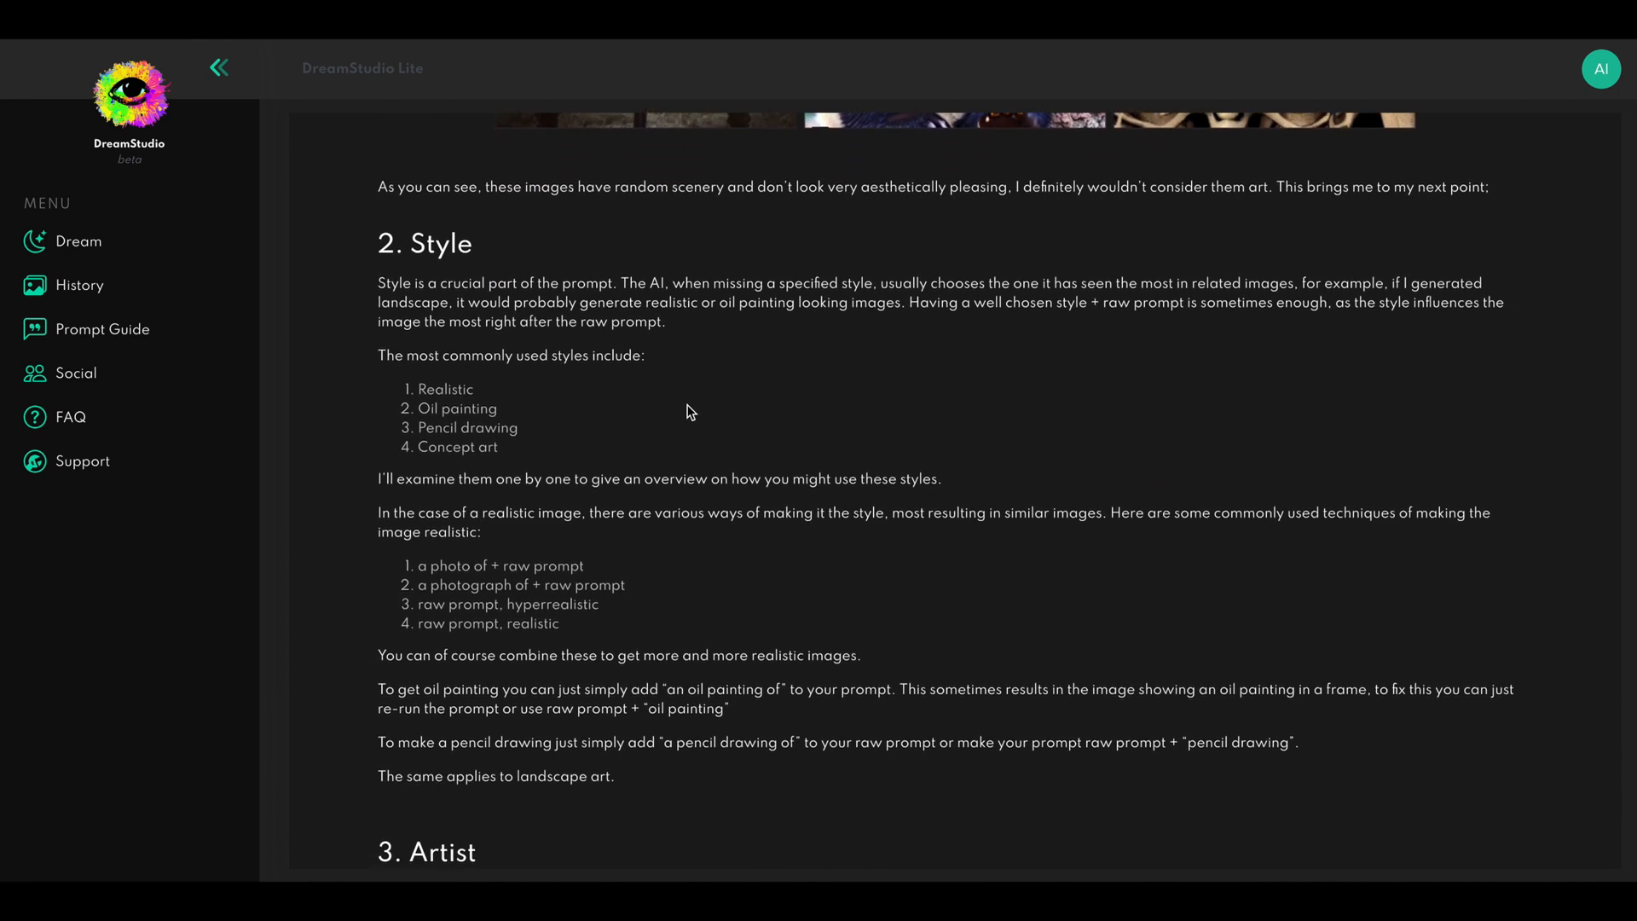
scroll("down", 3)
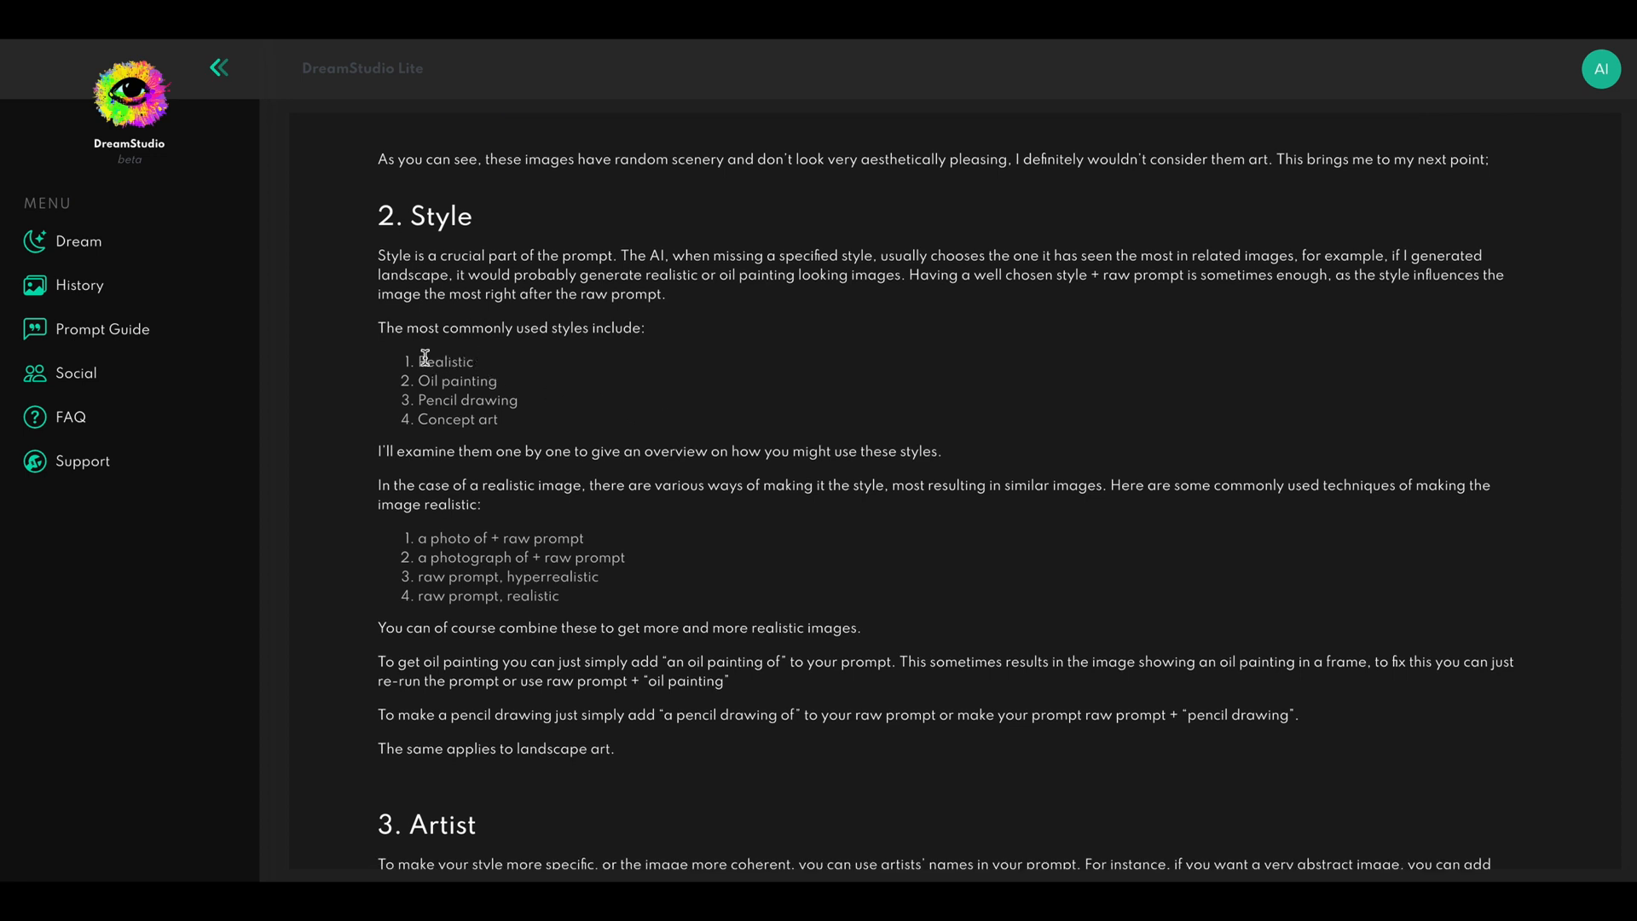
mouse_move(440, 386)
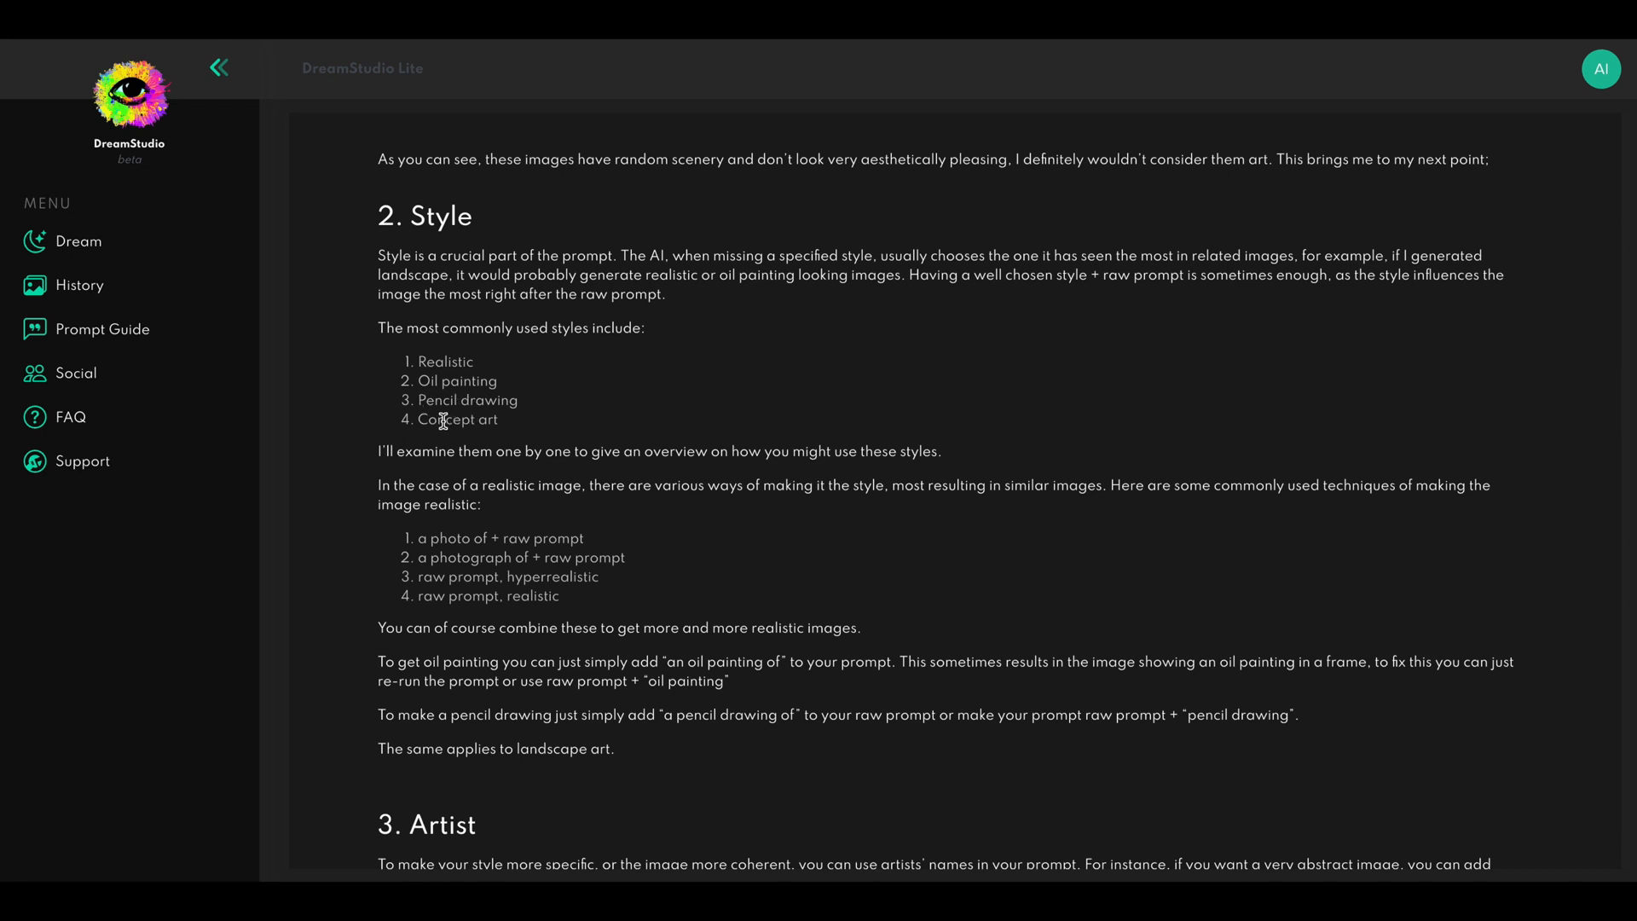
scroll("down", 3)
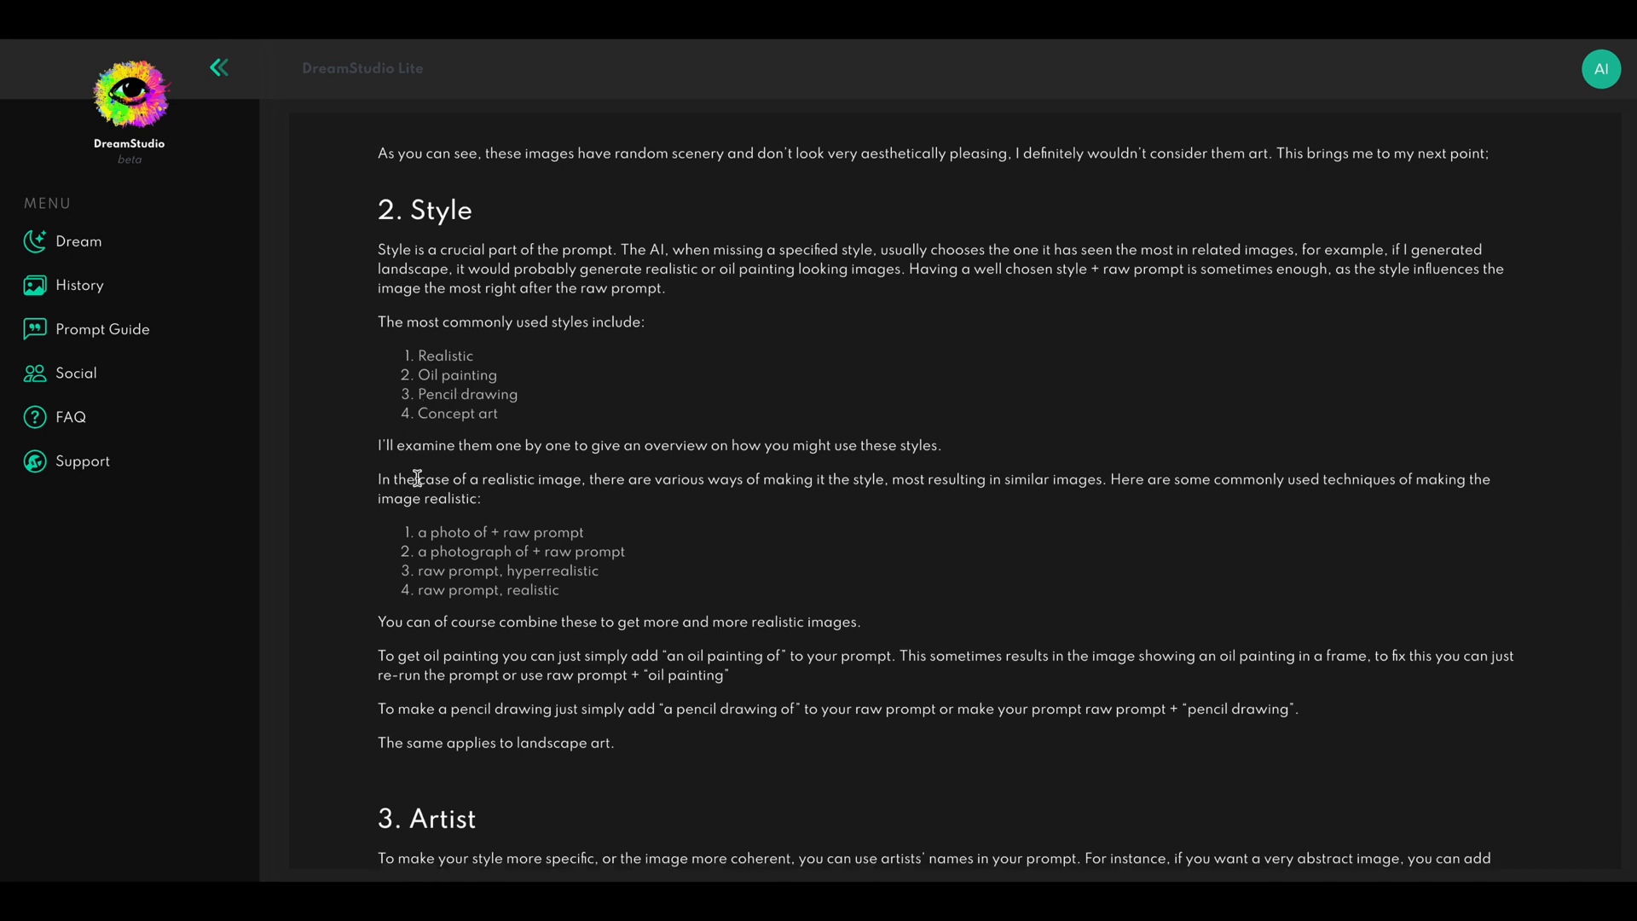
scroll("down", 3)
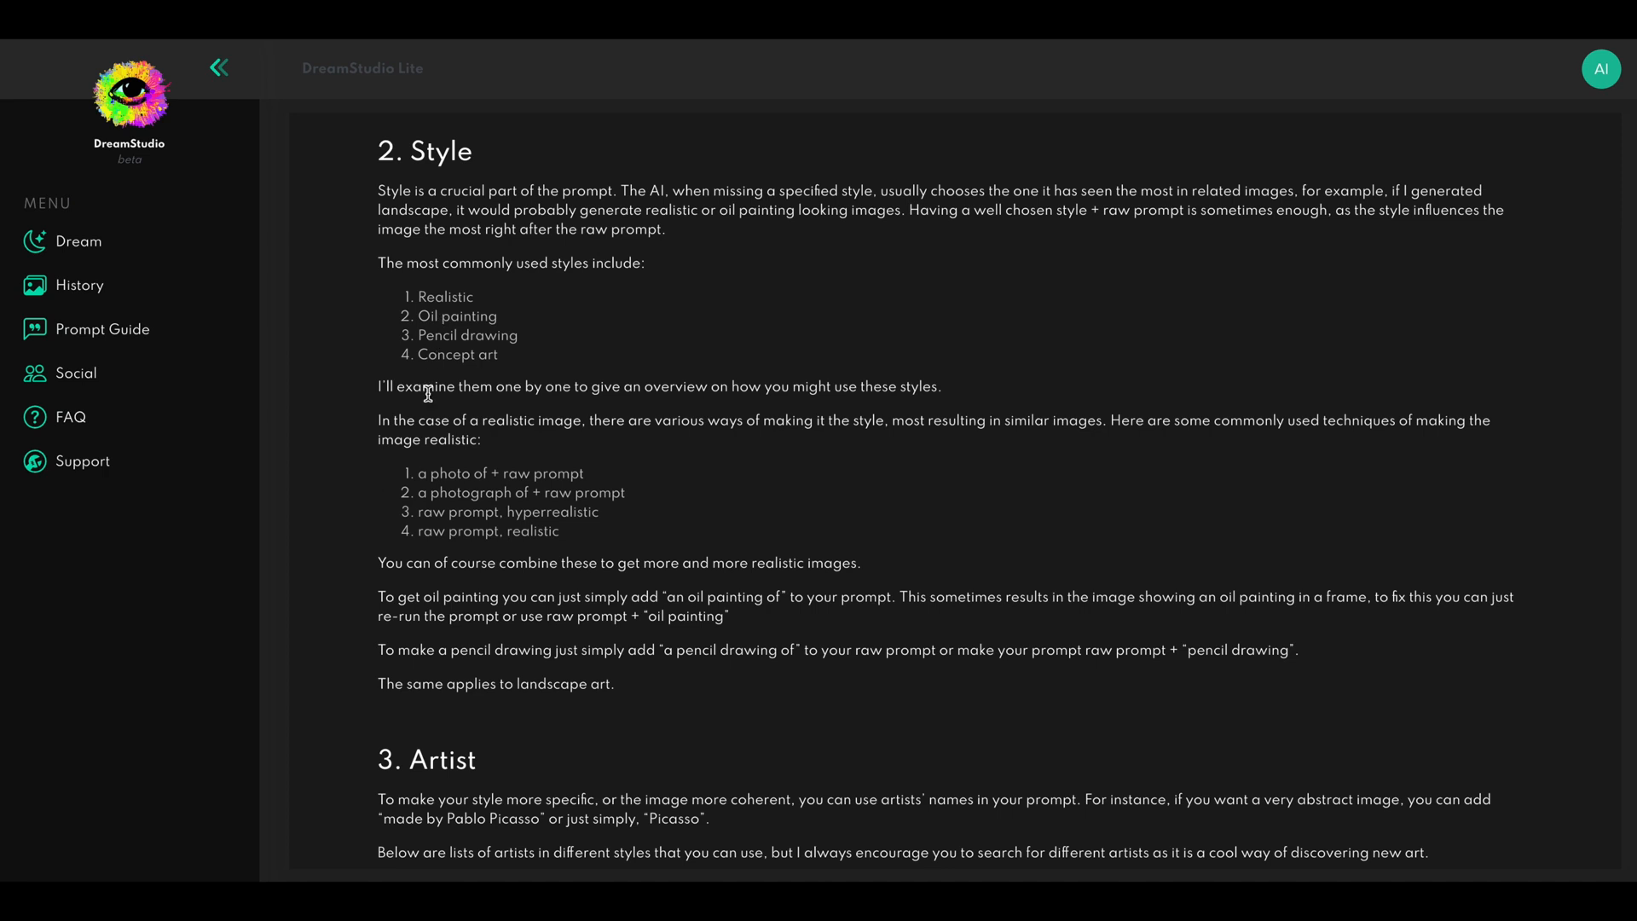
mouse_move(407, 488)
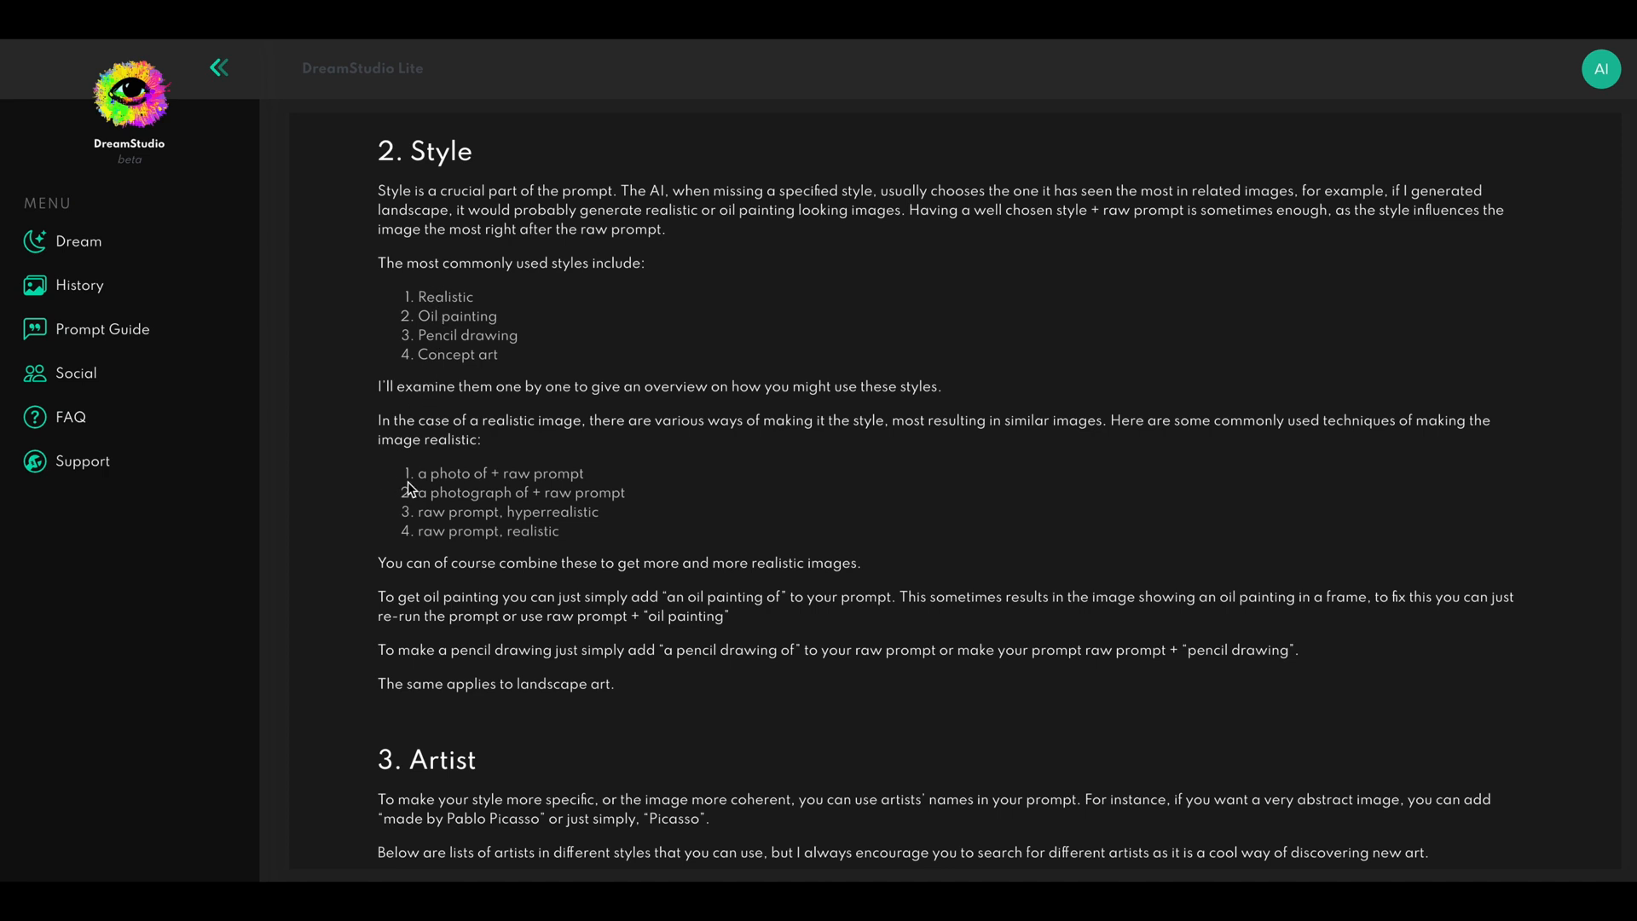
mouse_move(429, 533)
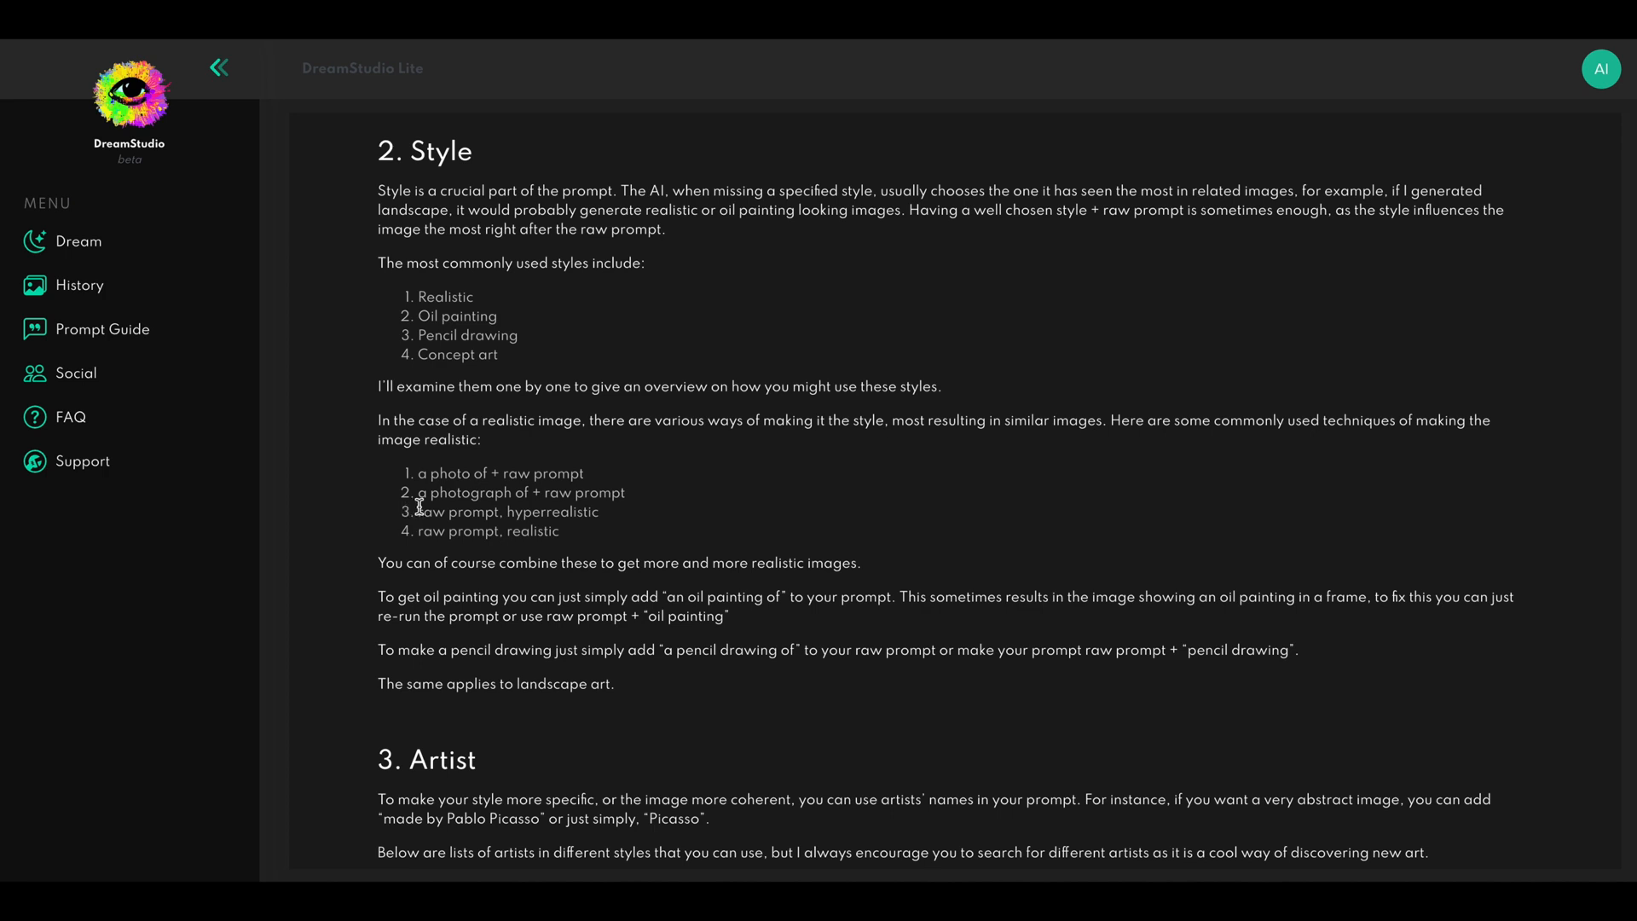
mouse_move(416, 542)
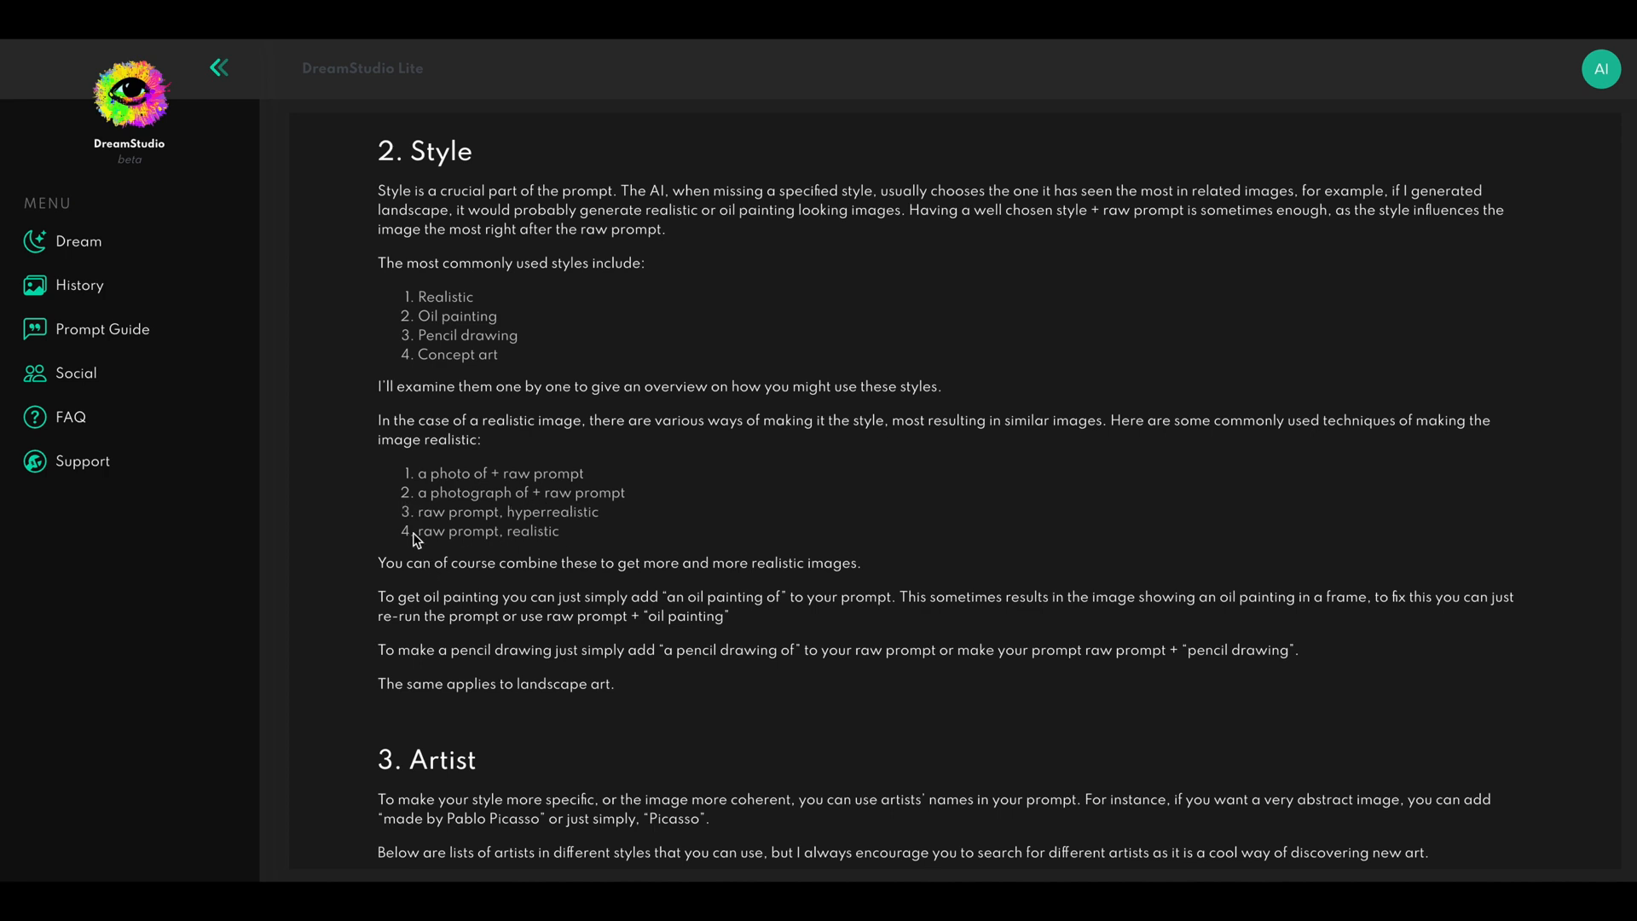
mouse_move(613, 537)
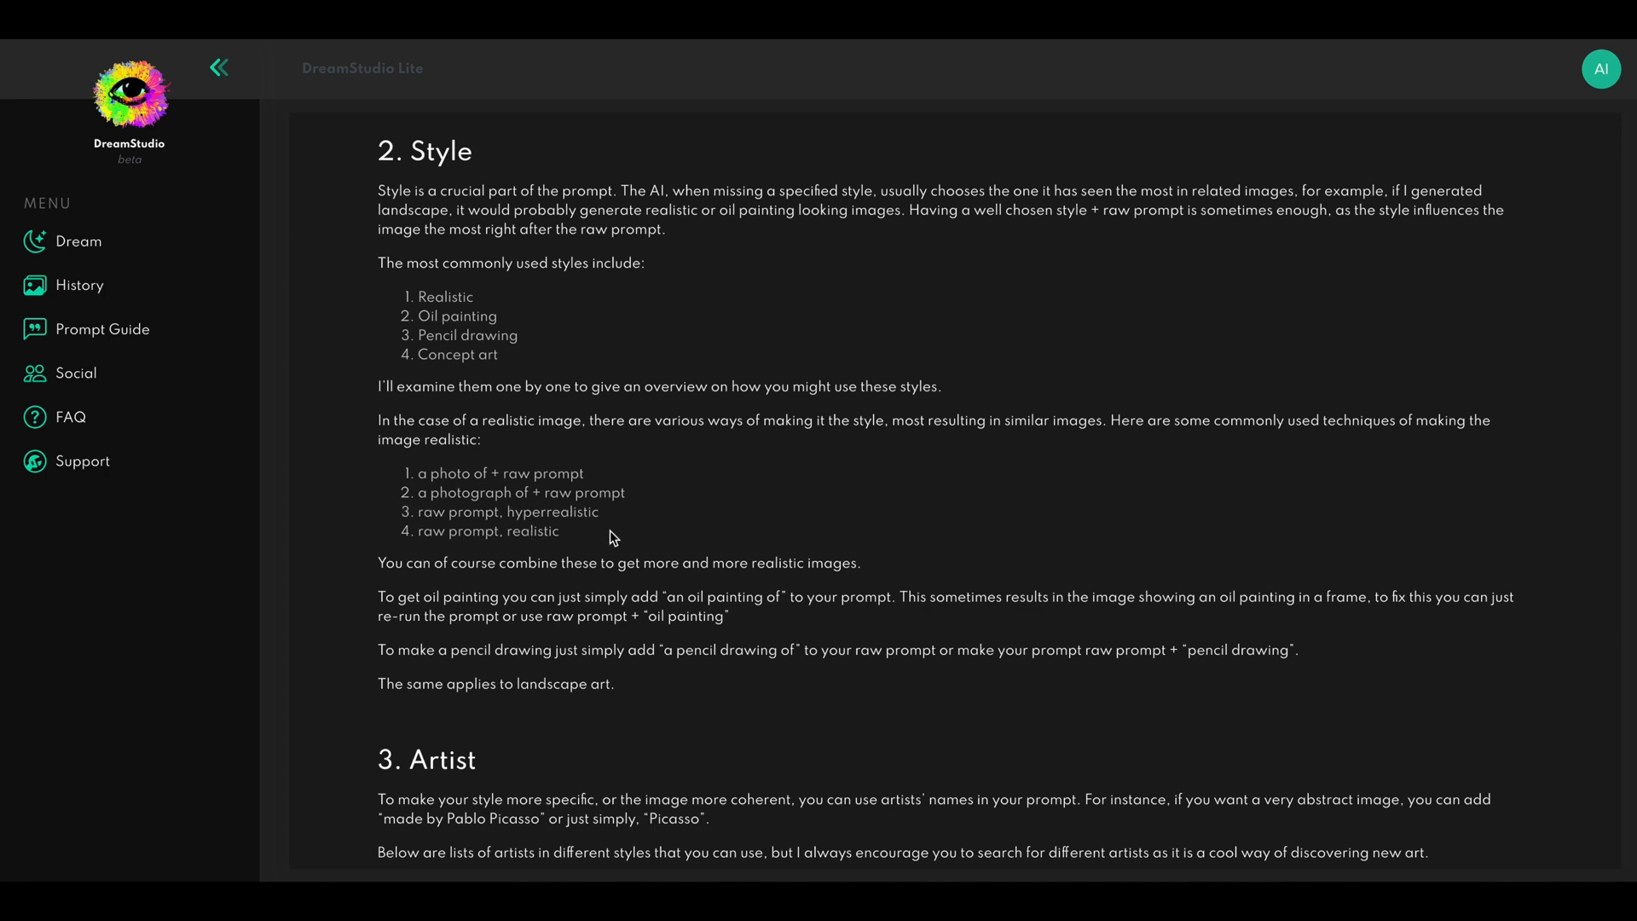
mouse_move(510, 552)
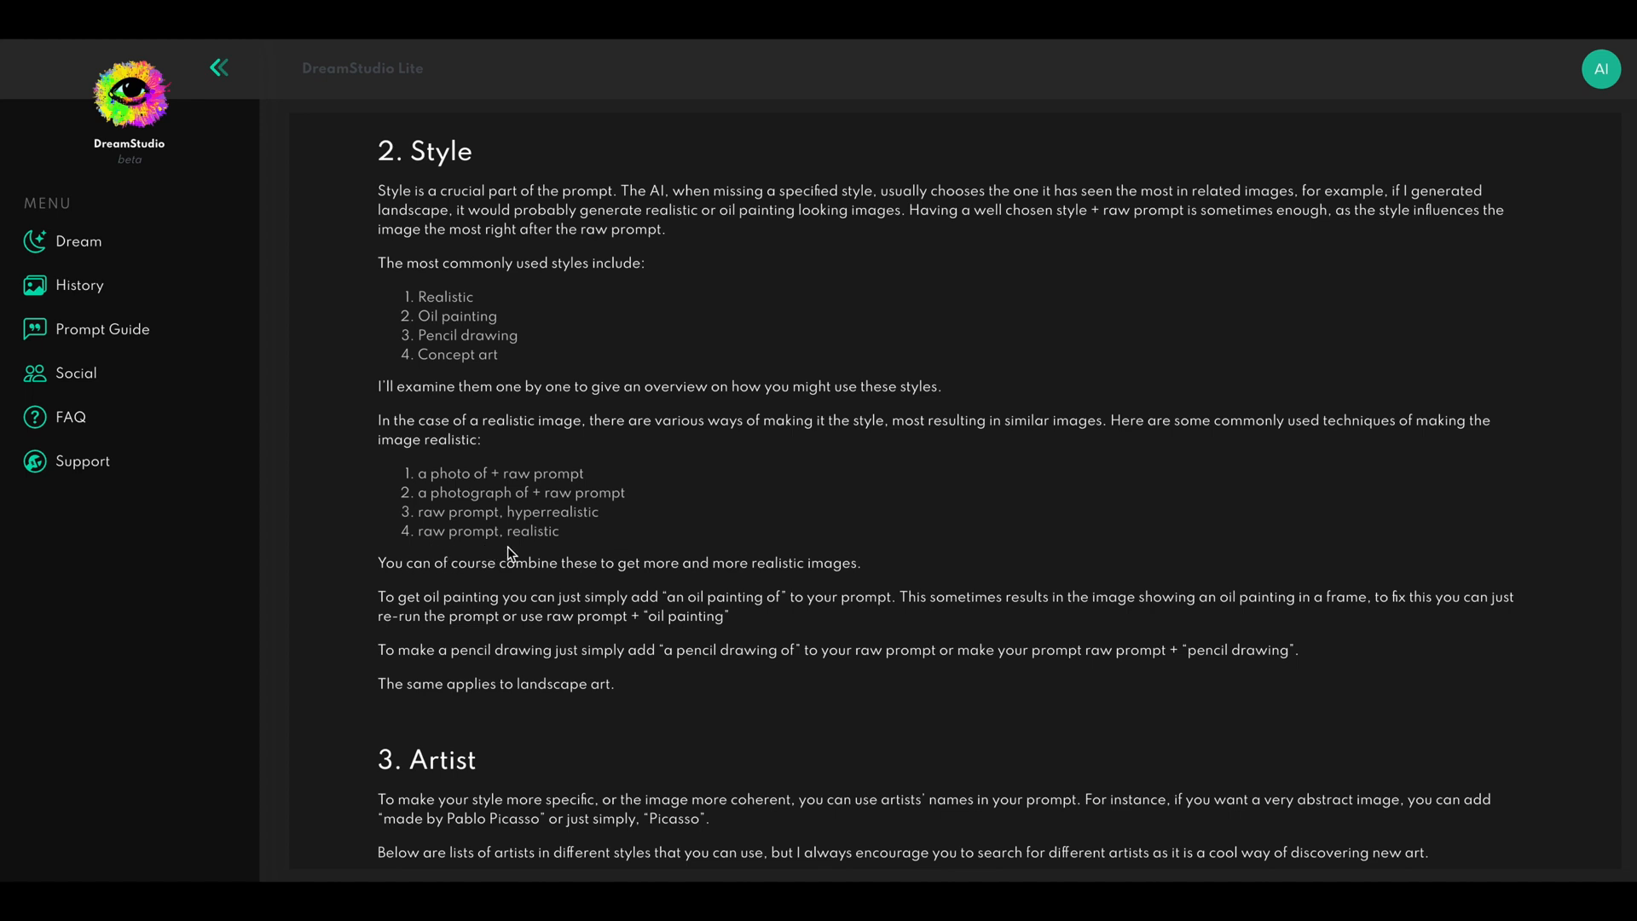
mouse_move(477, 512)
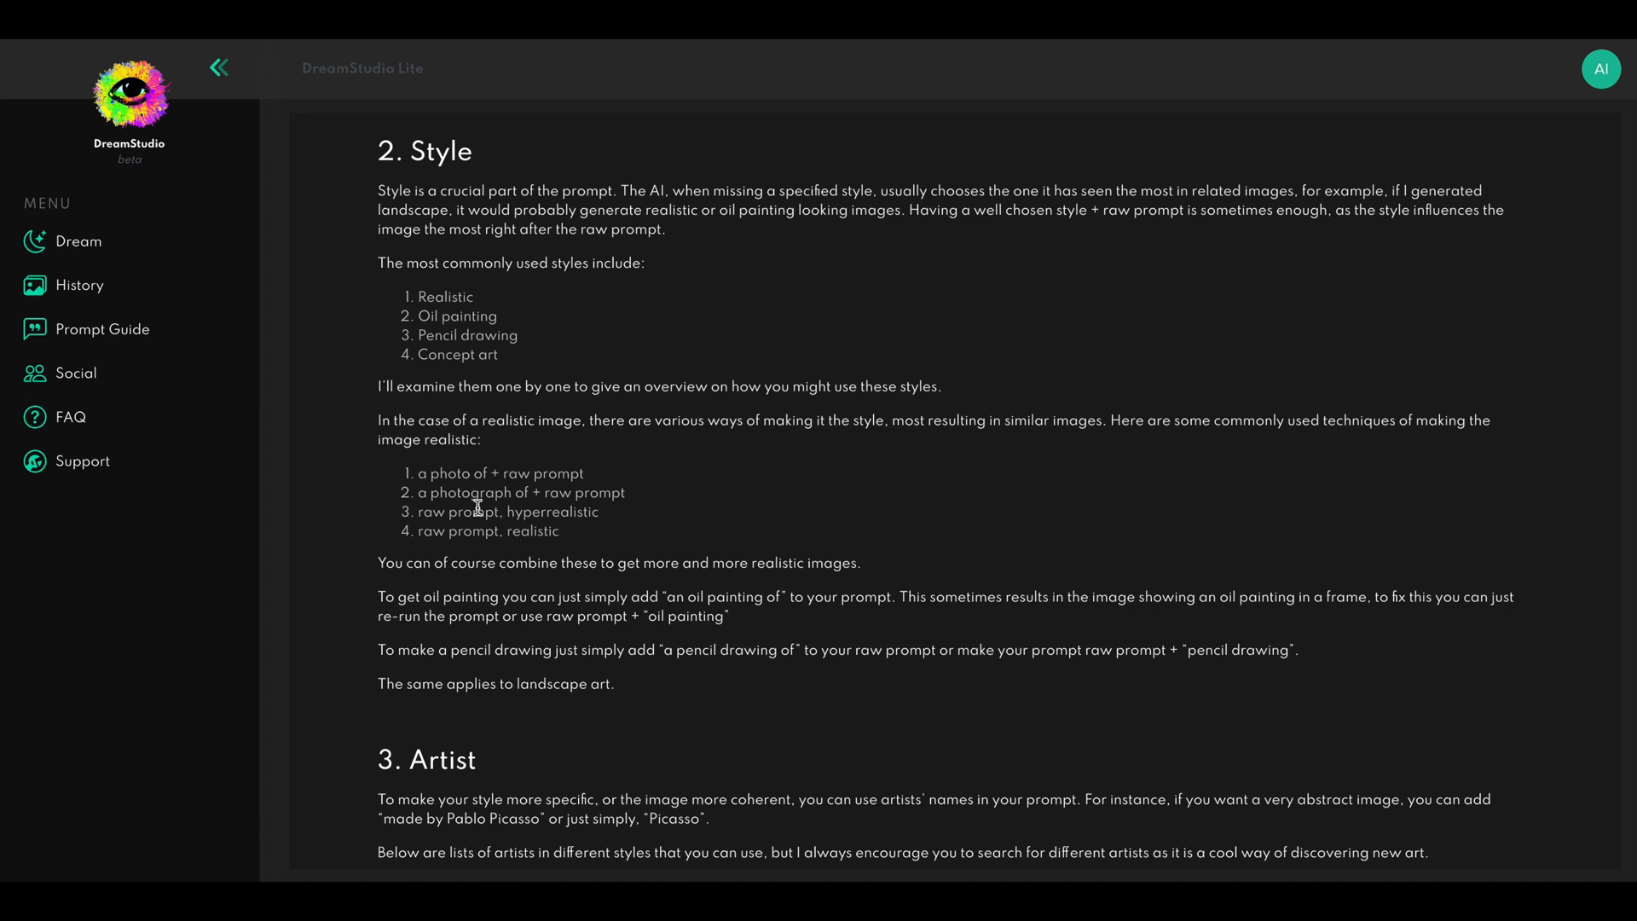
mouse_move(572, 477)
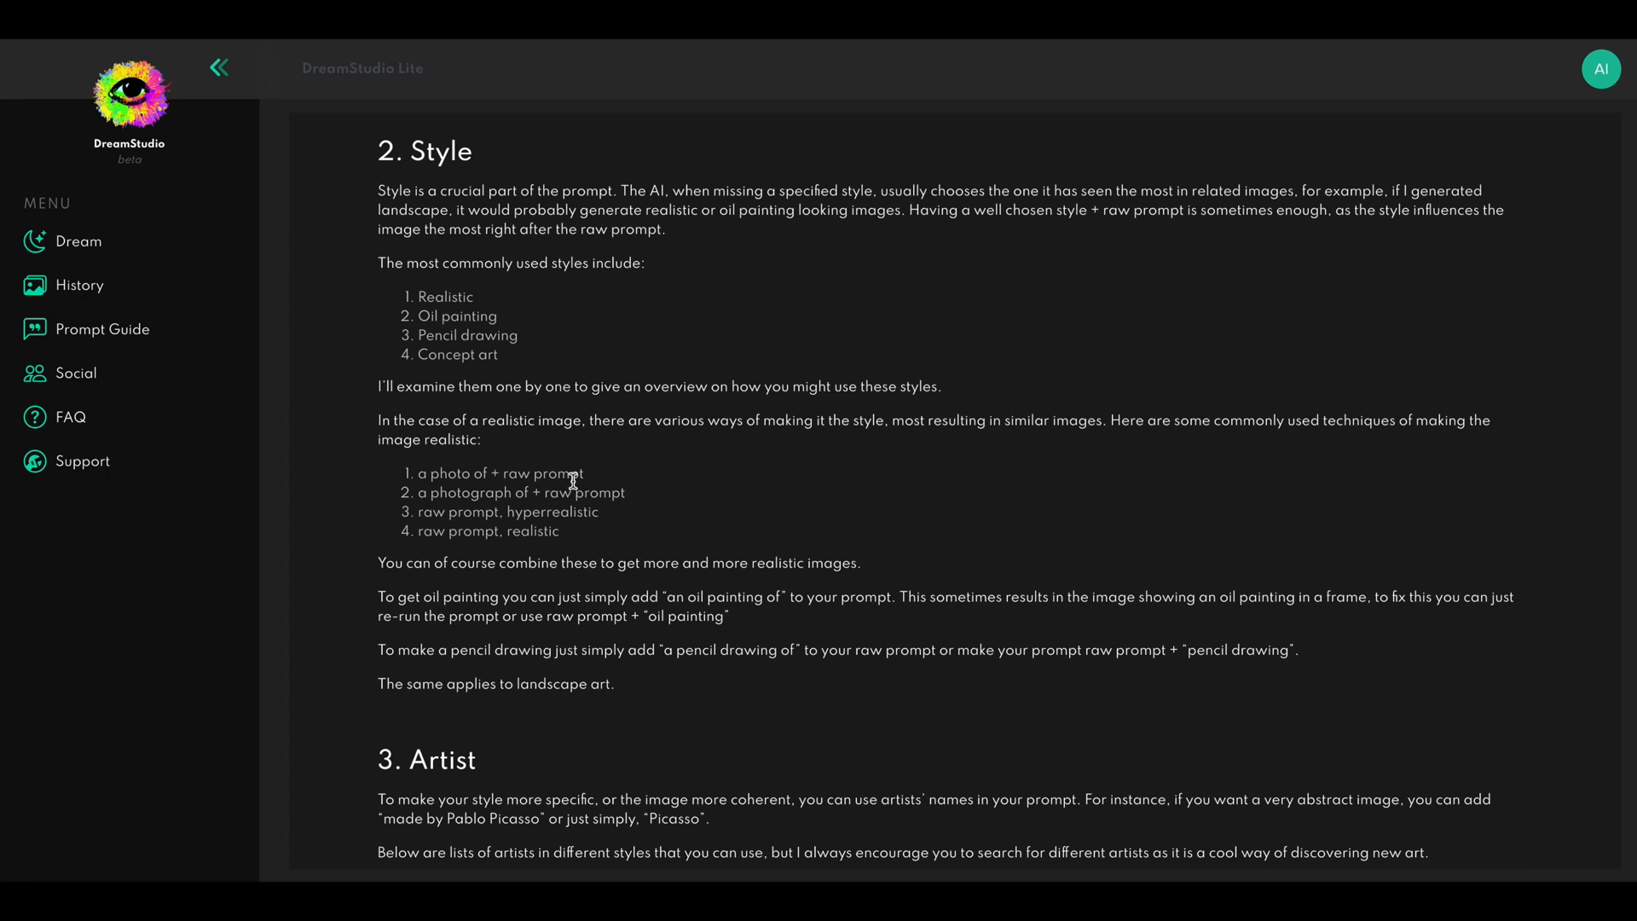
scroll("down", 3)
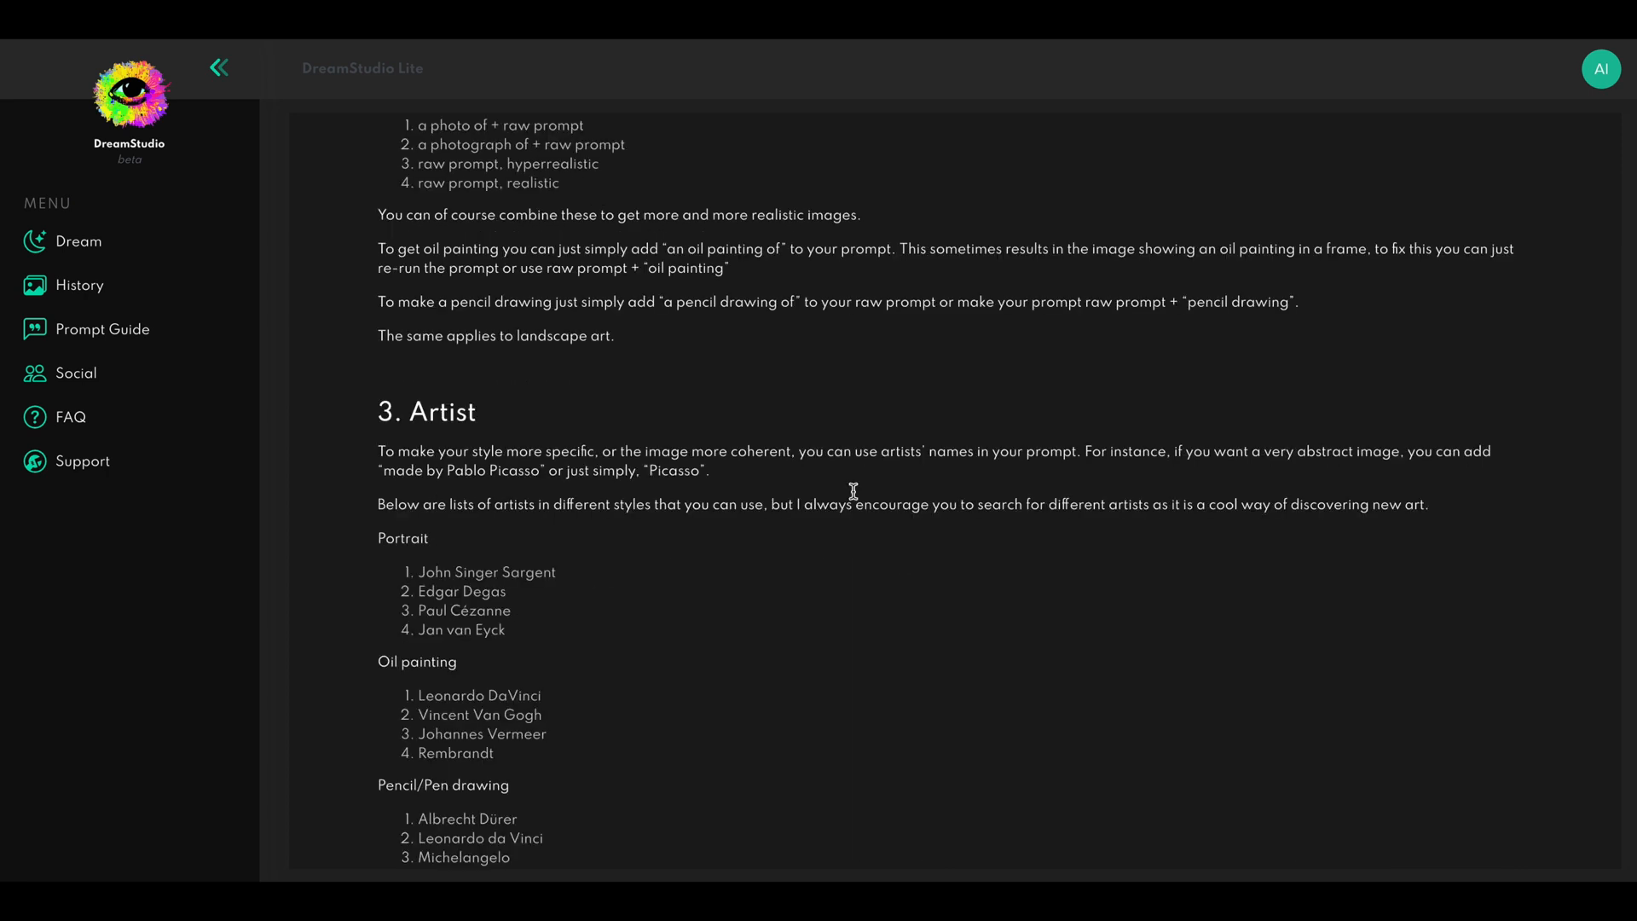
scroll("down", 3)
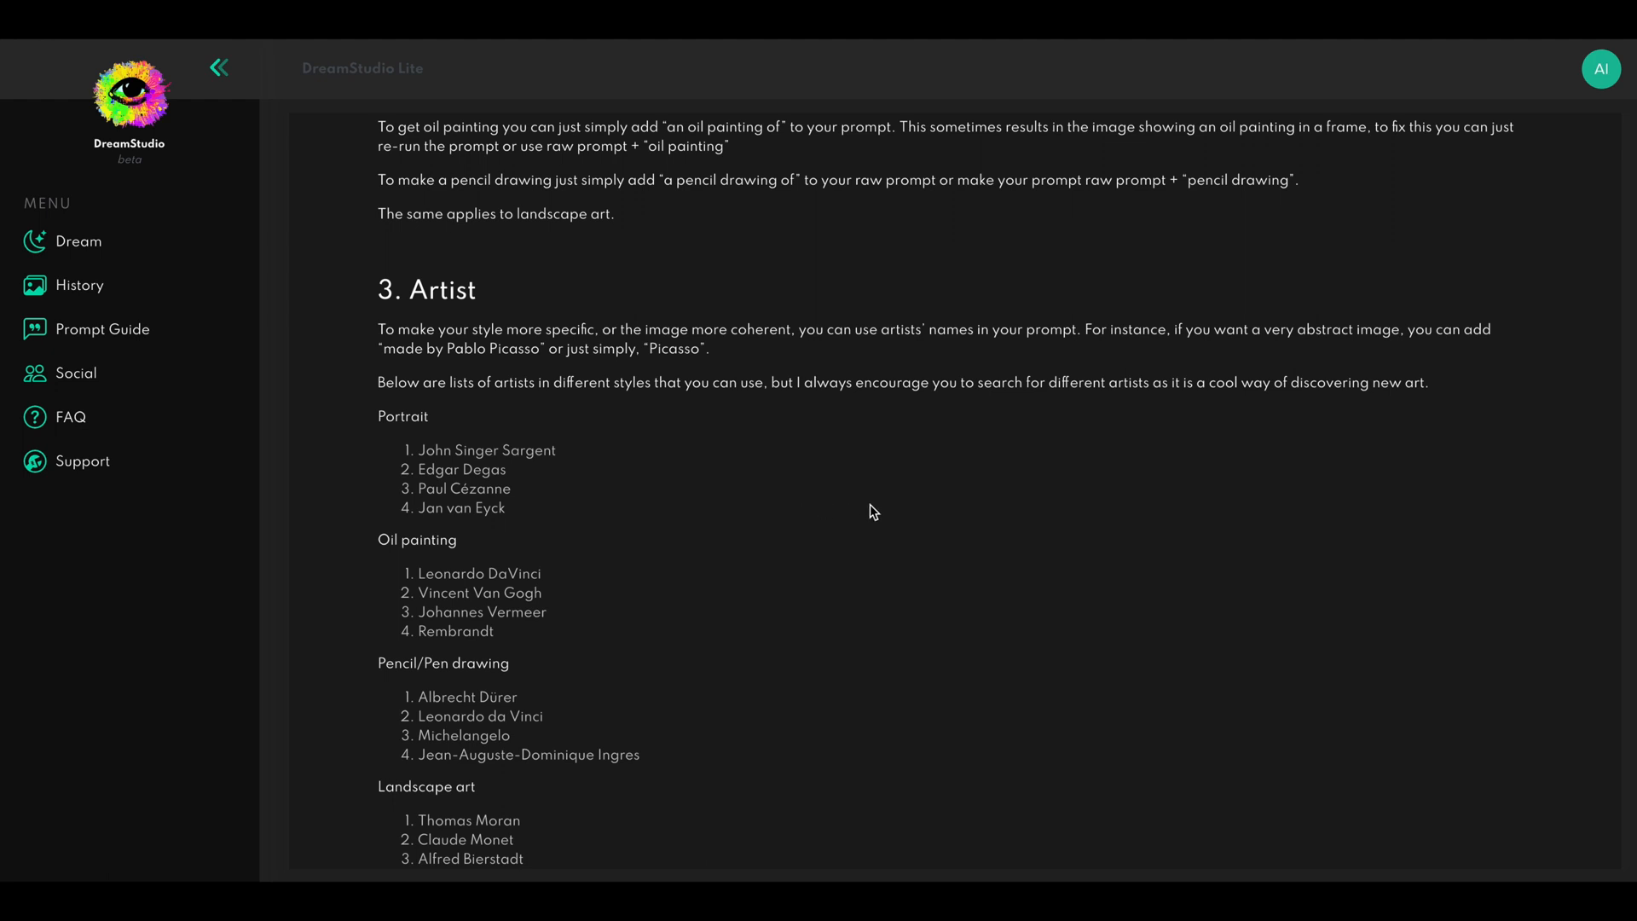
scroll("down", 3)
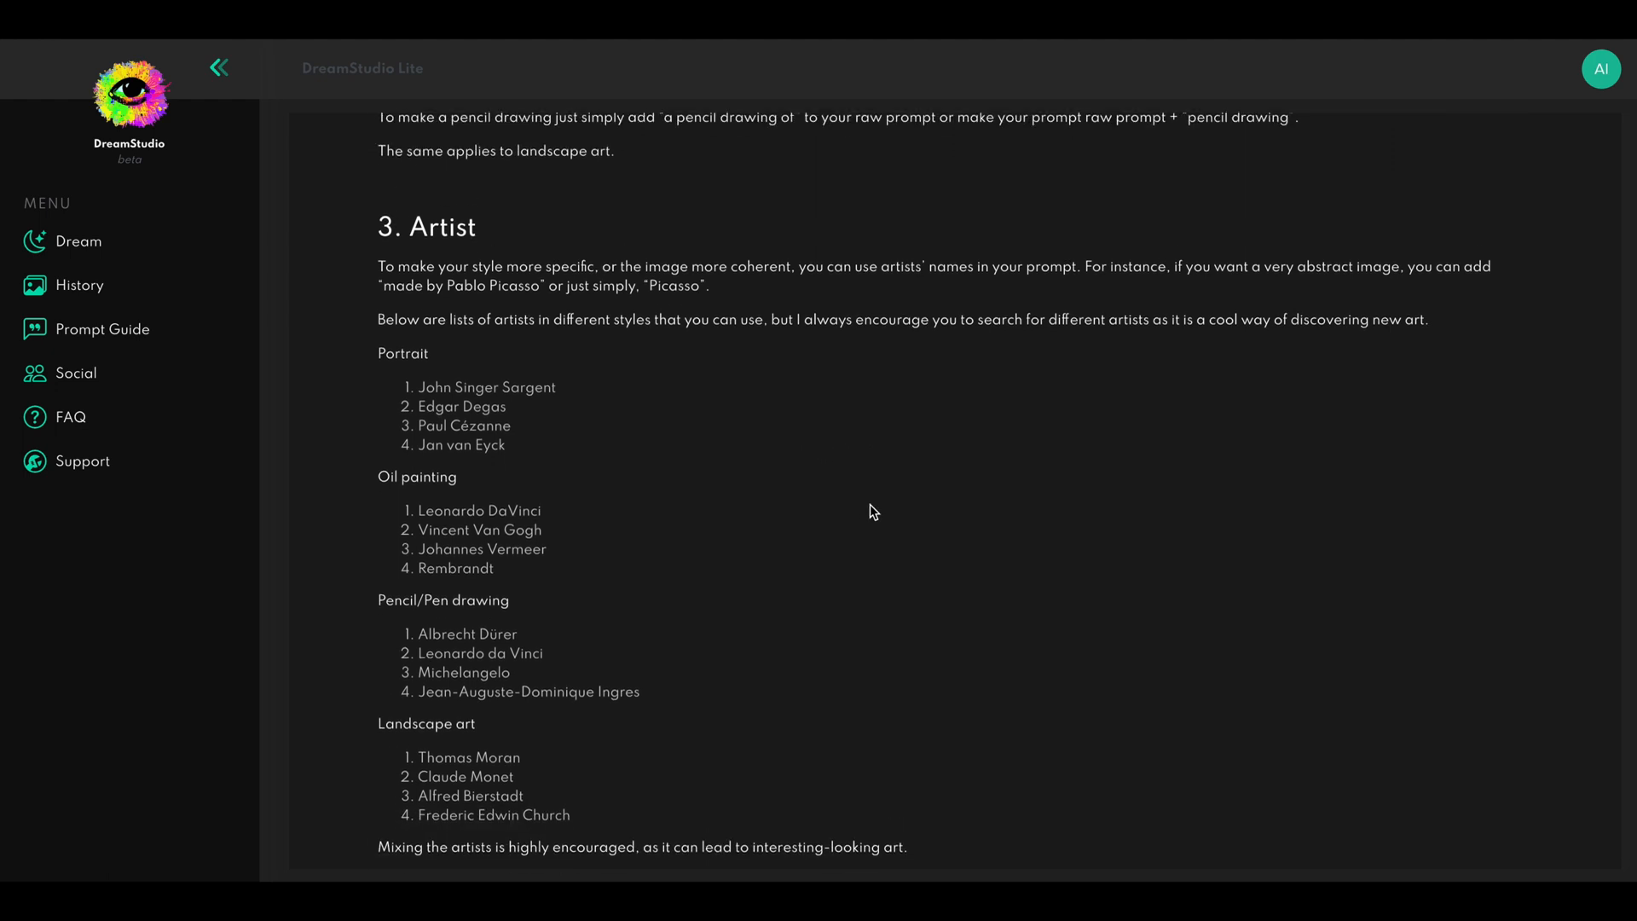
scroll("down", 3)
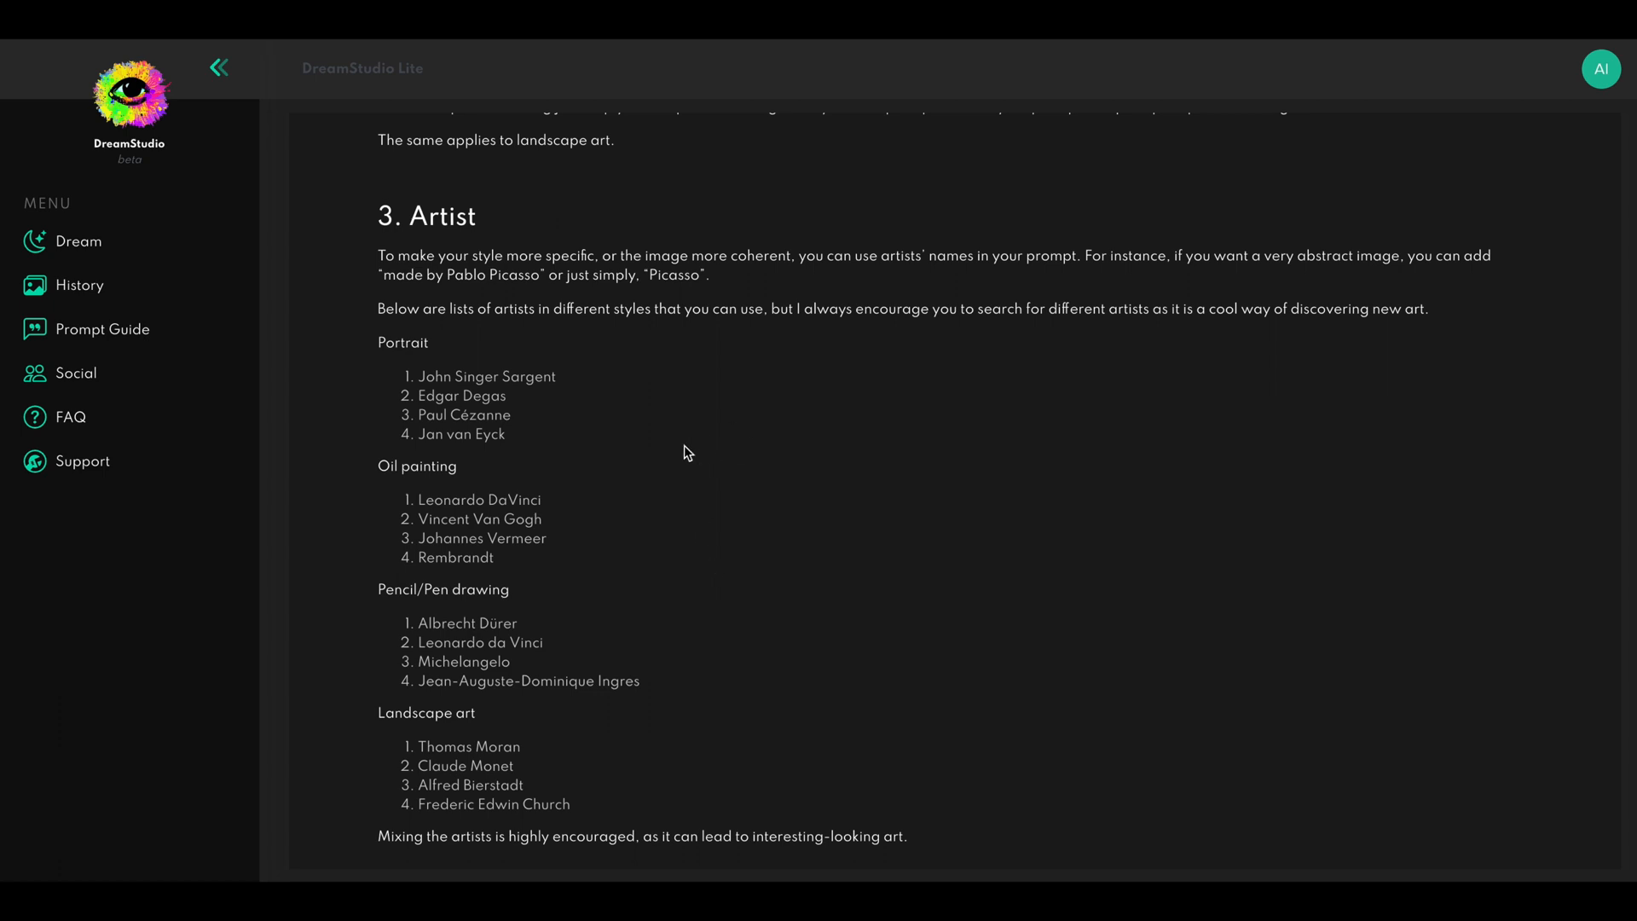
mouse_move(488, 300)
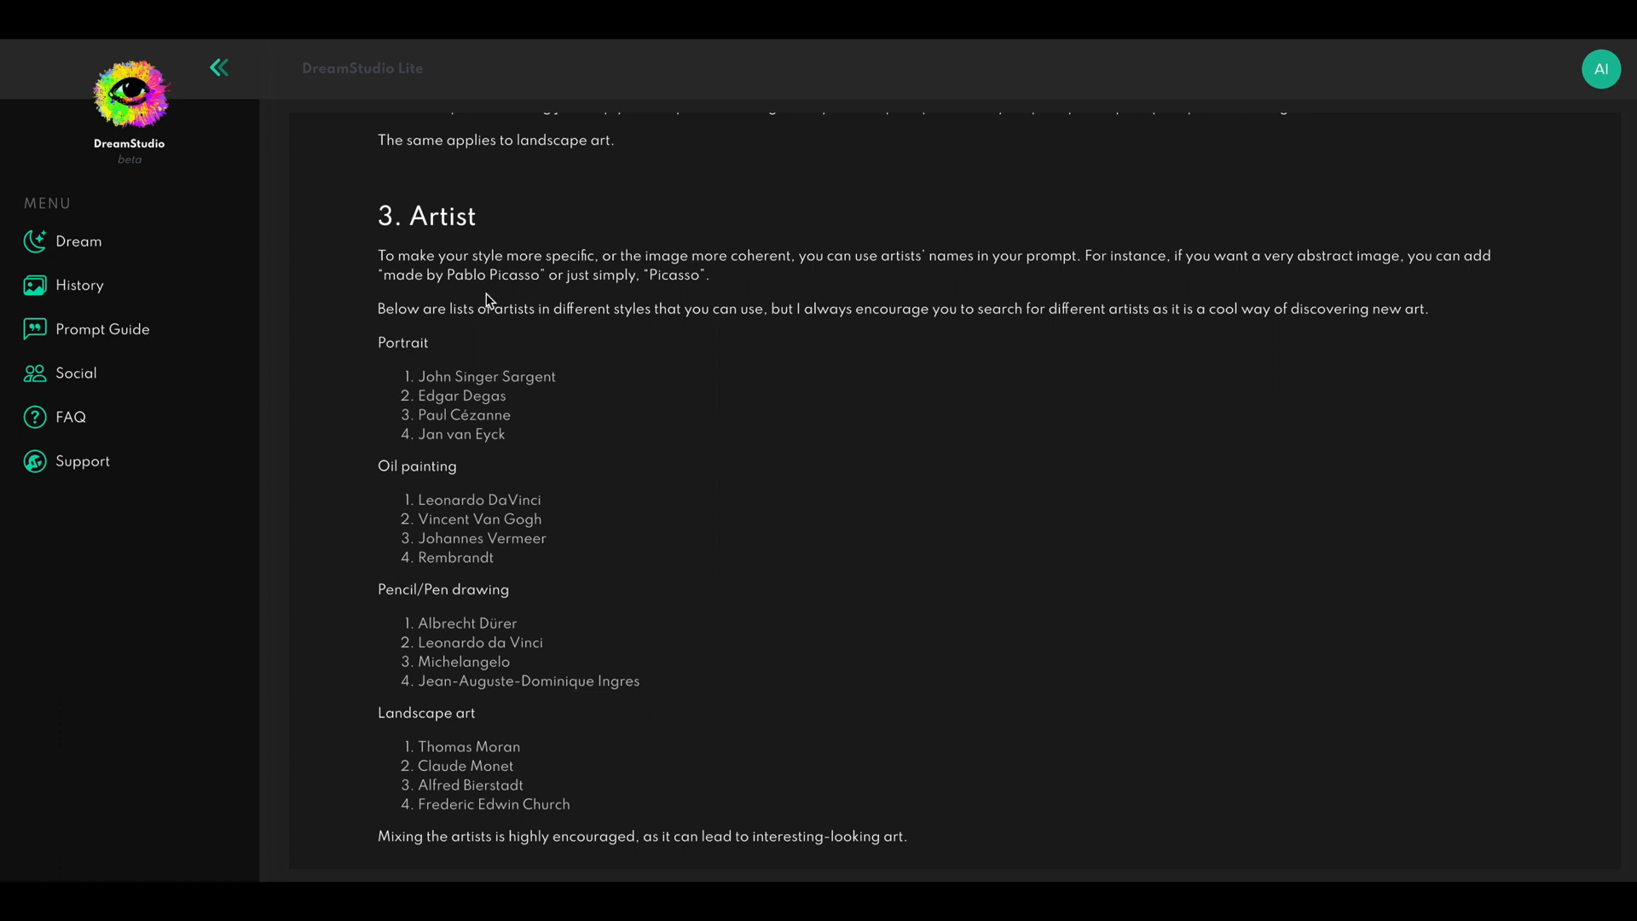
mouse_move(498, 391)
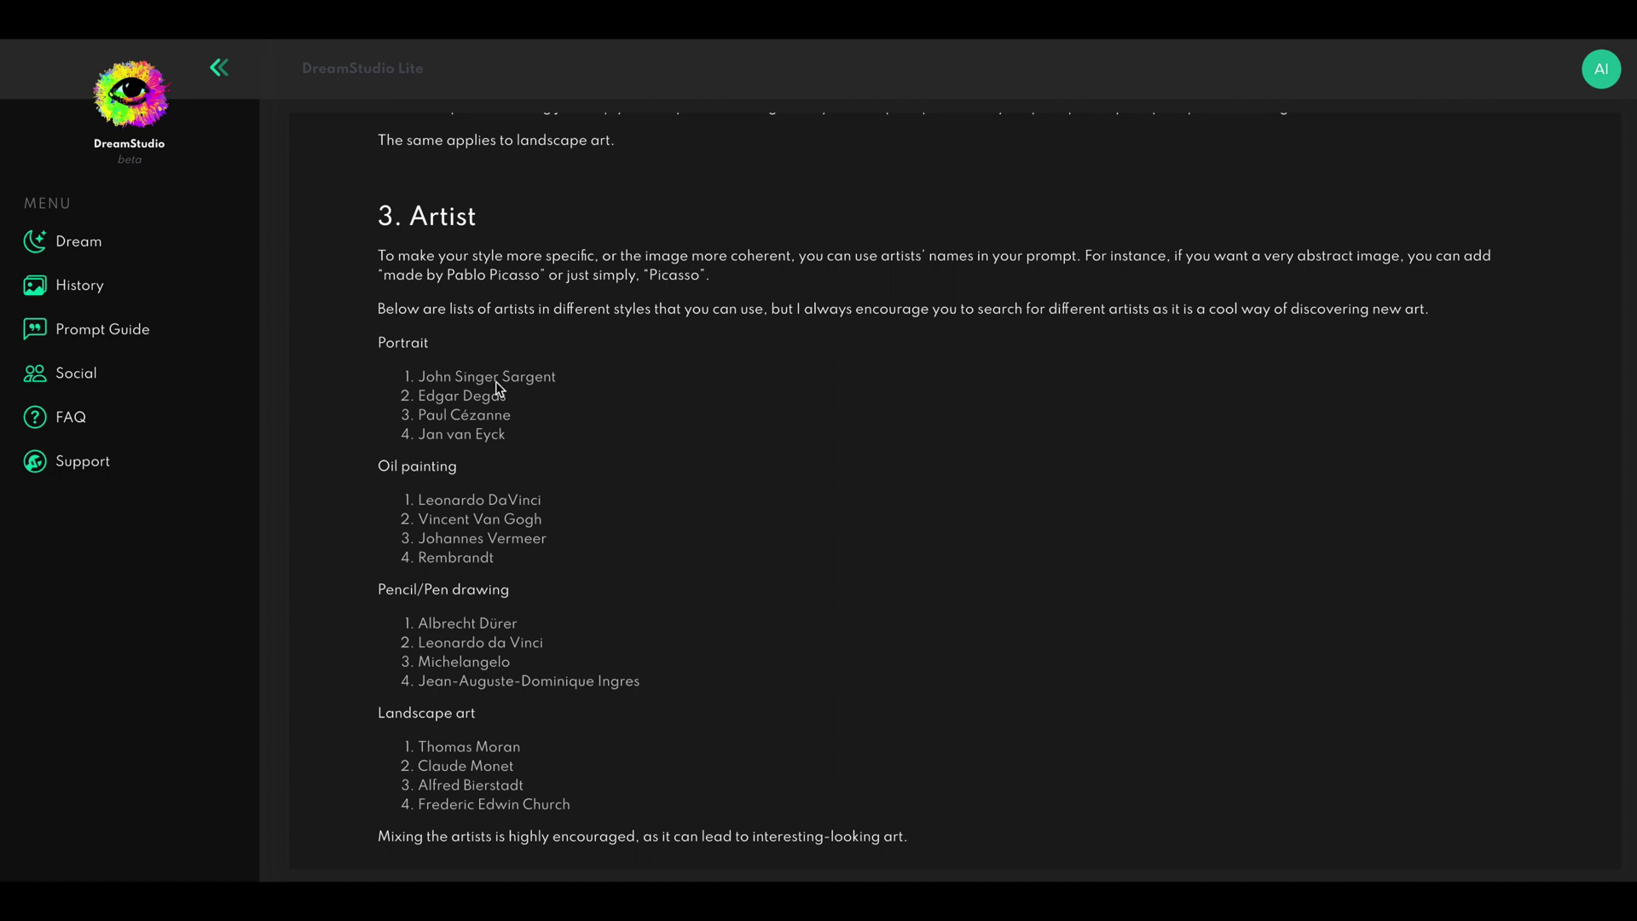
mouse_move(465, 373)
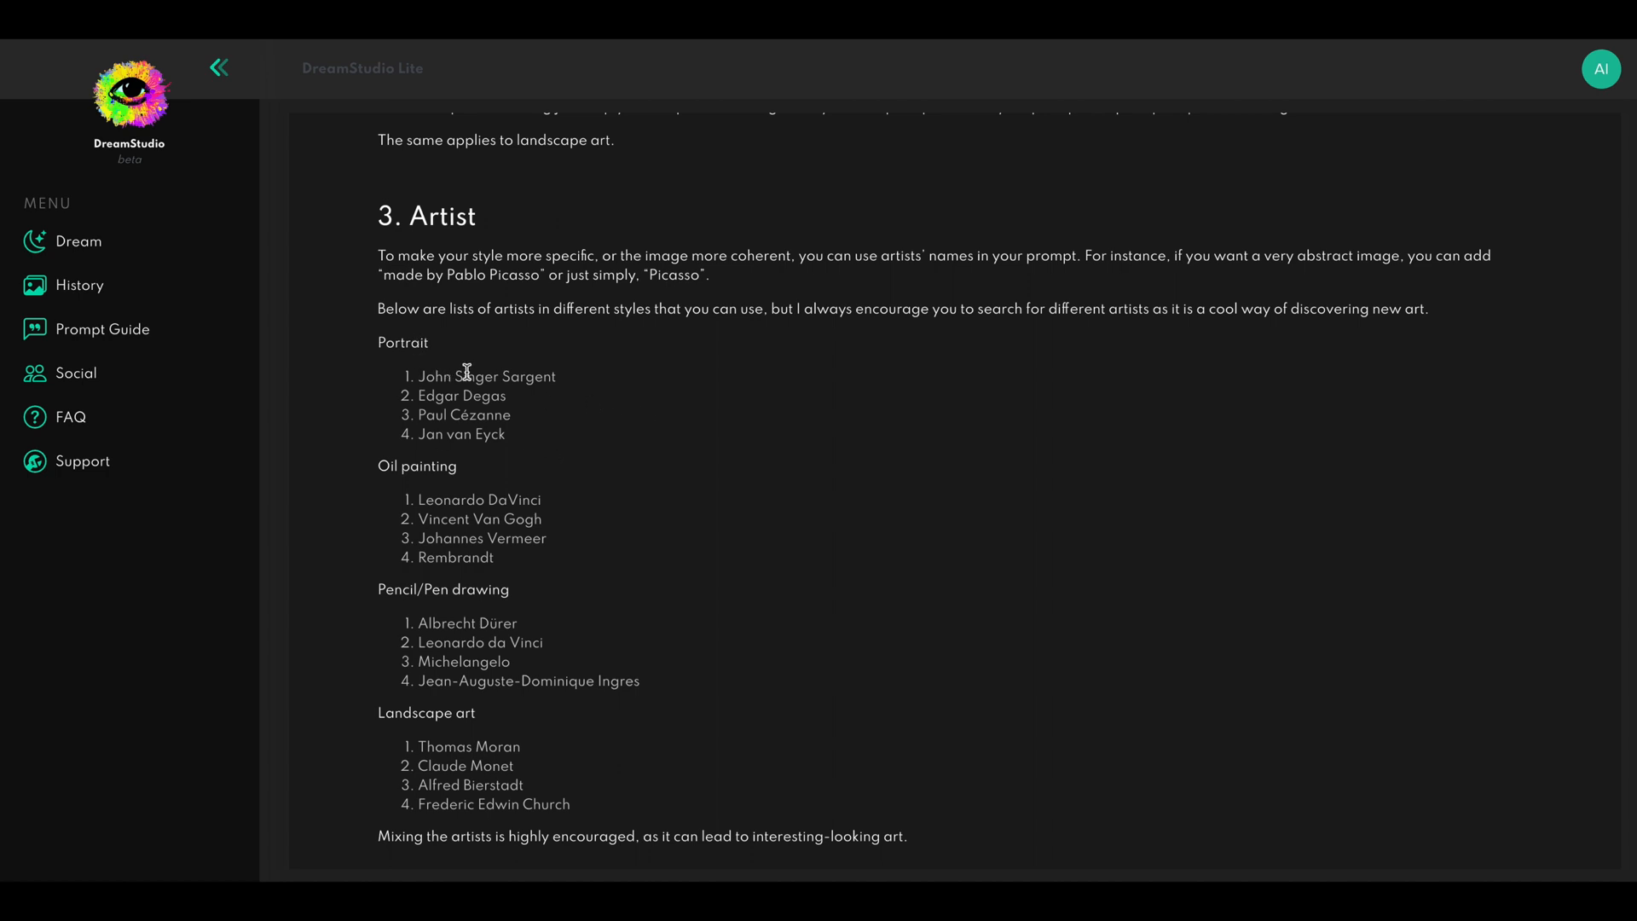
mouse_move(484, 573)
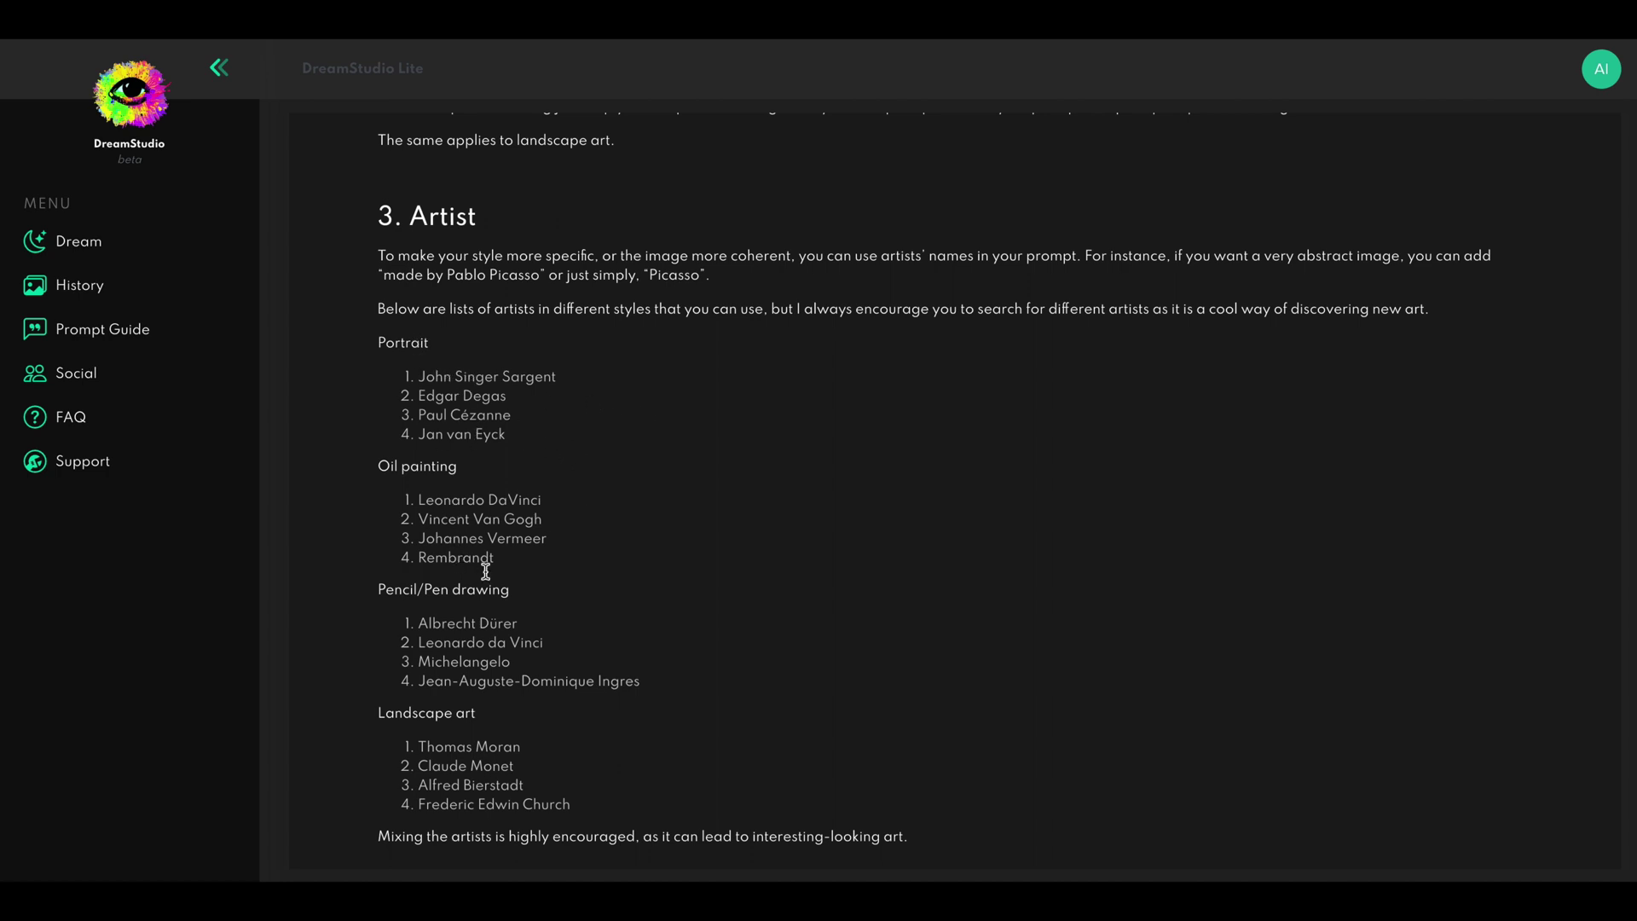
mouse_move(580, 759)
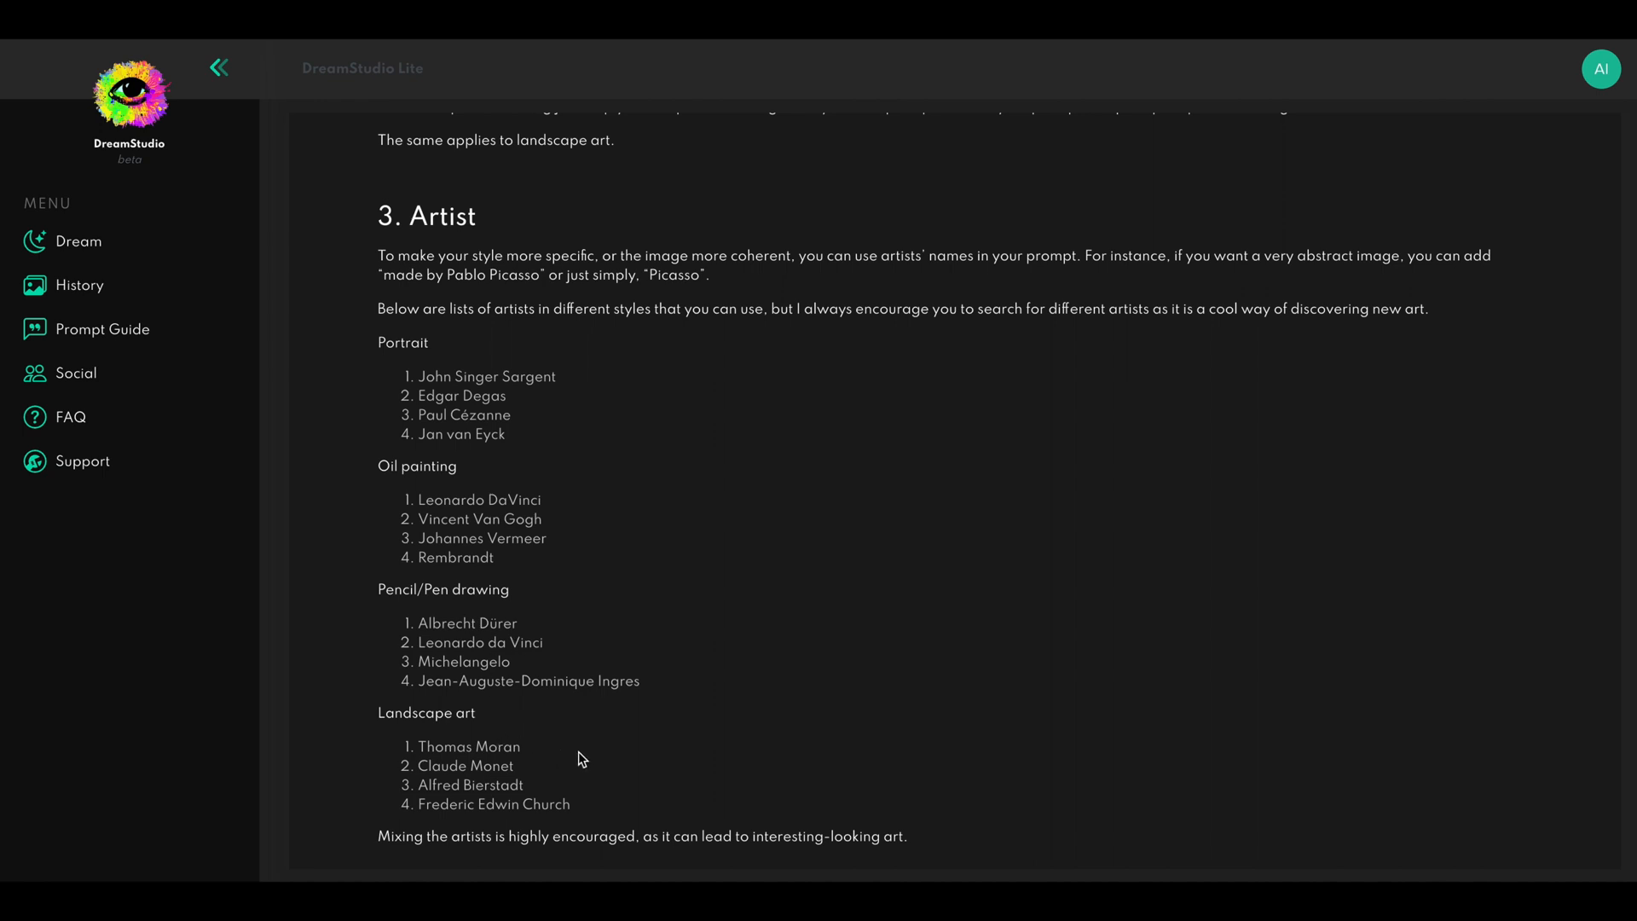
scroll("down", 3)
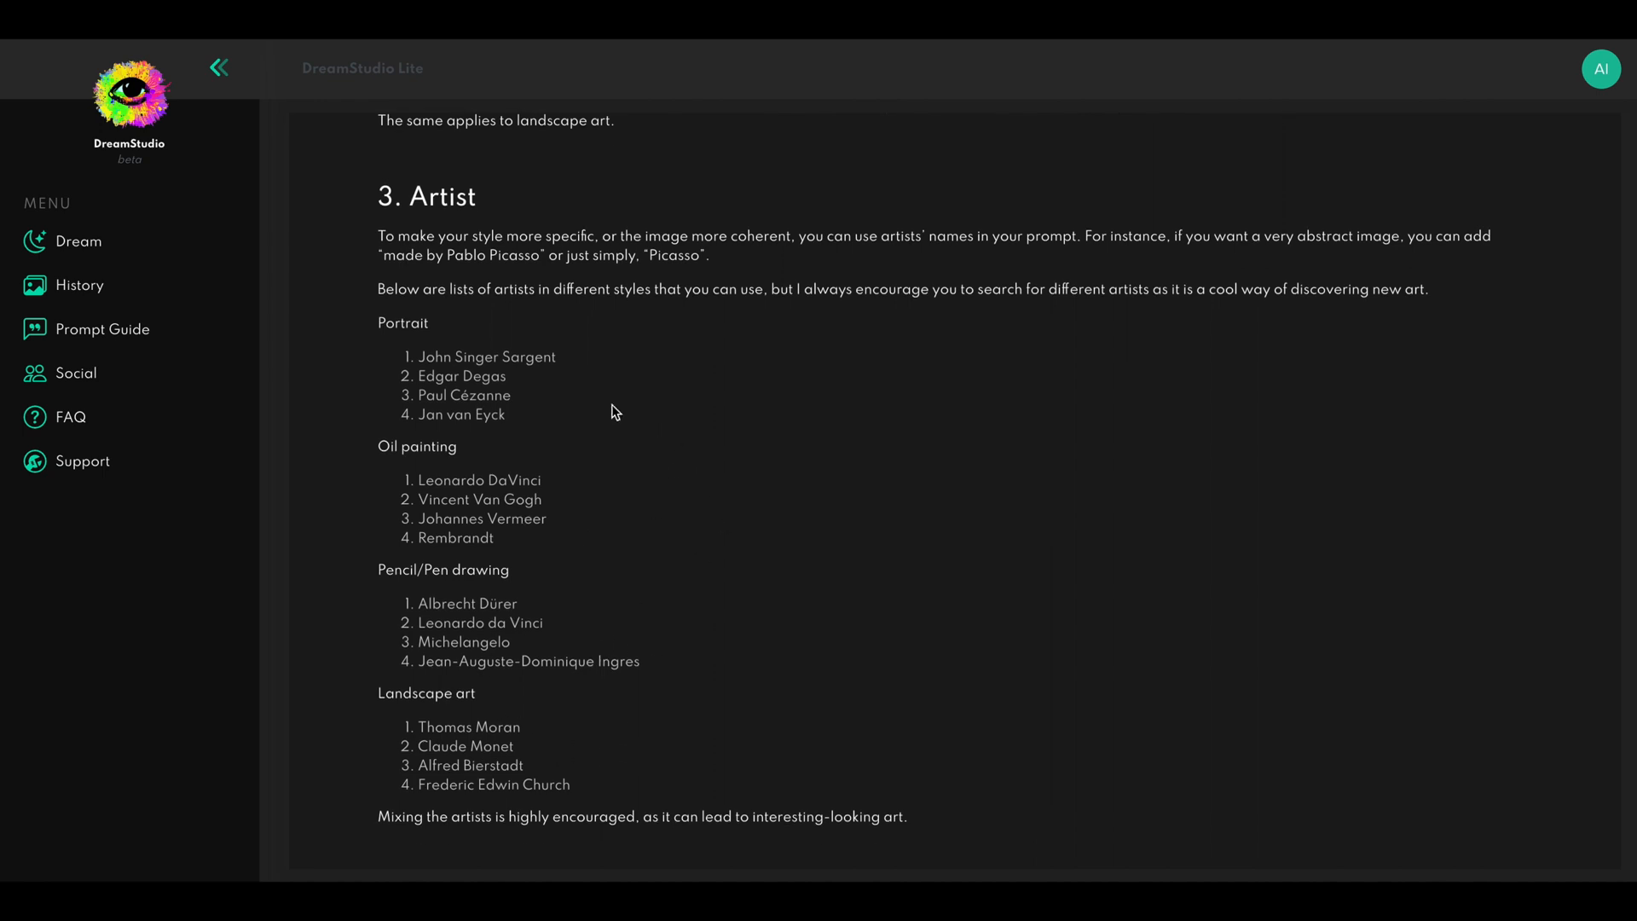
mouse_move(624, 619)
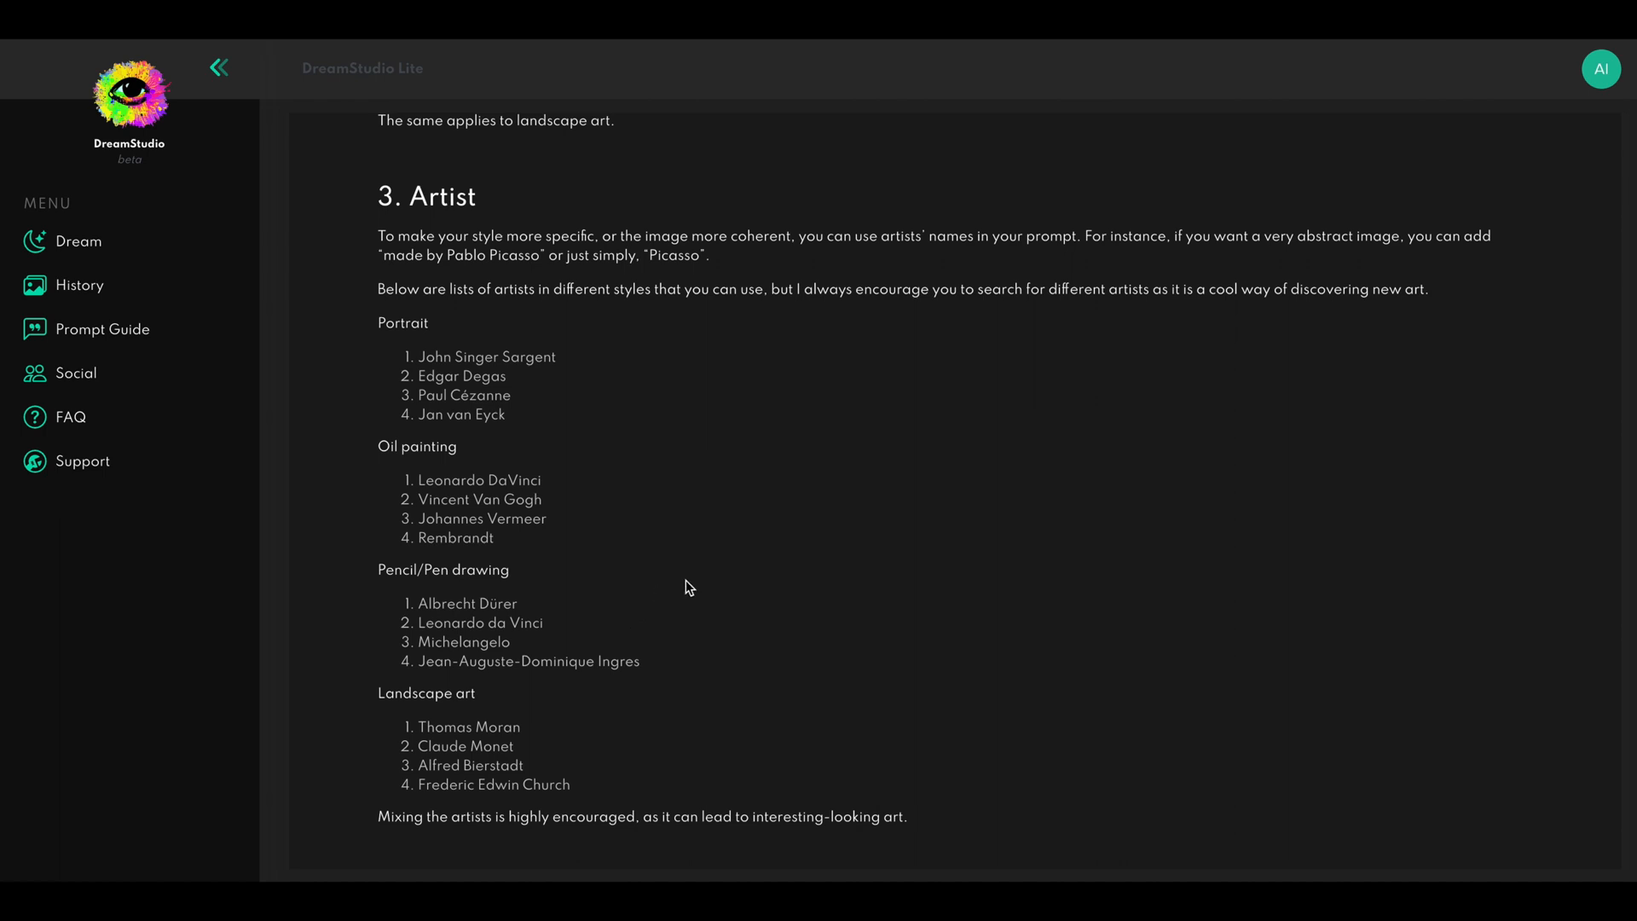
mouse_move(679, 587)
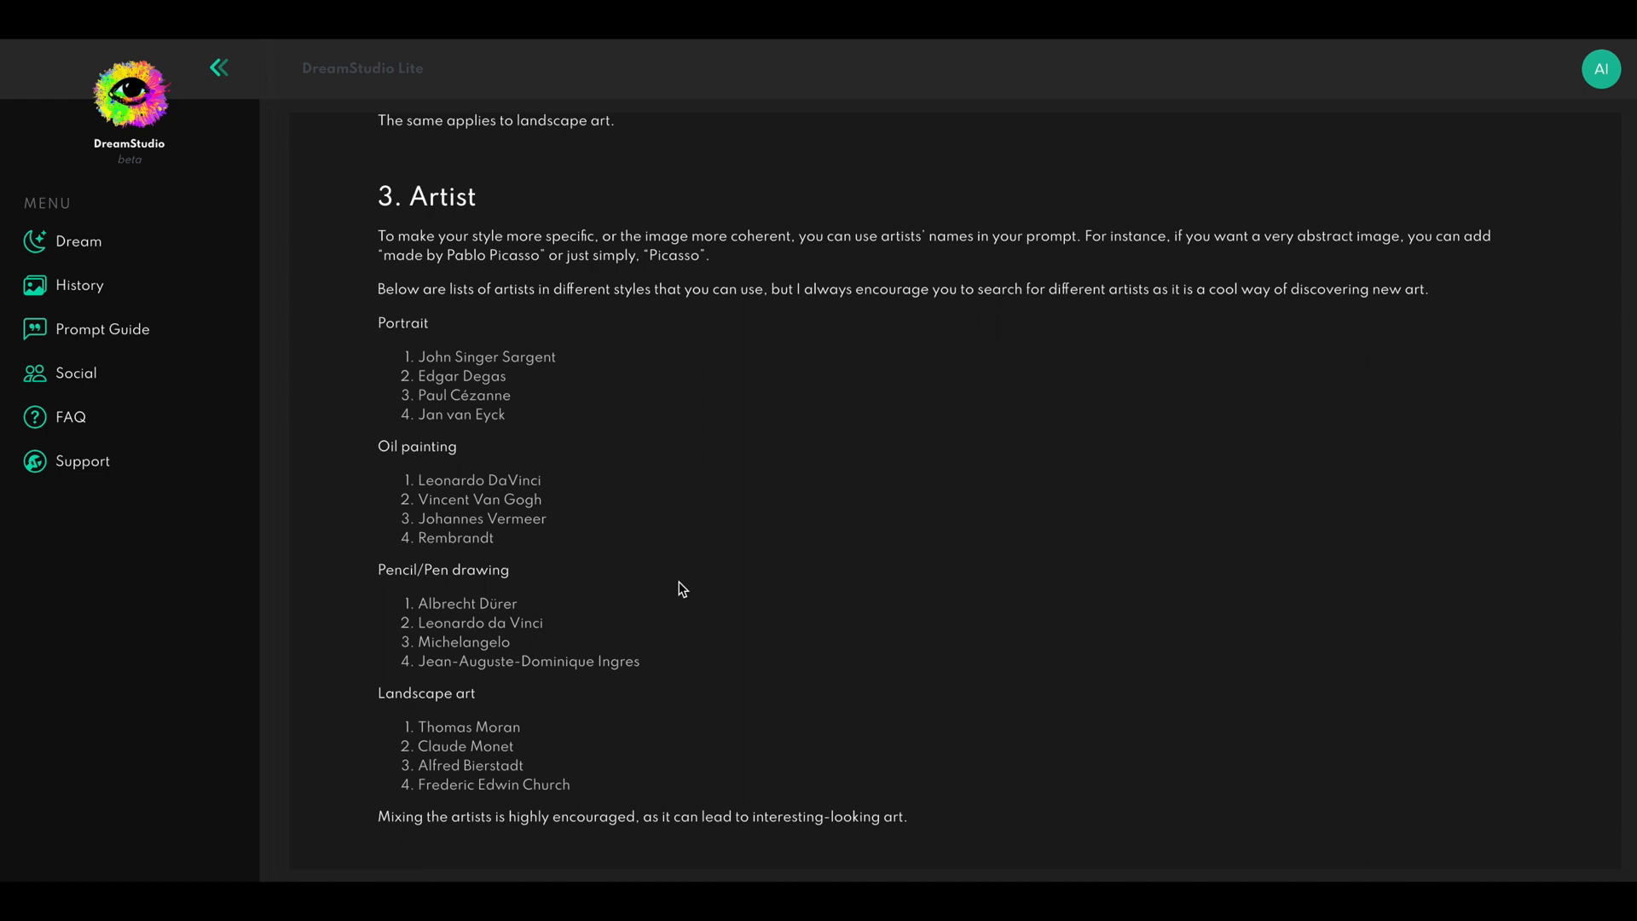
mouse_move(726, 590)
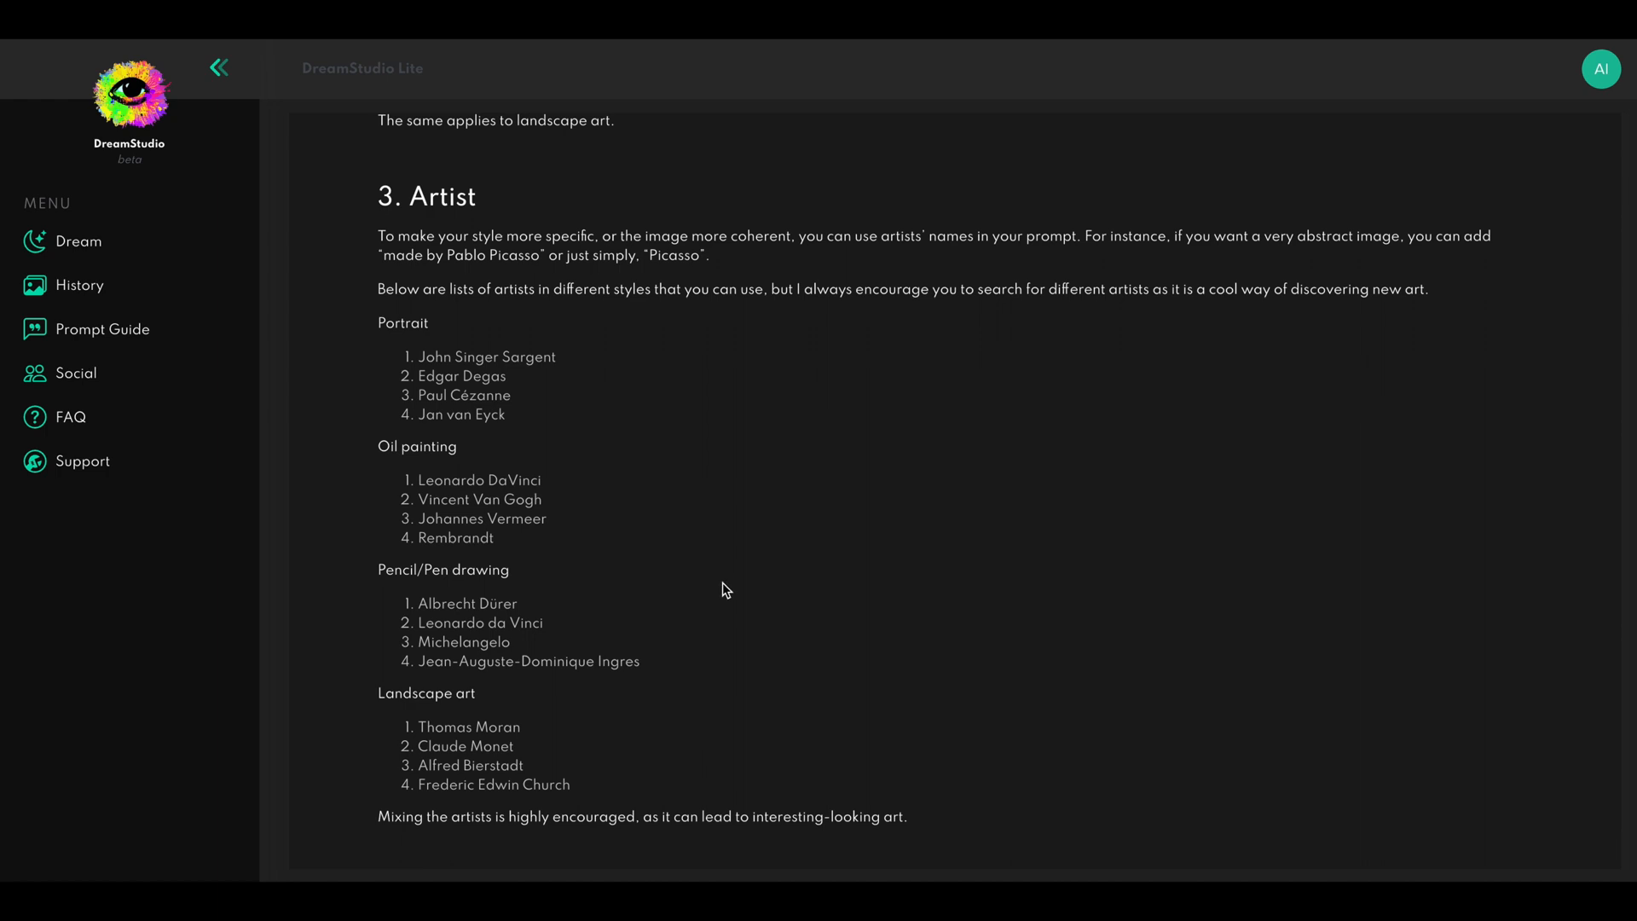
mouse_move(752, 273)
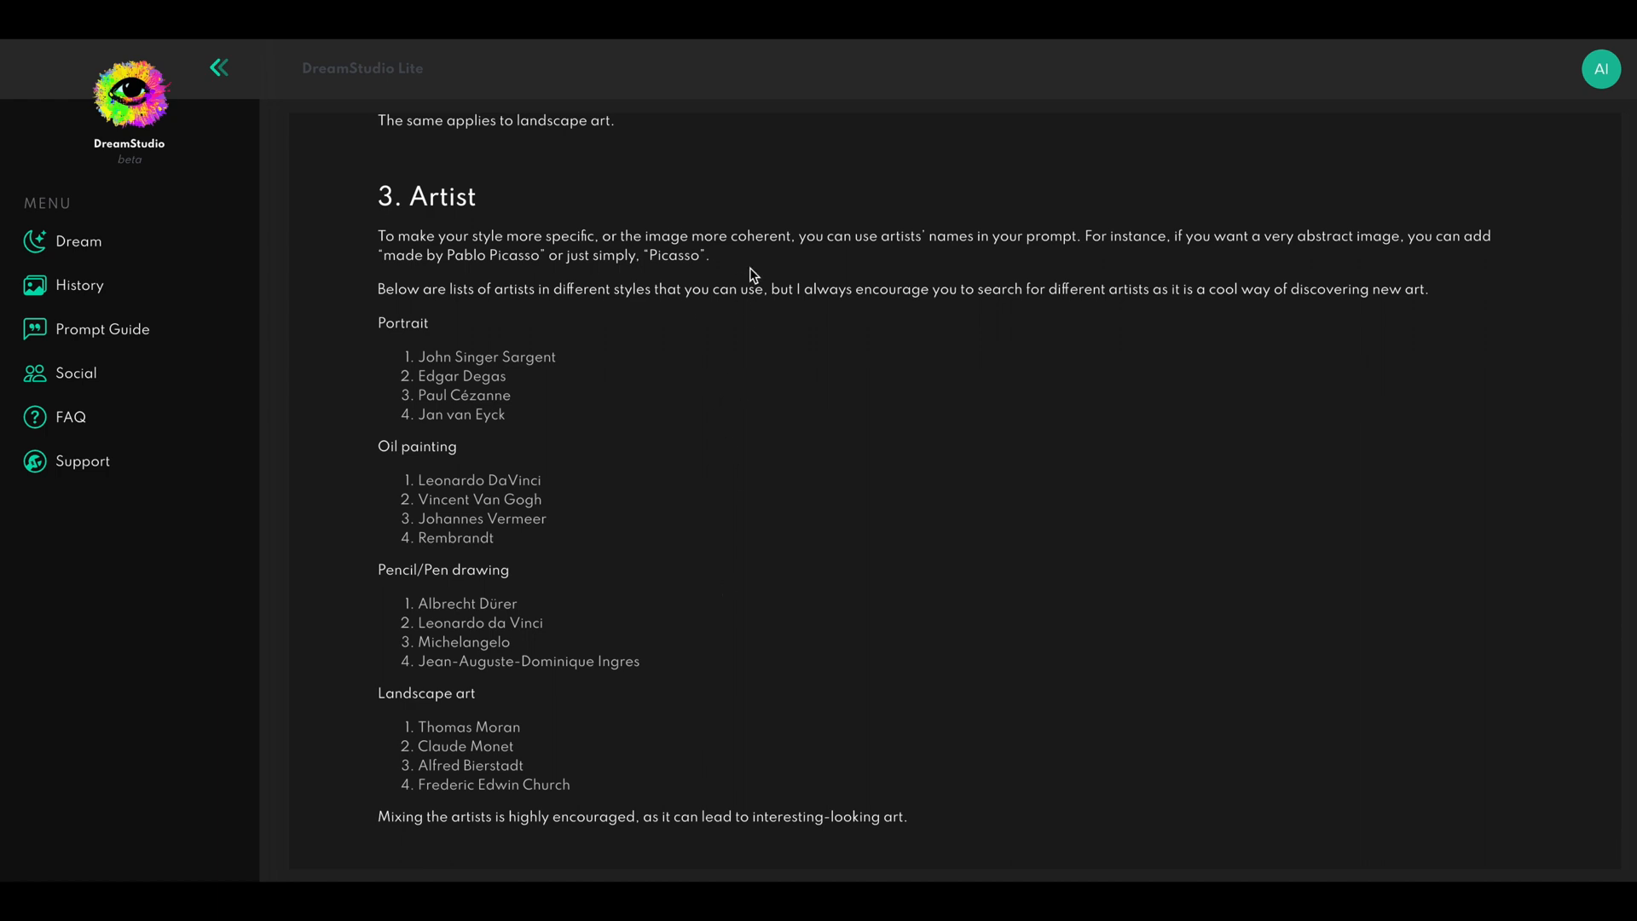
scroll("down", 3)
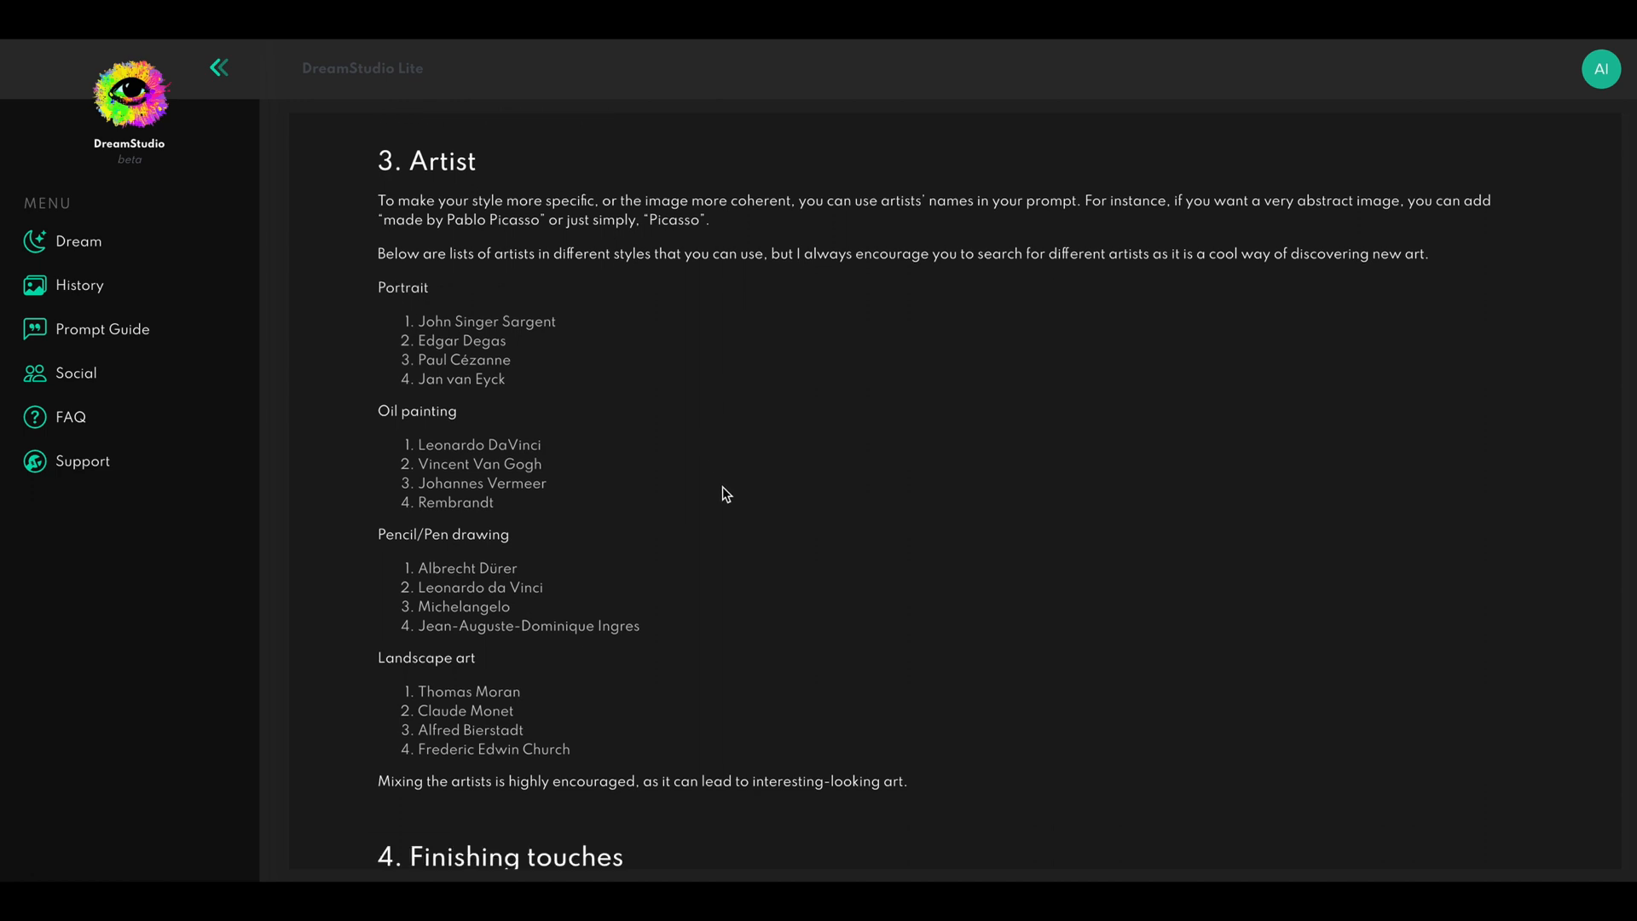
Scroll through the guide's Finishing touches and Conclusion, then return to the Dream page
scroll("down", 3)
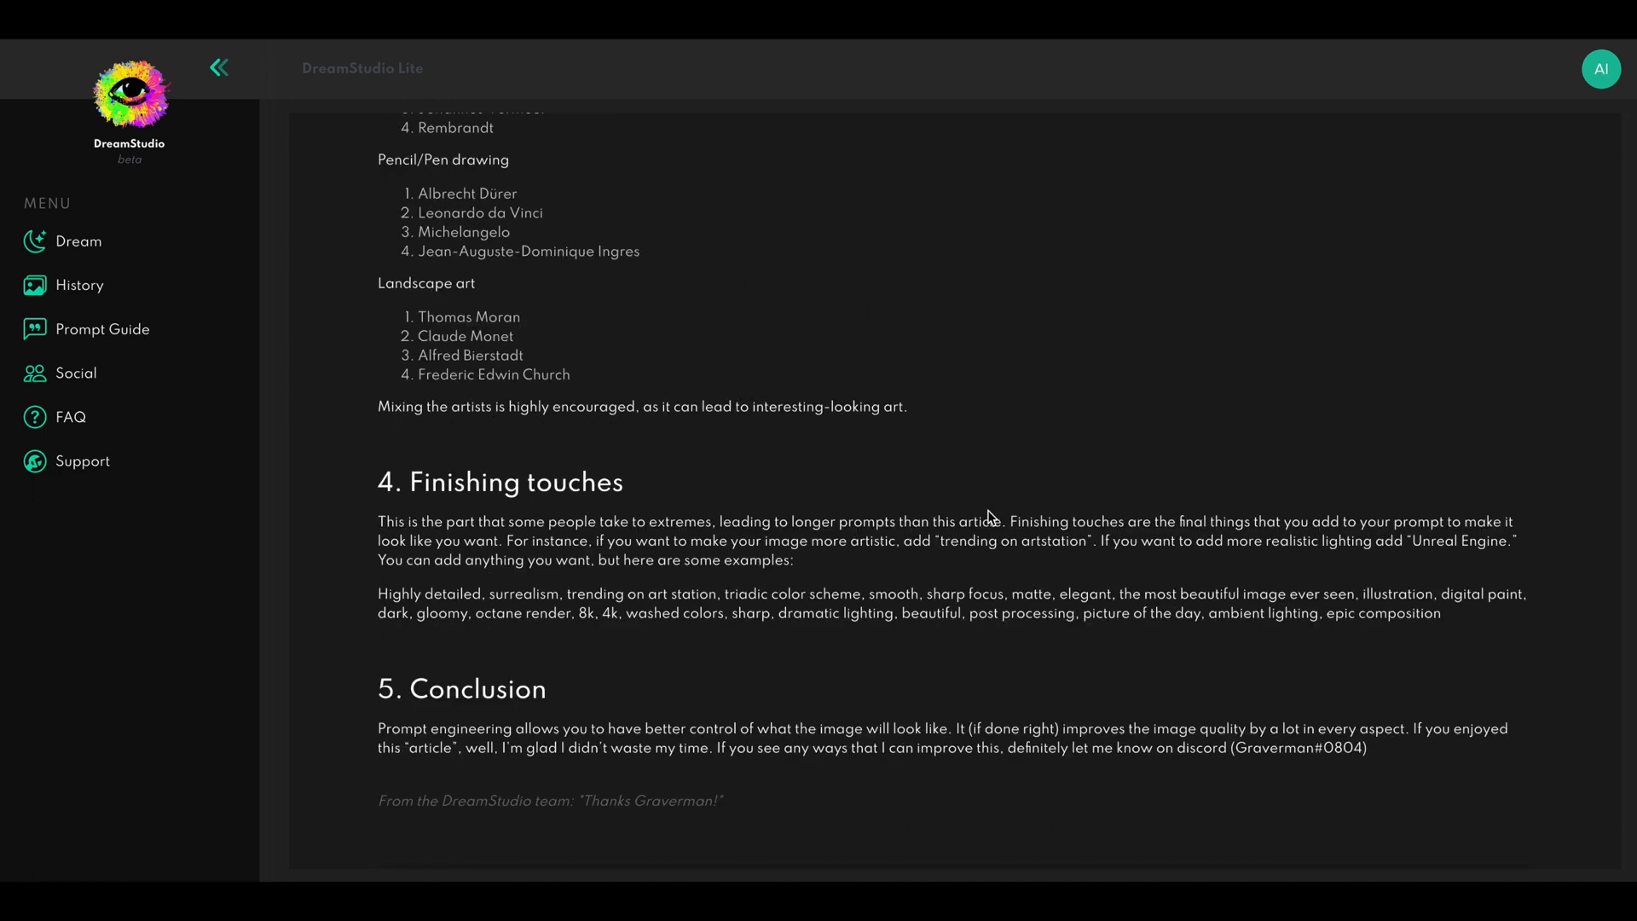
scroll("down", 3)
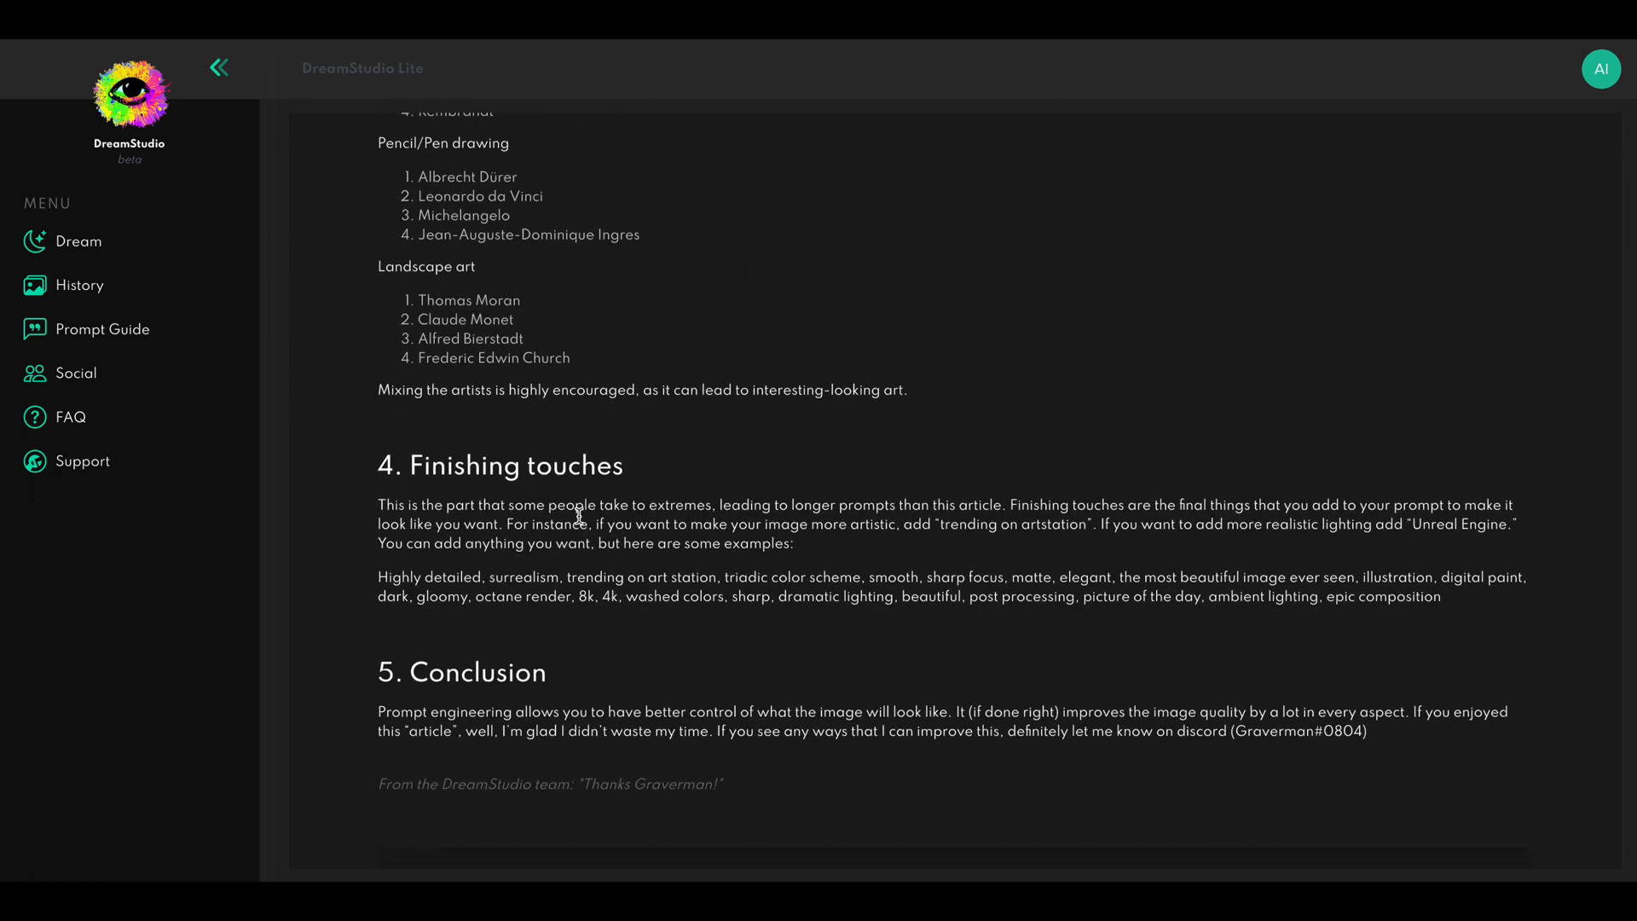
mouse_move(827, 576)
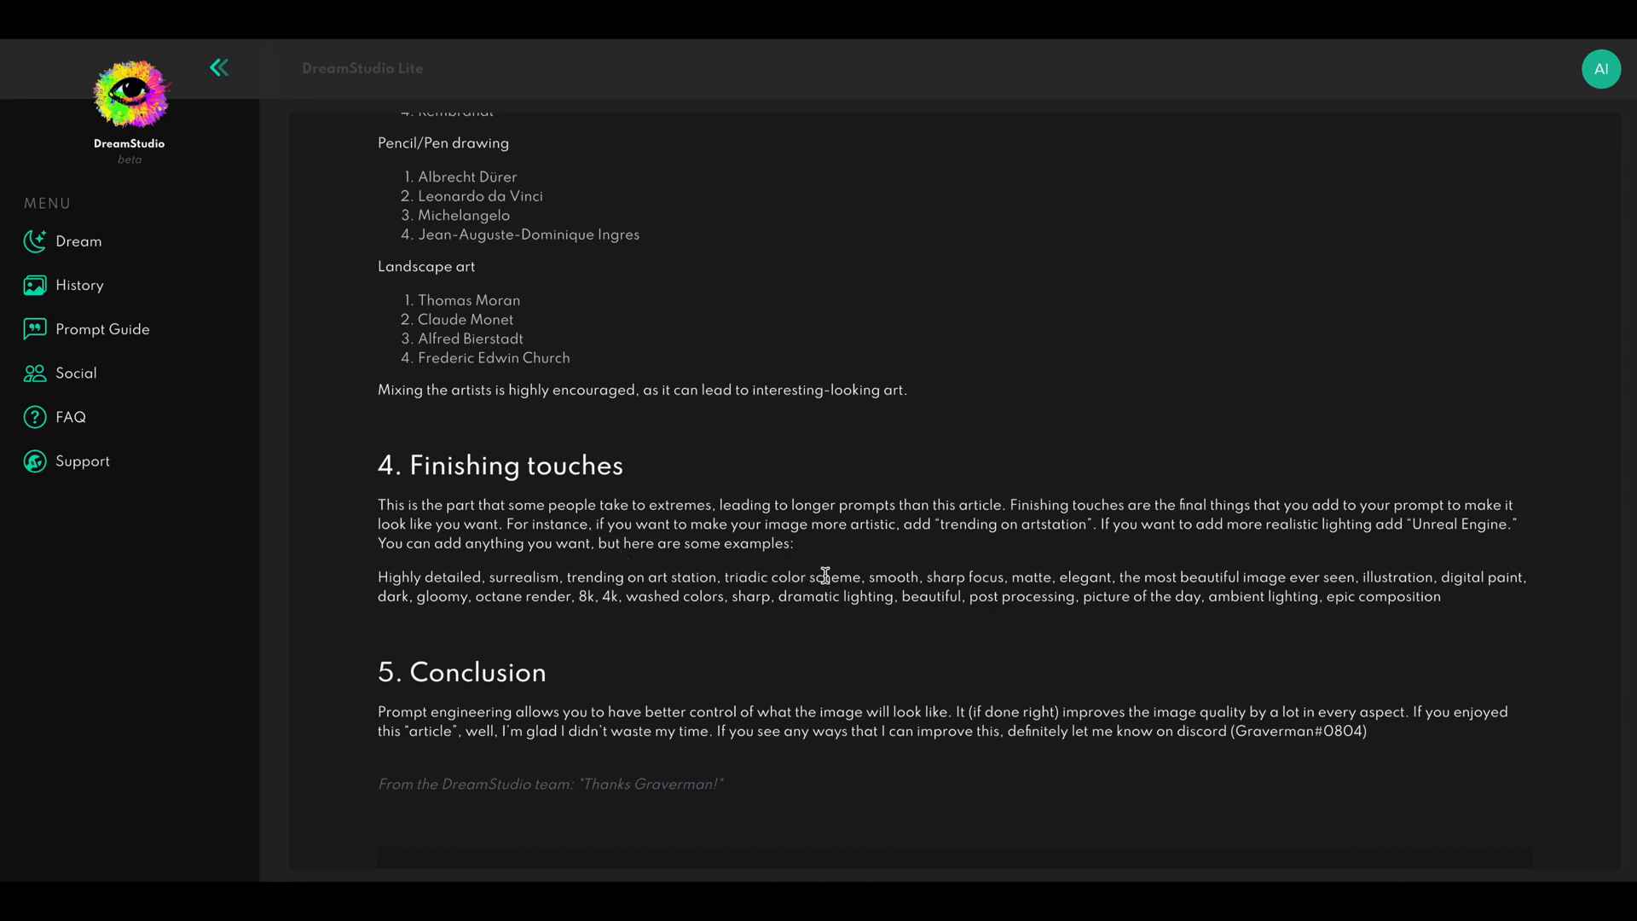
mouse_move(983, 546)
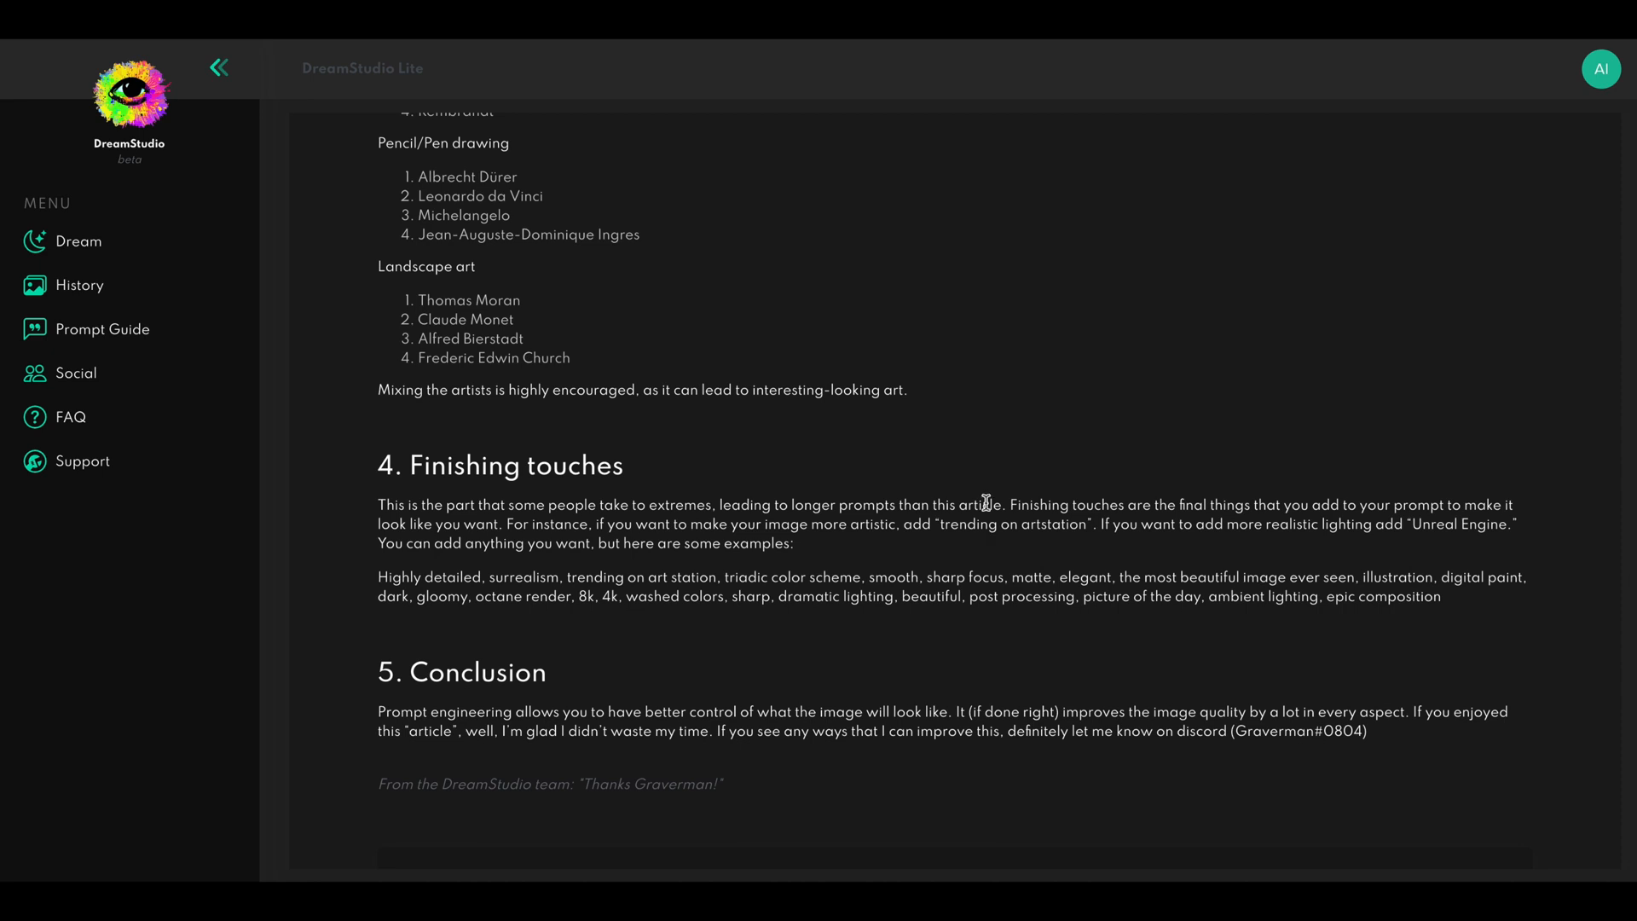
scroll("down", 3)
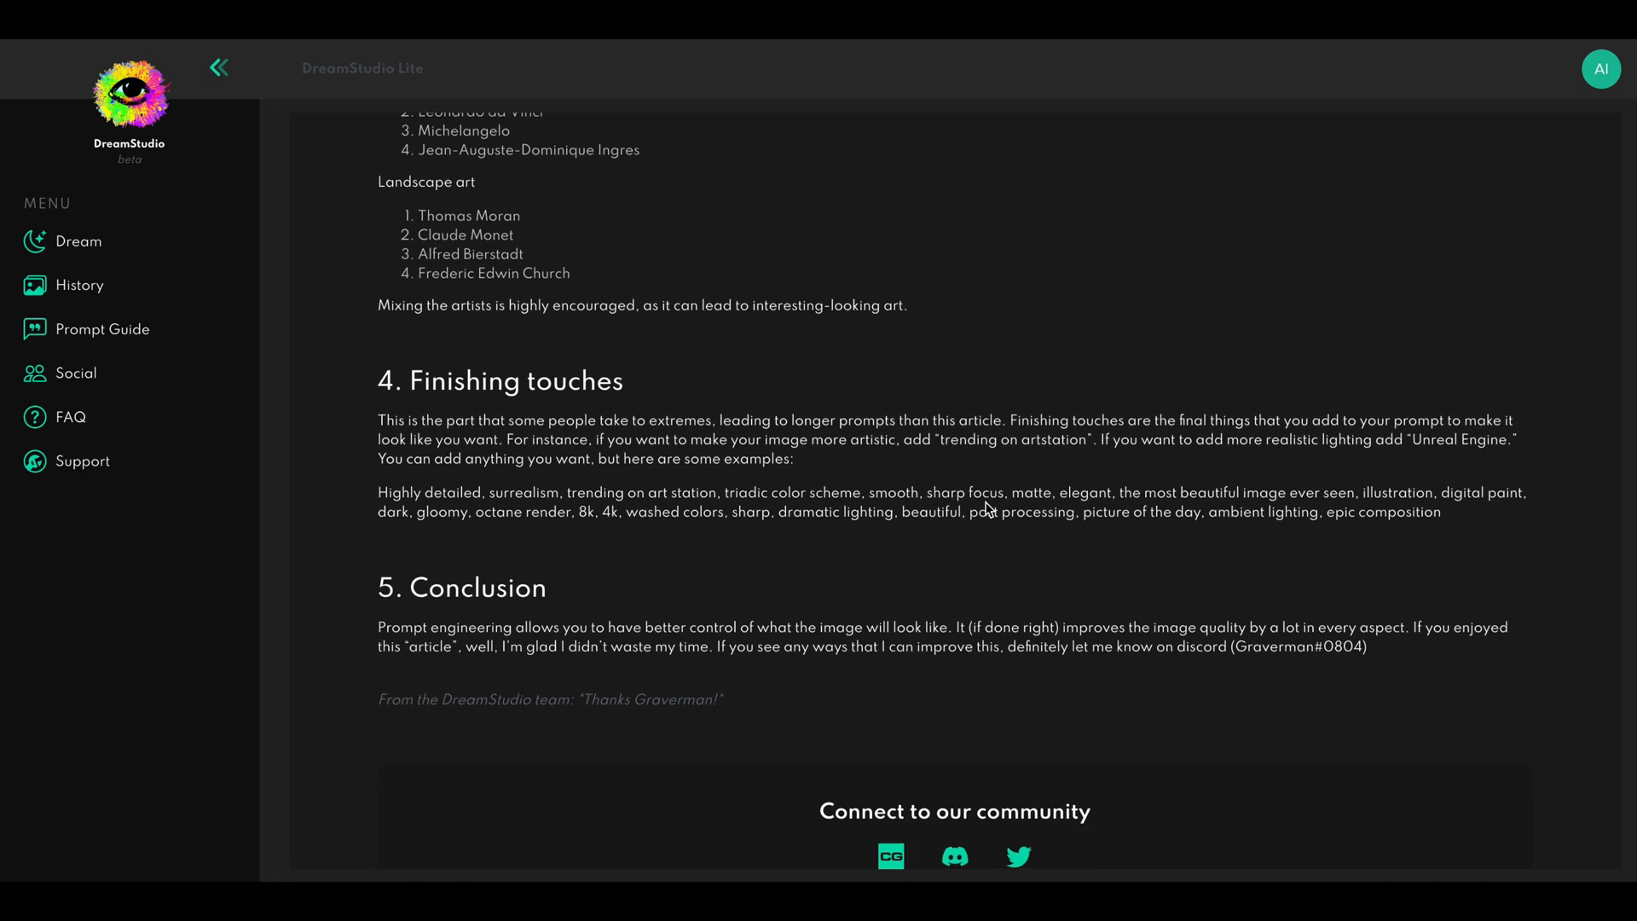
scroll("down", 3)
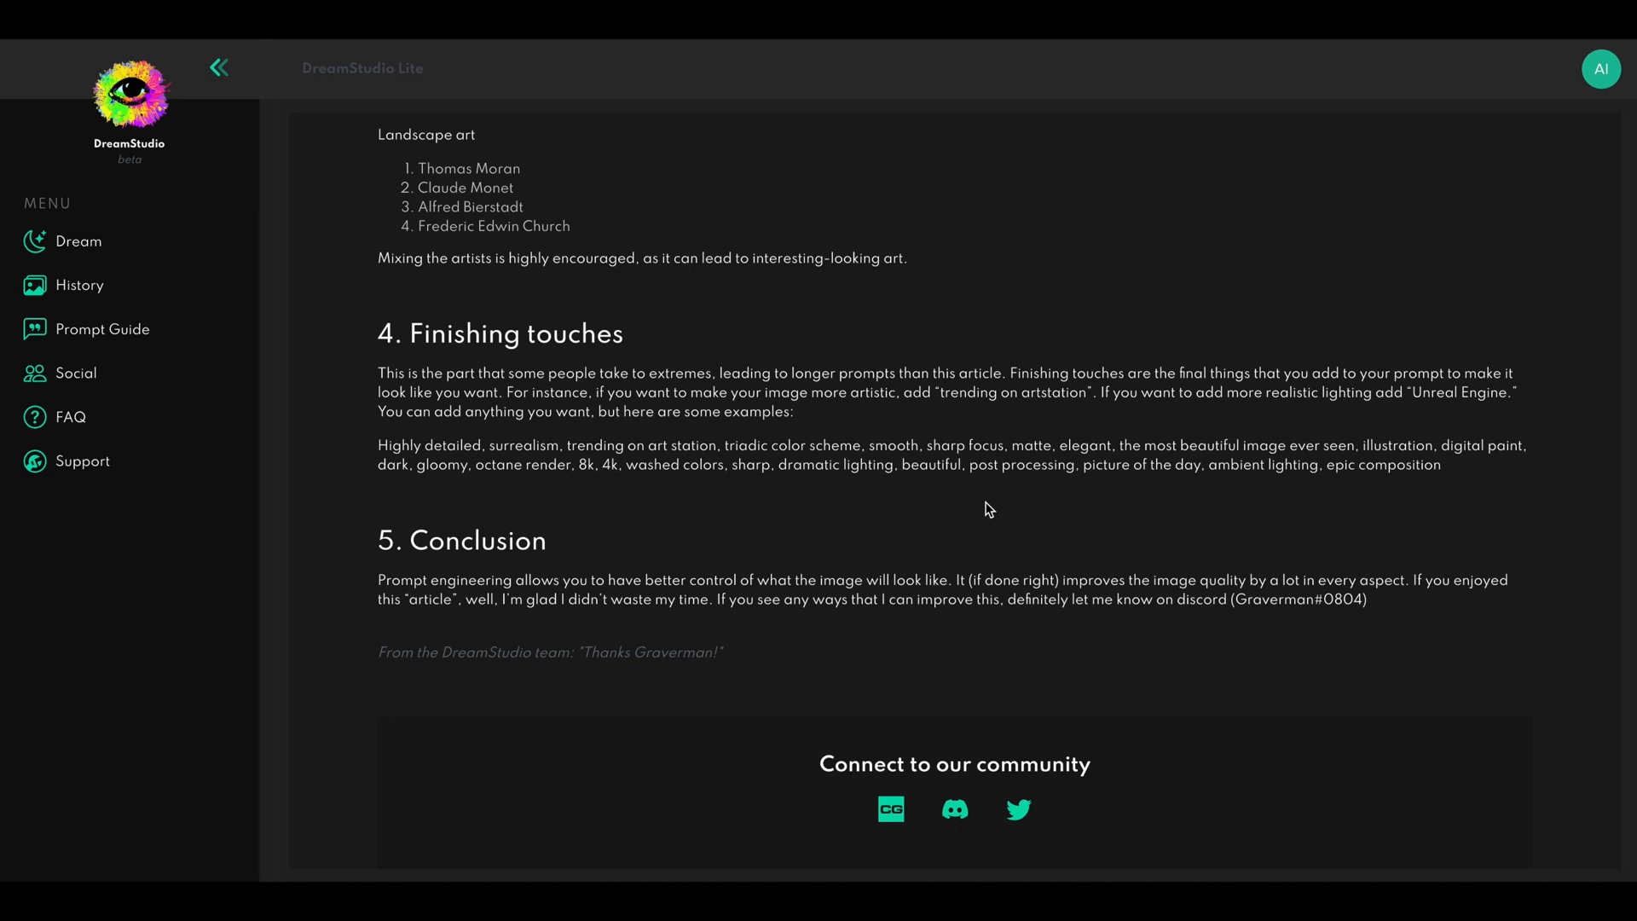
mouse_move(996, 510)
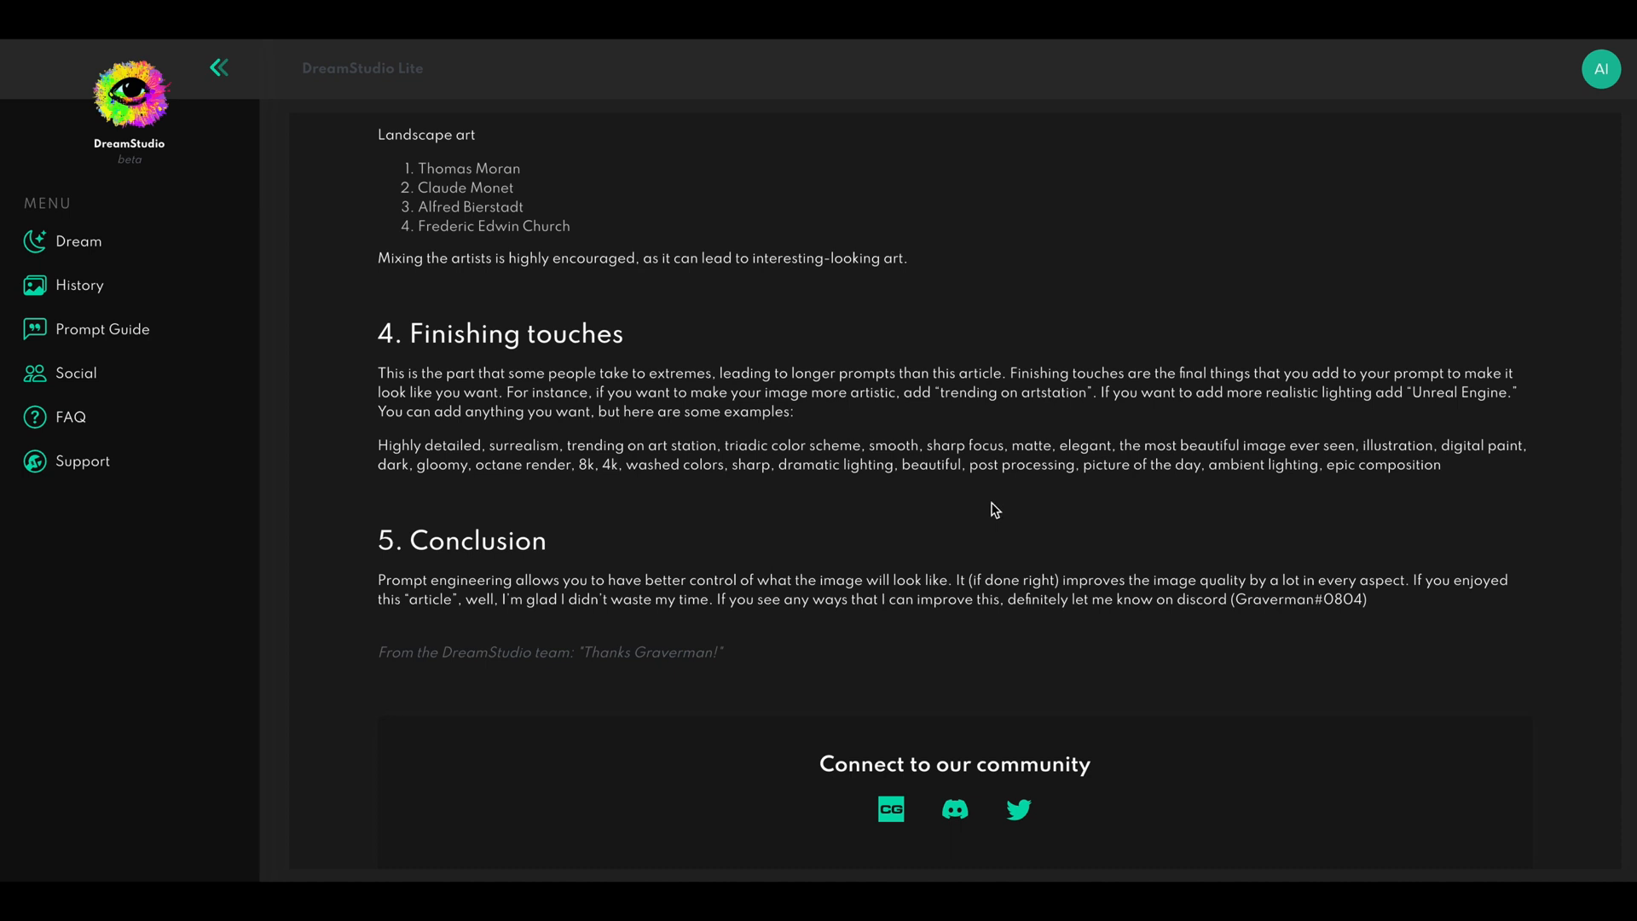
mouse_move(1032, 527)
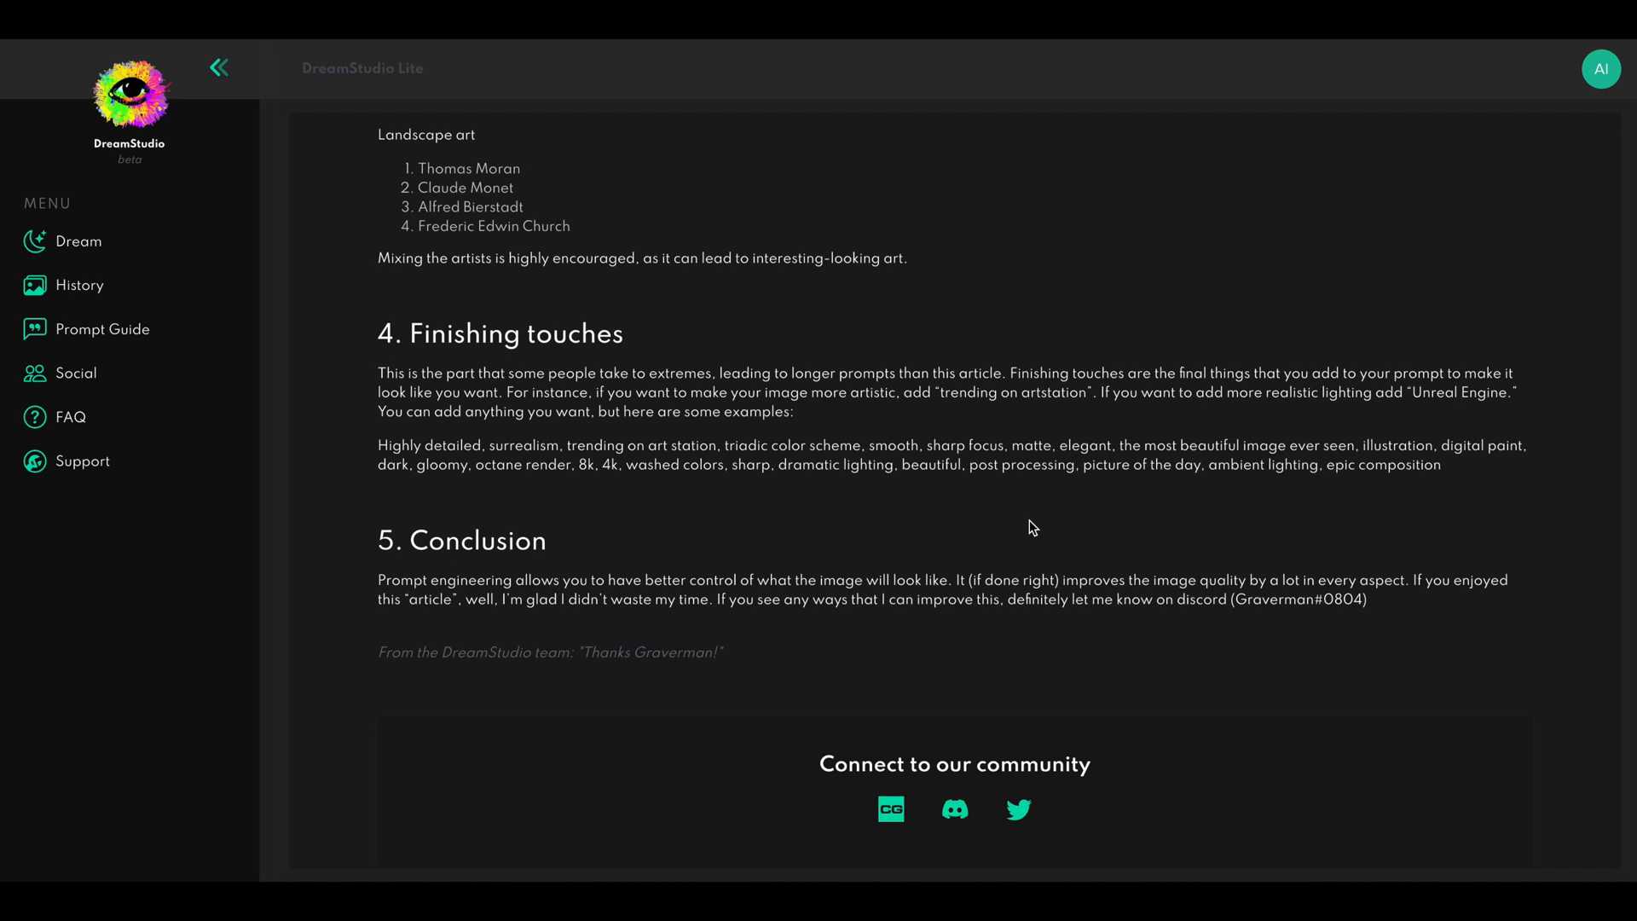
left_click(77, 241)
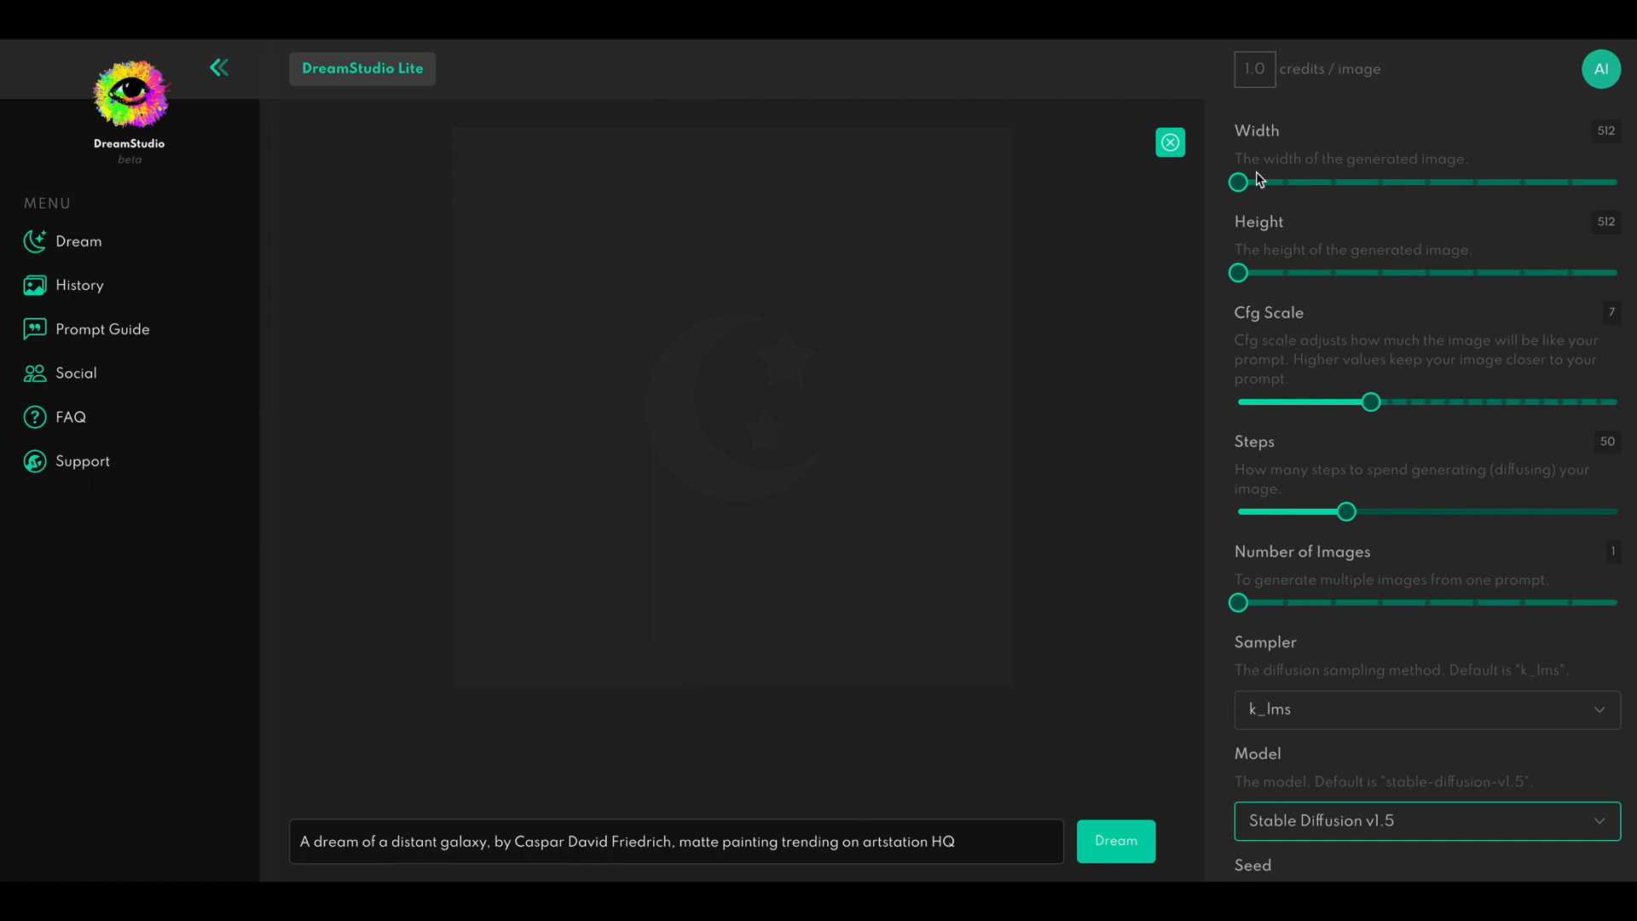
mouse_move(1254, 148)
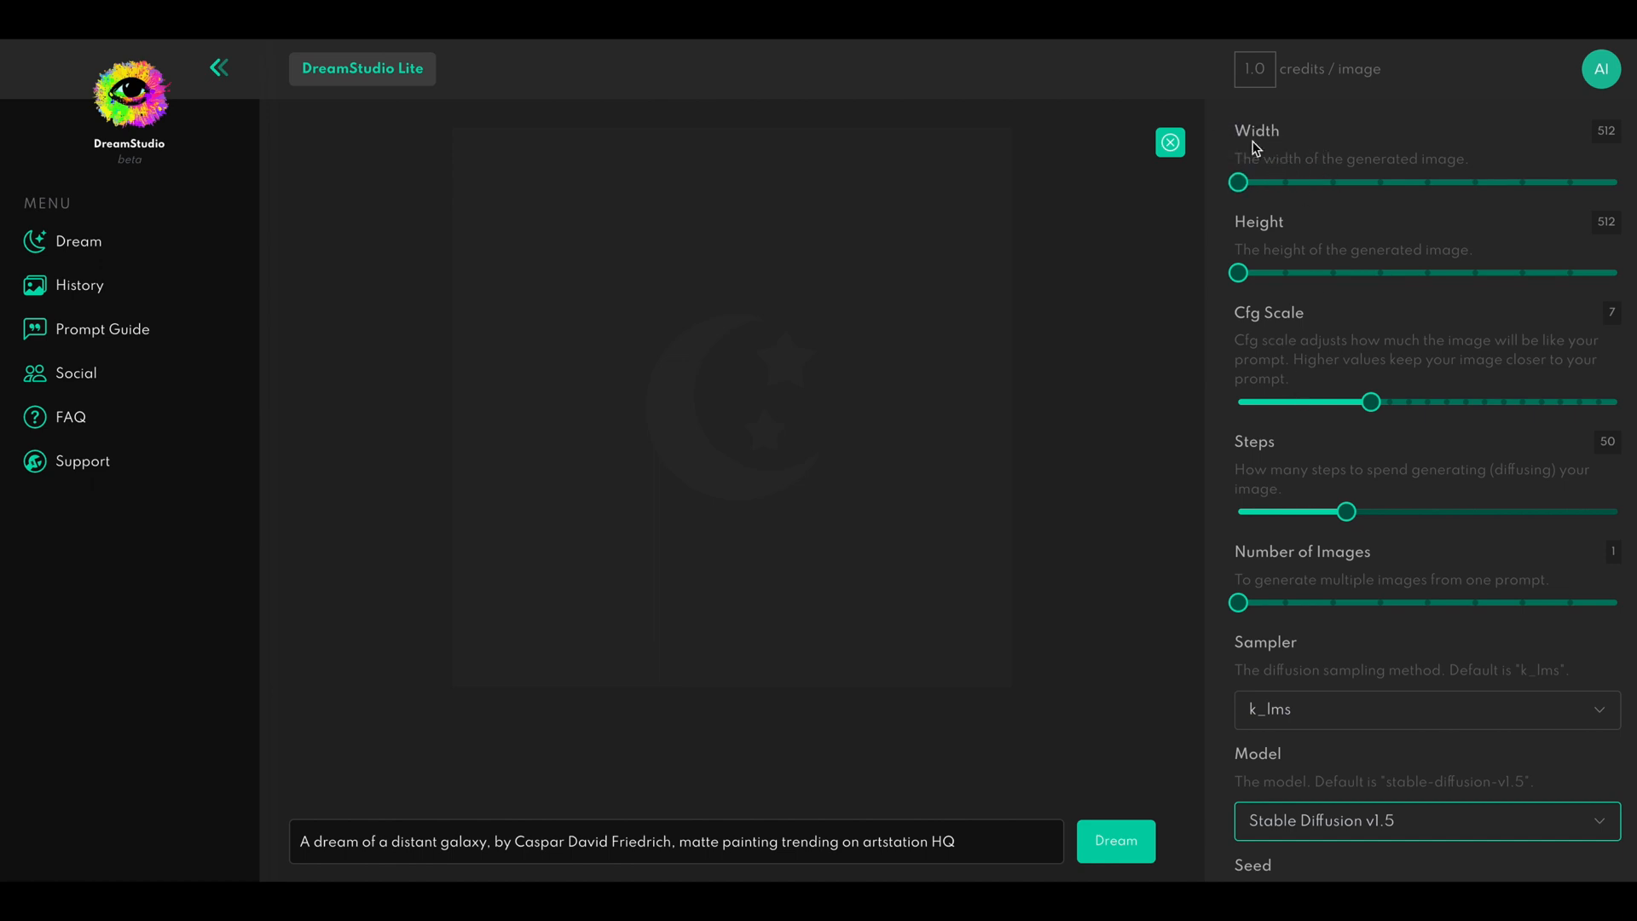
mouse_move(1265, 203)
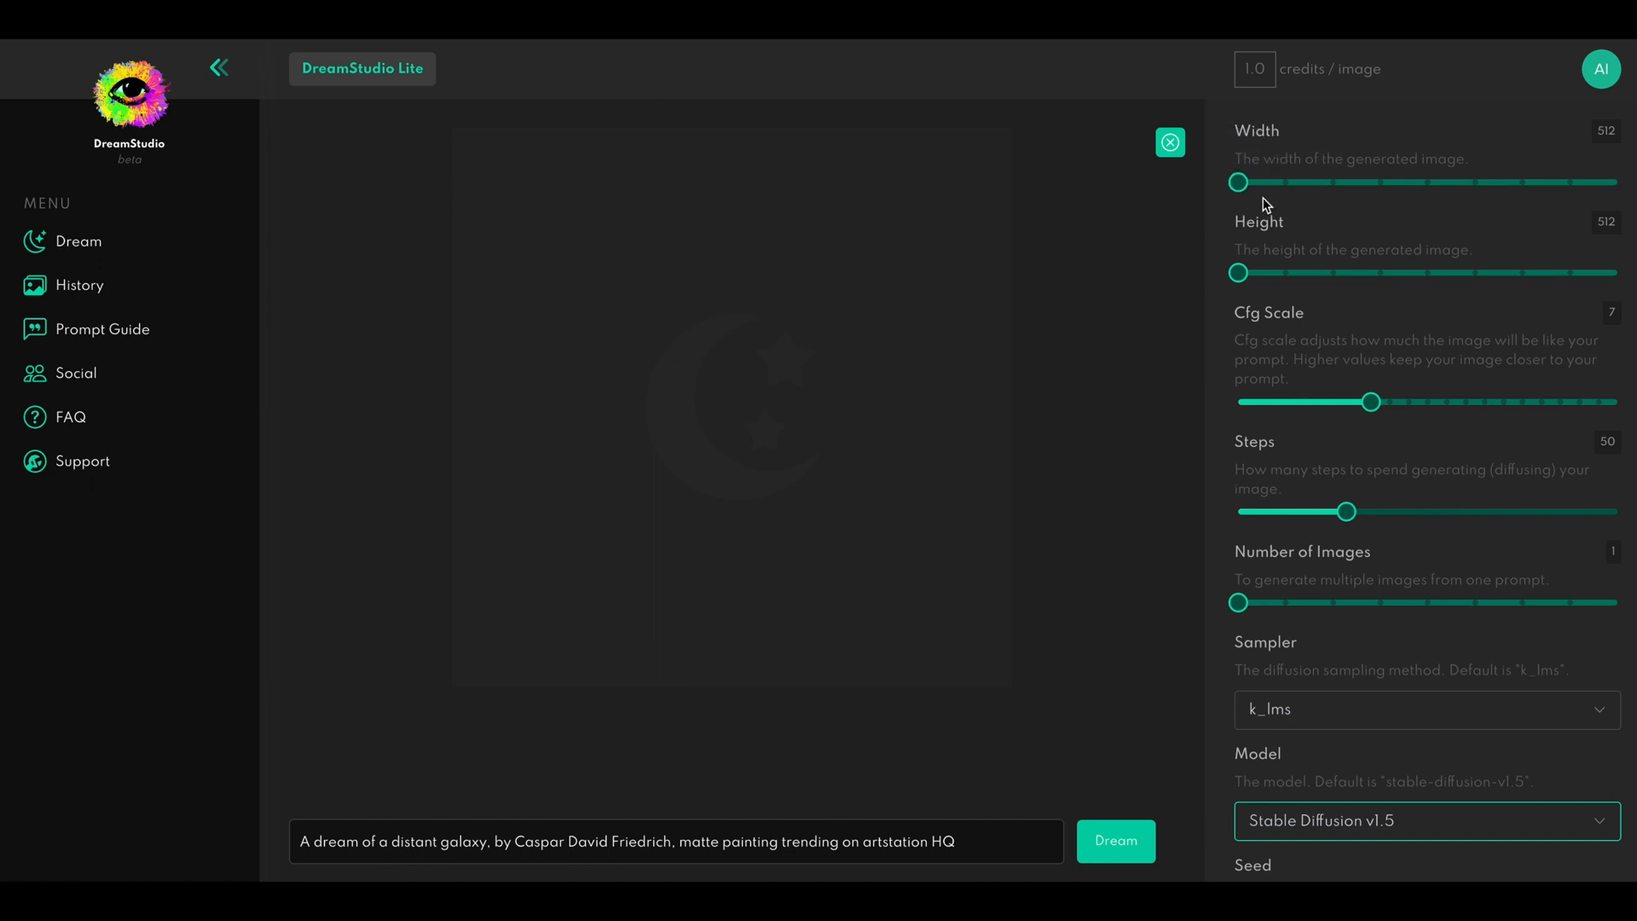
Raise width and height to 1024, then return both to 512 by 512
left_click_drag(1238, 182, 1285, 182)
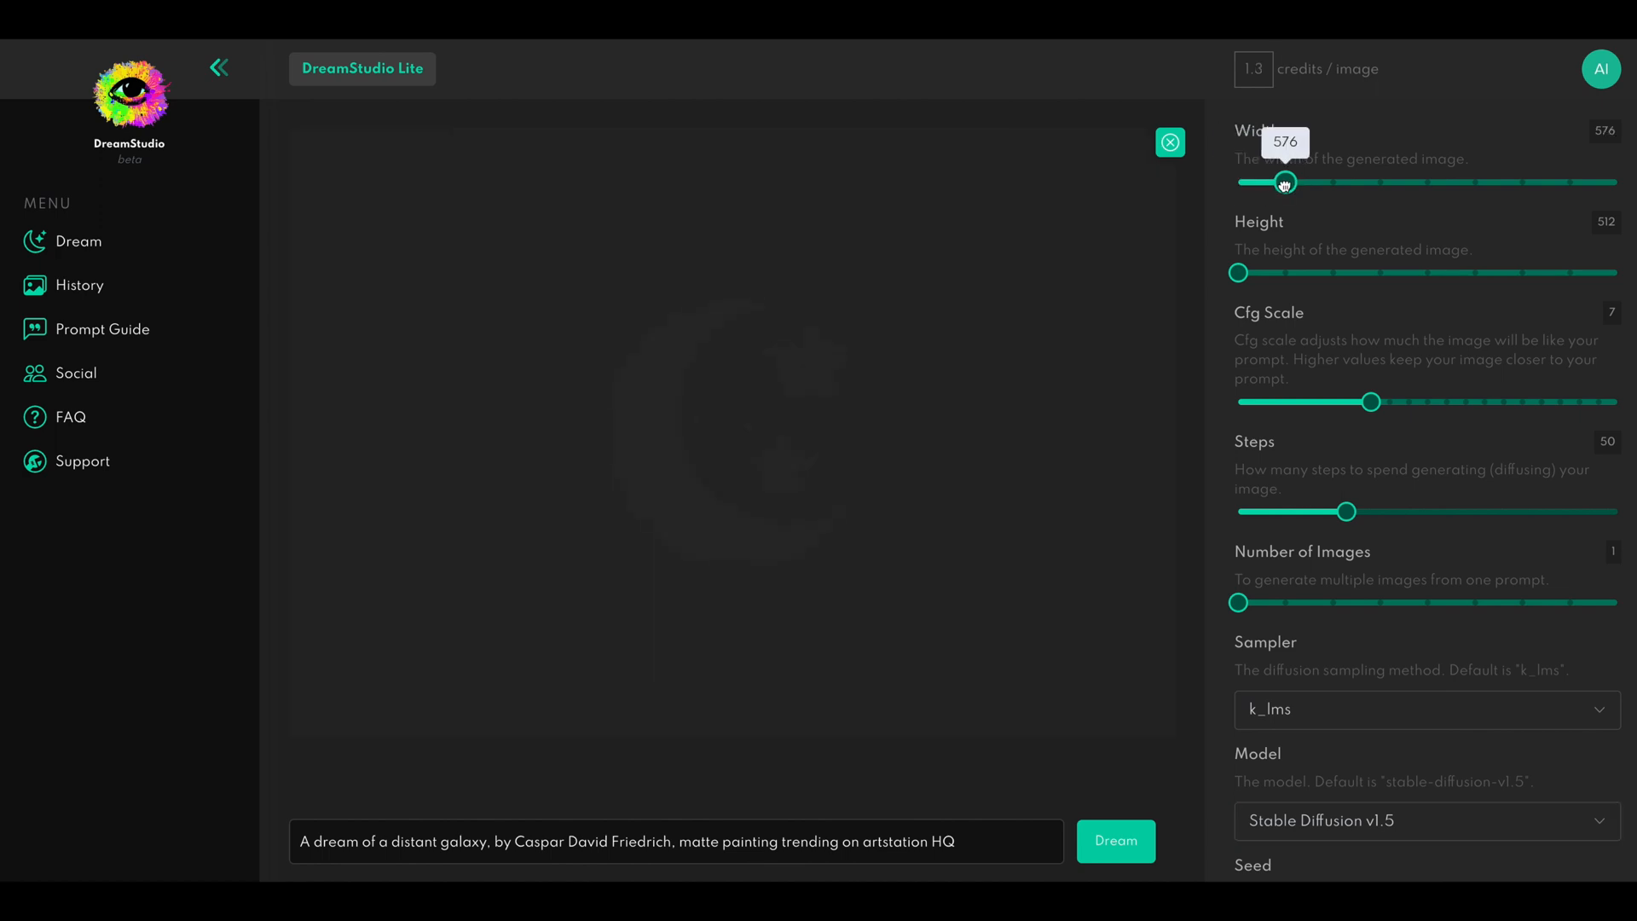
left_click_drag(1285, 183, 1475, 182)
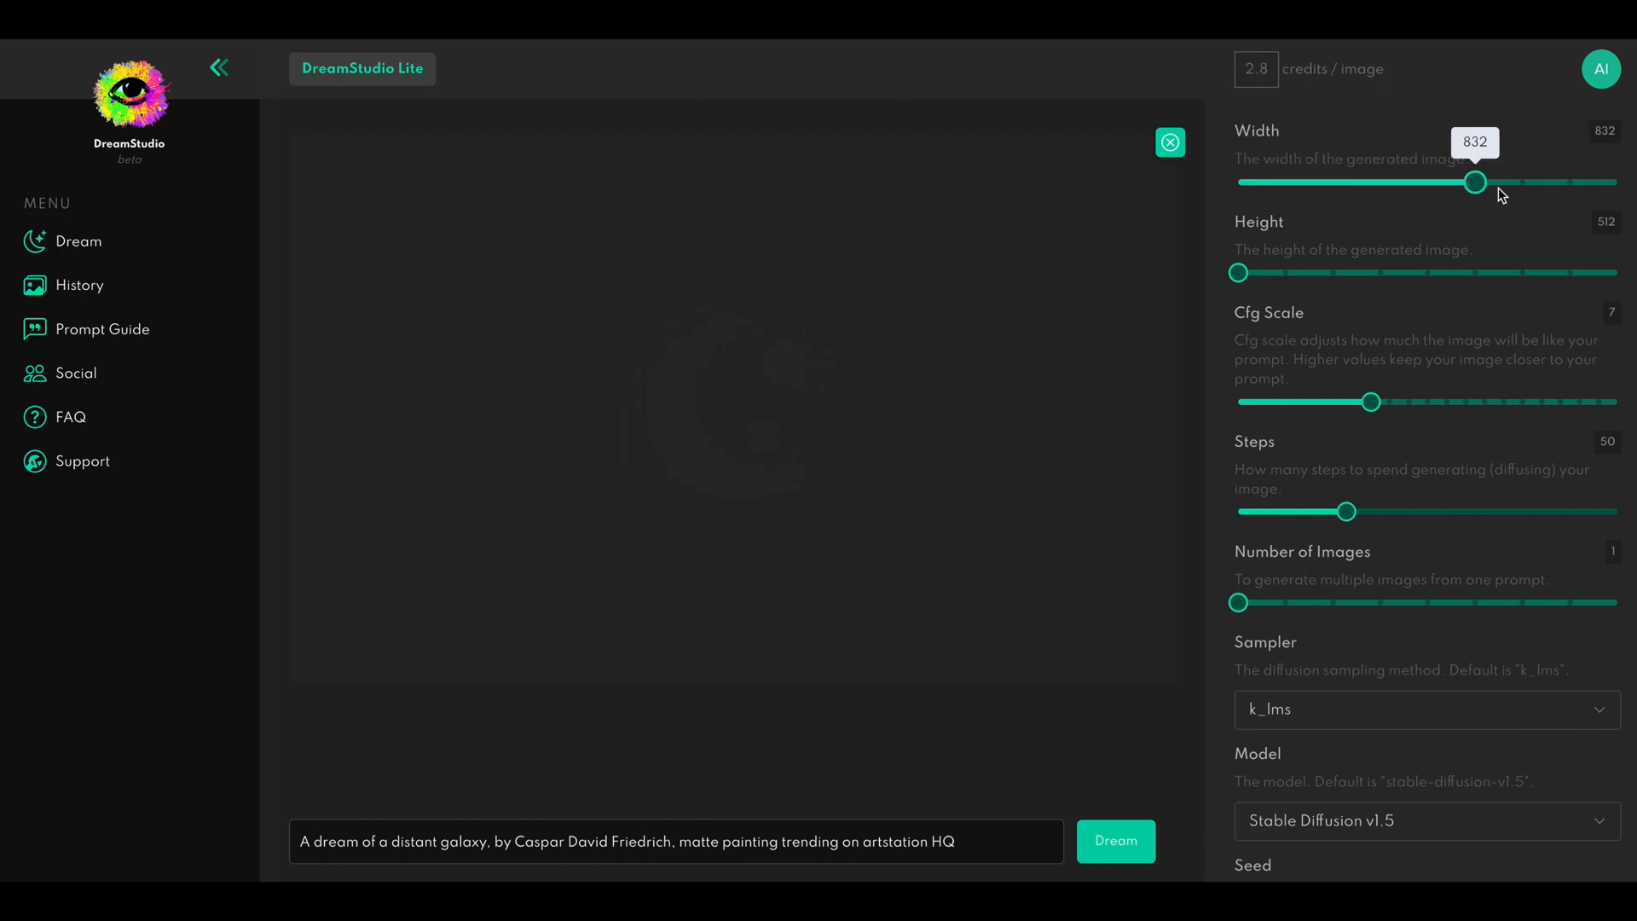
left_click_drag(1475, 182, 1621, 183)
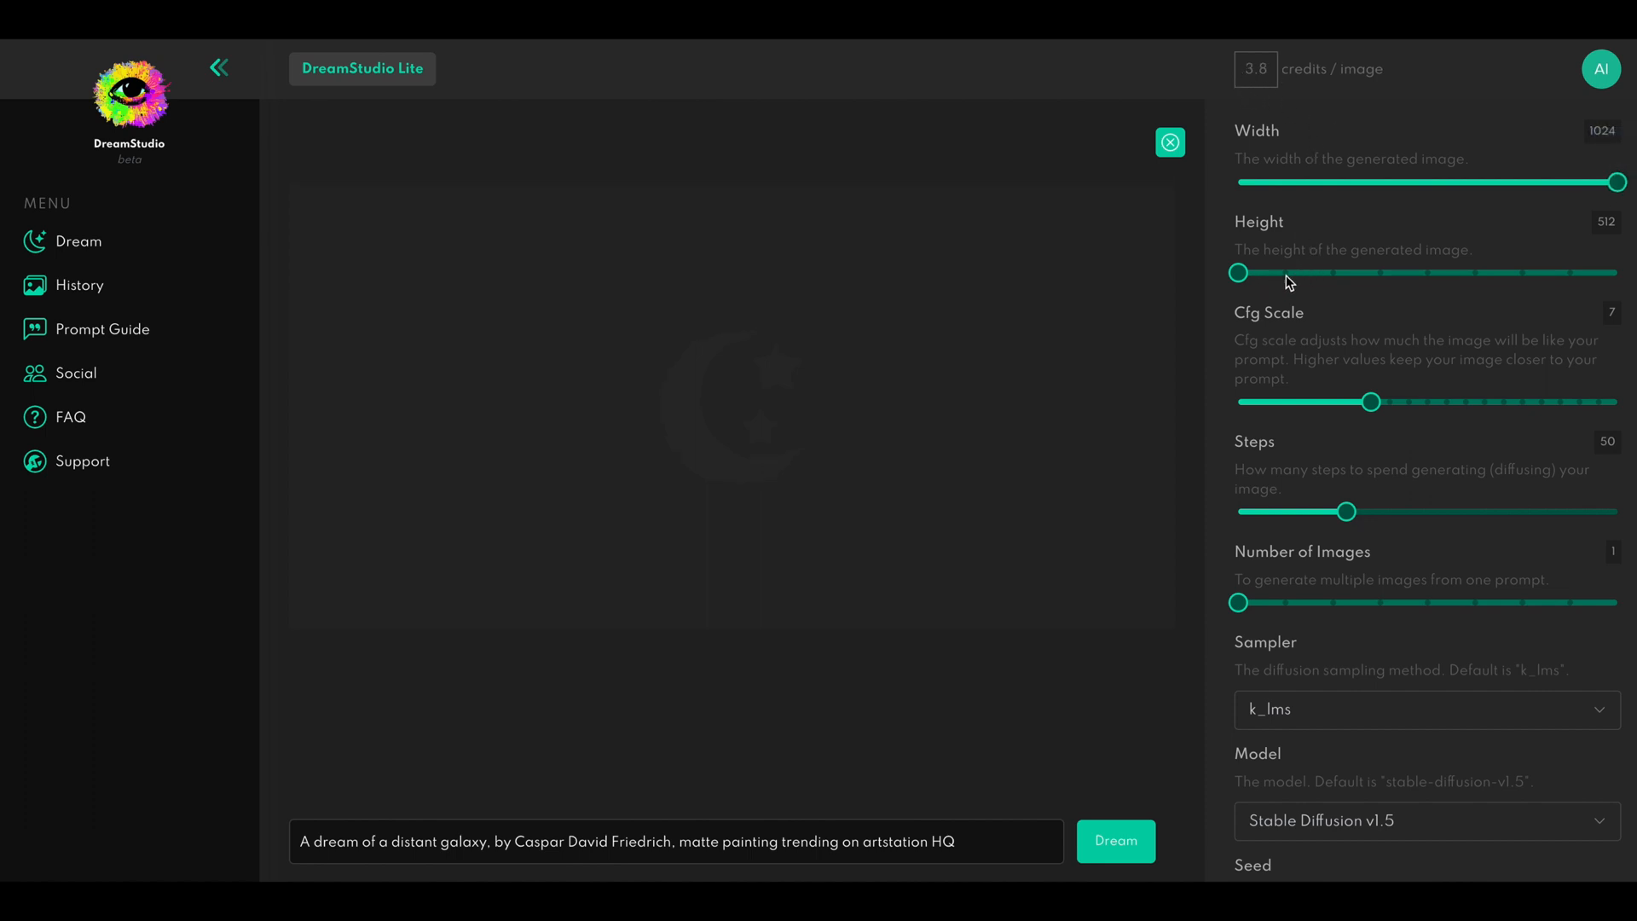
left_click_drag(1236, 273, 1623, 273)
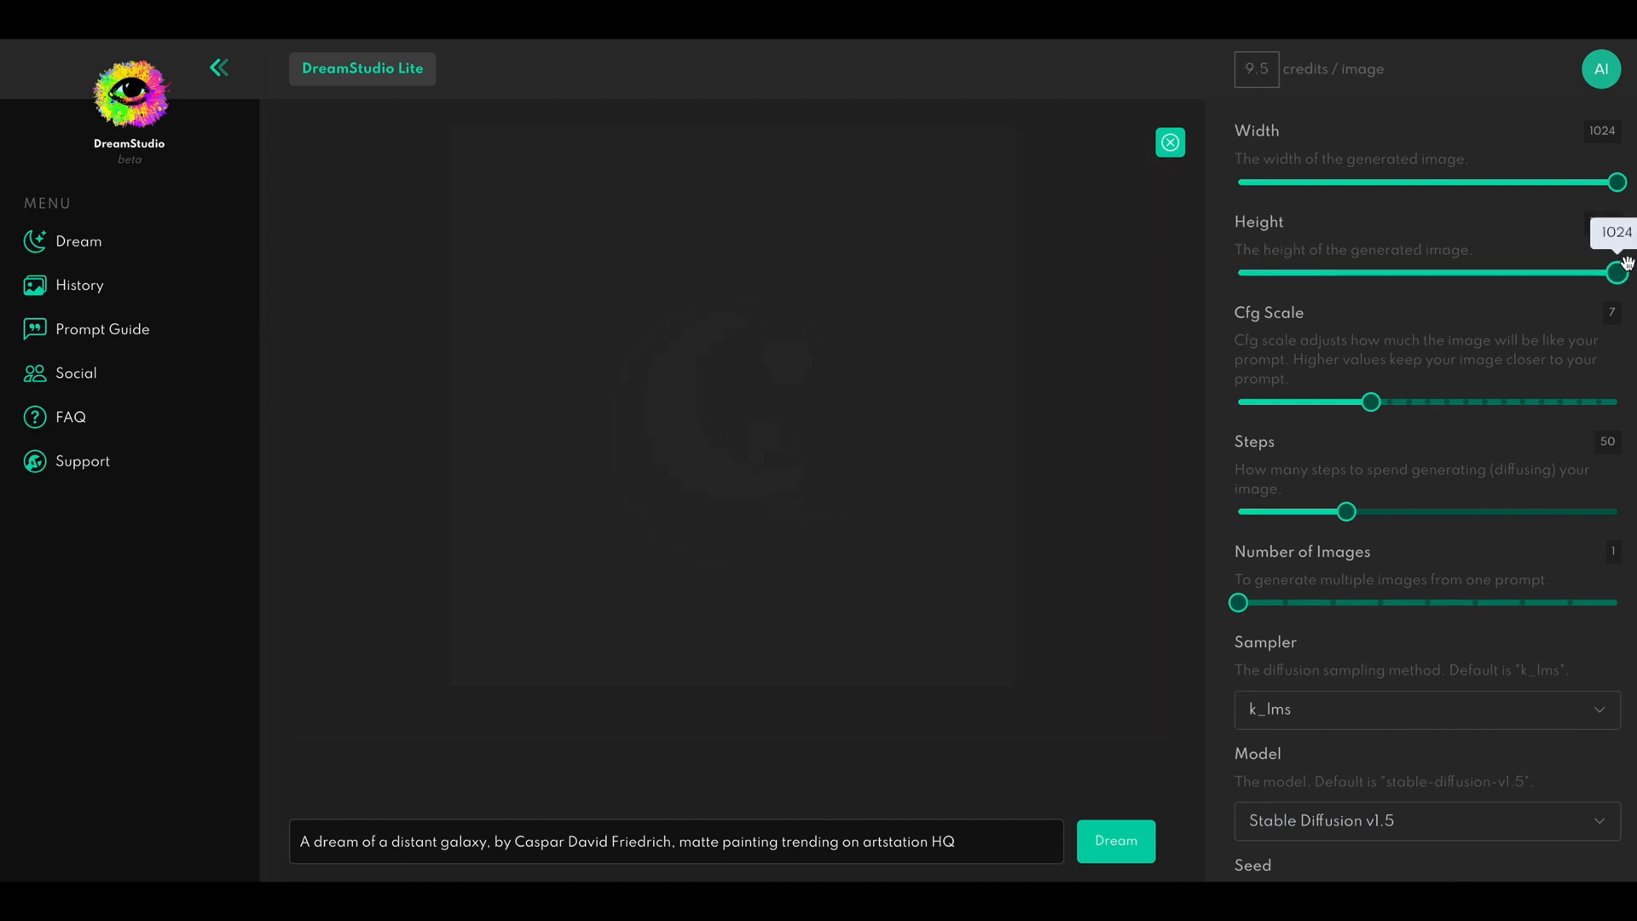
mouse_move(1555, 238)
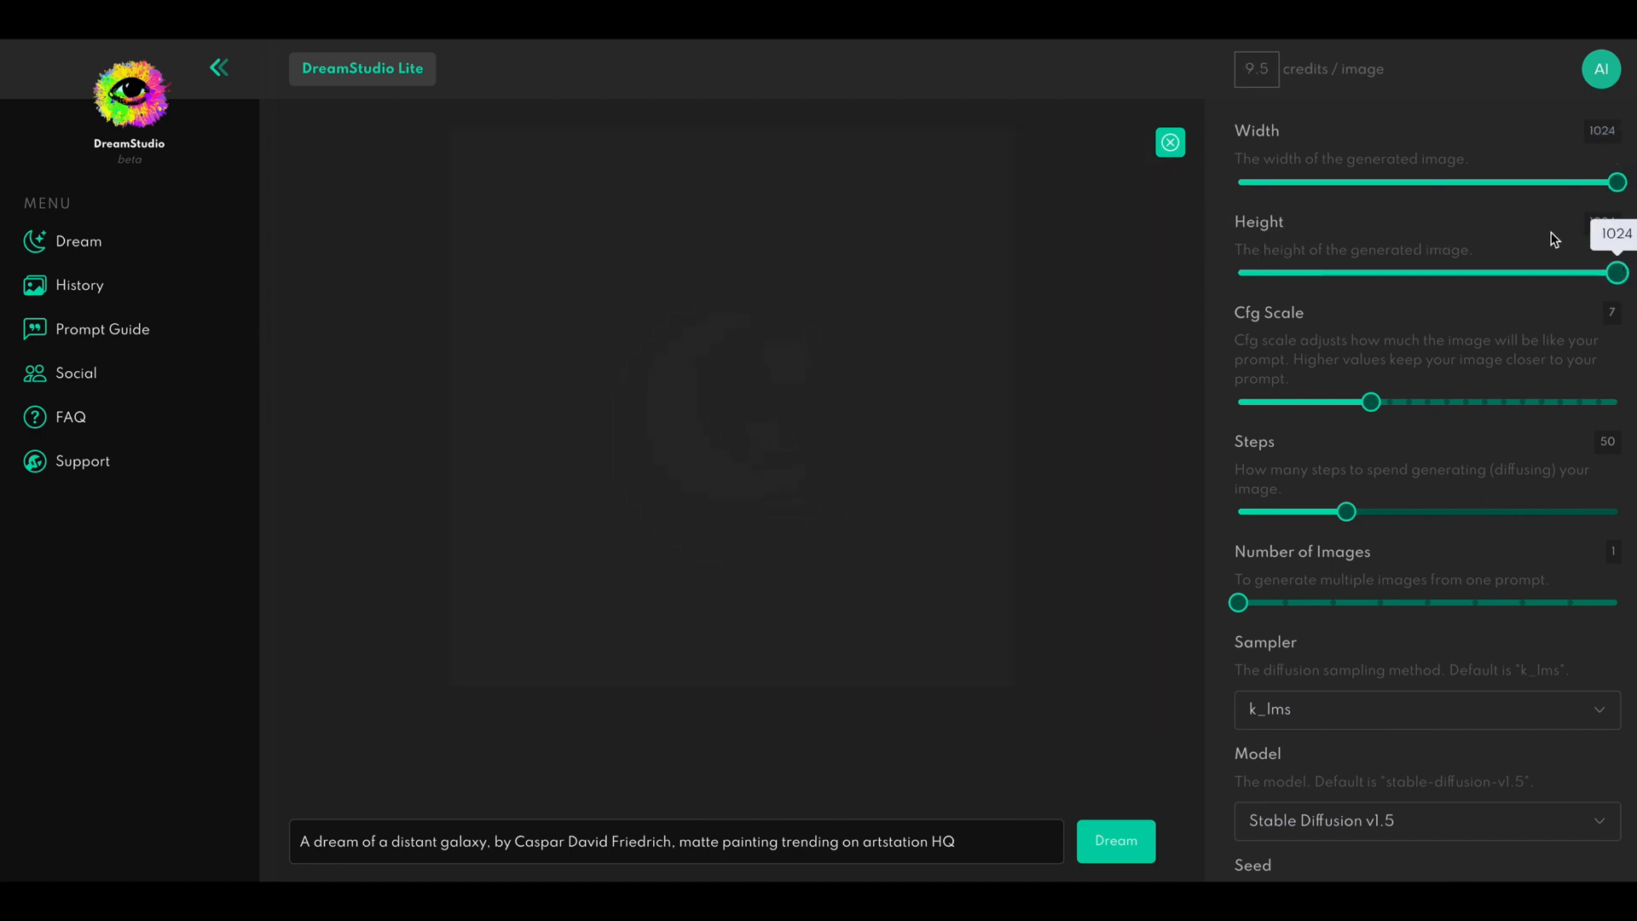
mouse_move(1609, 182)
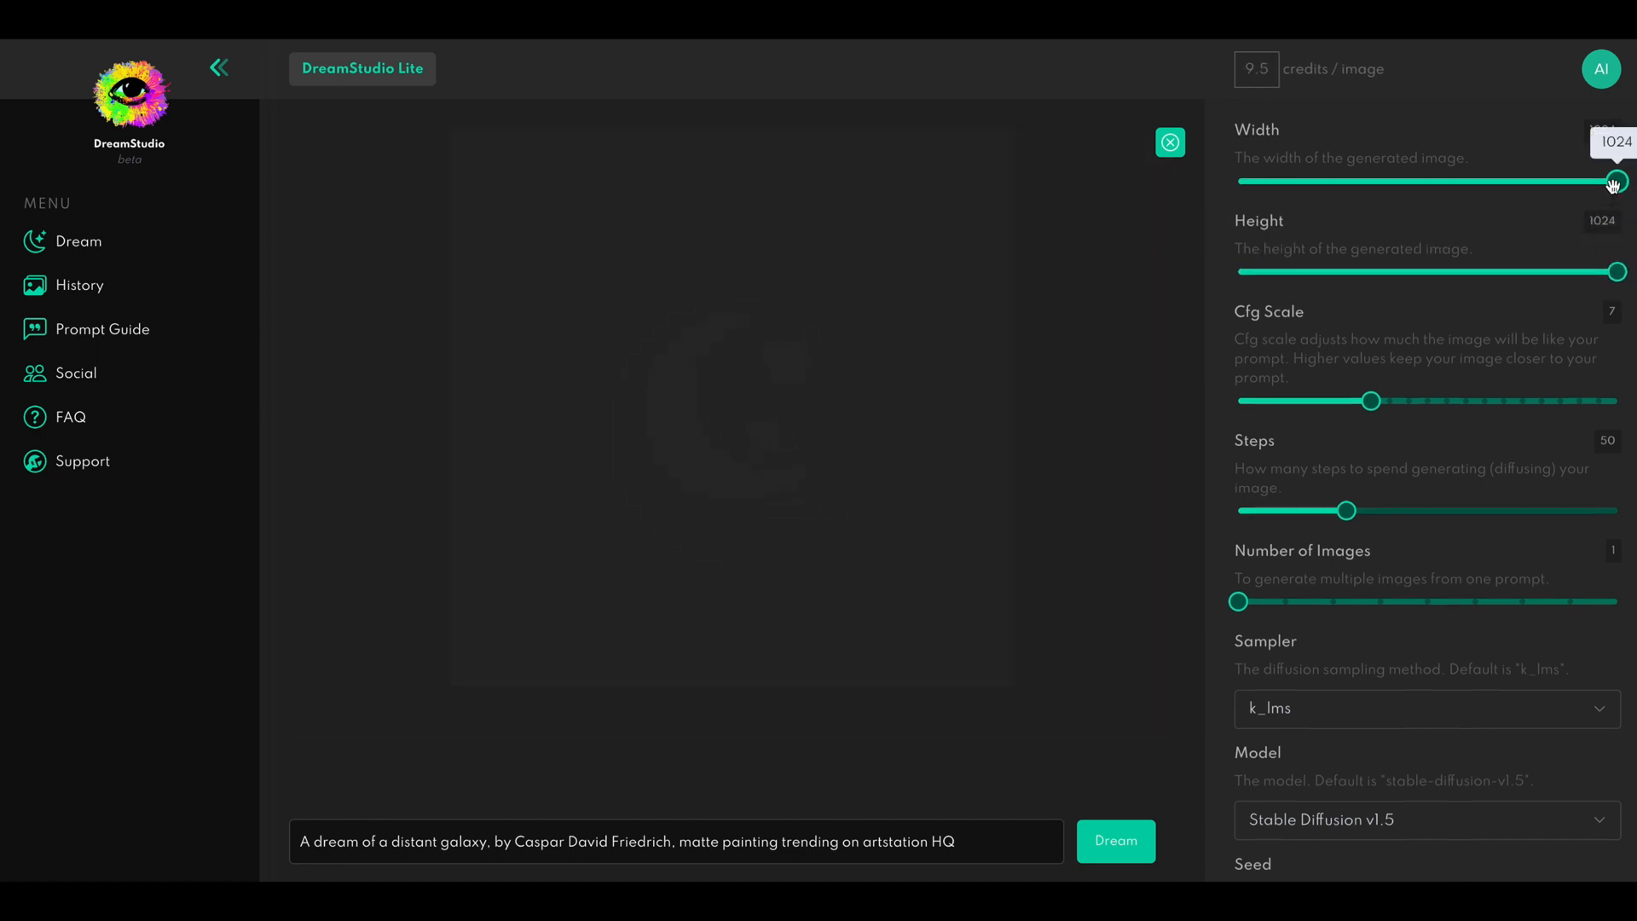
left_click_drag(1616, 183, 1238, 182)
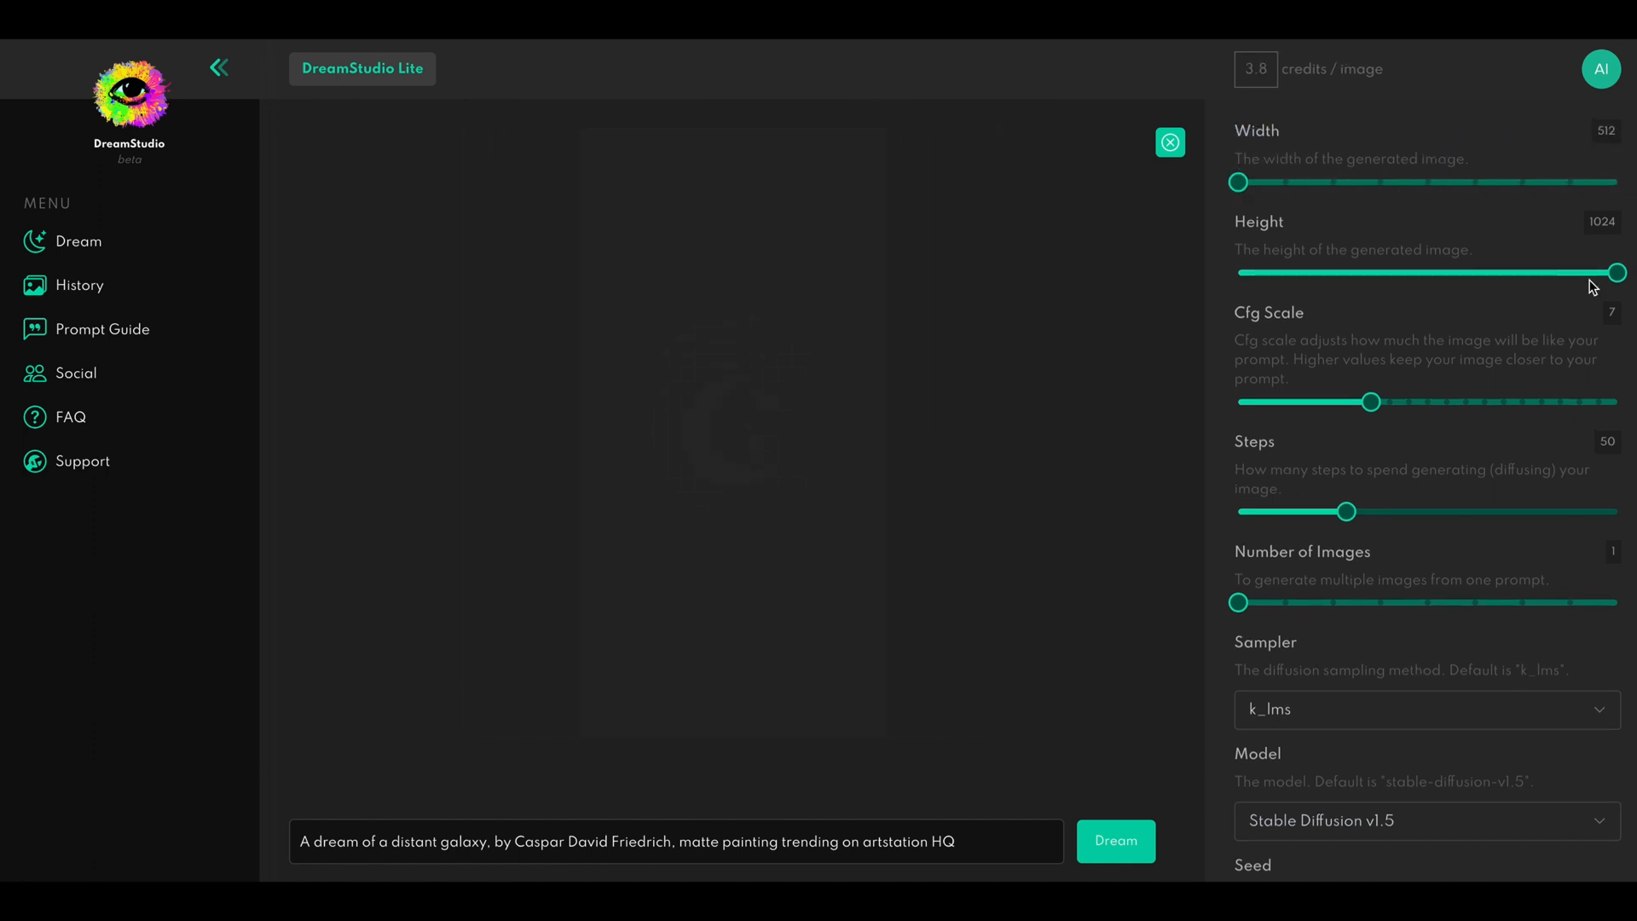
left_click_drag(1611, 272, 1236, 272)
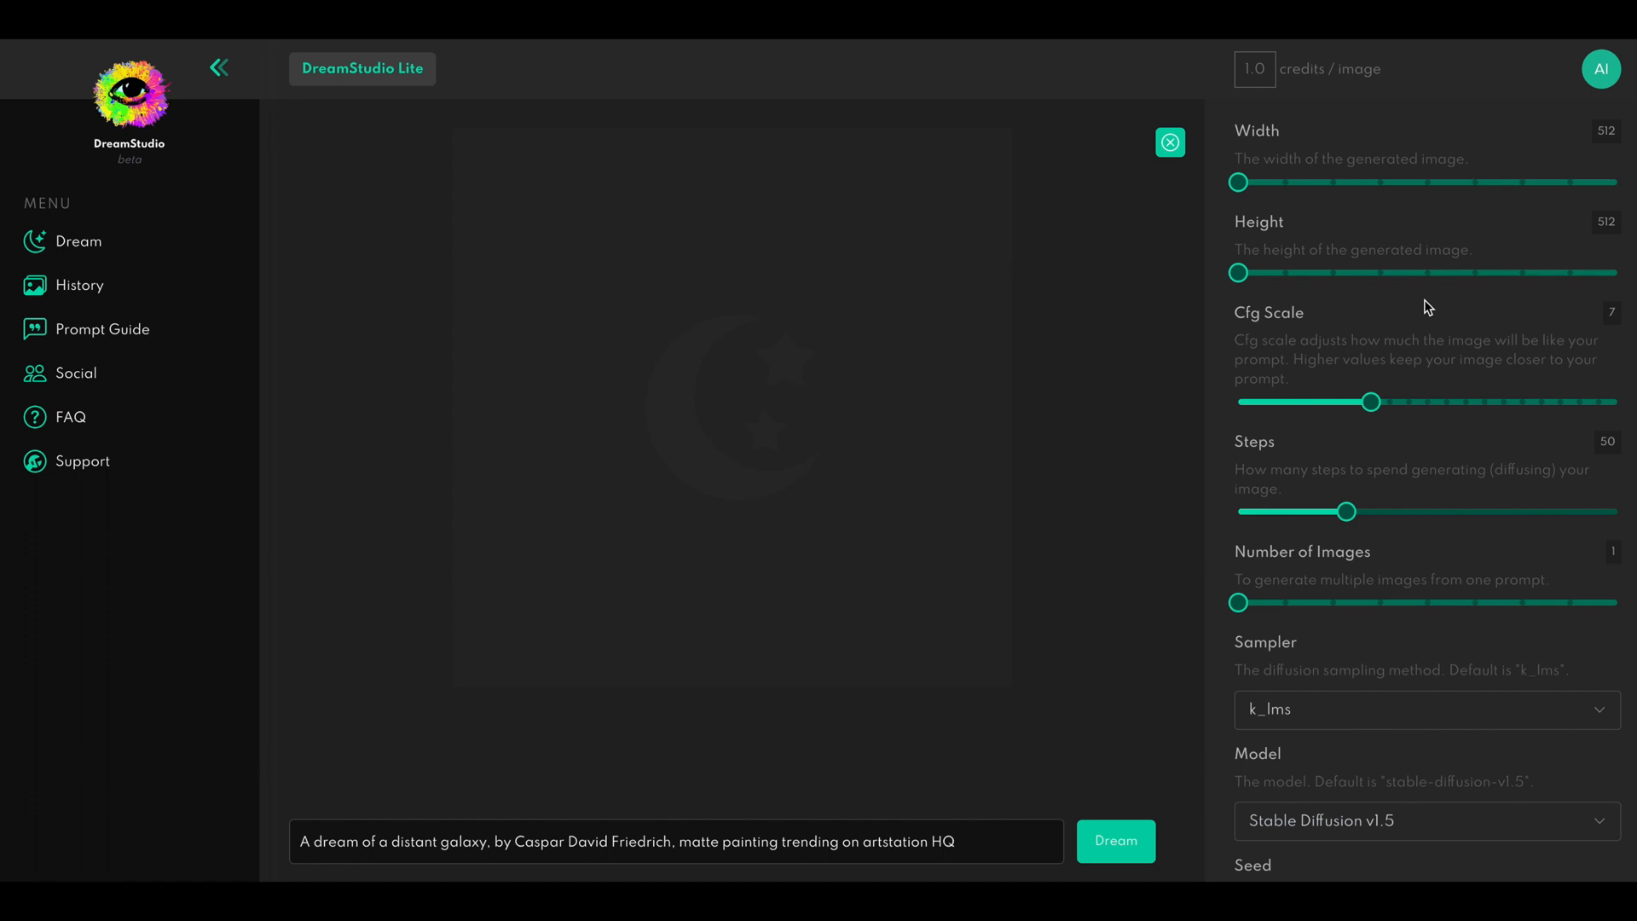
mouse_move(1596, 232)
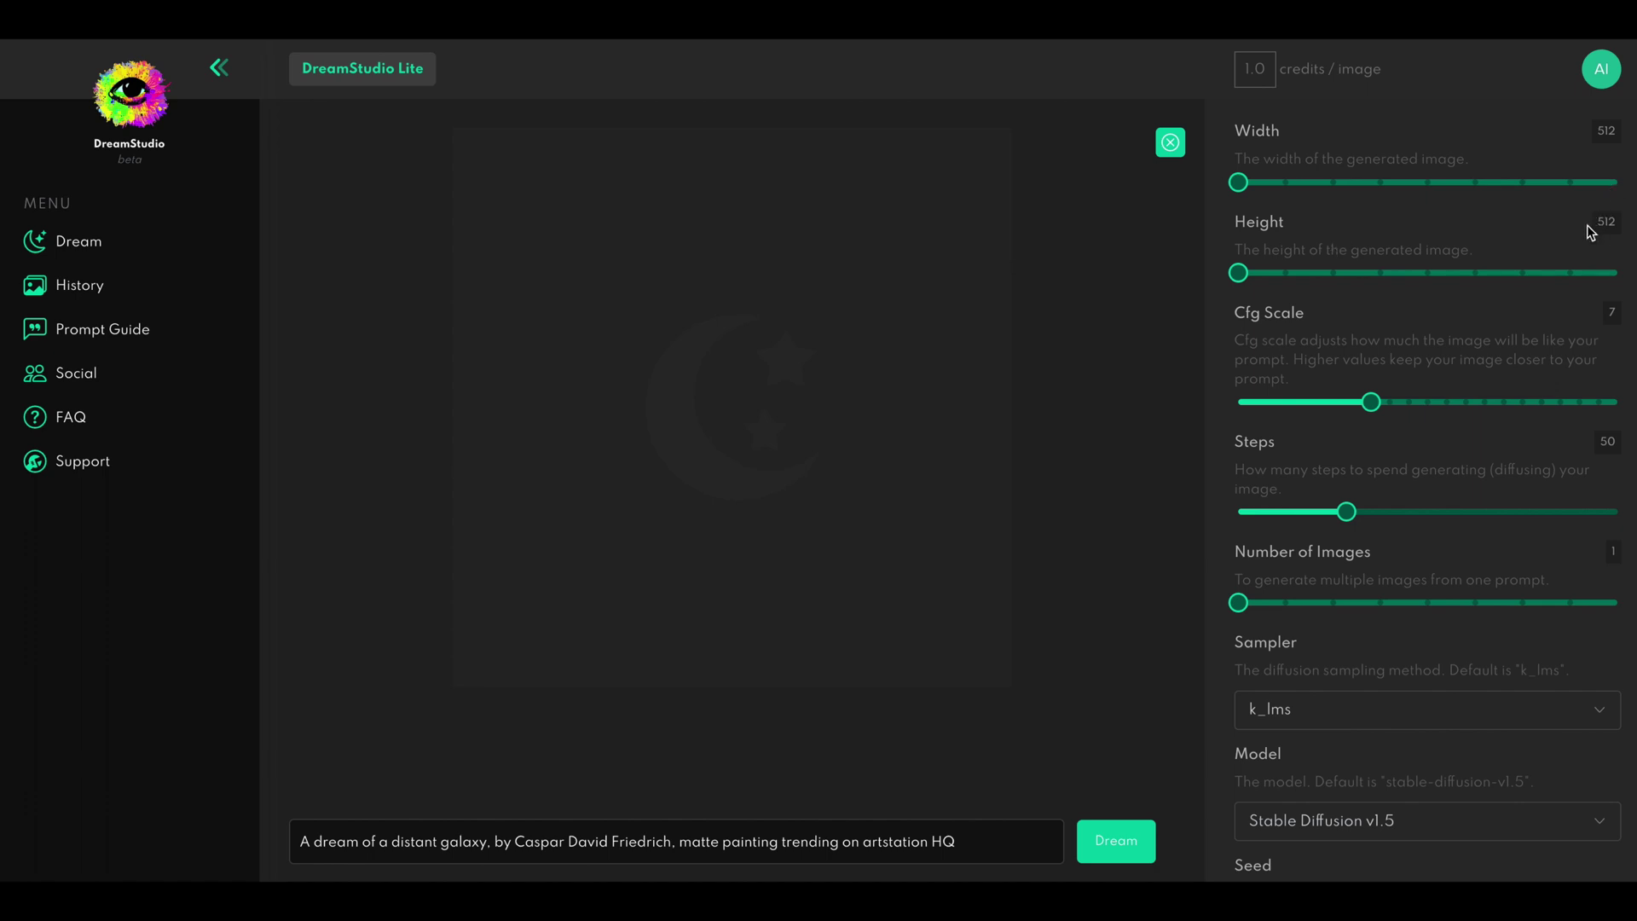
mouse_move(1441, 409)
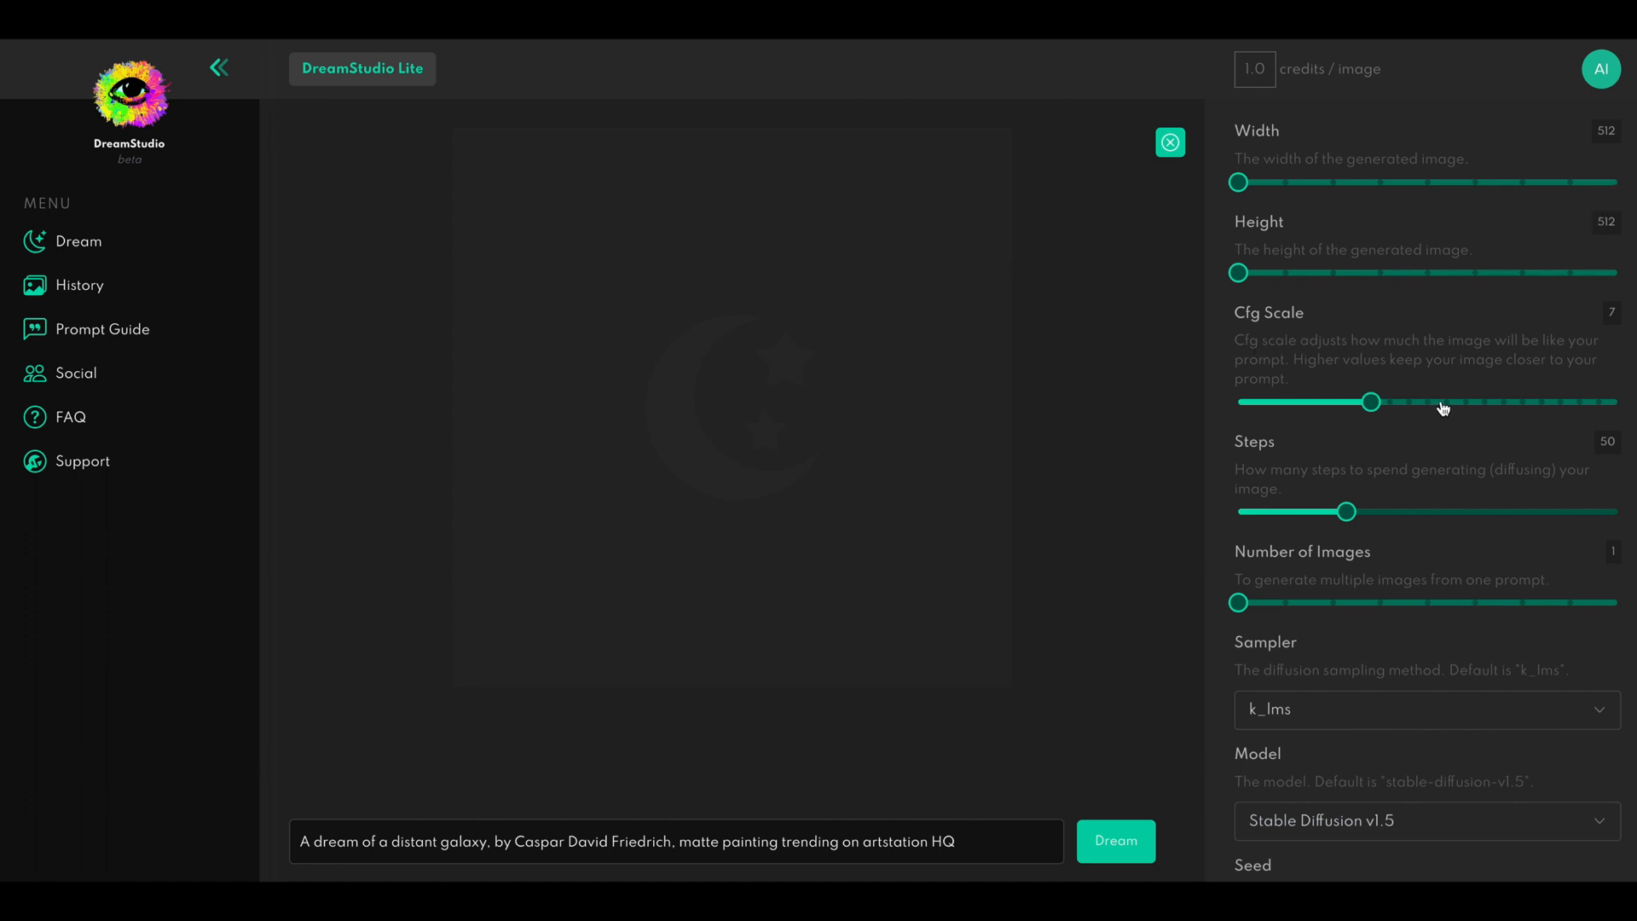
mouse_move(1354, 423)
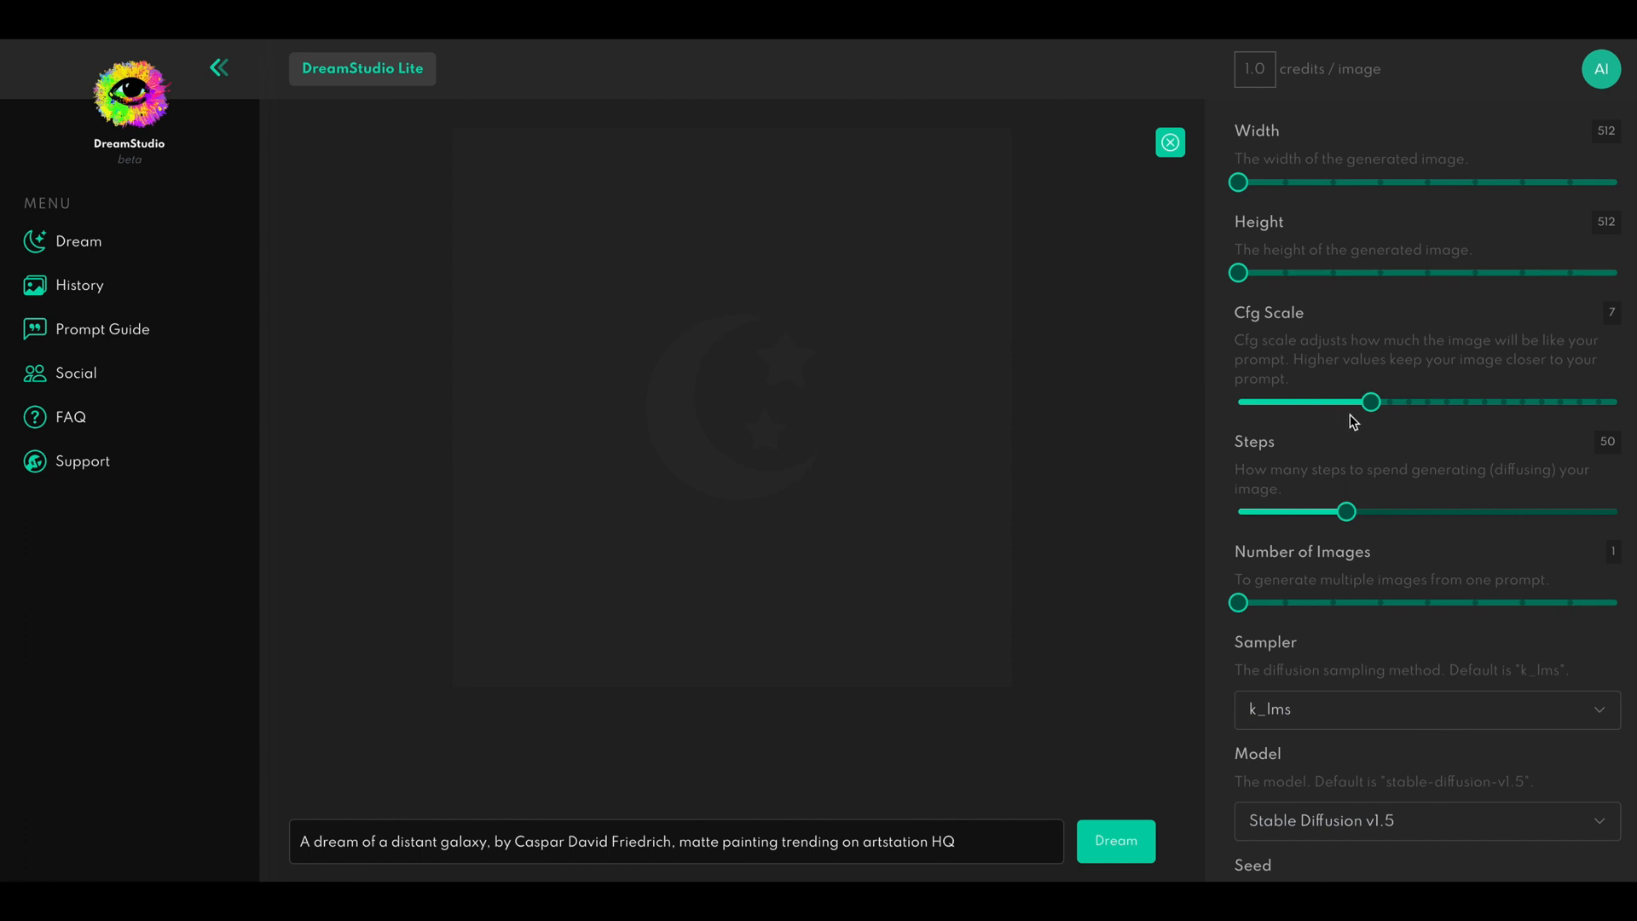
left_click_drag(1371, 401, 1449, 401)
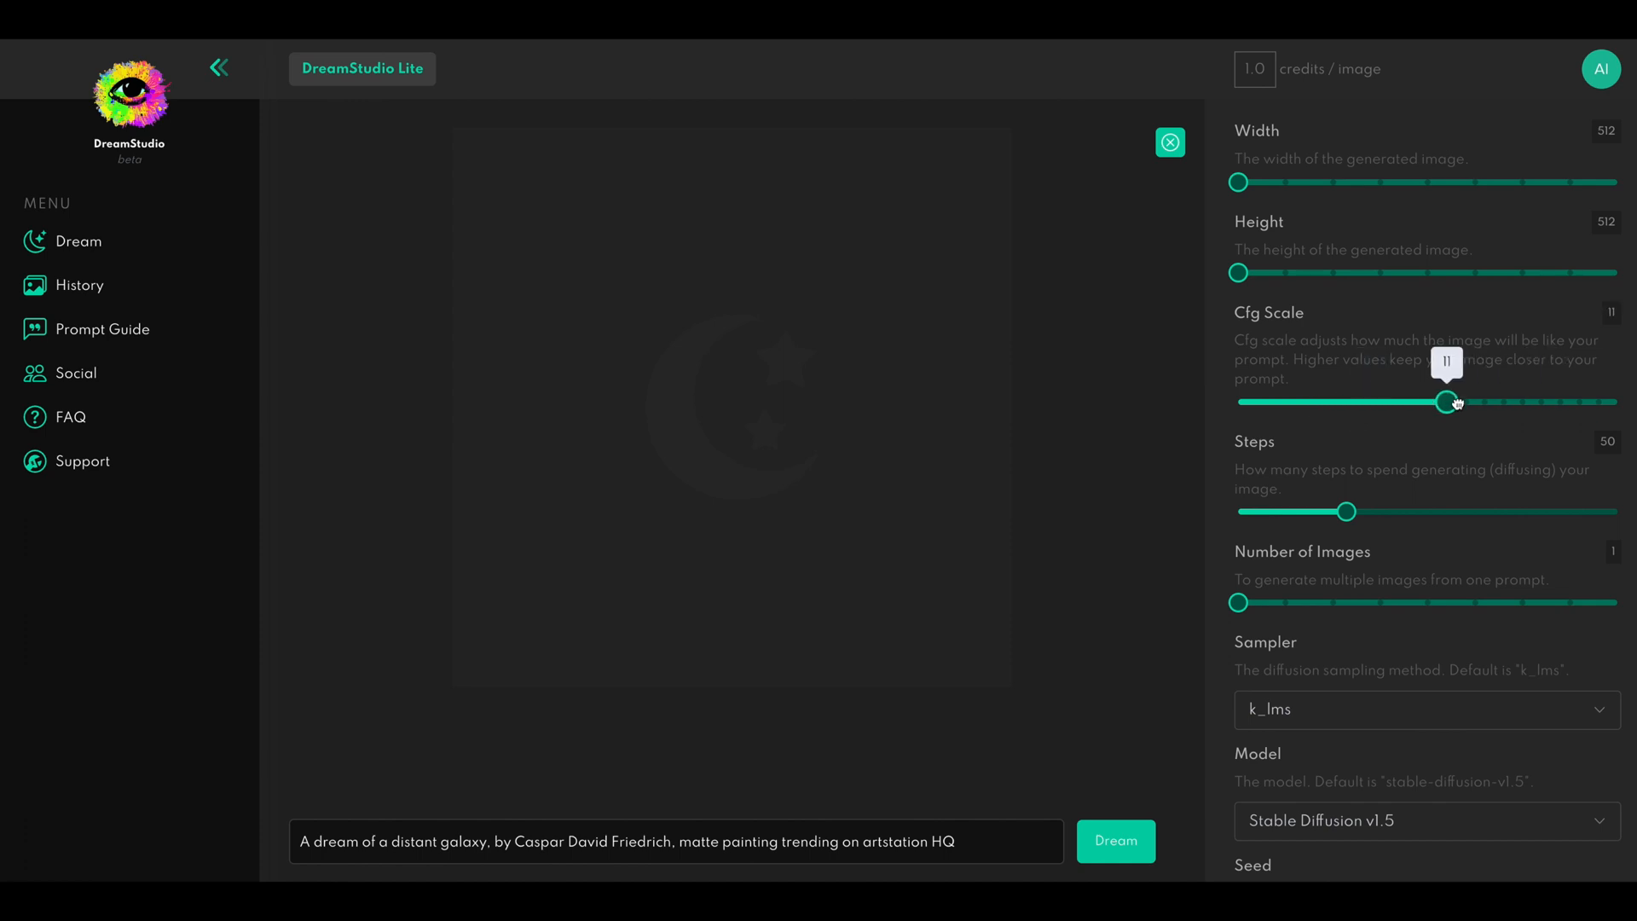
left_click_drag(1446, 403, 1523, 402)
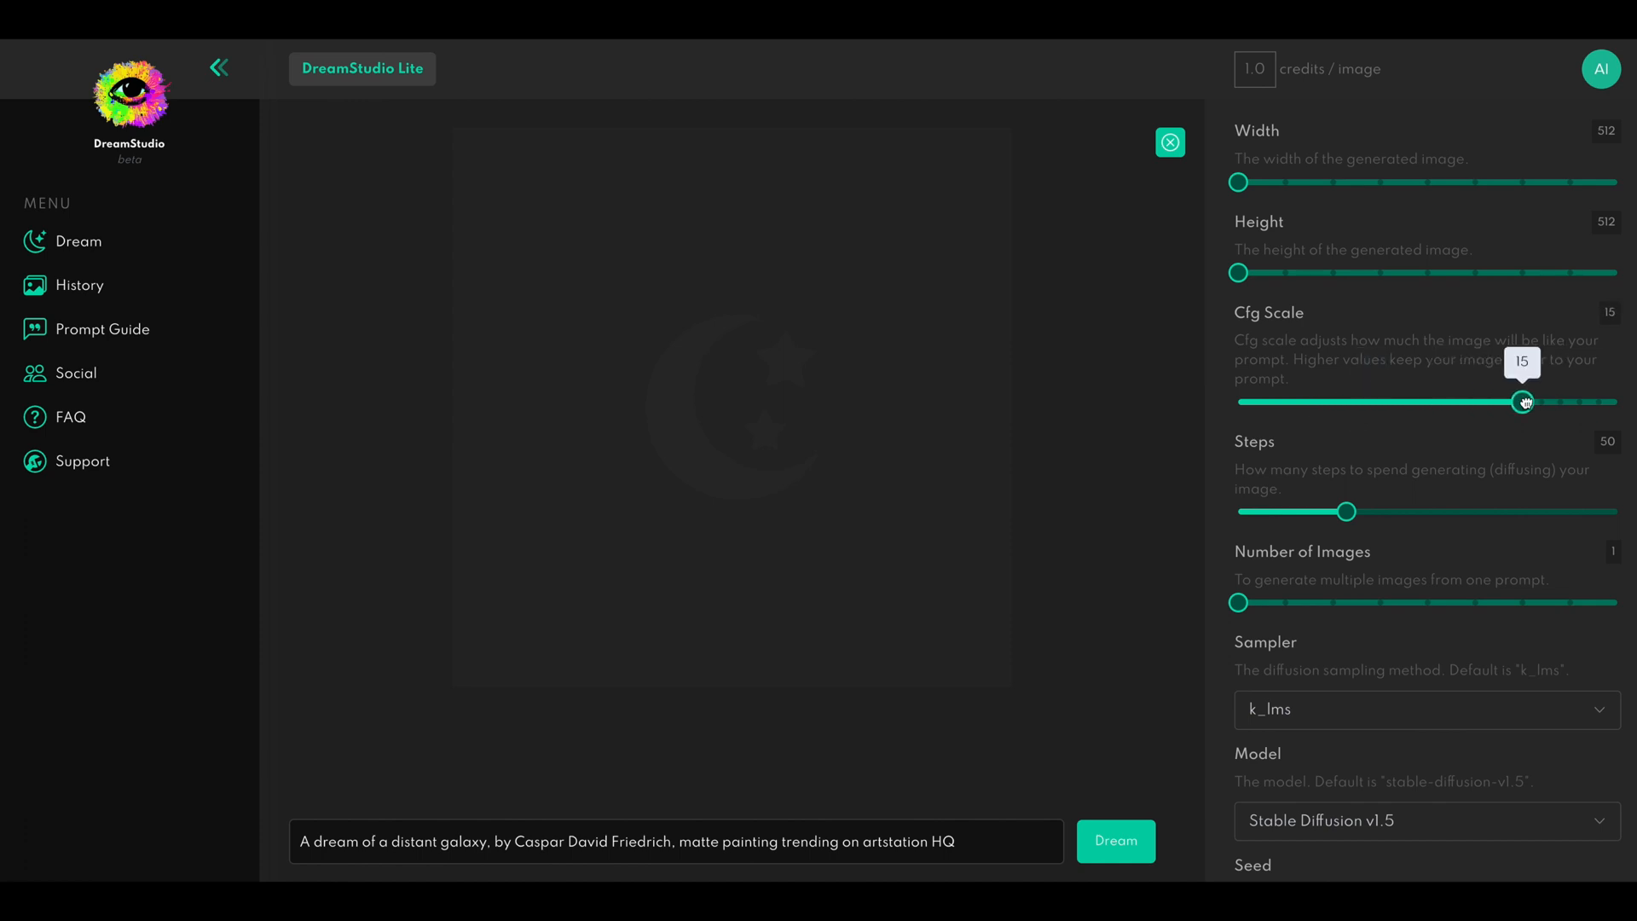
left_click_drag(1523, 403, 1351, 402)
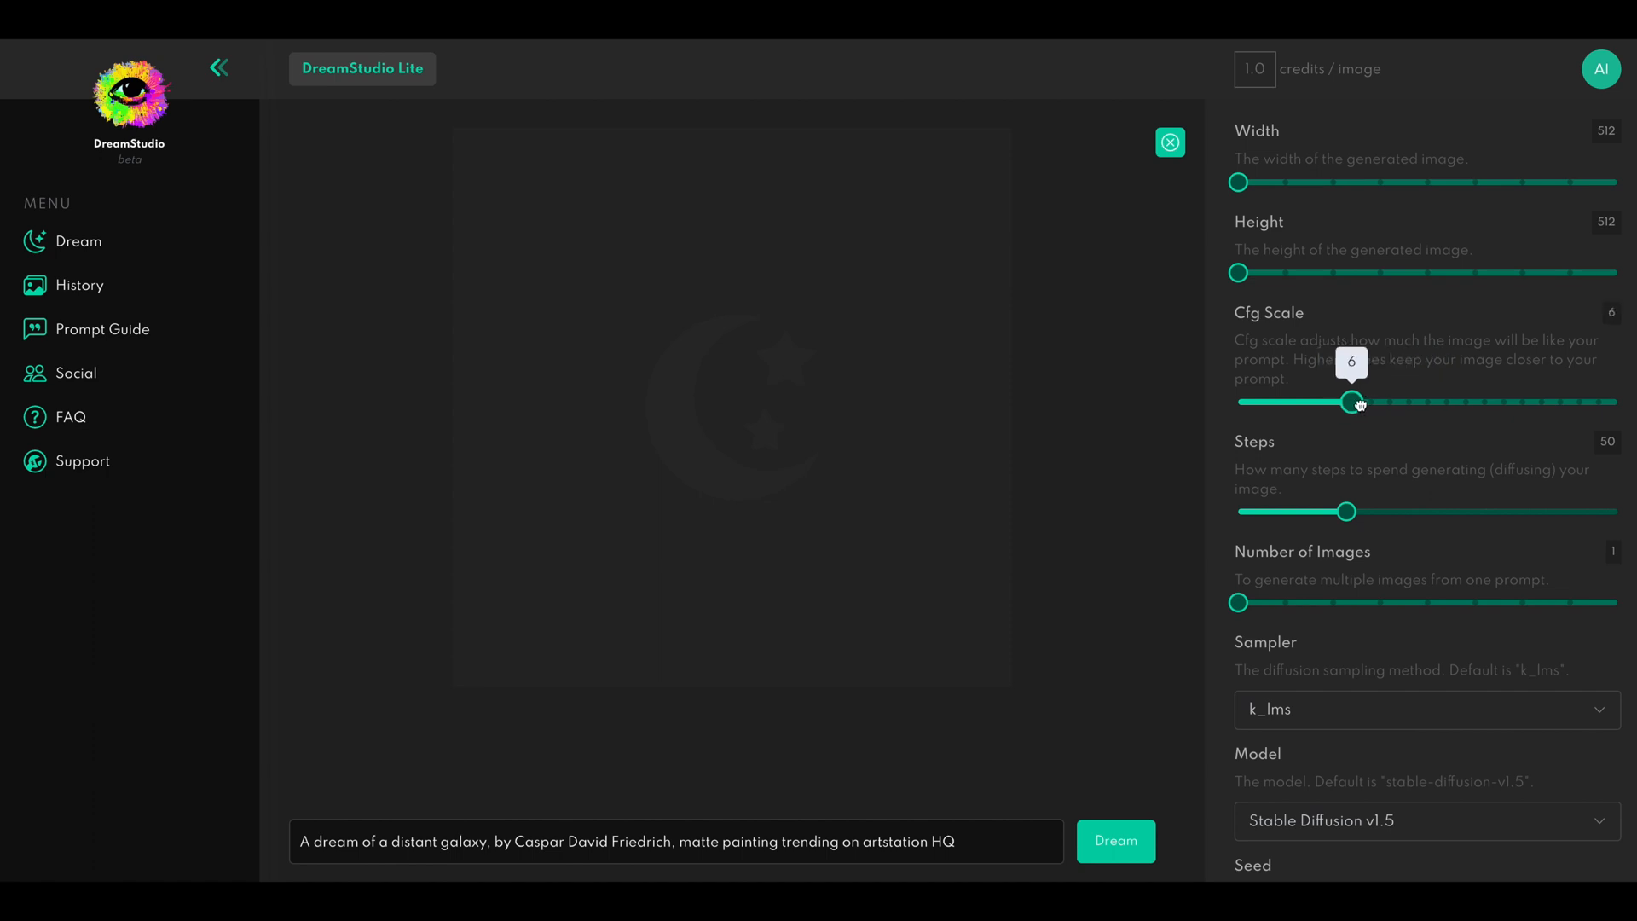
left_click_drag(1351, 402, 1371, 402)
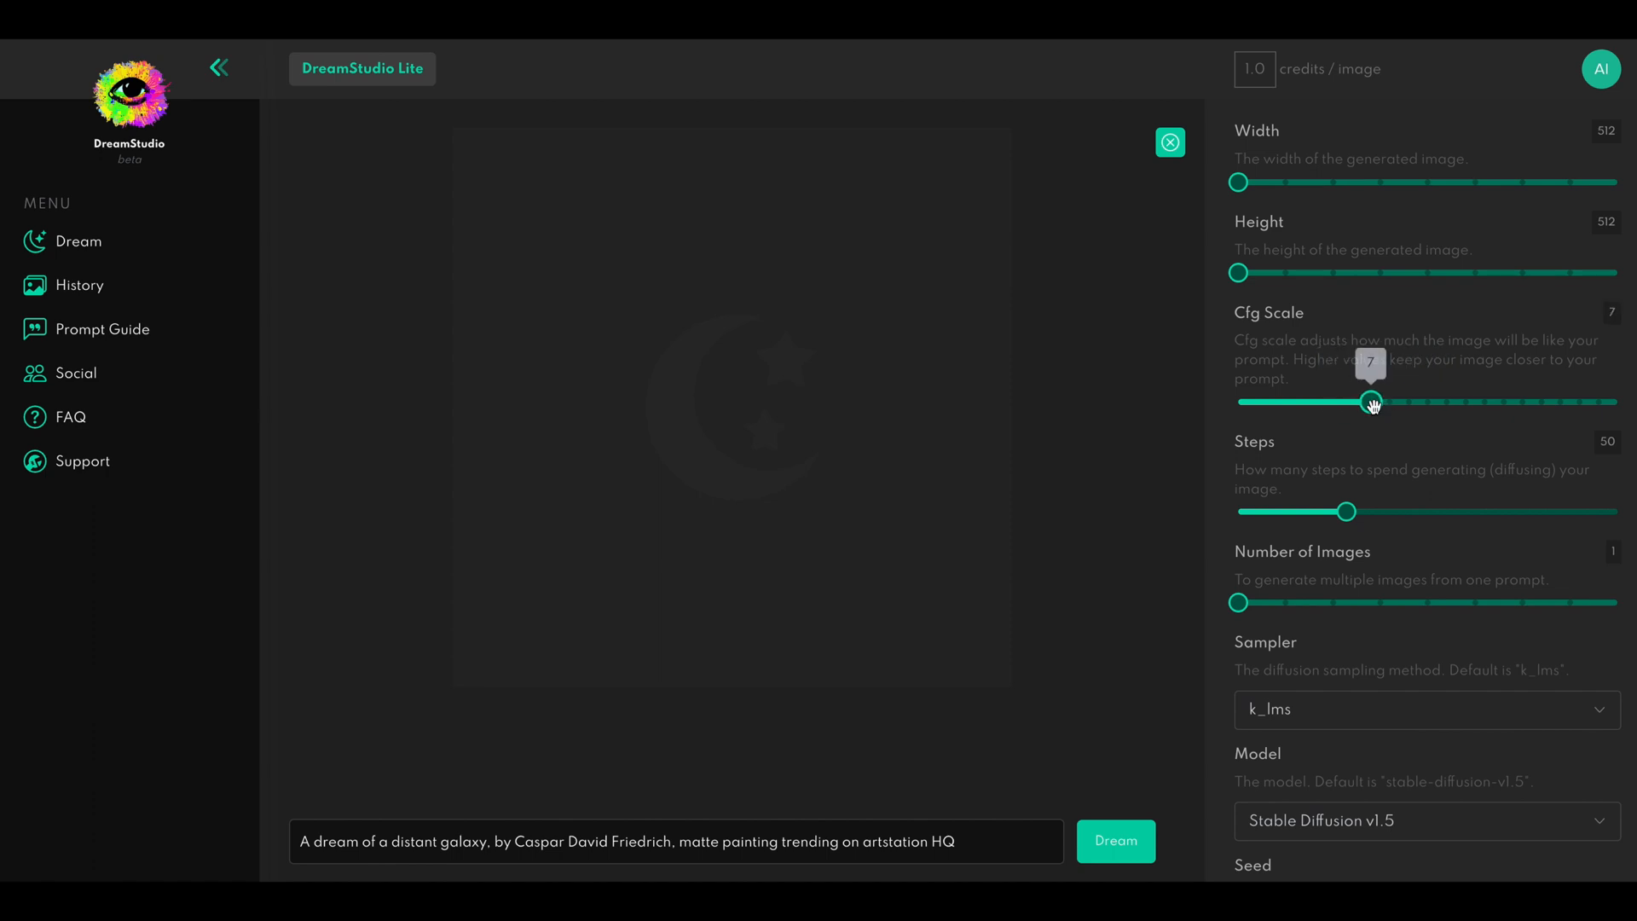
mouse_move(1258, 449)
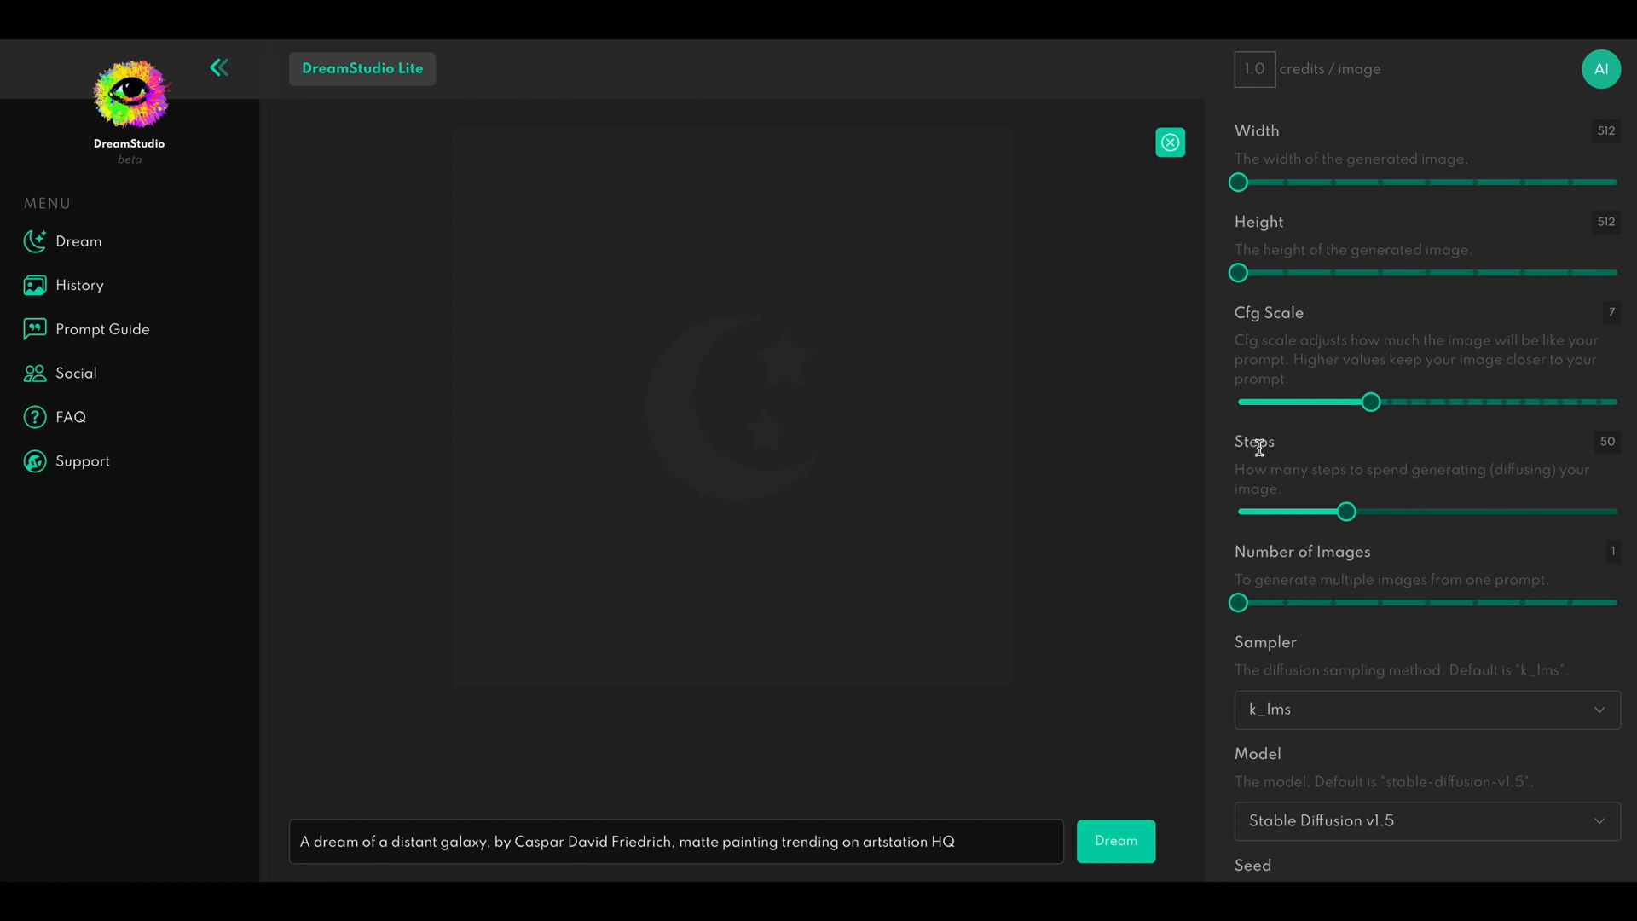
mouse_move(1381, 353)
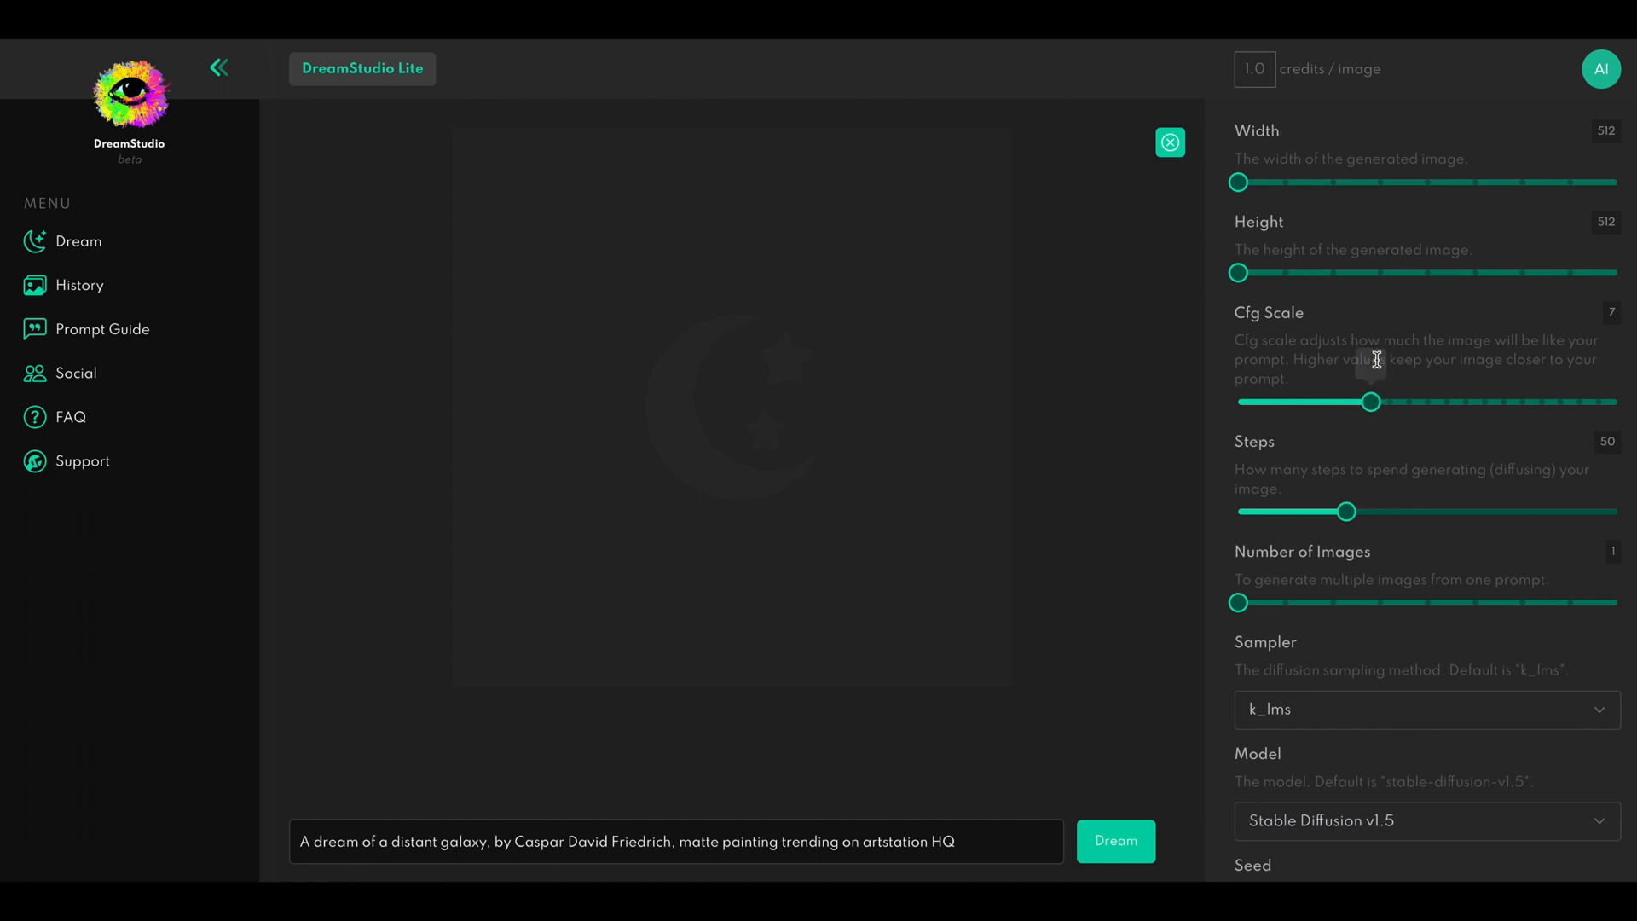
scroll("down", 3)
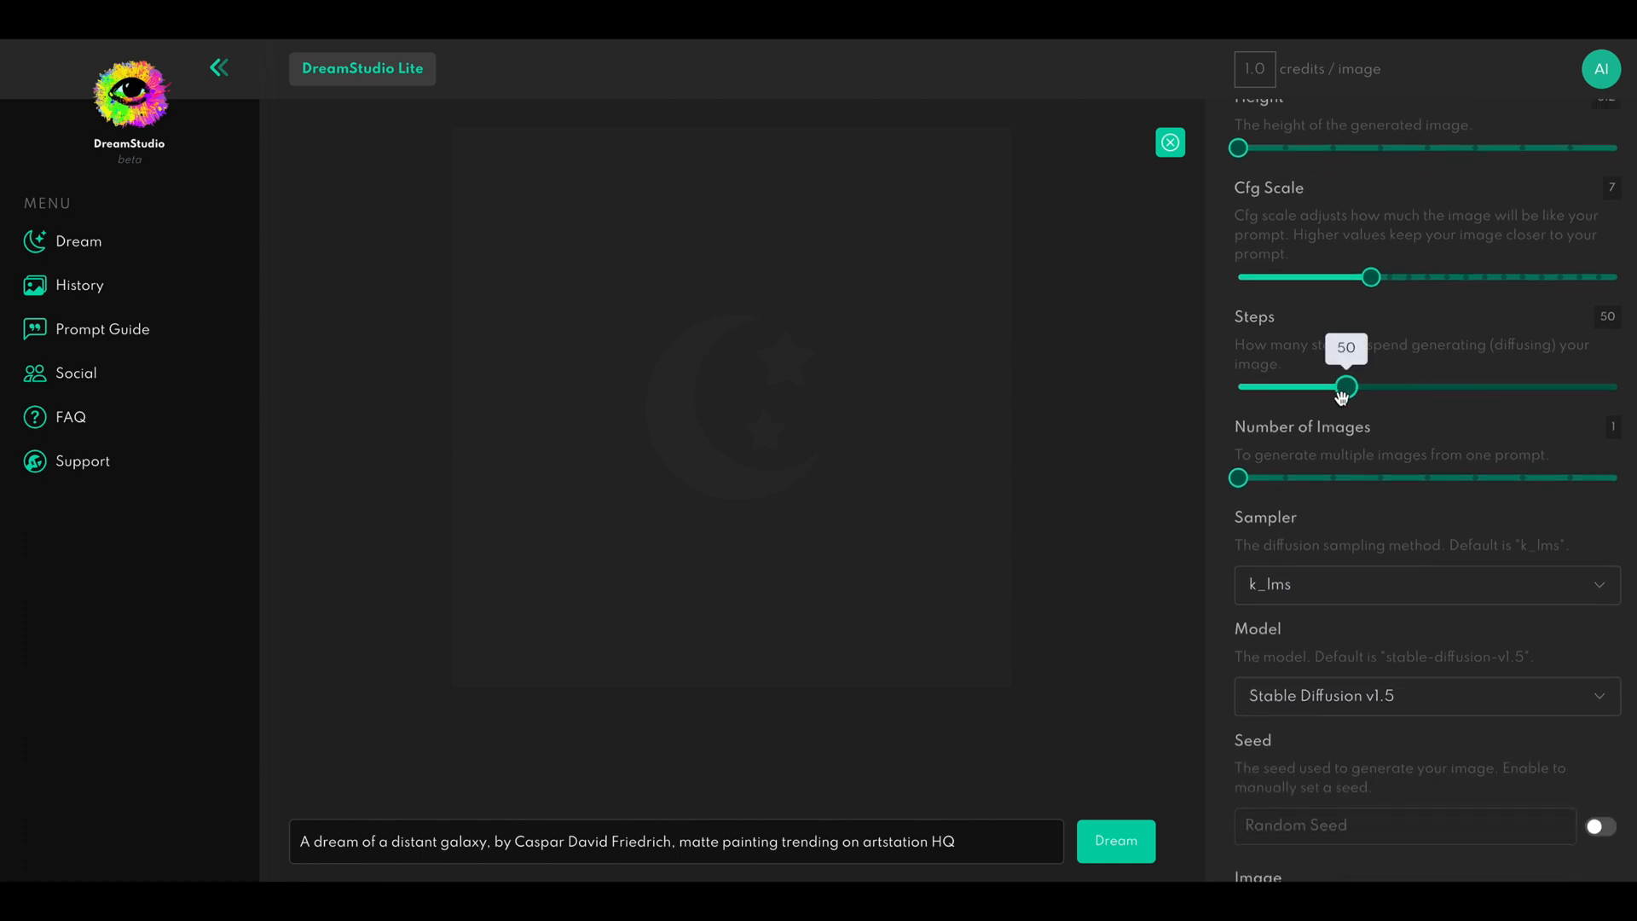
left_click_drag(1327, 387, 1511, 388)
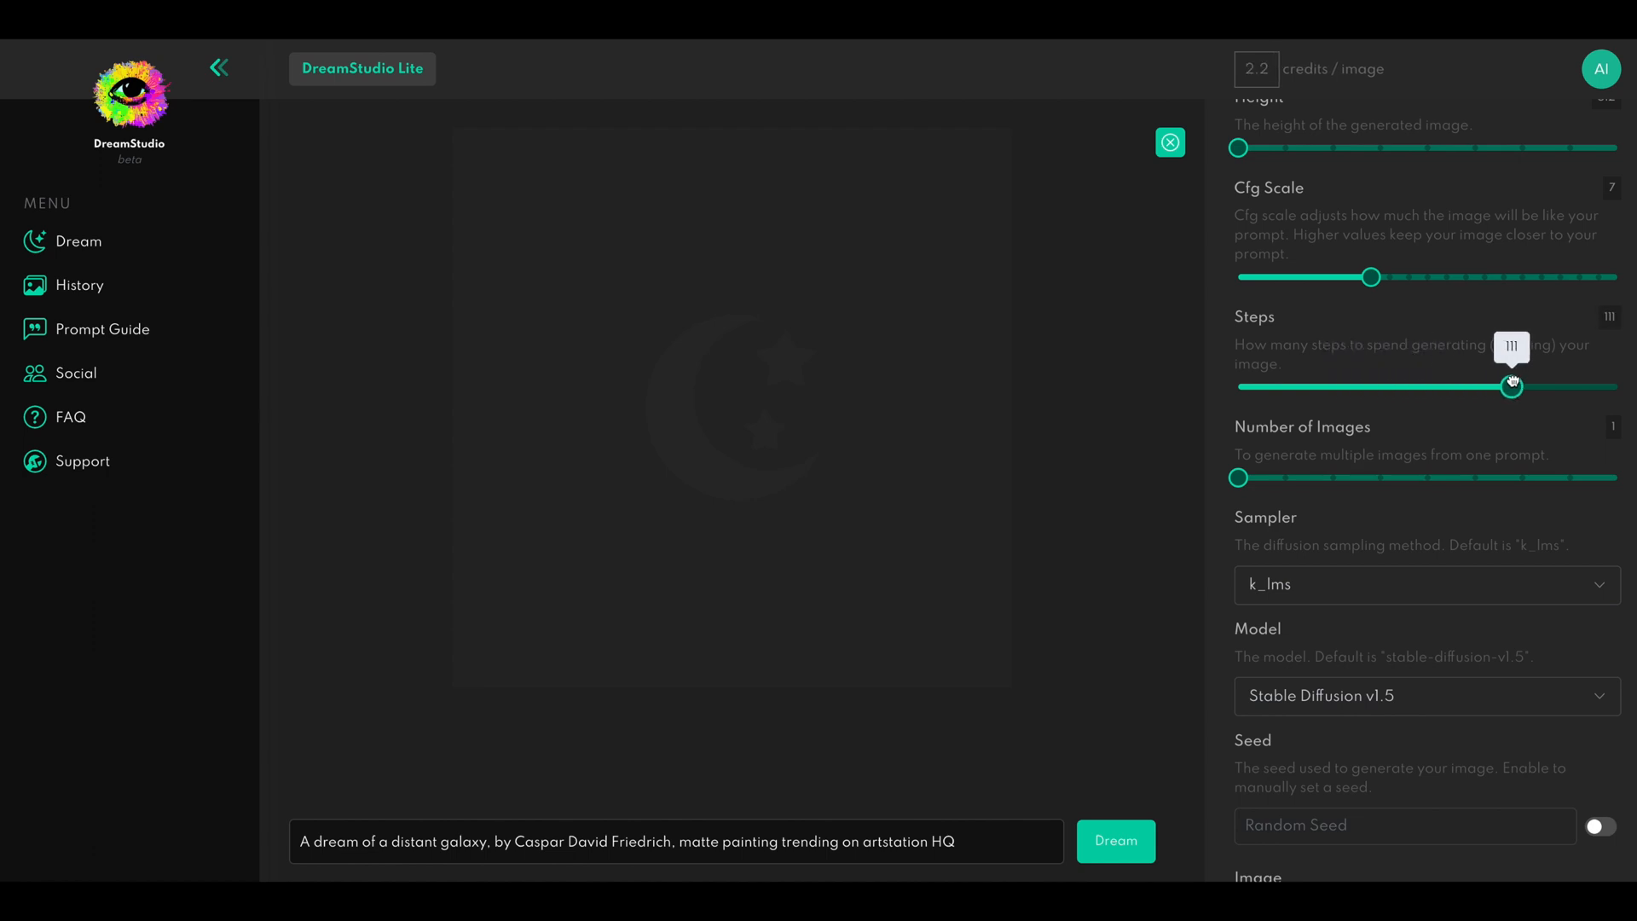
left_click_drag(1511, 387, 1555, 387)
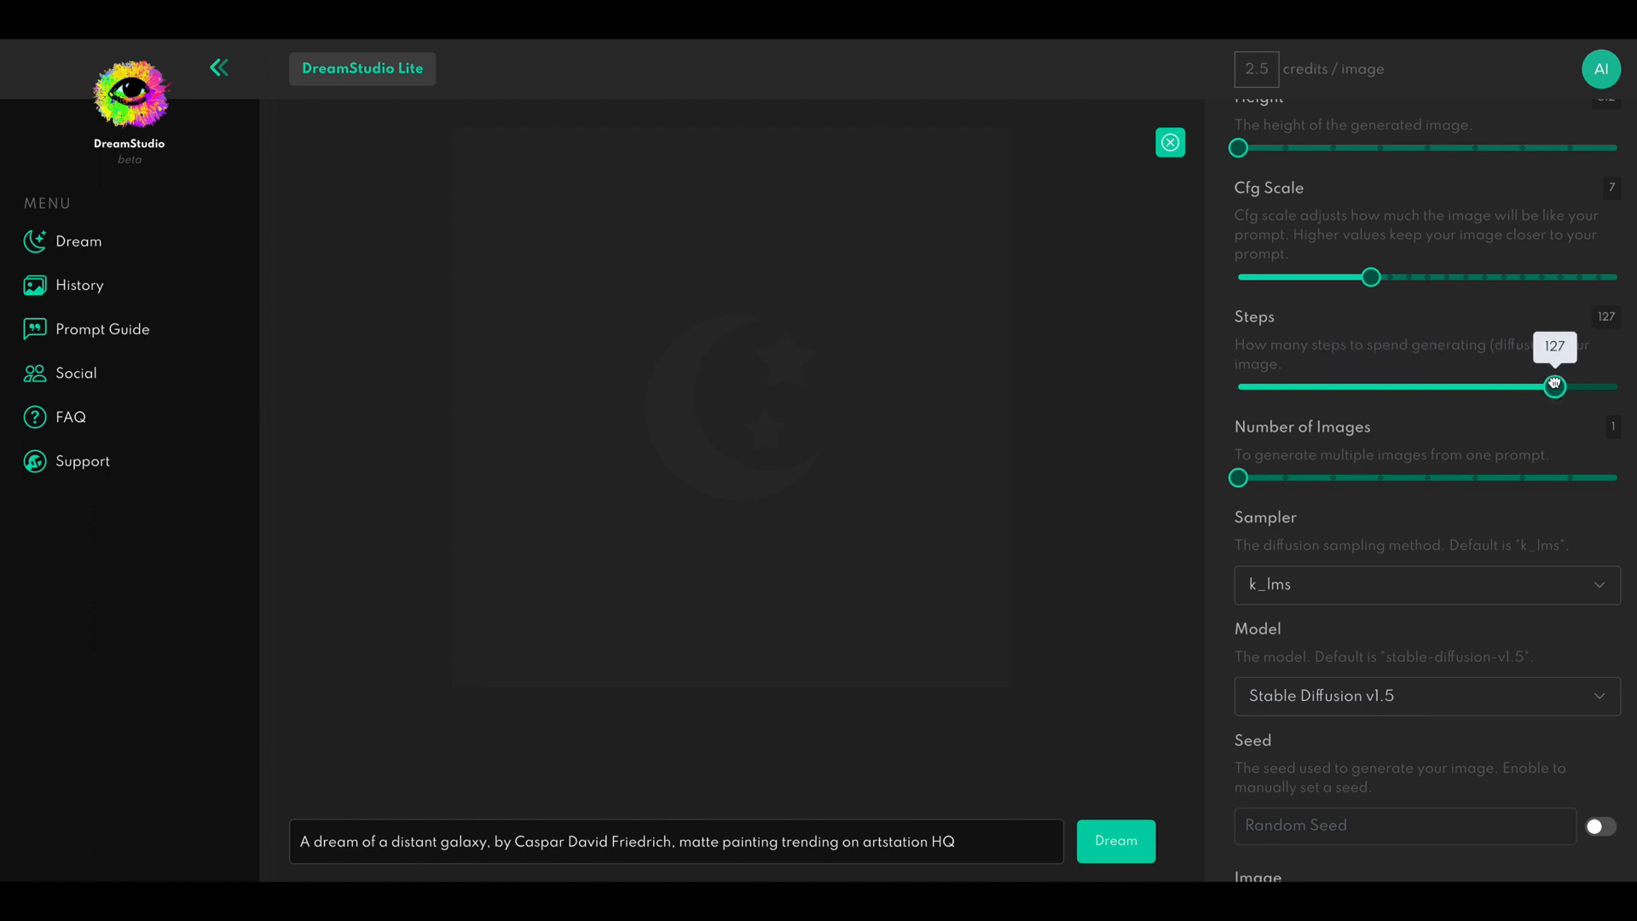
left_click_drag(1555, 385, 1565, 385)
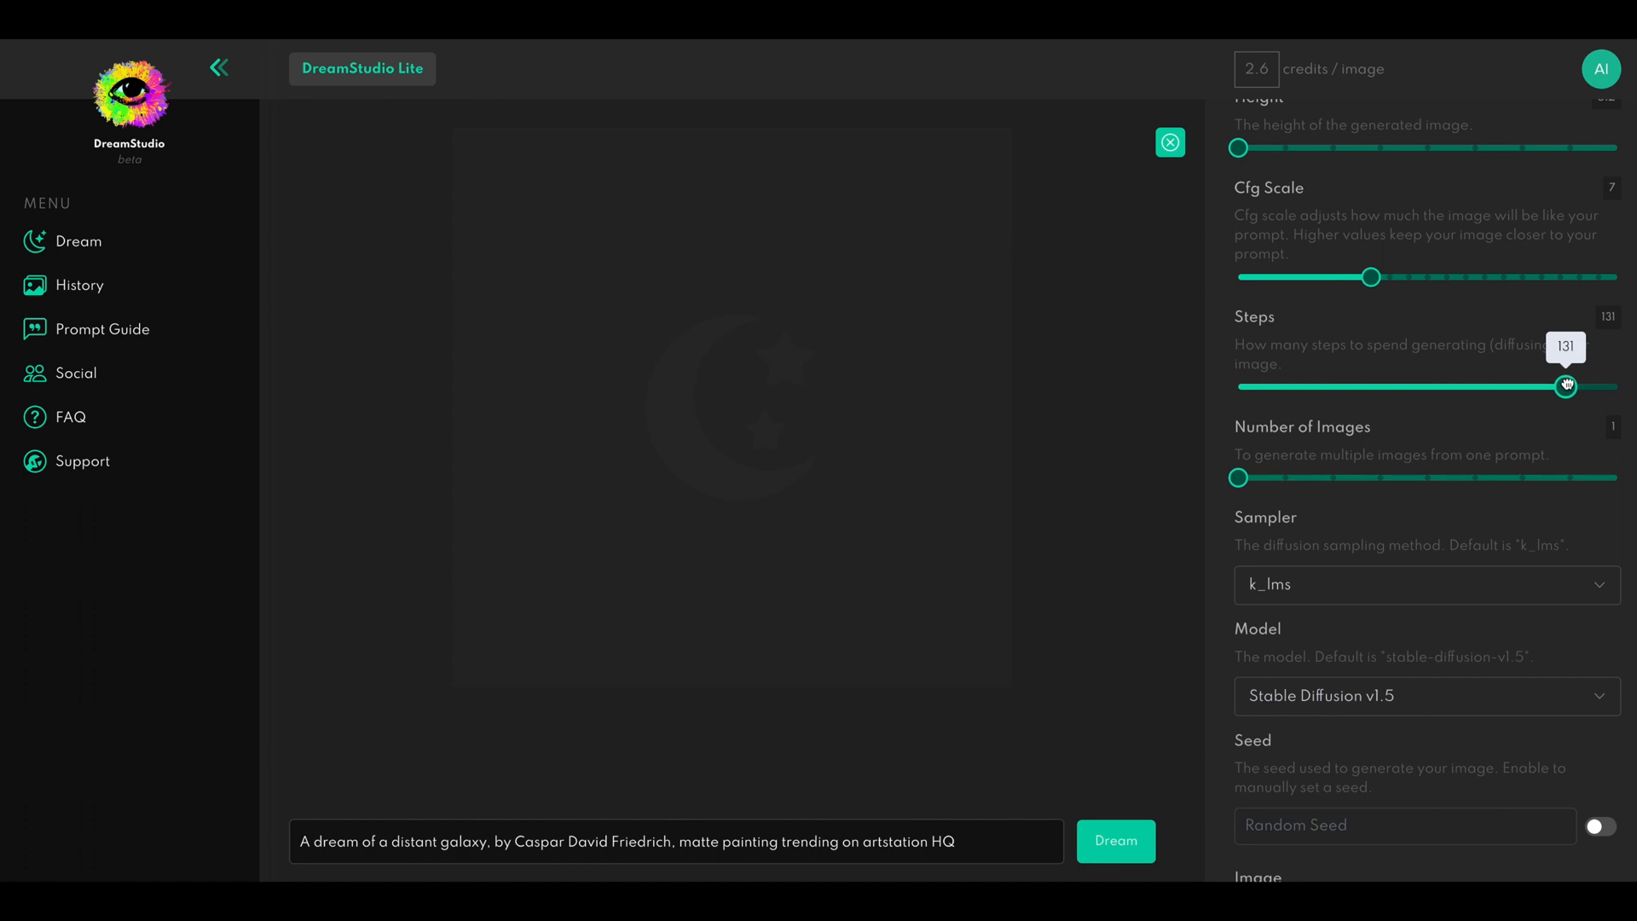
left_click_drag(1564, 387, 1418, 387)
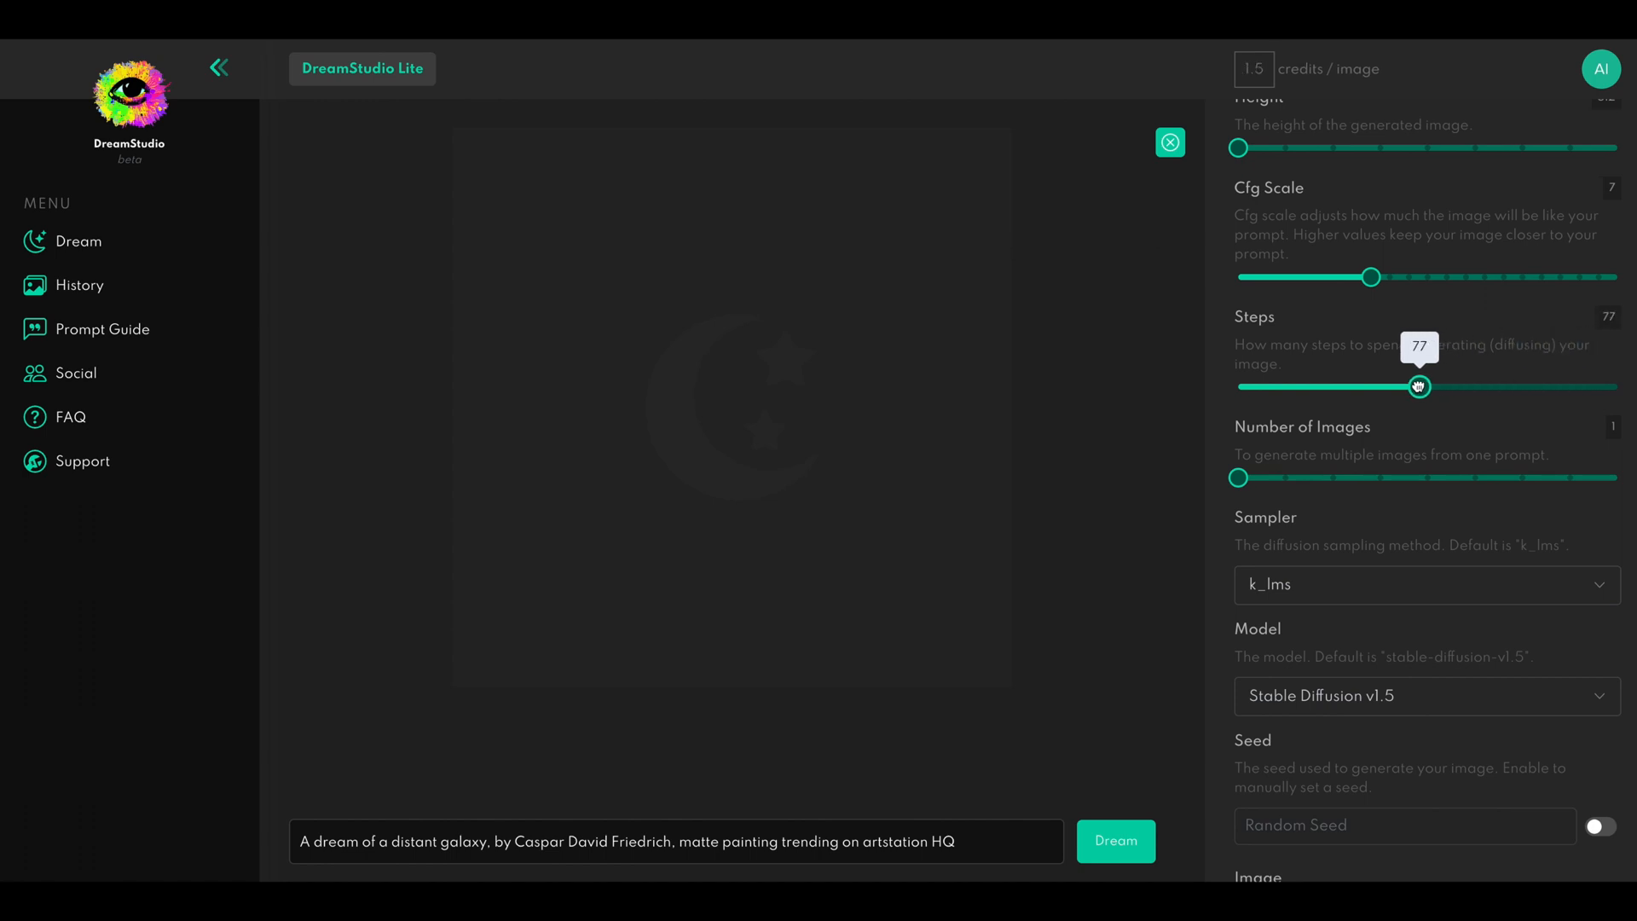
left_click_drag(1417, 387, 1533, 387)
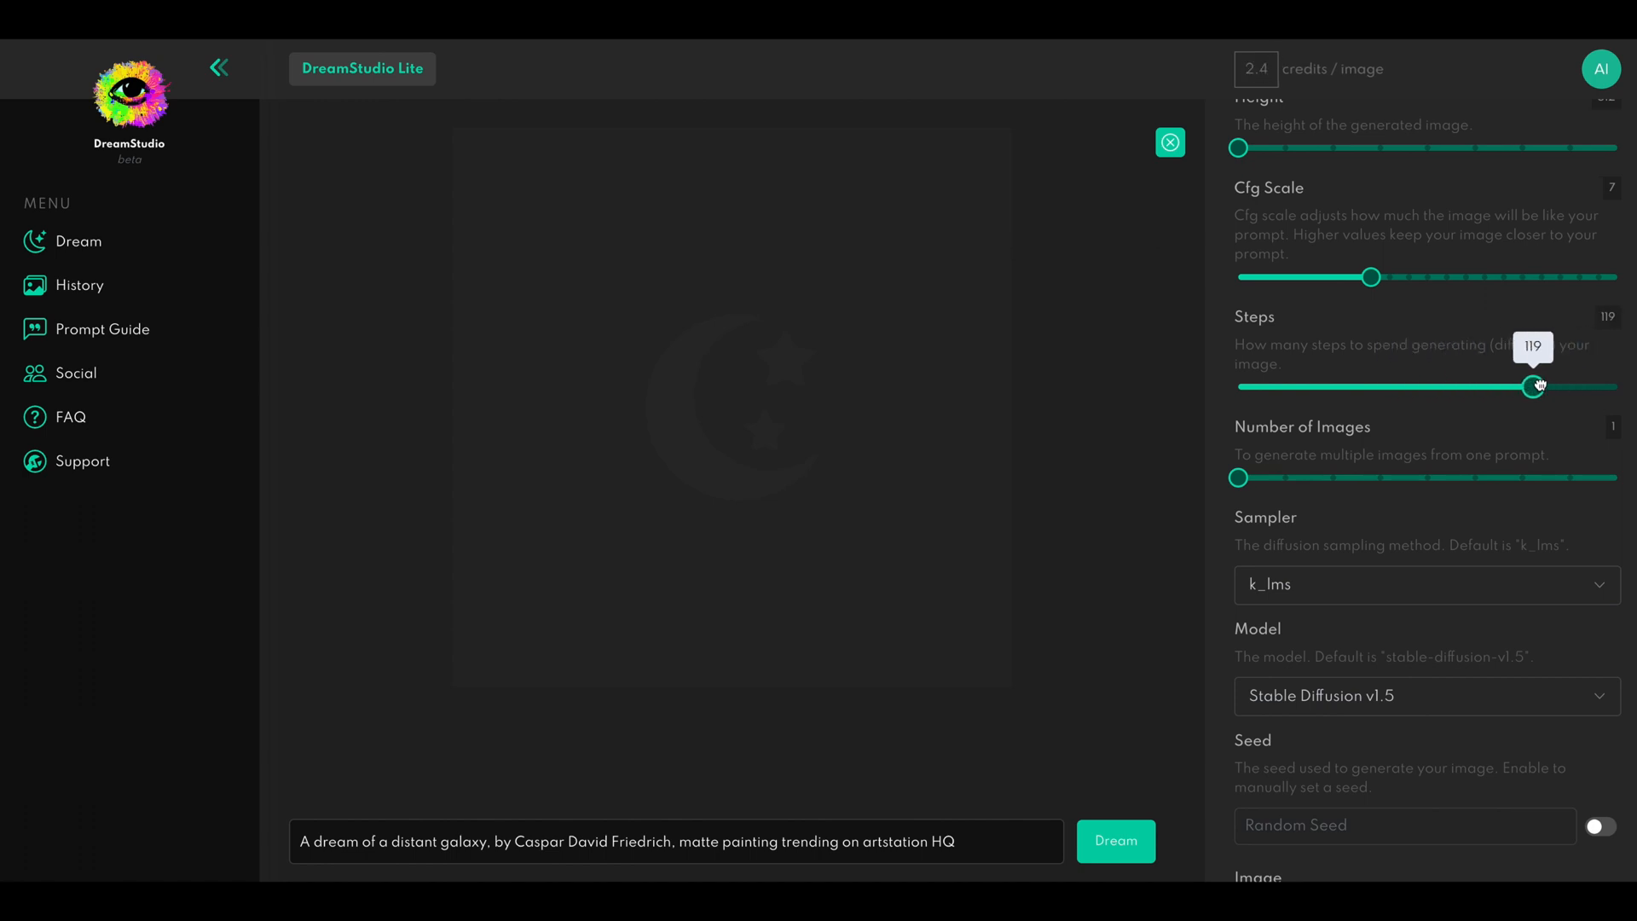
left_click_drag(1538, 387, 1579, 387)
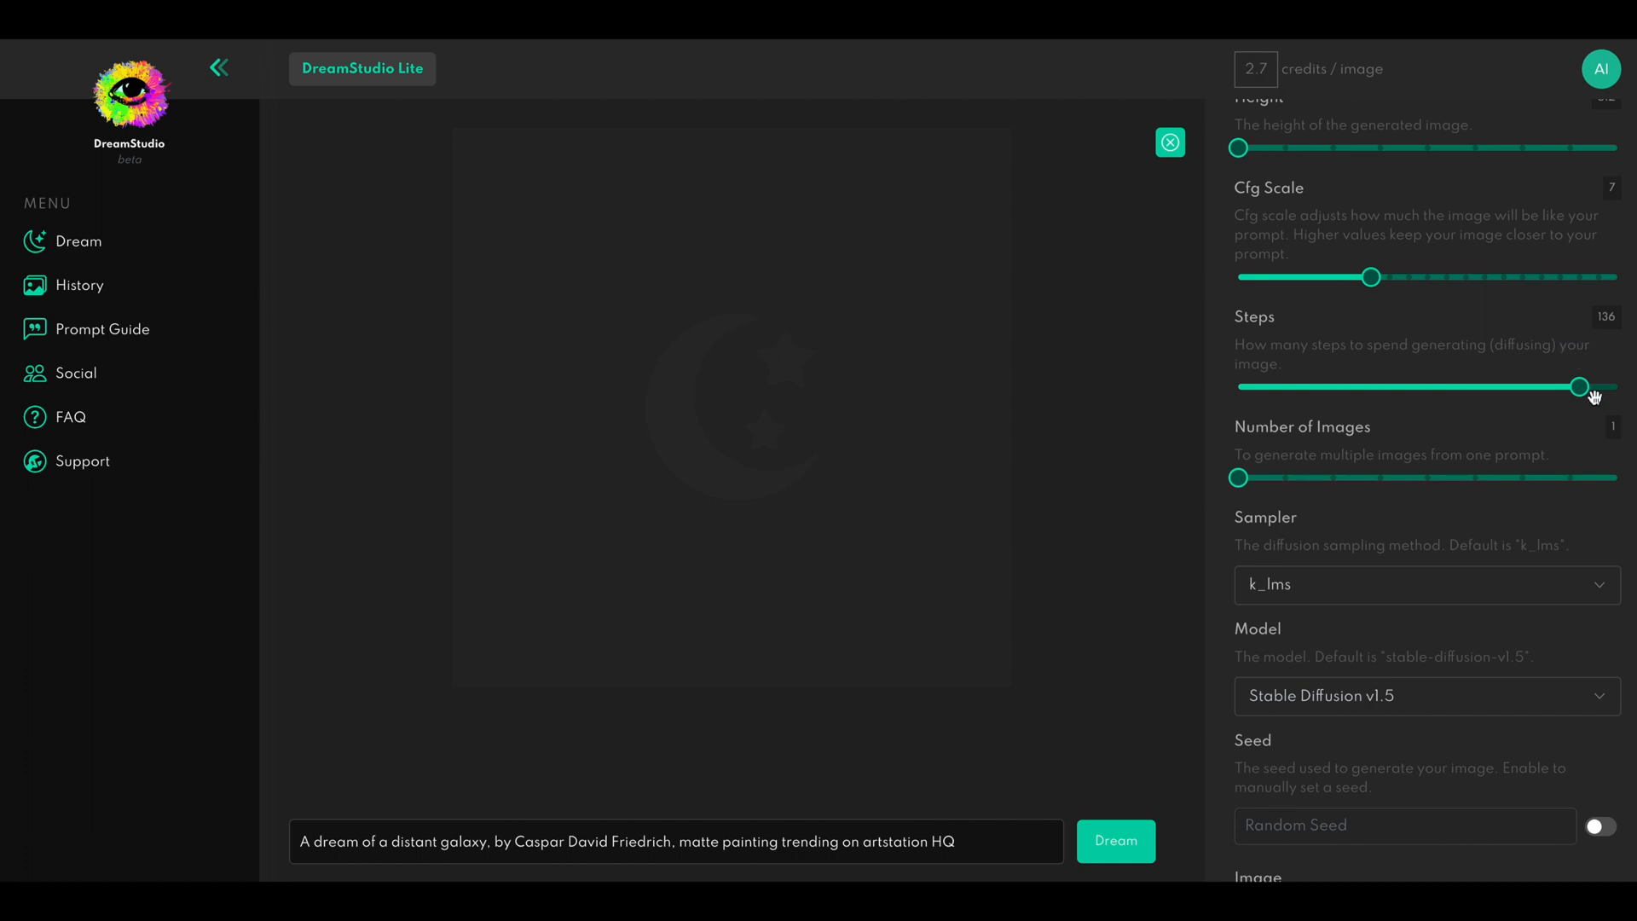
left_click_drag(1579, 387, 1403, 387)
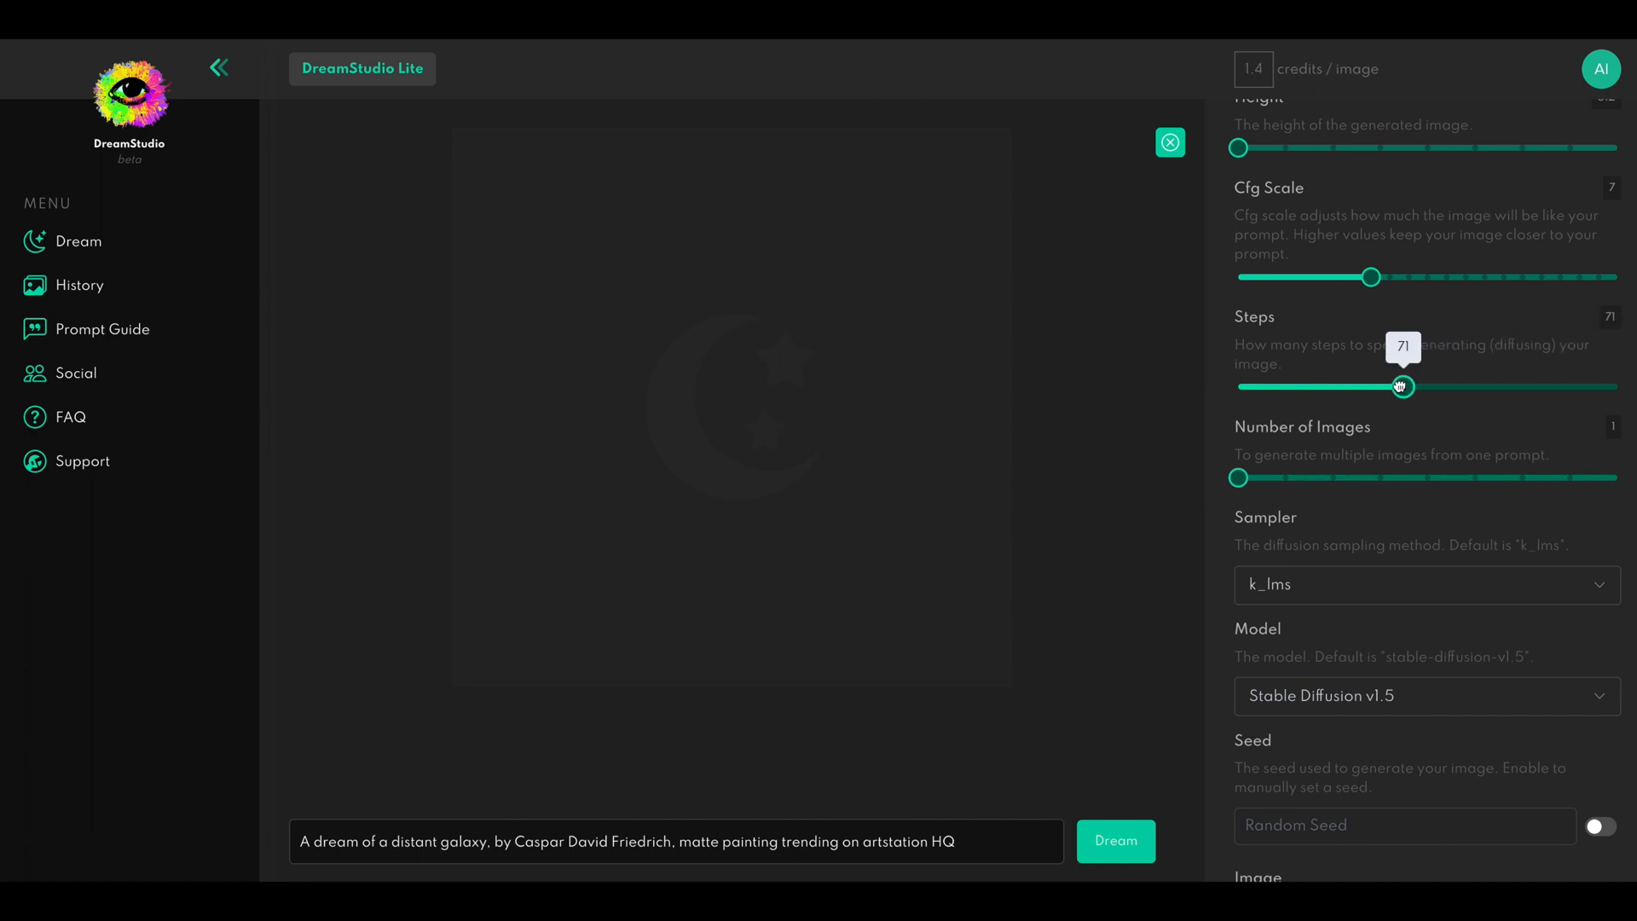
left_click_drag(1403, 387, 1376, 387)
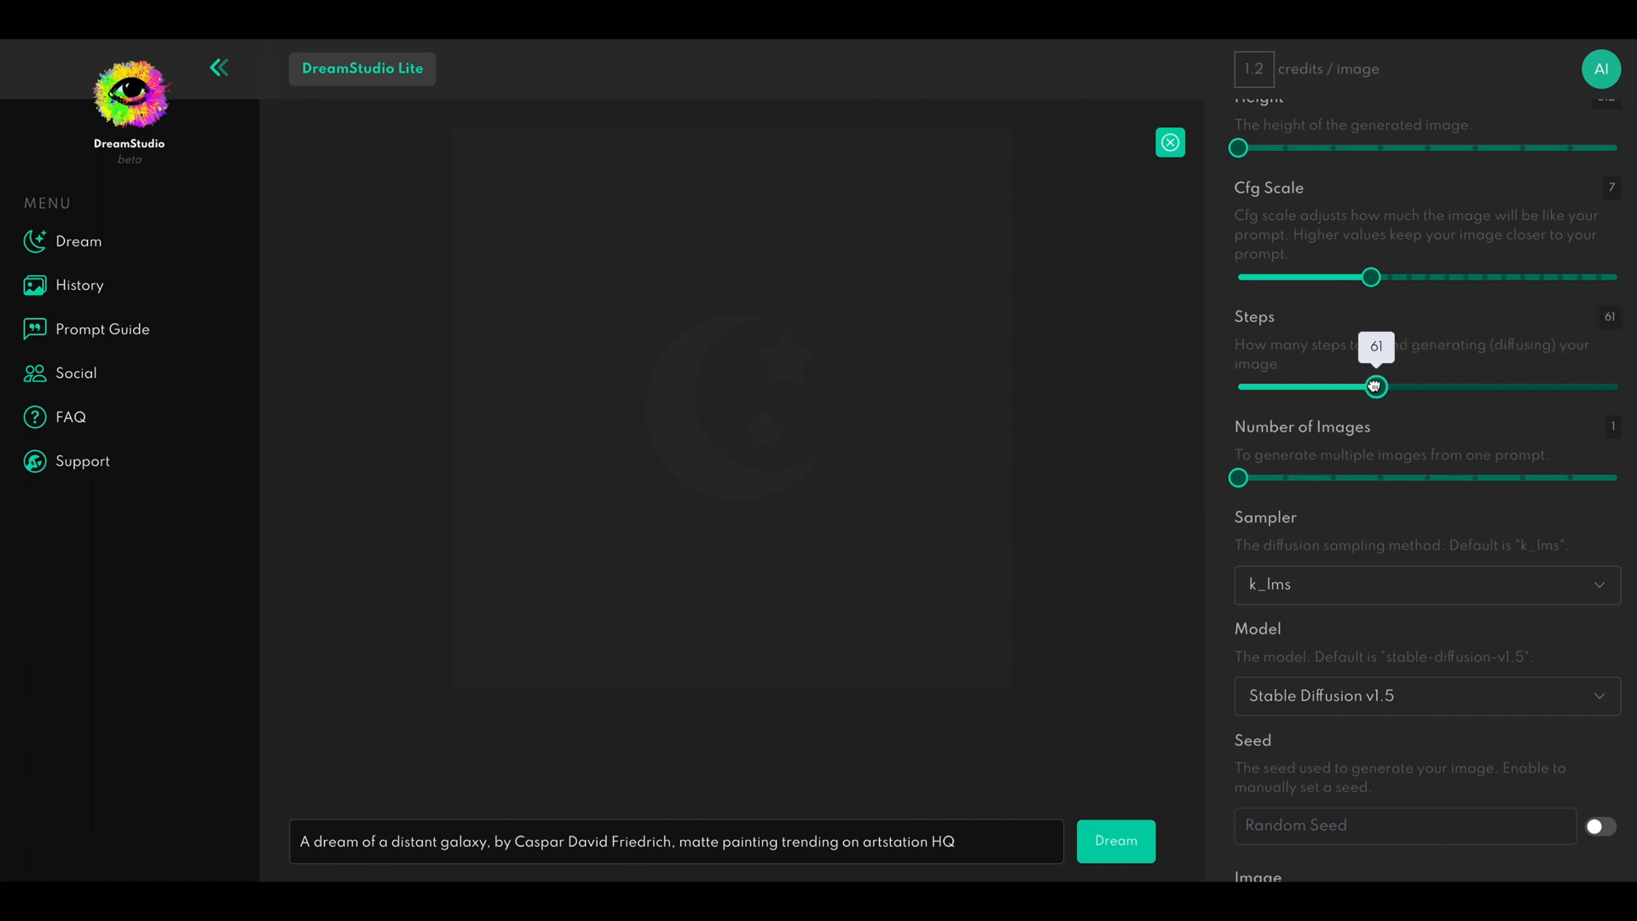
left_click_drag(1376, 387, 1350, 387)
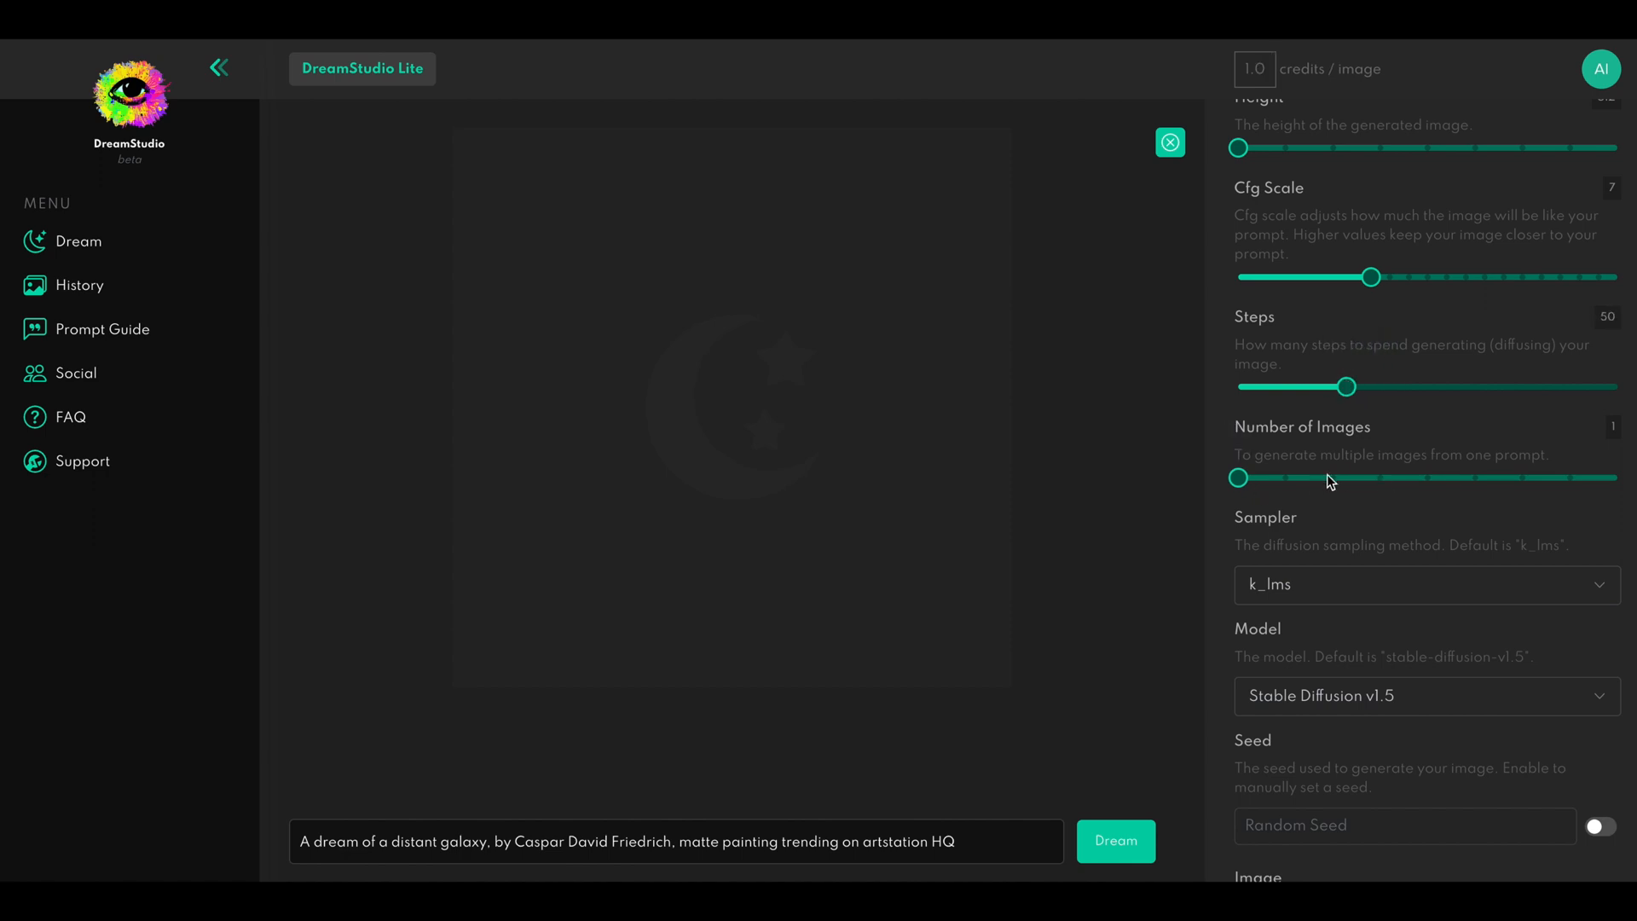
left_click_drag(1236, 477, 1427, 477)
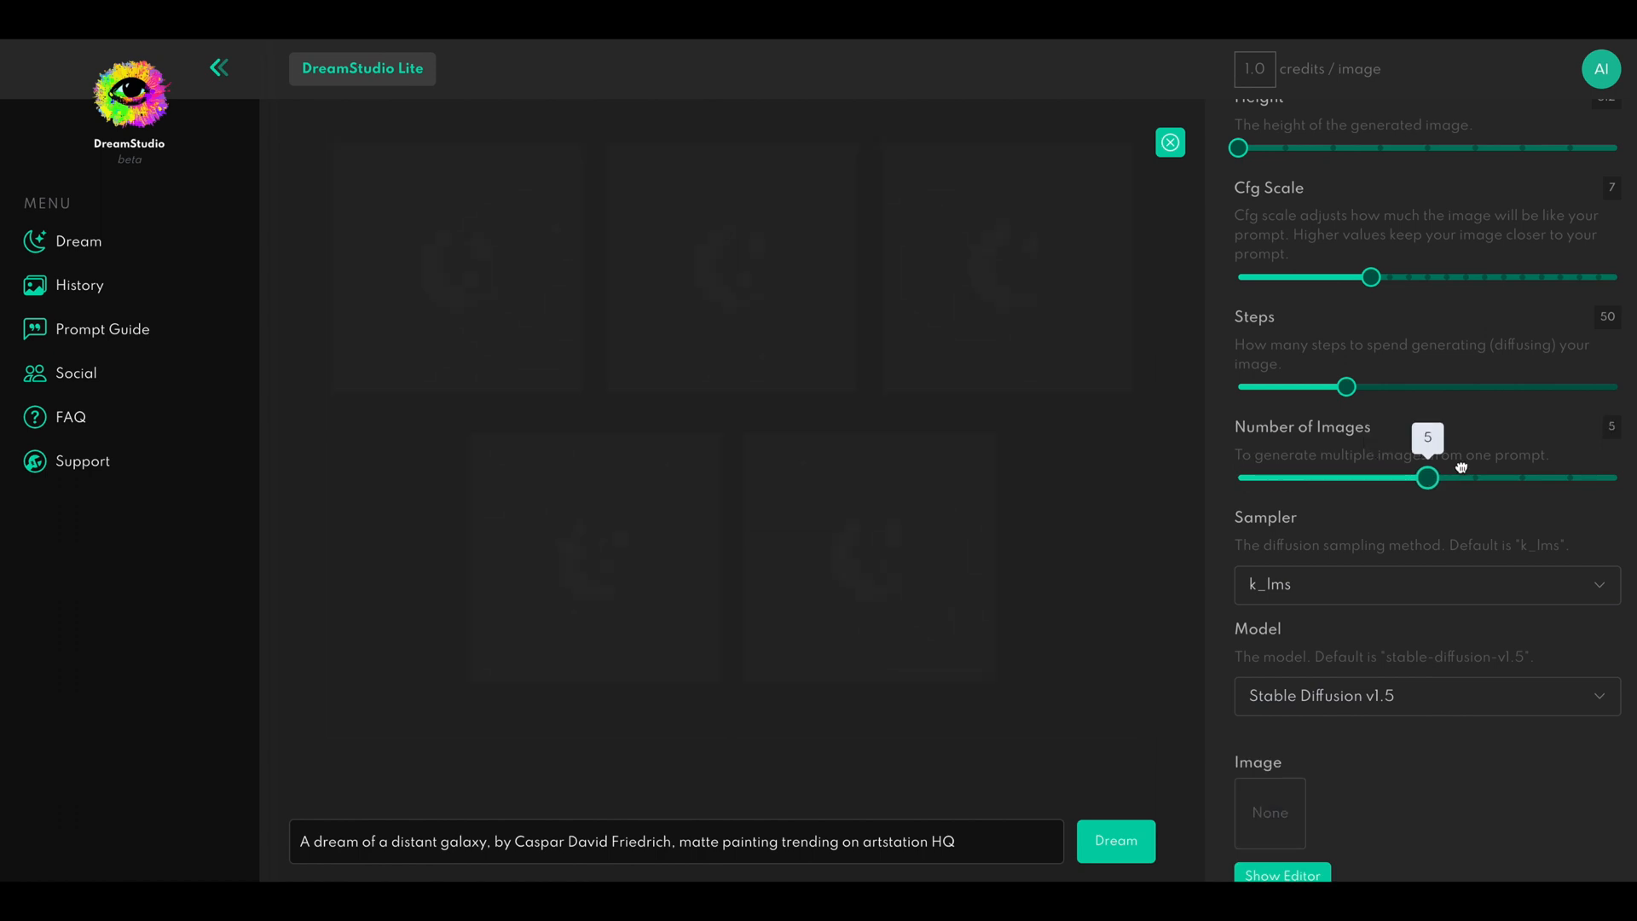
left_click_drag(1427, 478, 1236, 478)
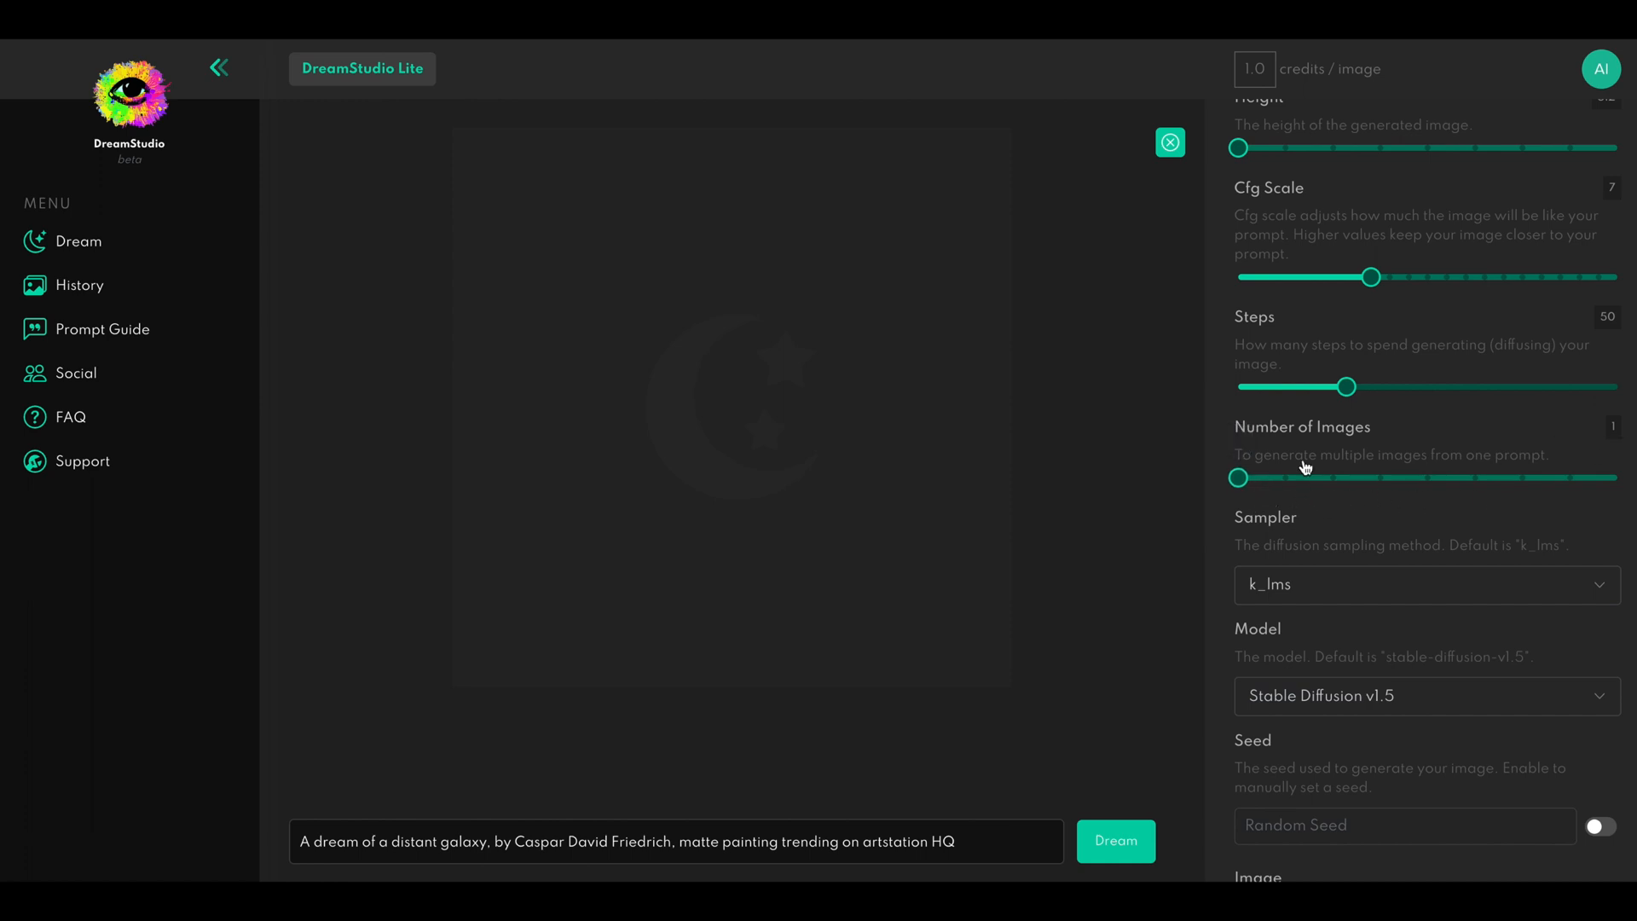
mouse_move(1272, 164)
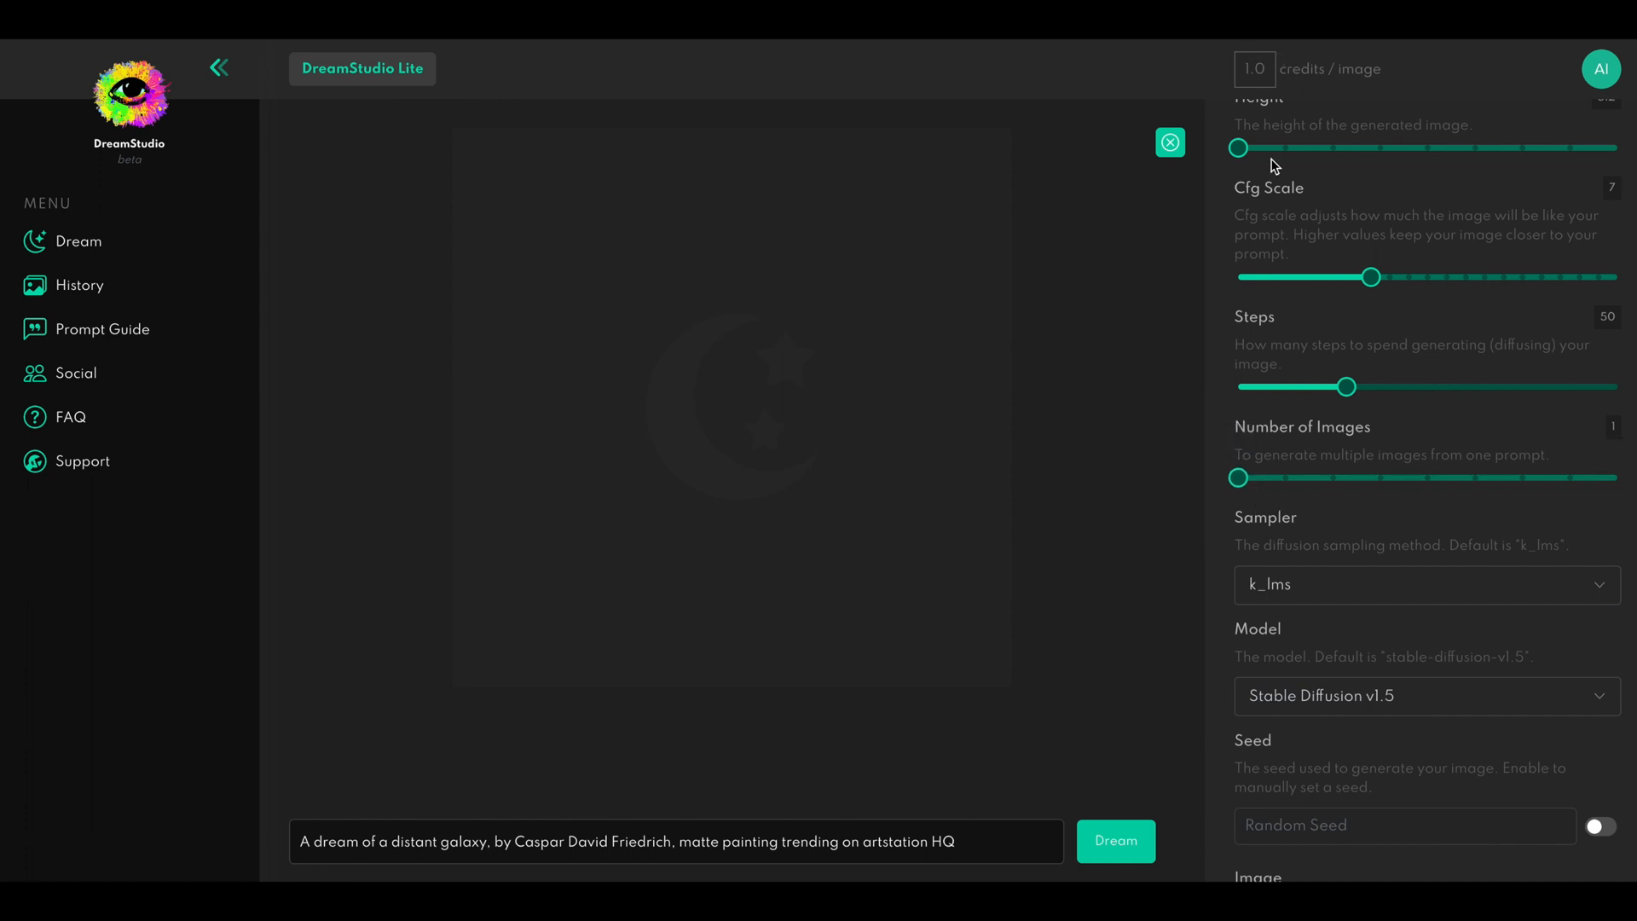
scroll("down", 3)
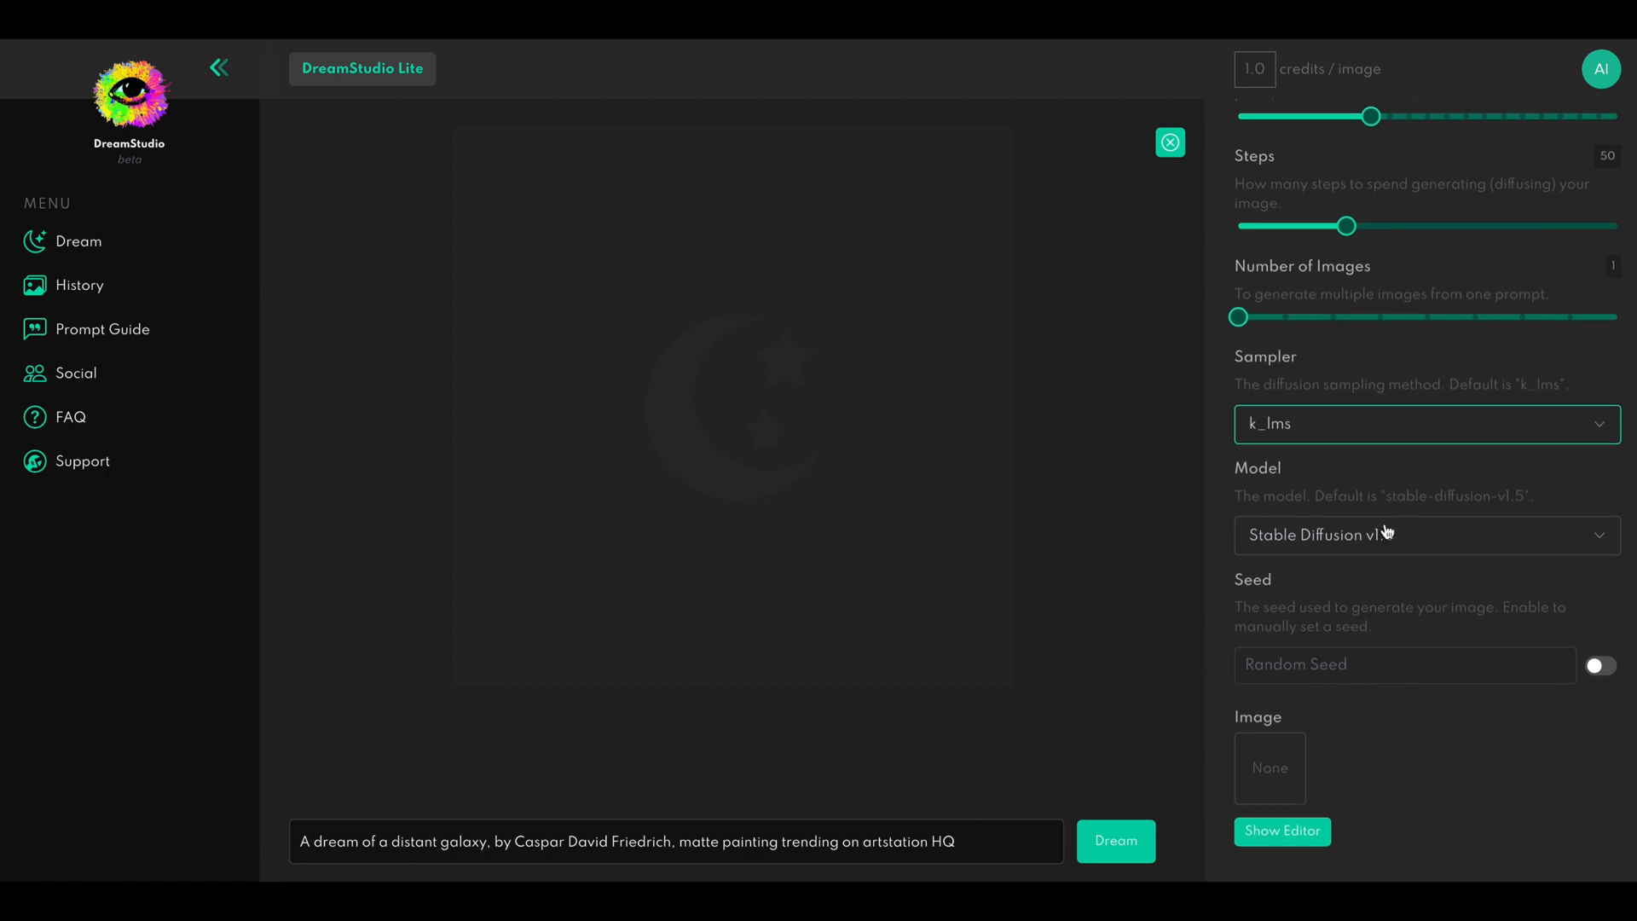
left_click(1427, 536)
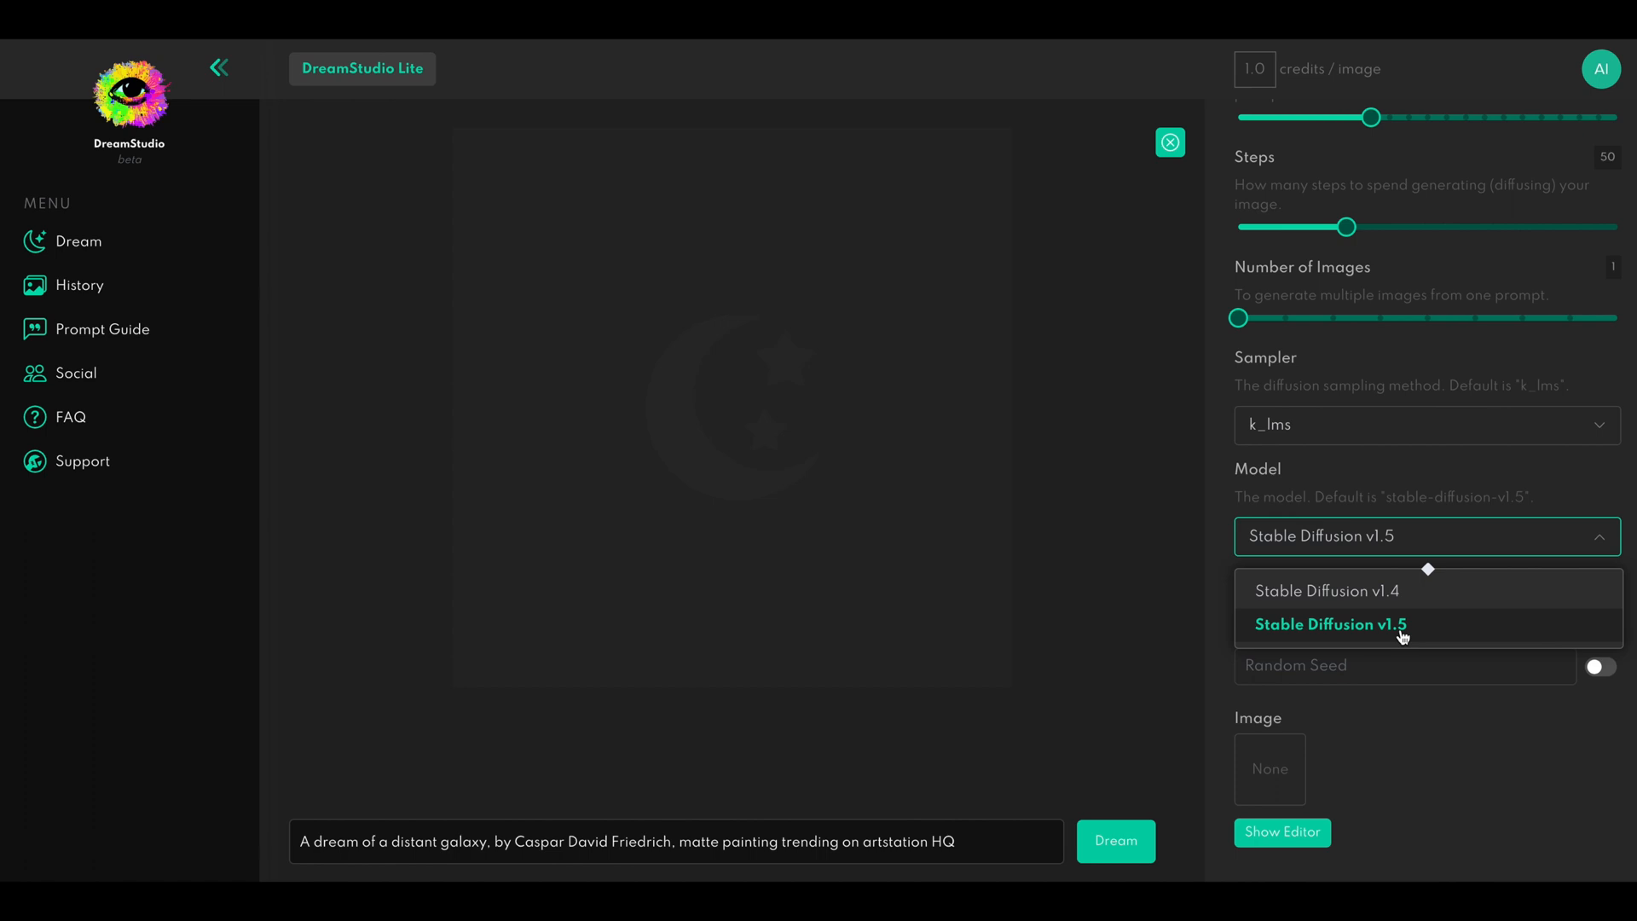
left_click(1330, 624)
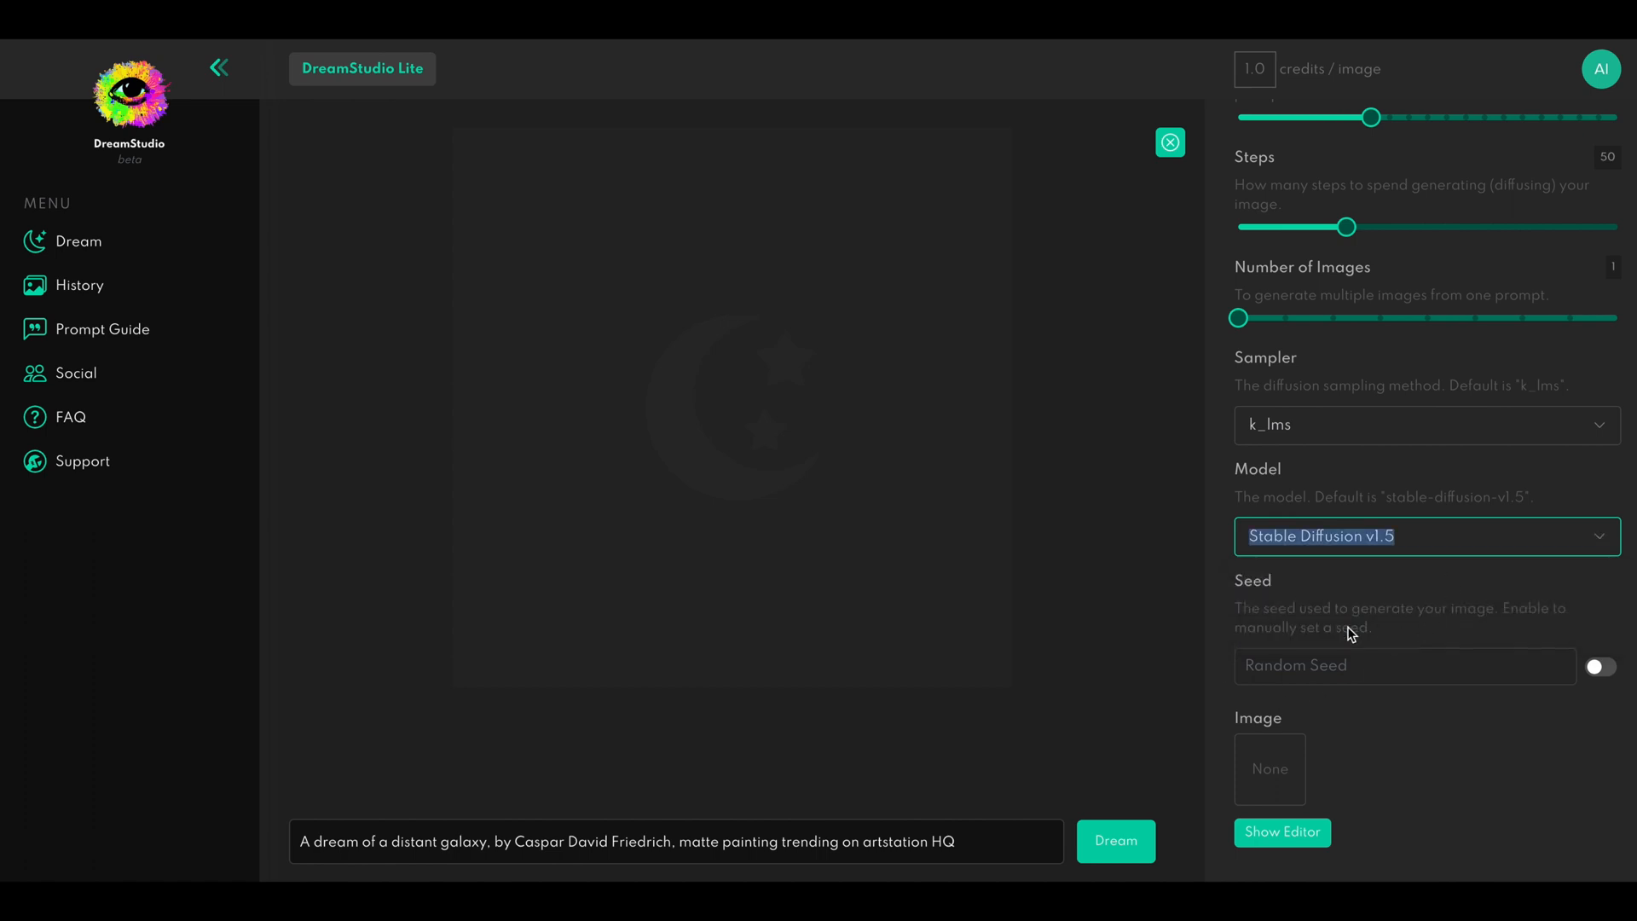
mouse_move(1330, 627)
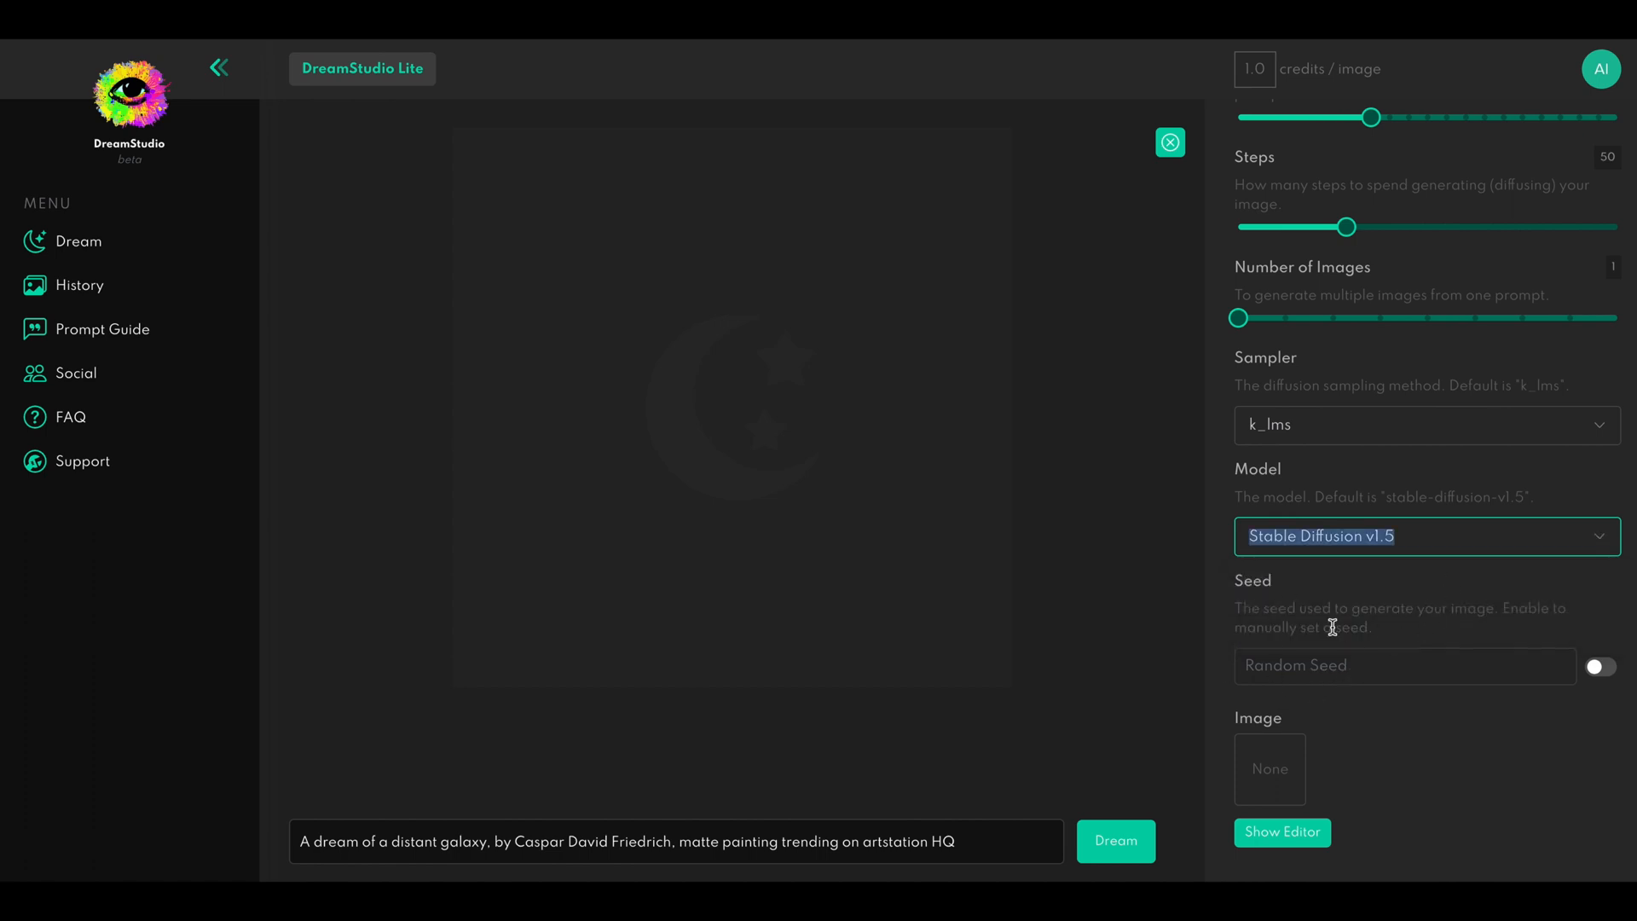
mouse_move(1310, 694)
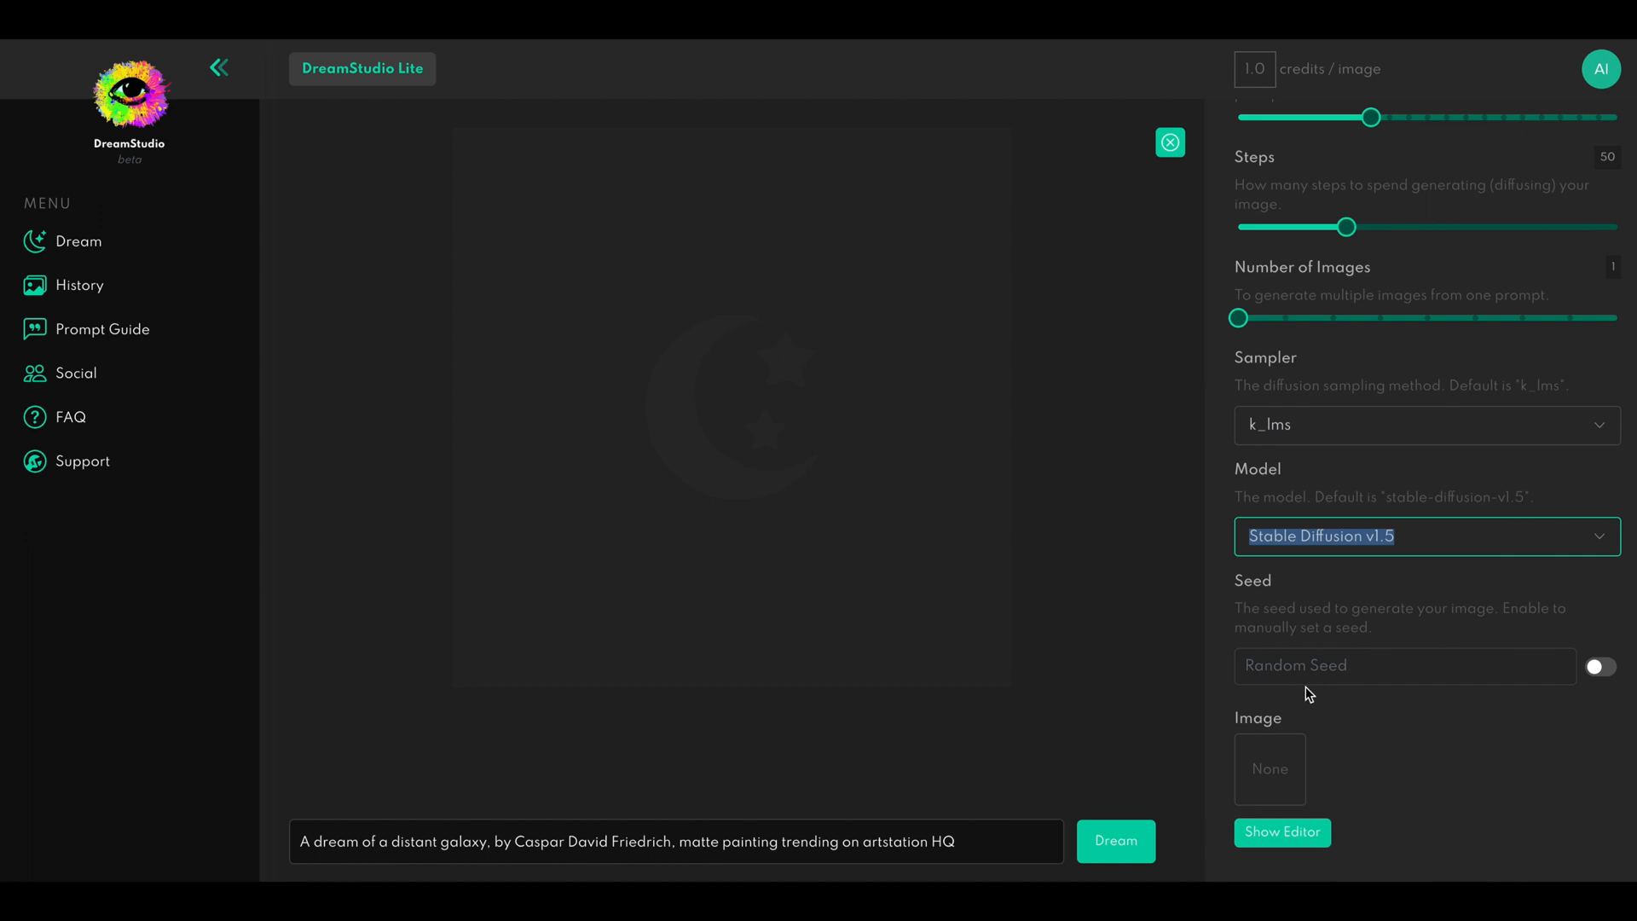
mouse_move(1329, 682)
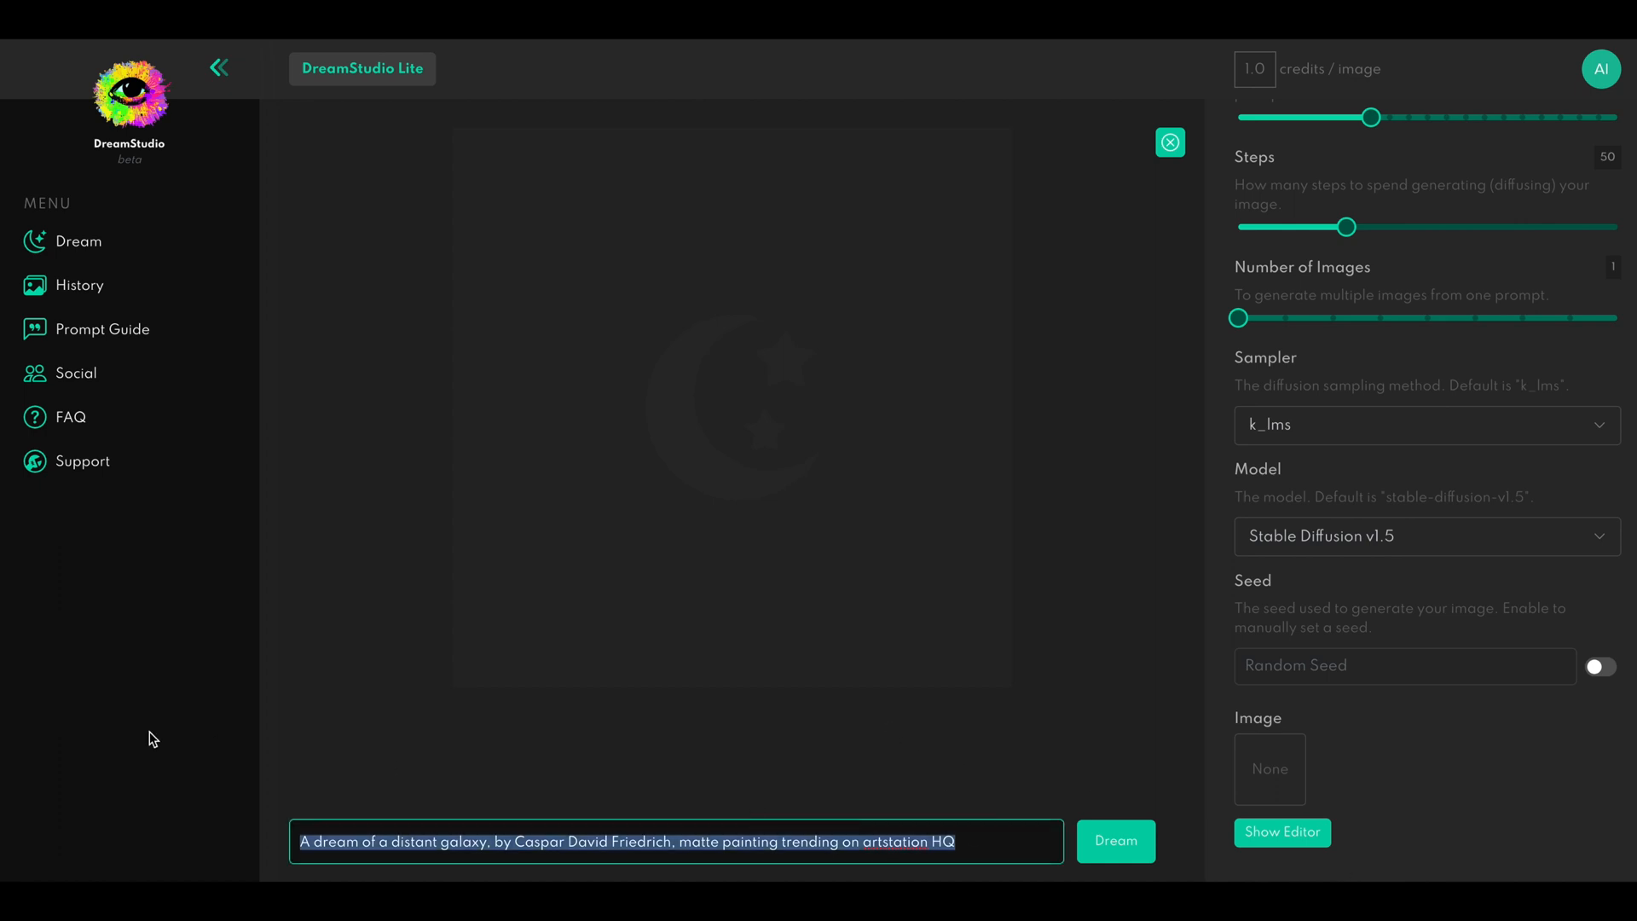
Generate a photorealistic underwater New York image and download it as a PNG
type("New york")
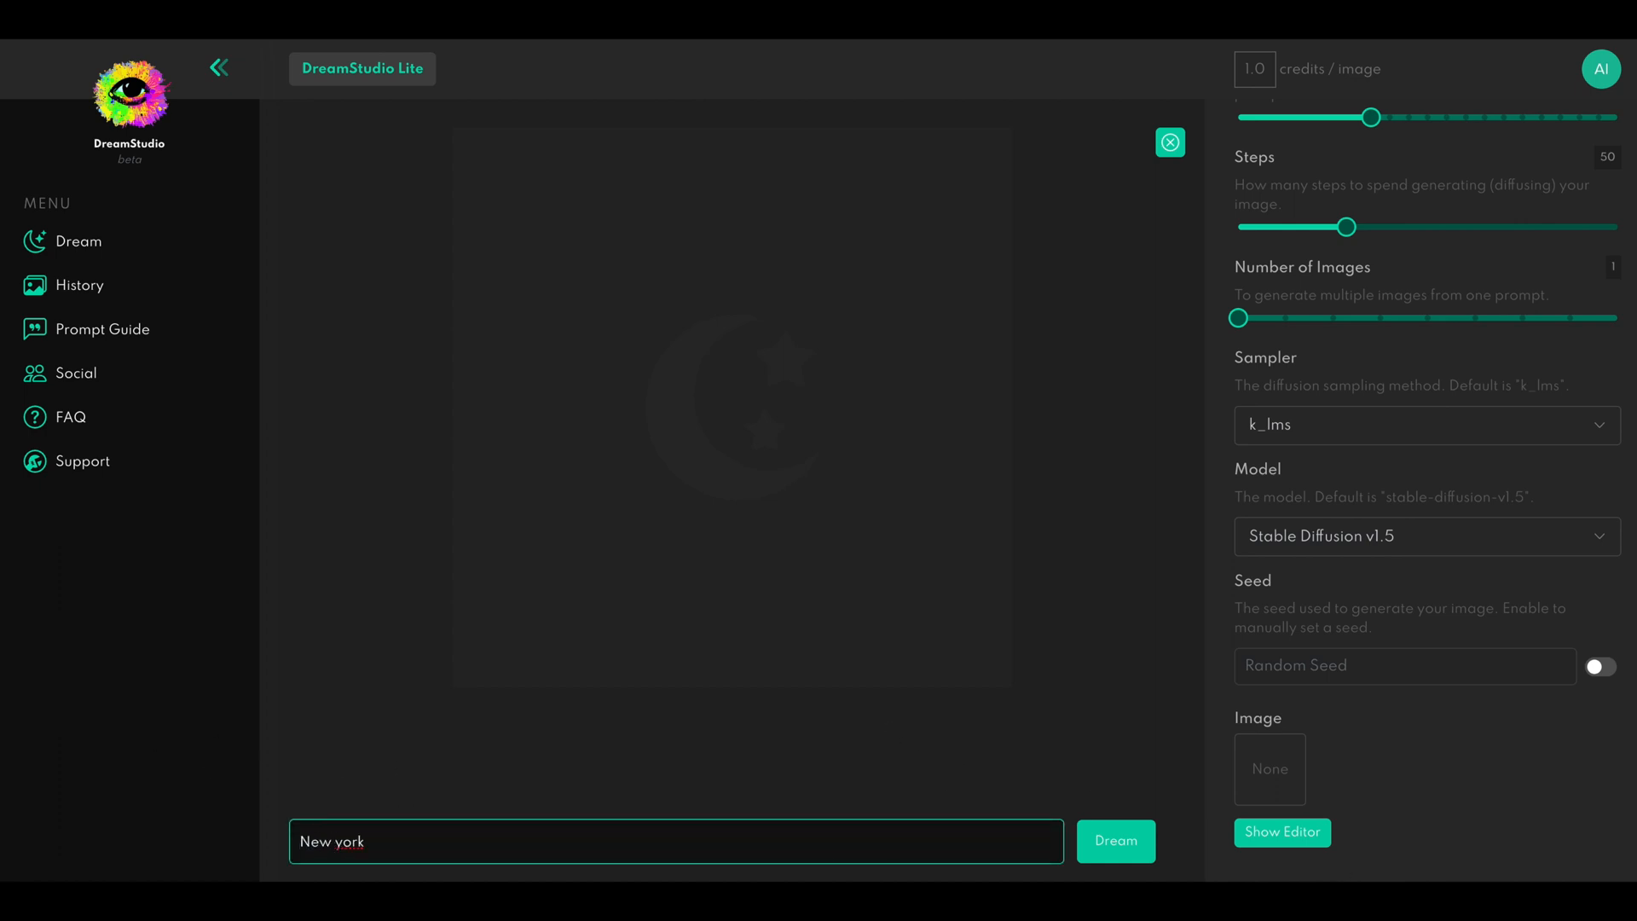
type("photorealistic underwater climate change int")
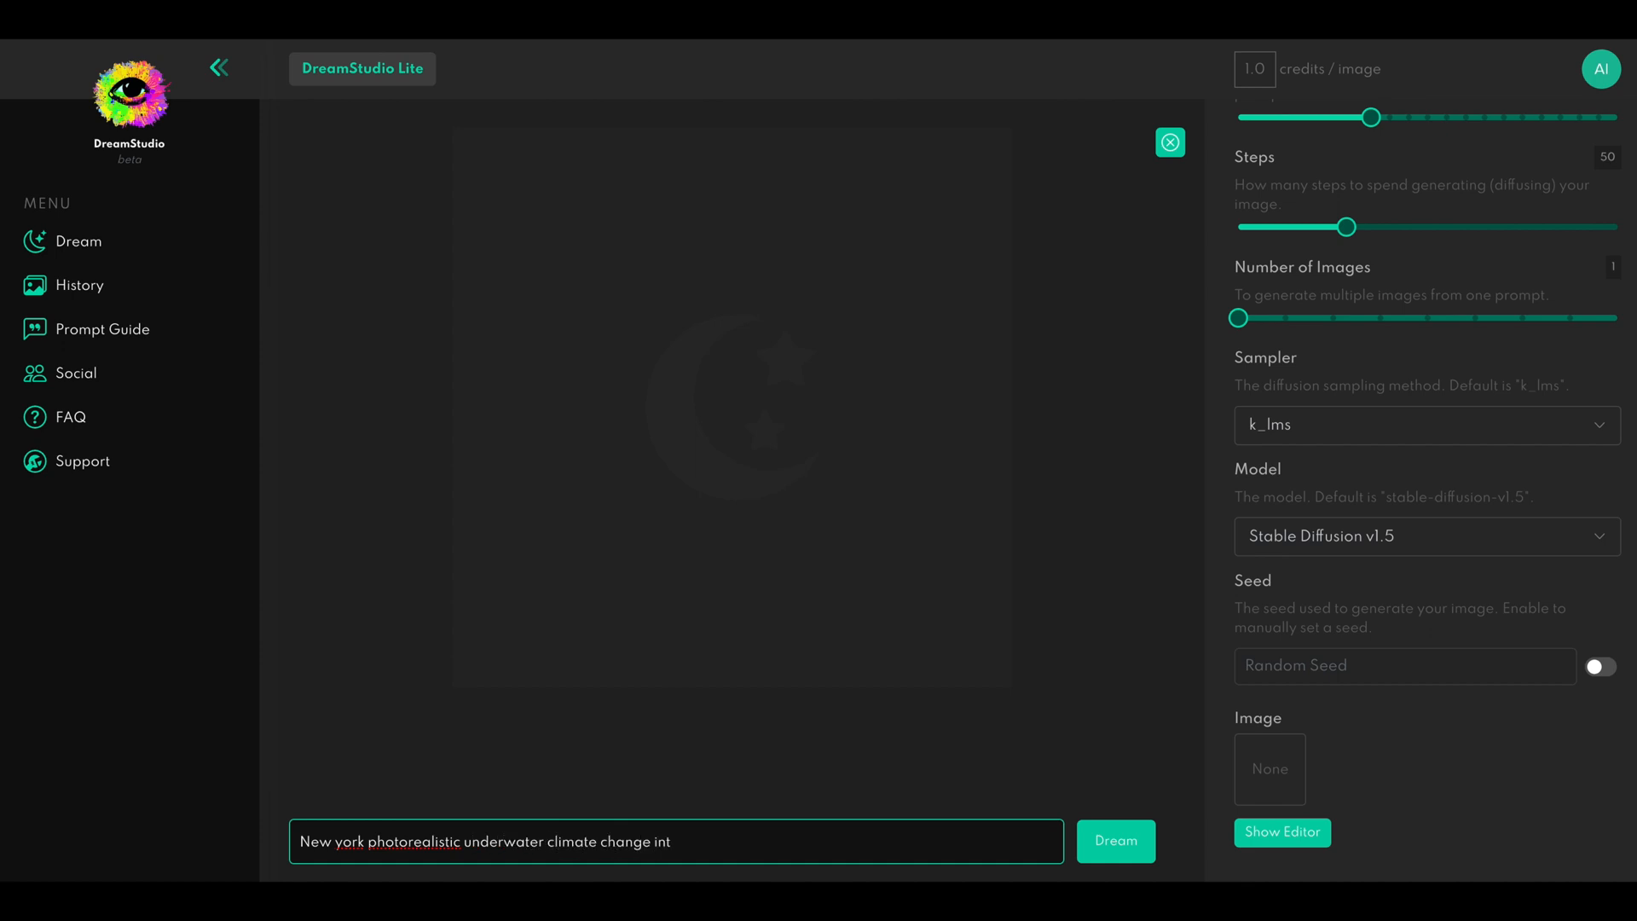
left_click(1115, 840)
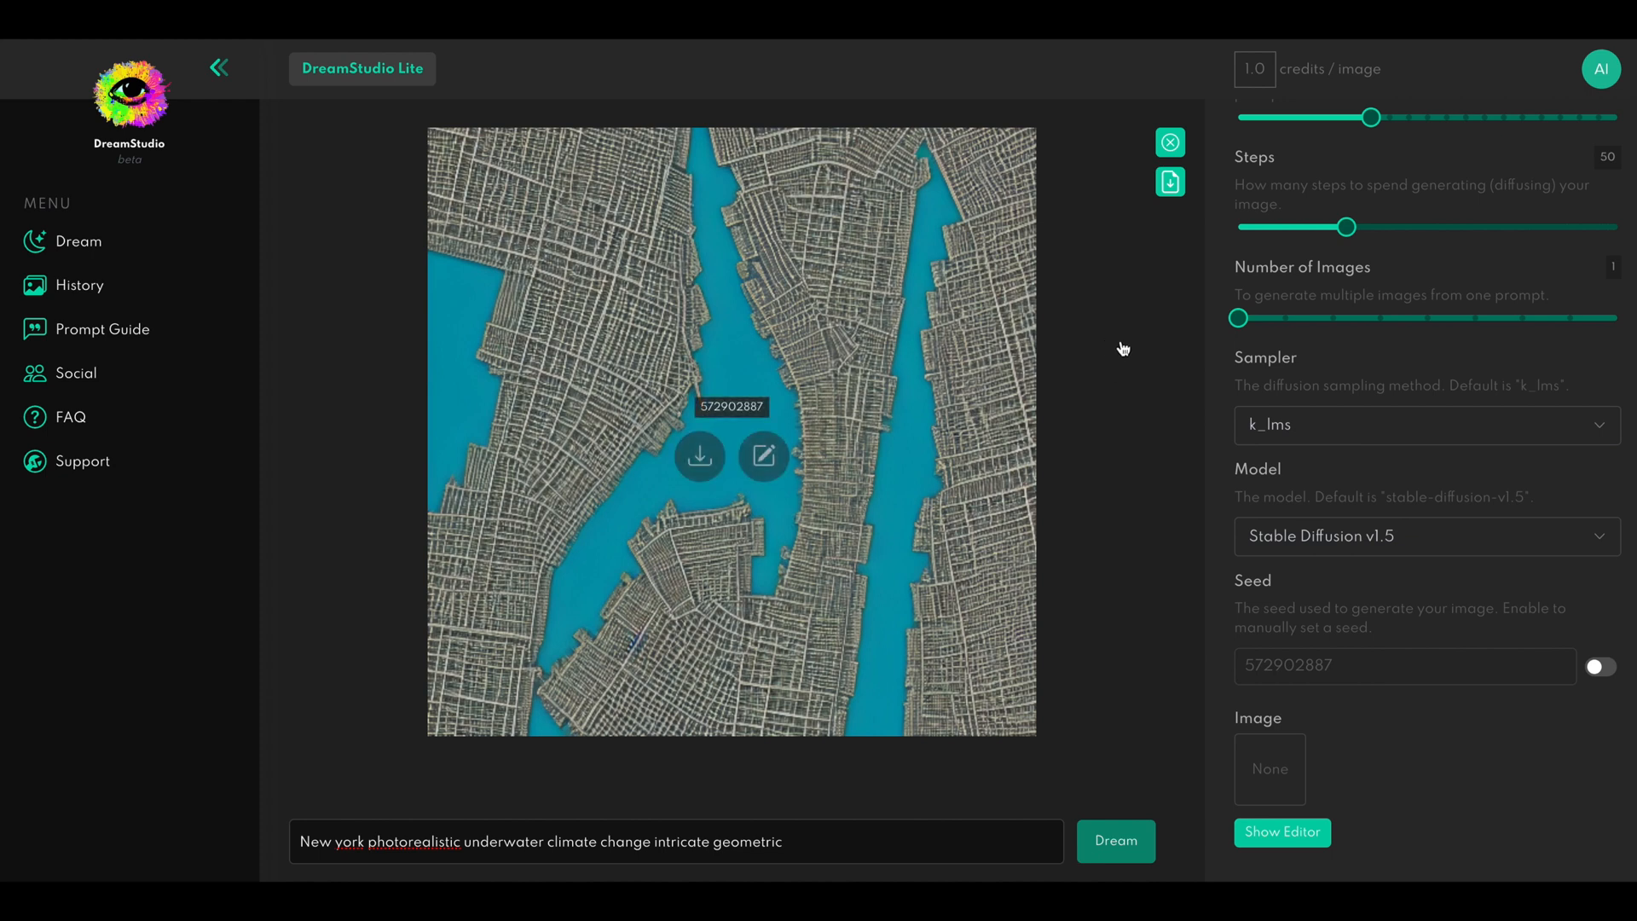
left_click(700, 457)
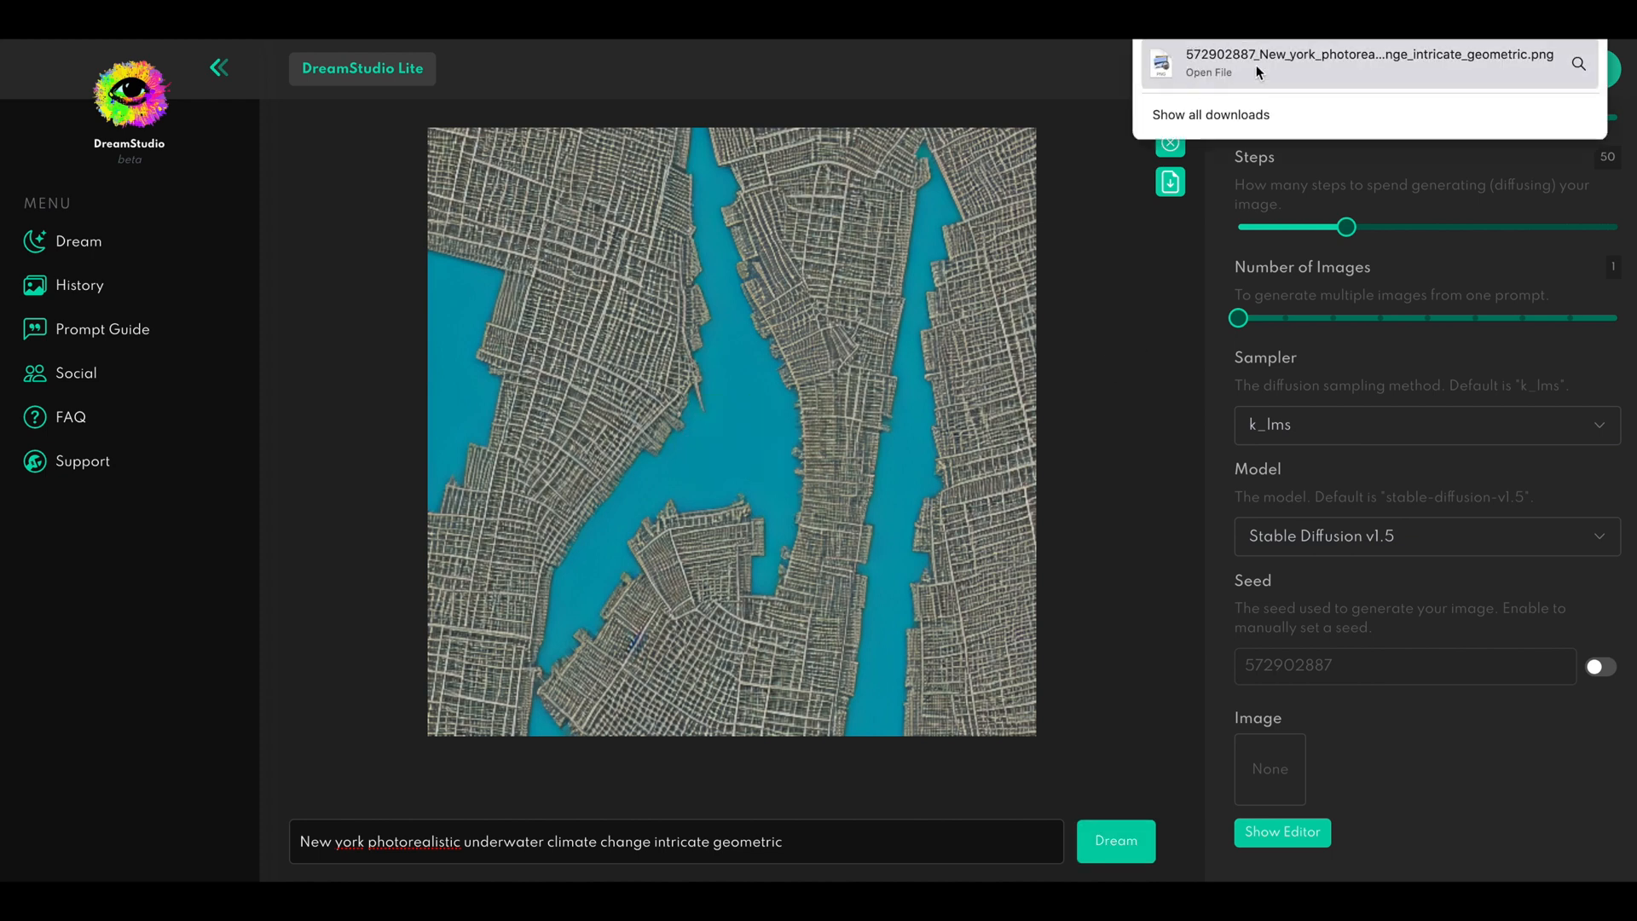
mouse_move(1205, 75)
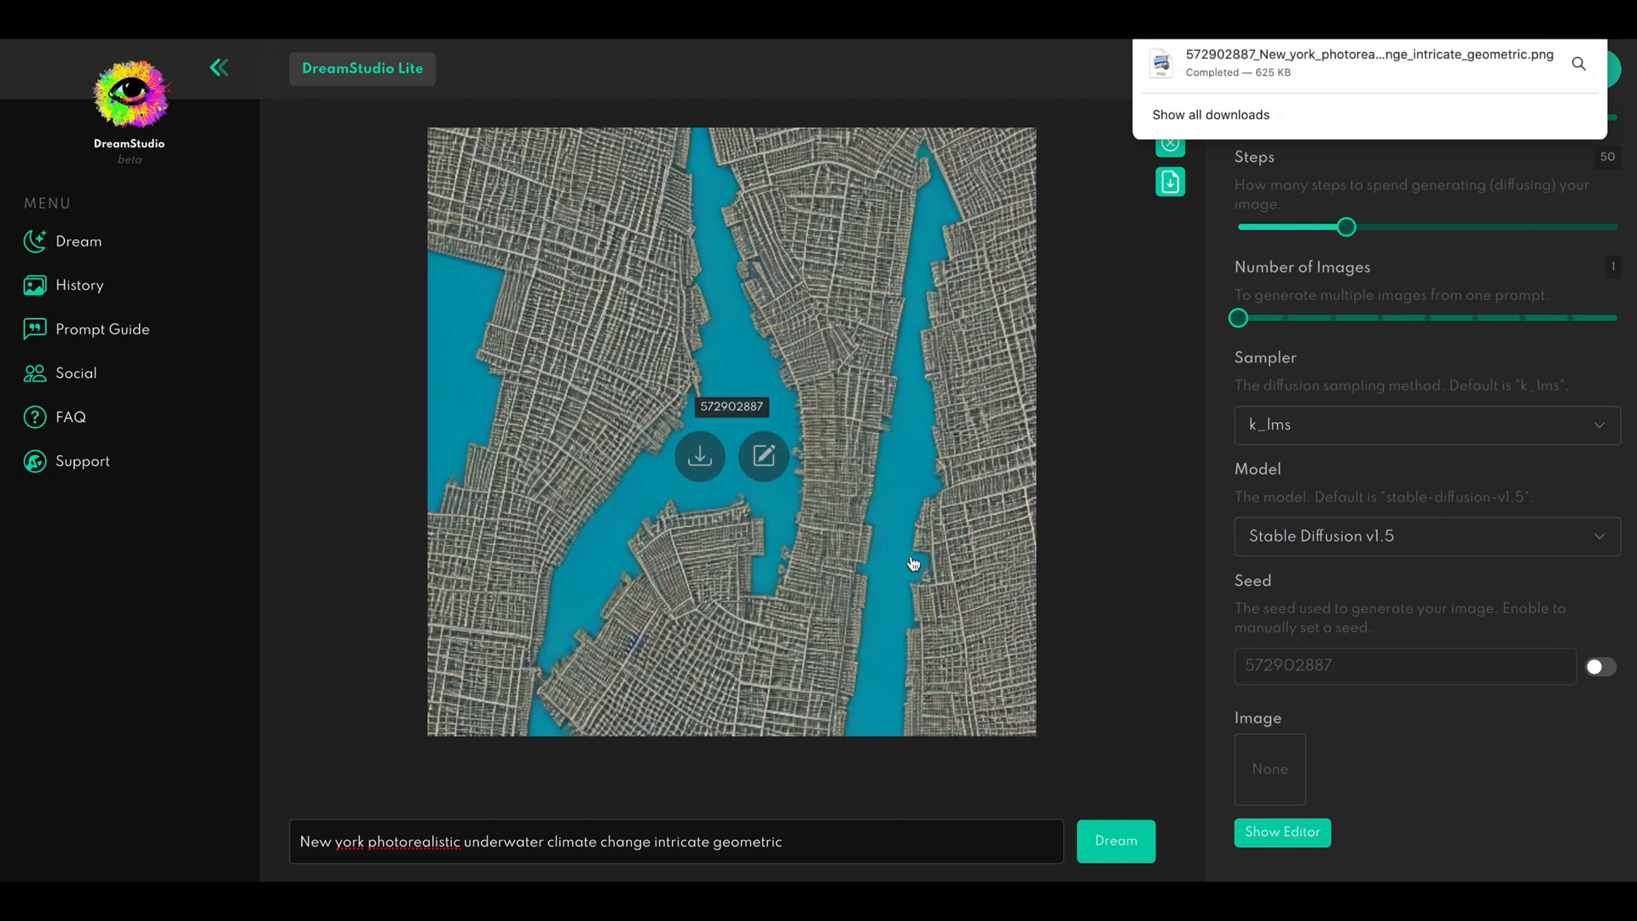
mouse_move(845, 415)
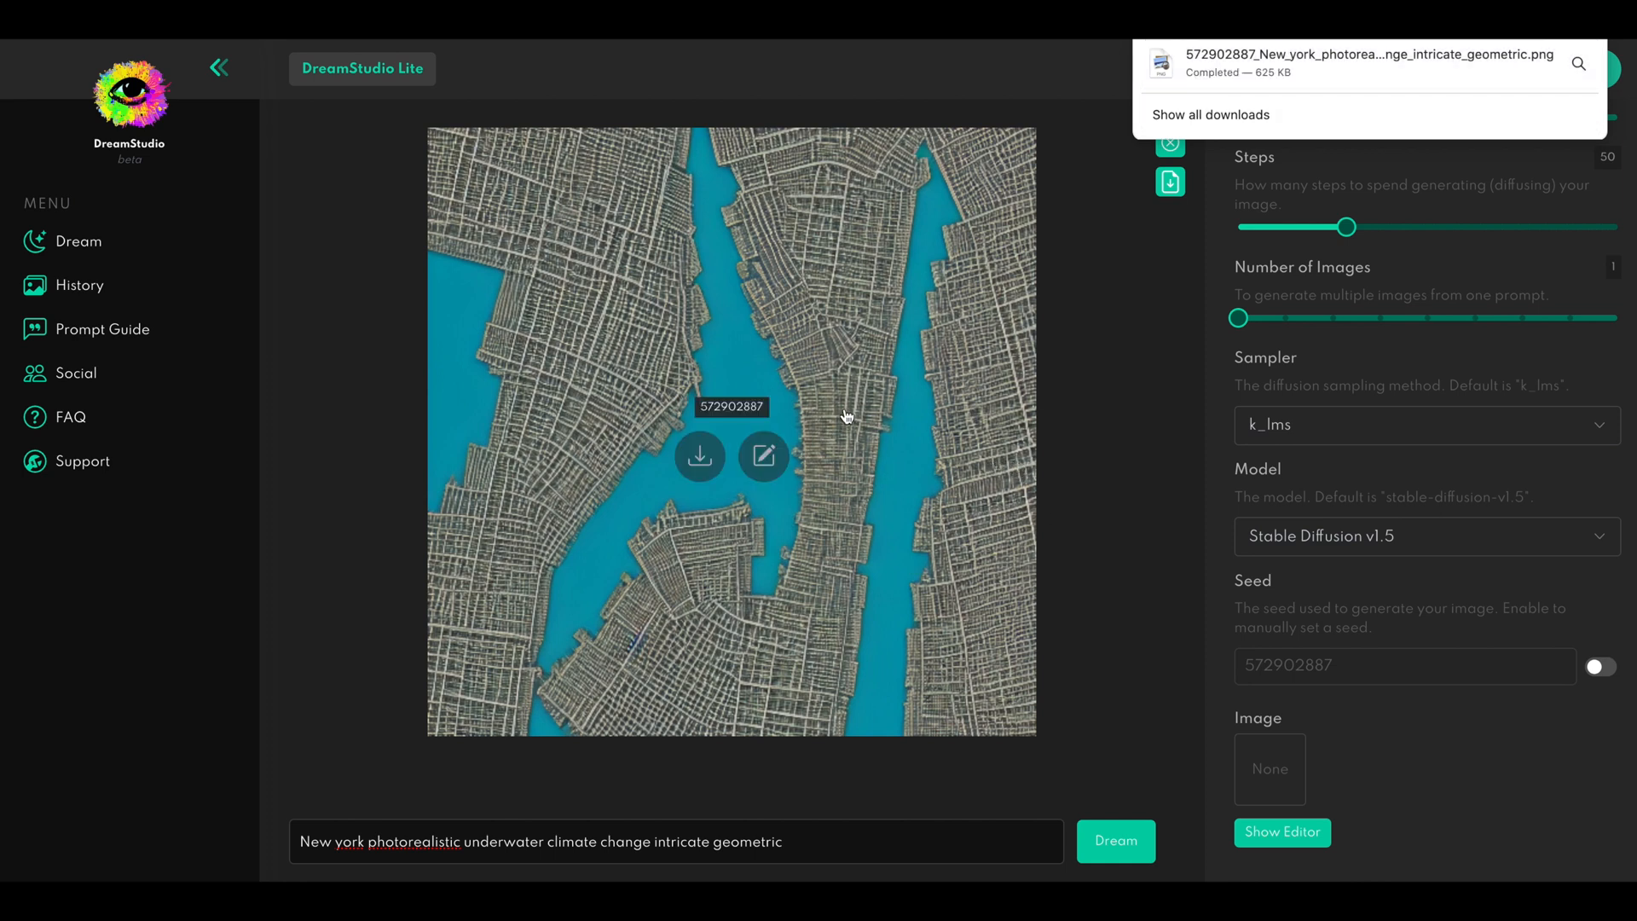
mouse_move(1229, 276)
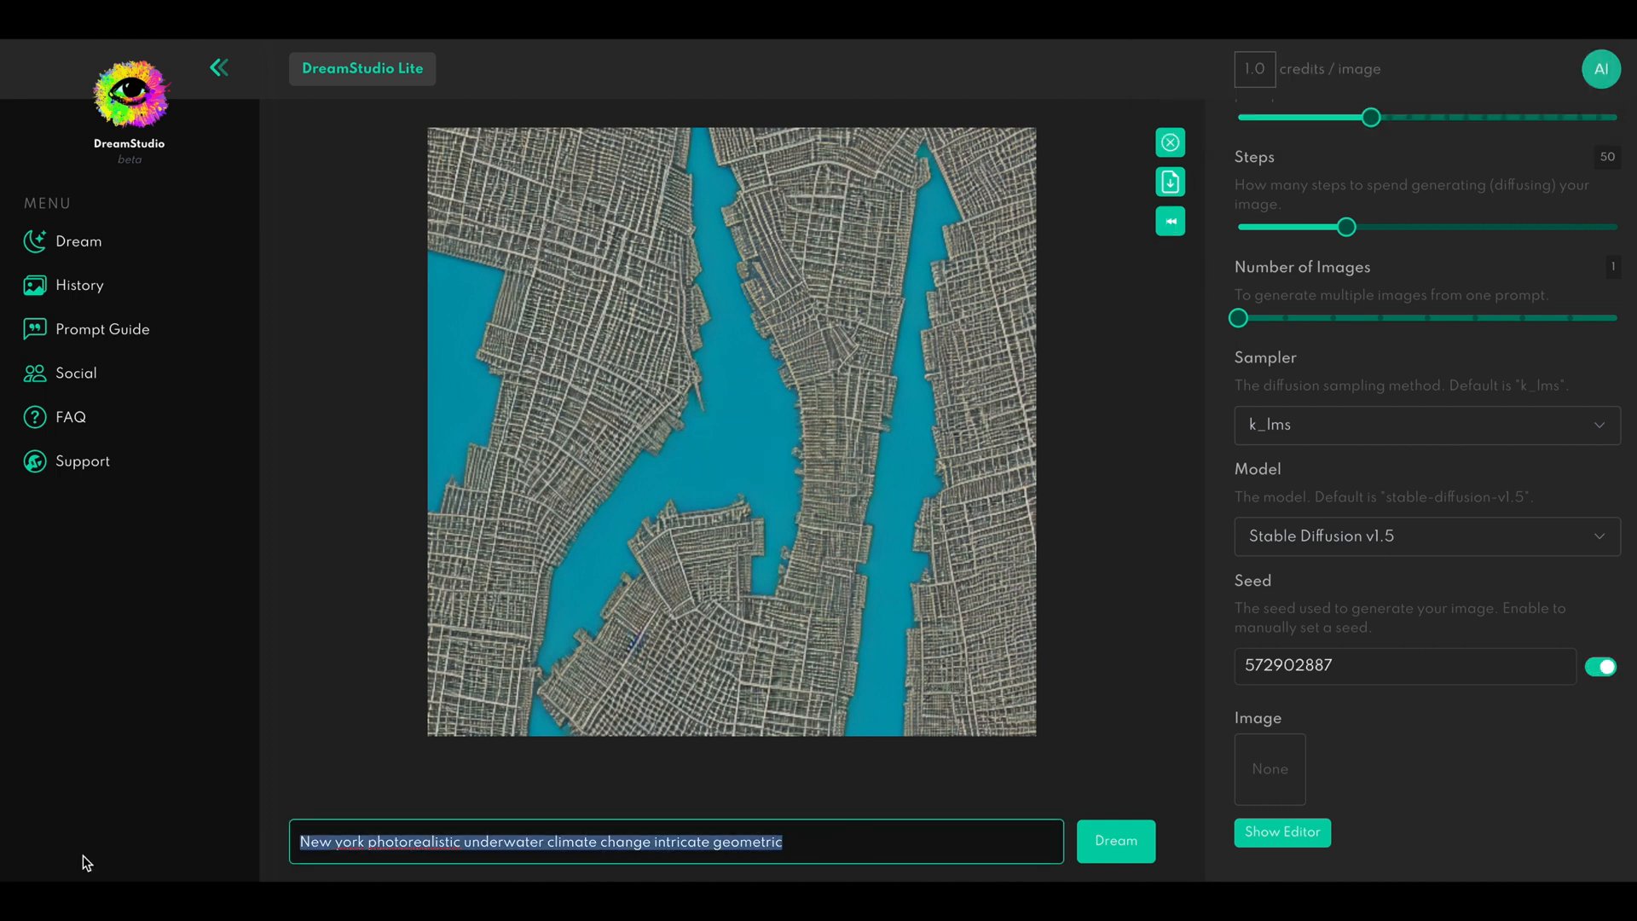
Generate 'lion picasso painting oil cinematic roaring' as a Picasso-style lion image
type("lion")
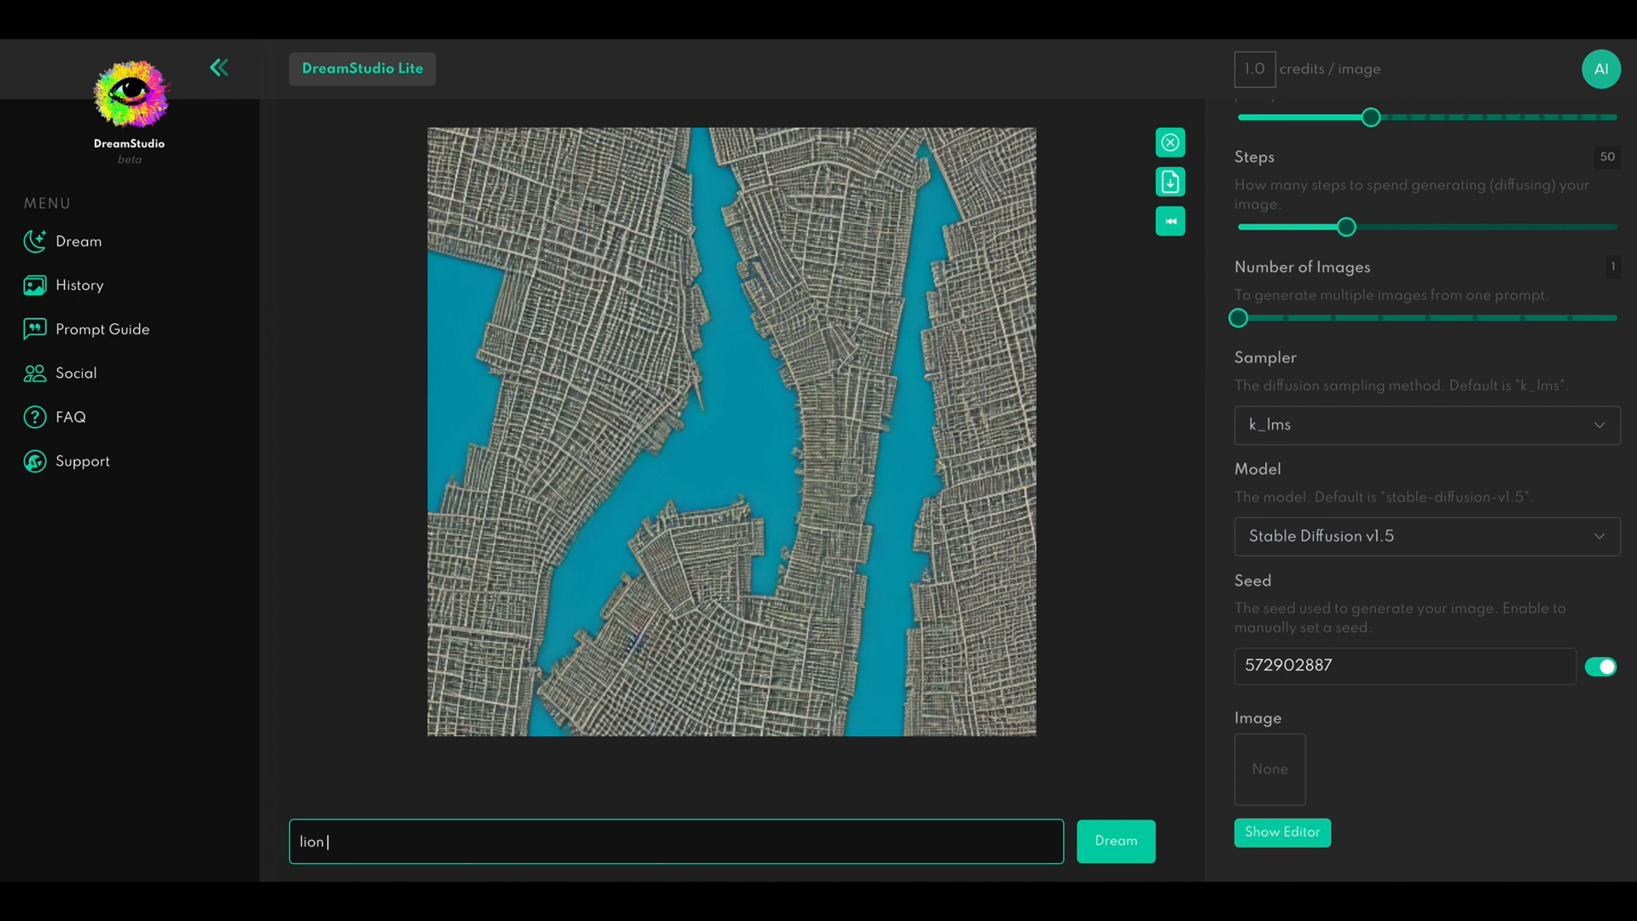
type("picasso painti")
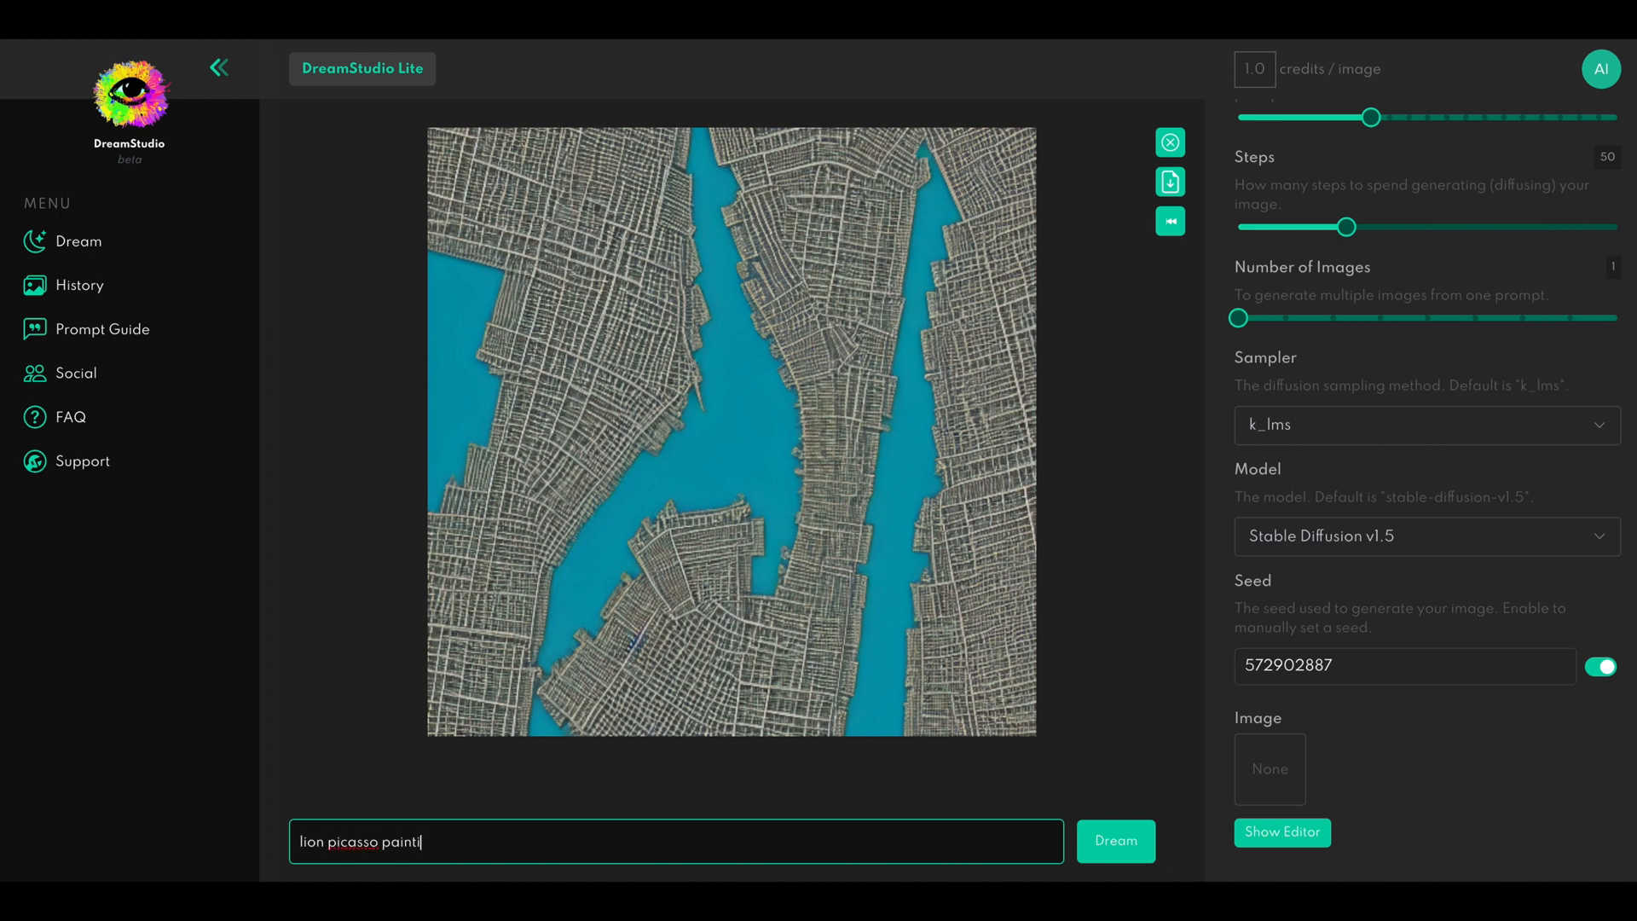
type("ng oil ci")
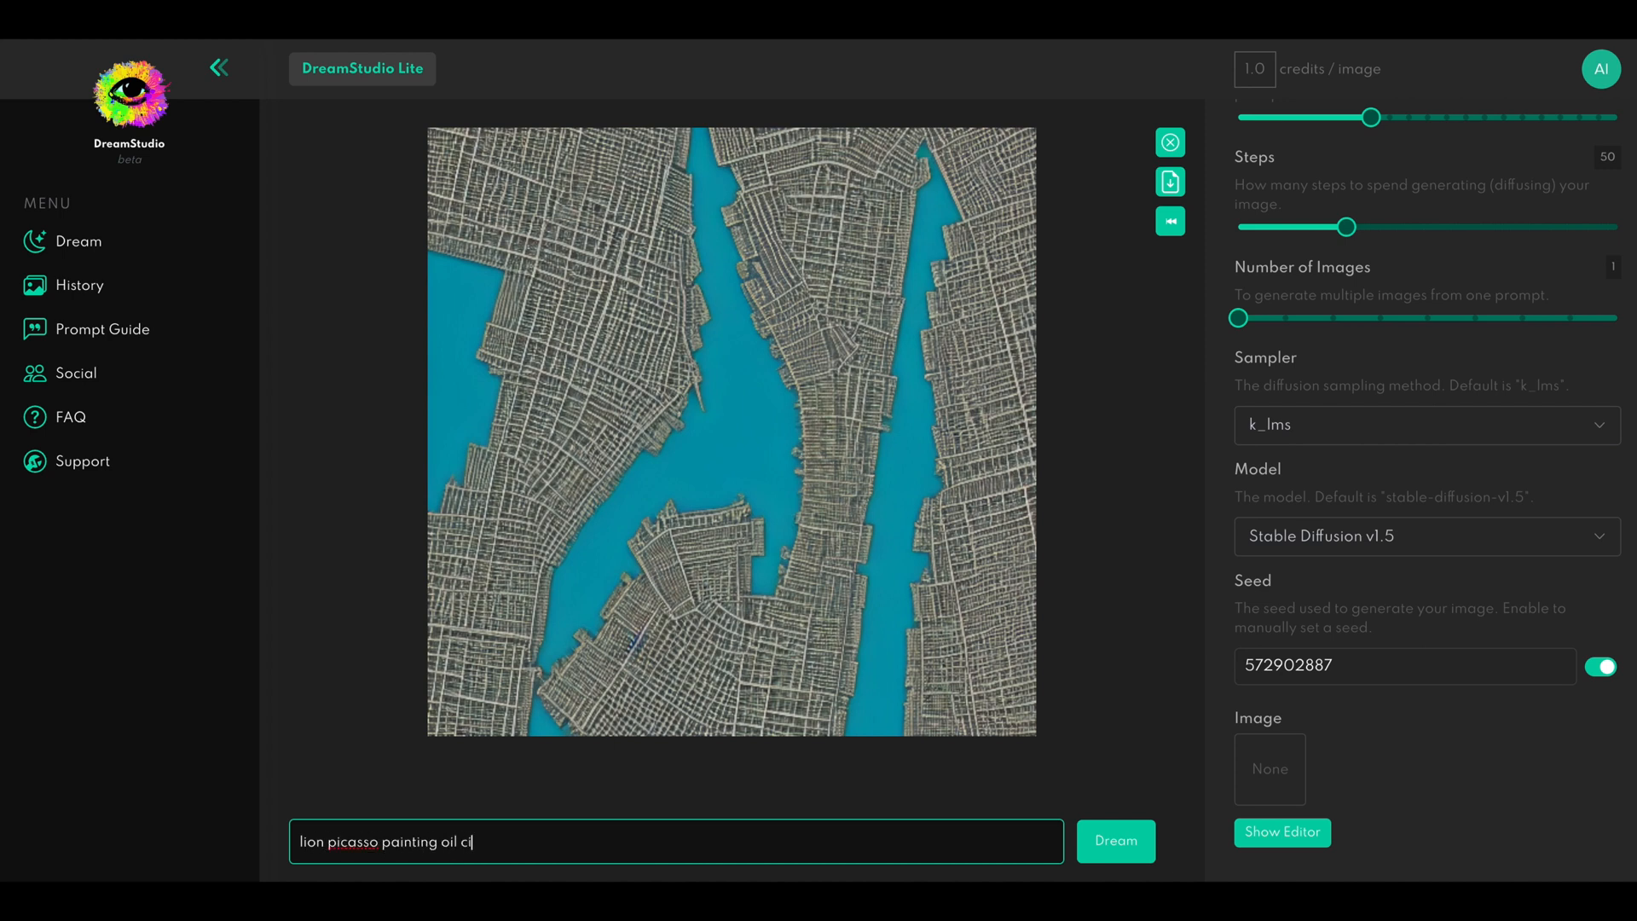
left_click(1115, 840)
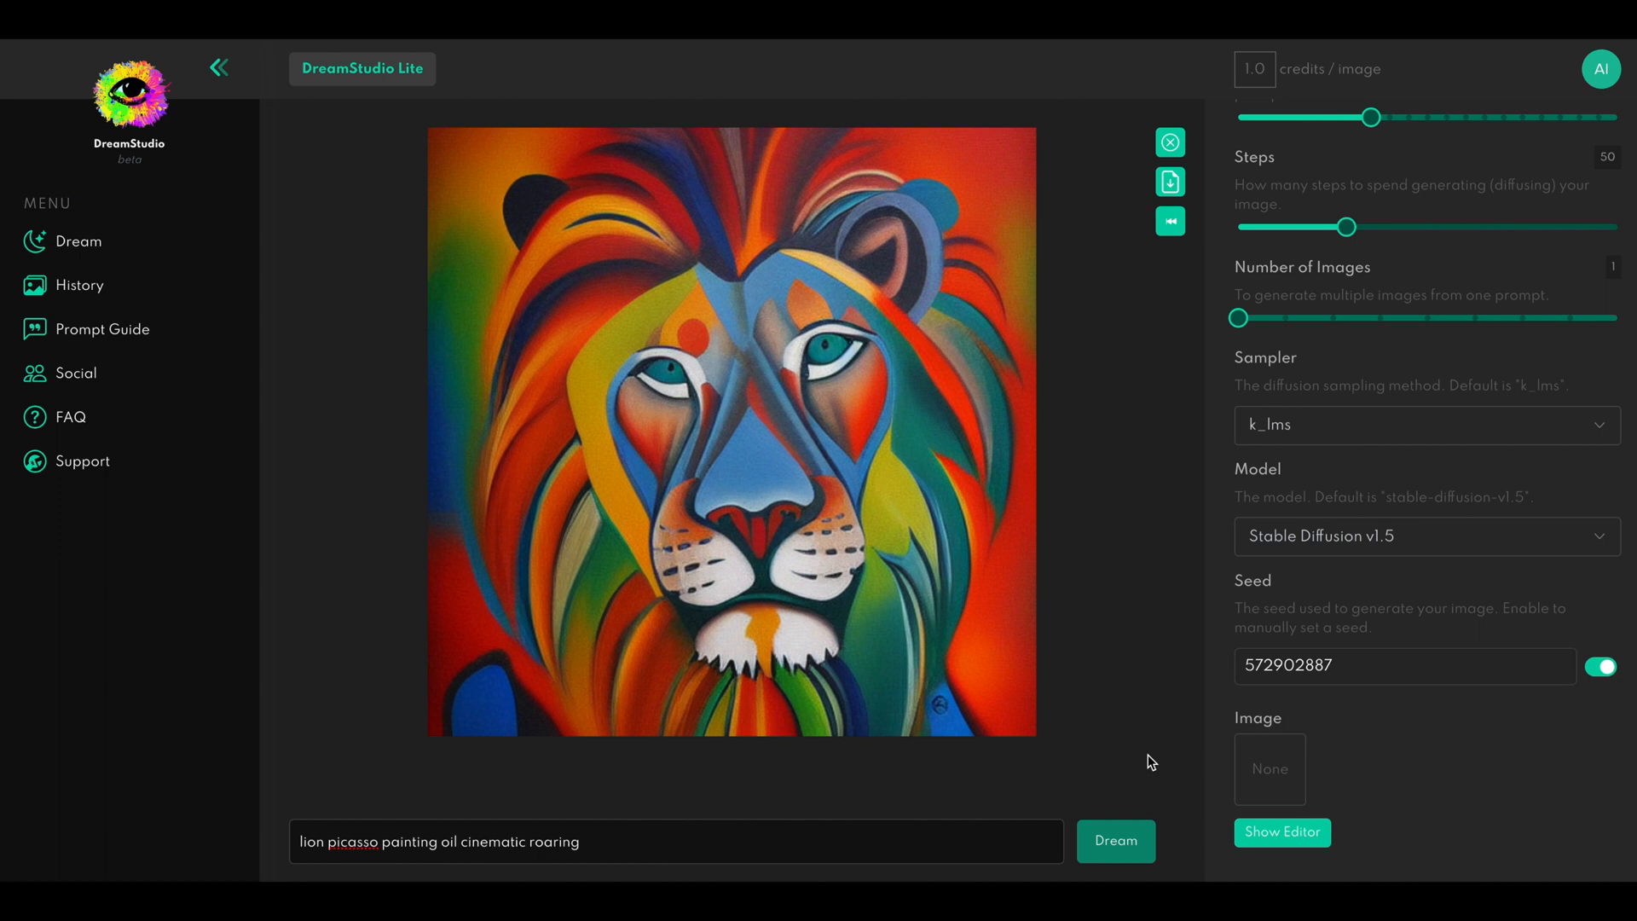
Write a climate change oil painting Klimt prompt, then swap 'klimt' for 'van gough' and remove 'landscape'
type("climate change")
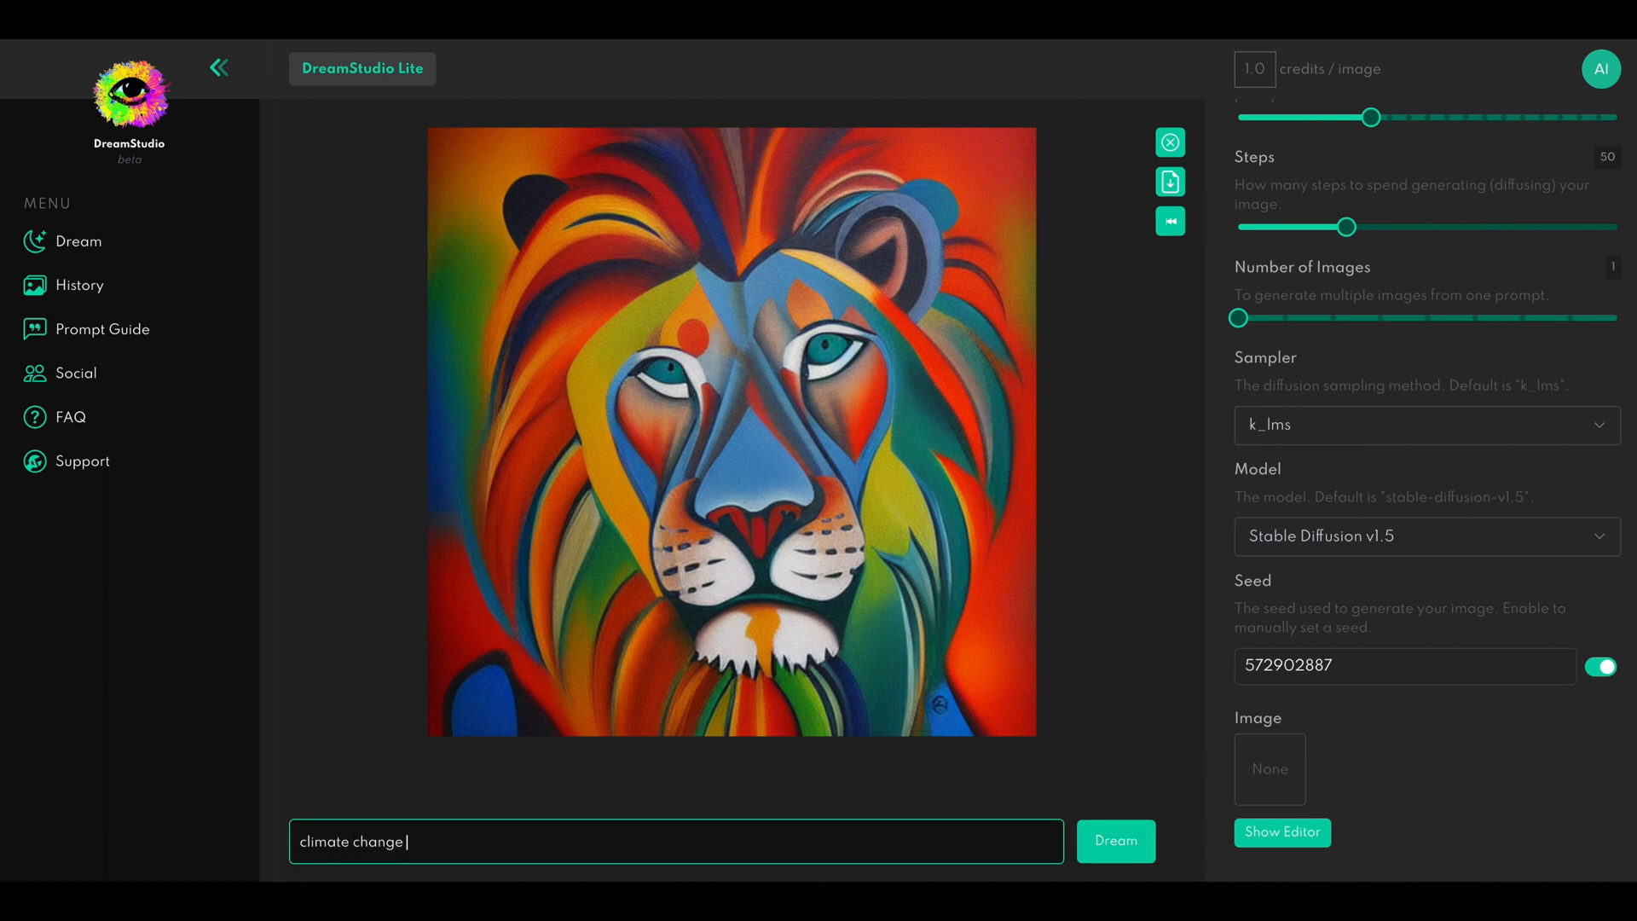
type("oil painting")
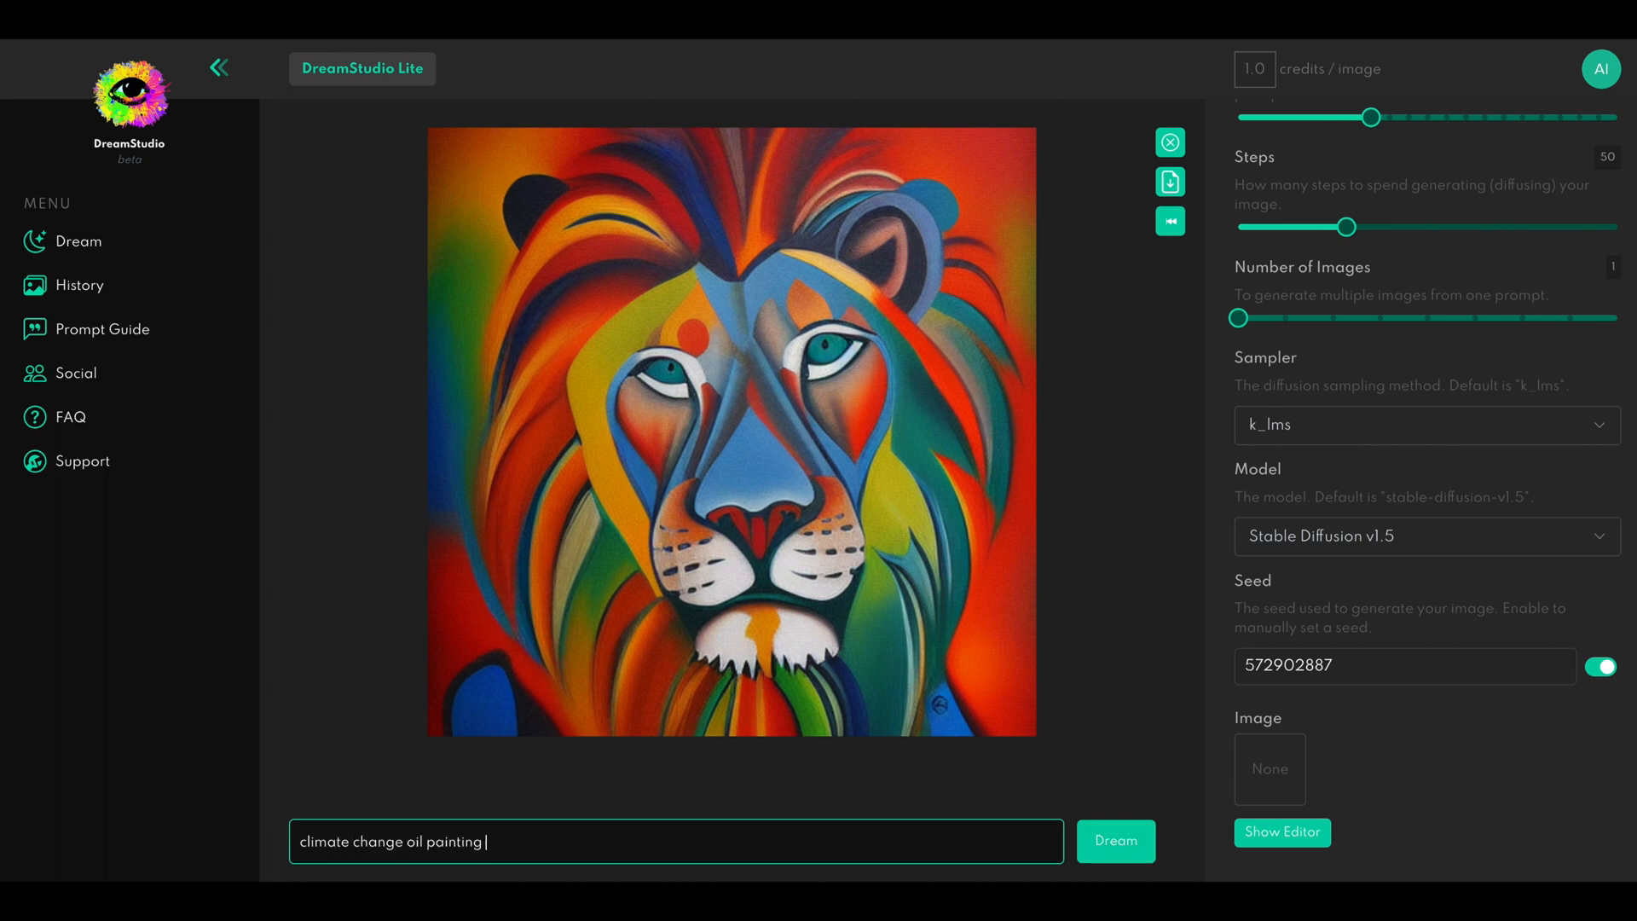
type("klimt cinematic landscape")
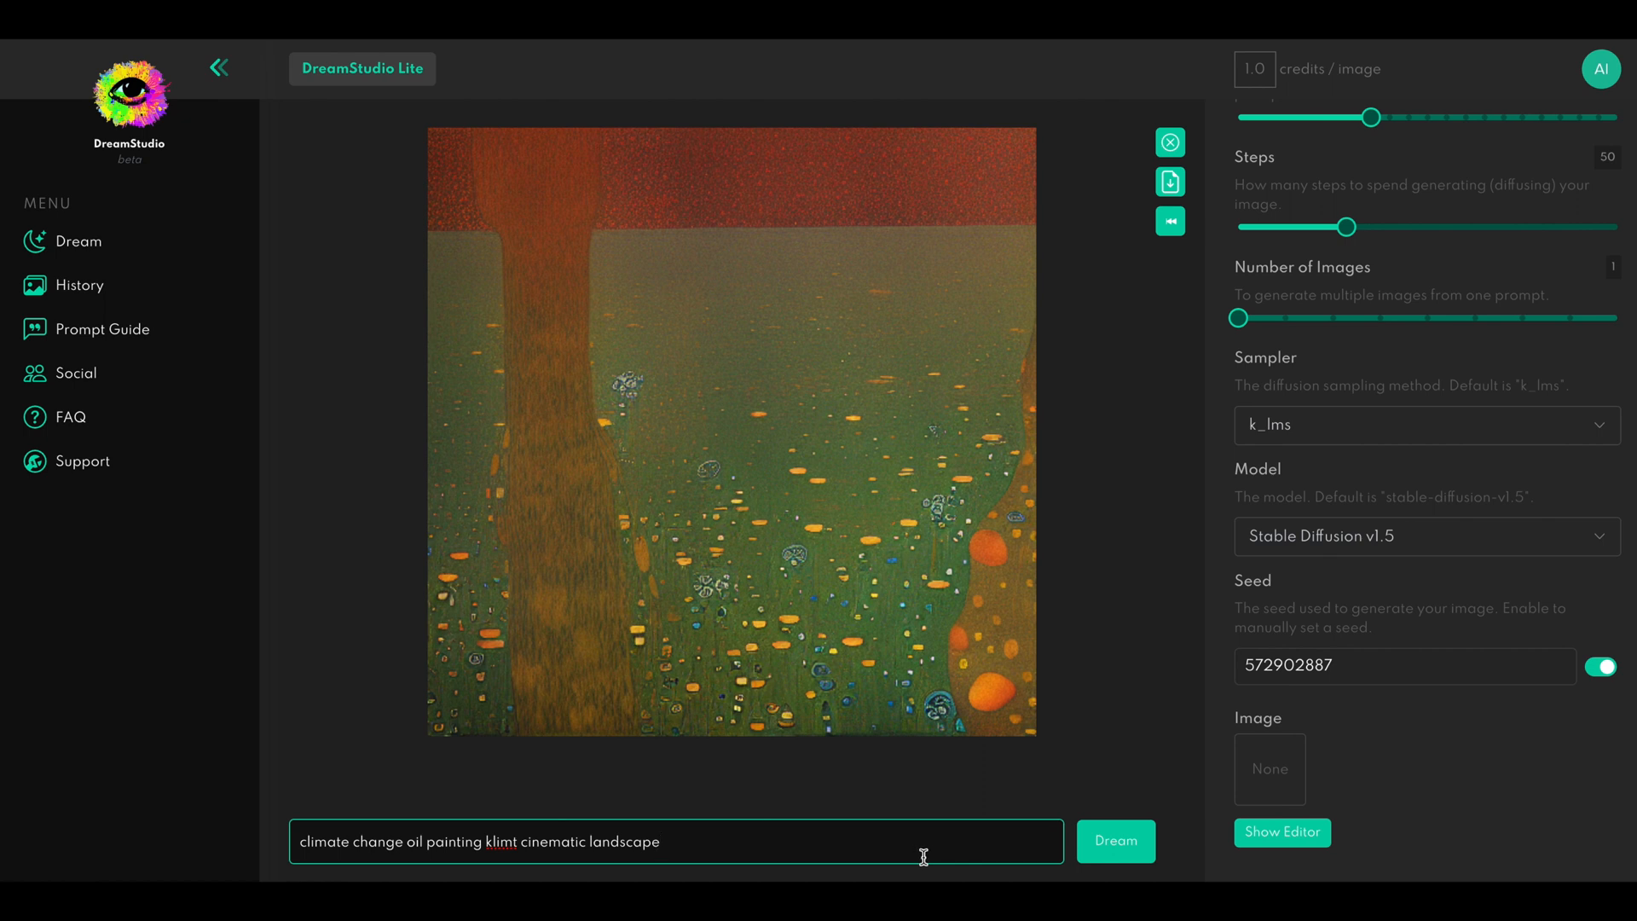
mouse_move(1181, 206)
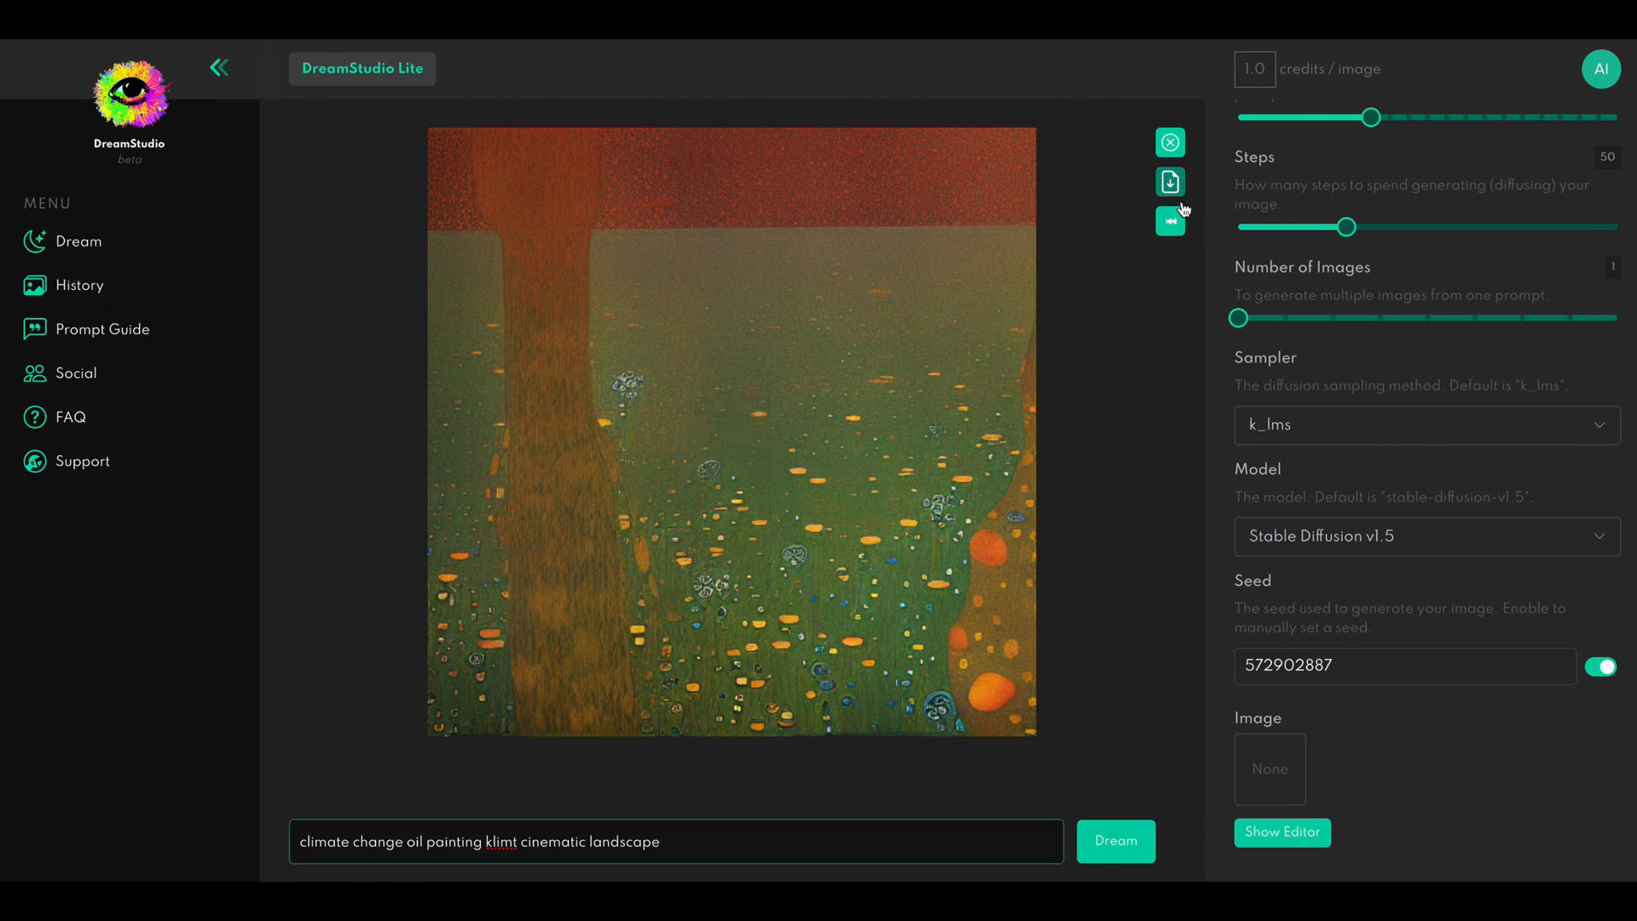
double_click(501, 843)
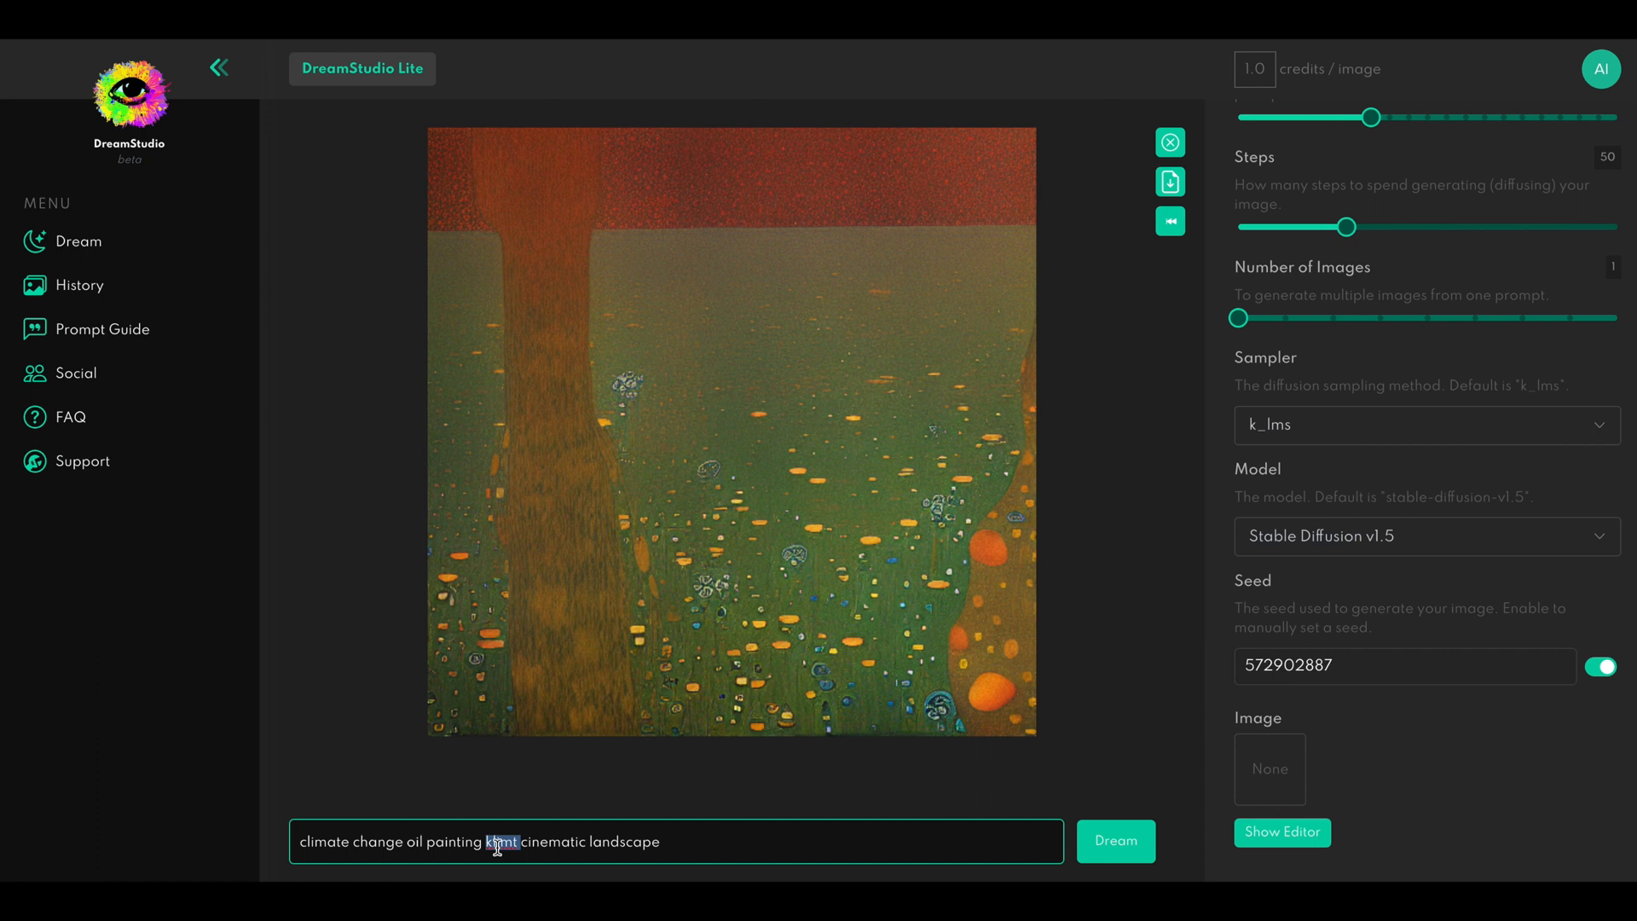
type("van gough")
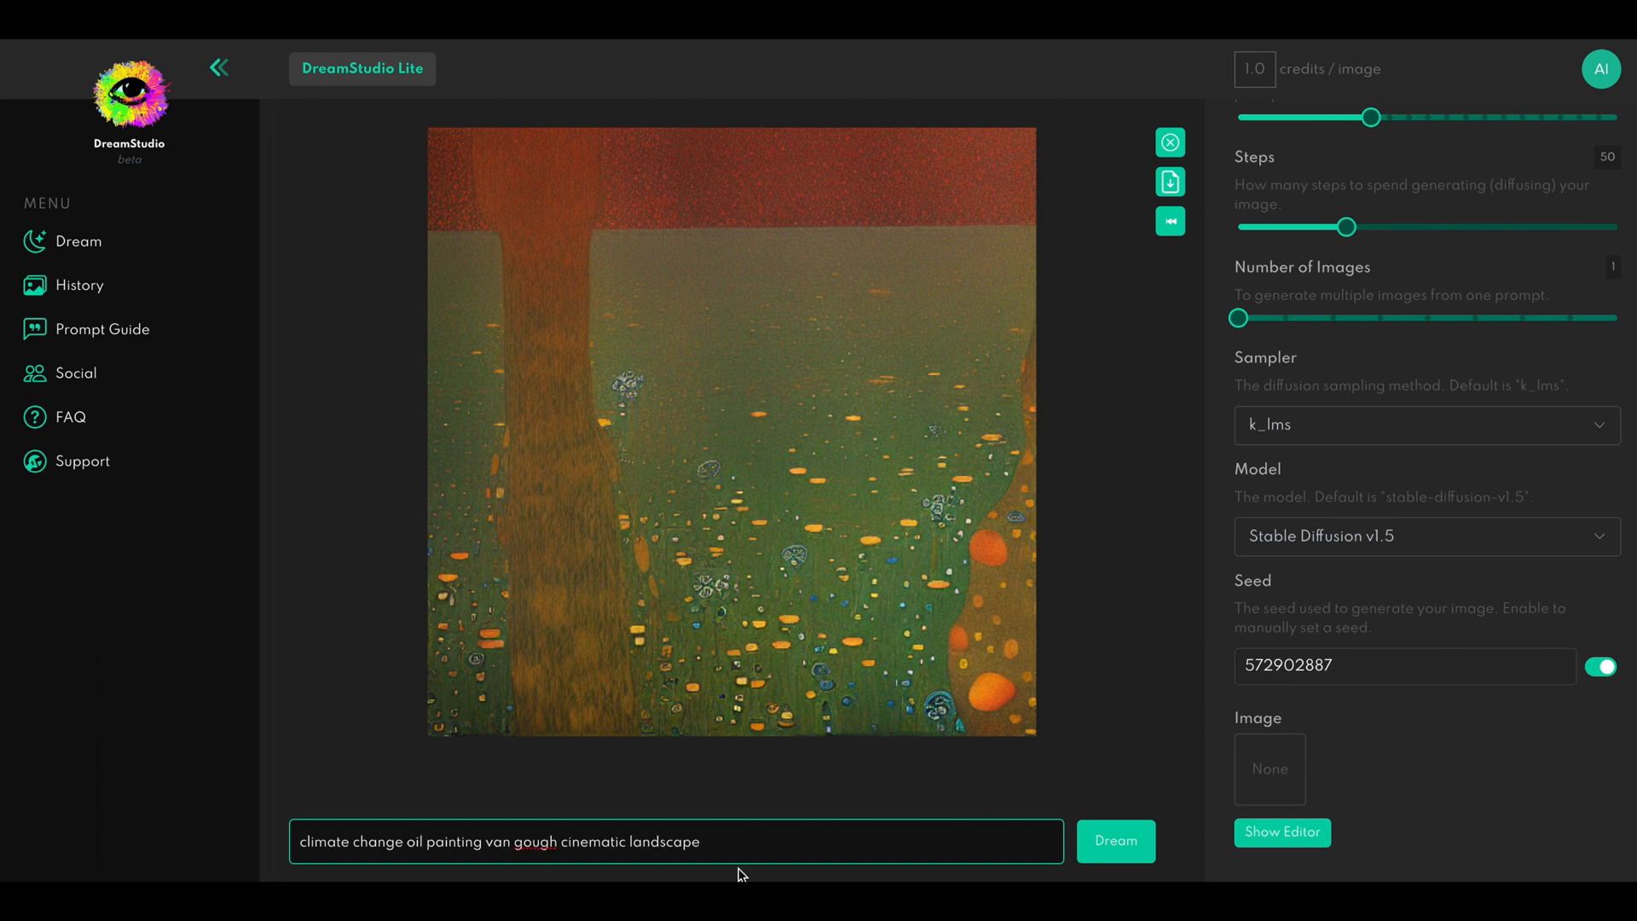
double_click(663, 841)
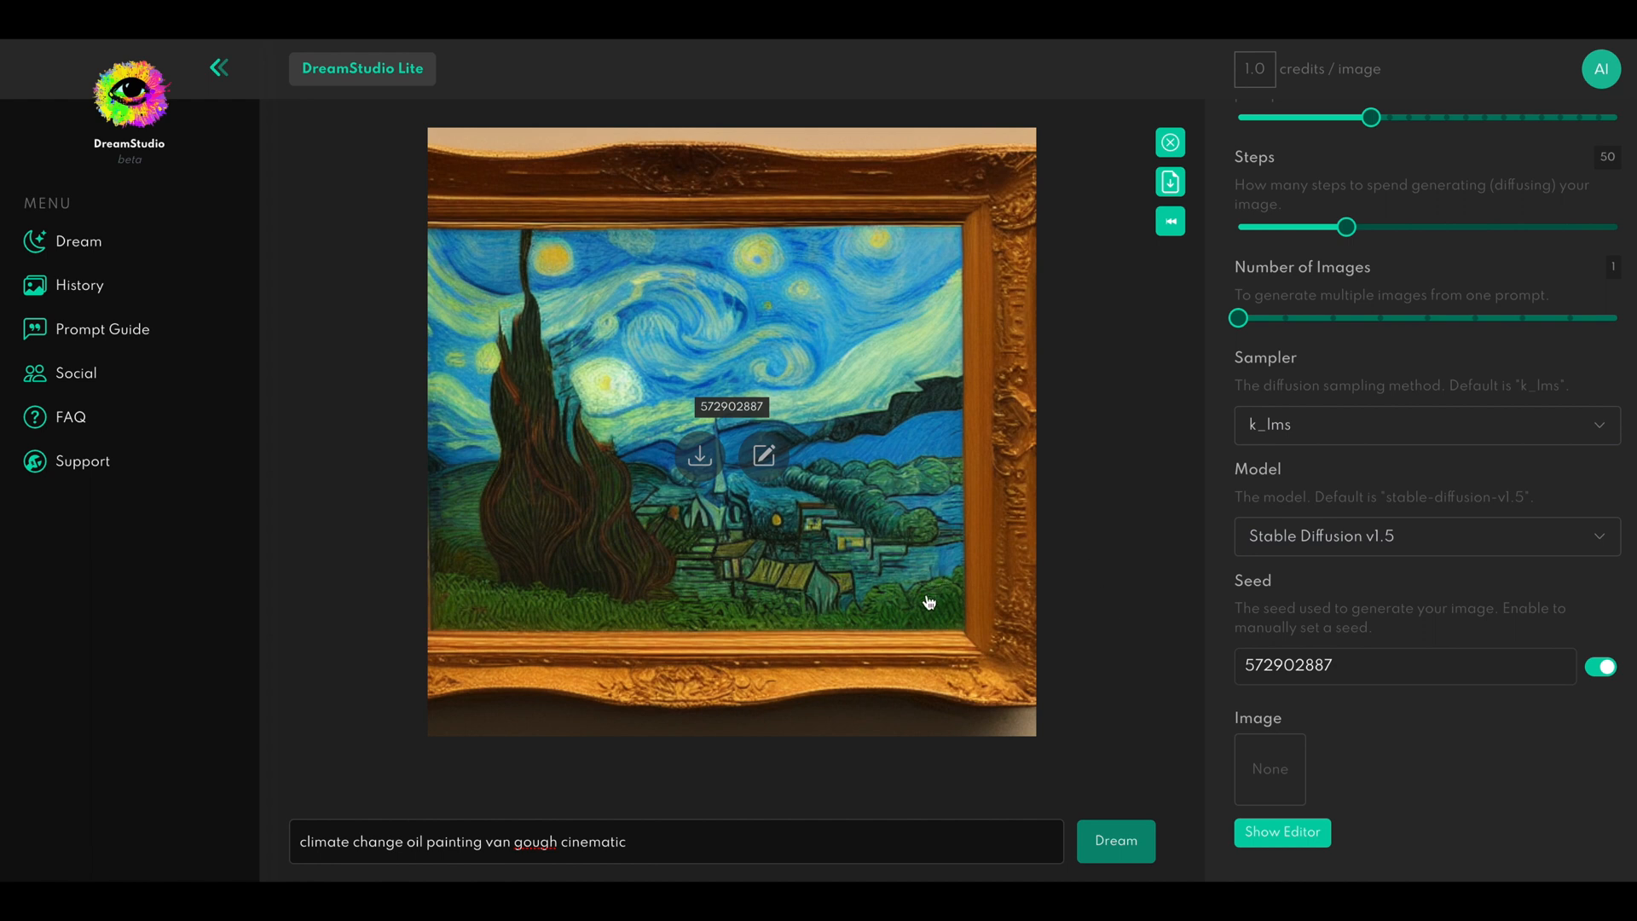
mouse_move(965, 238)
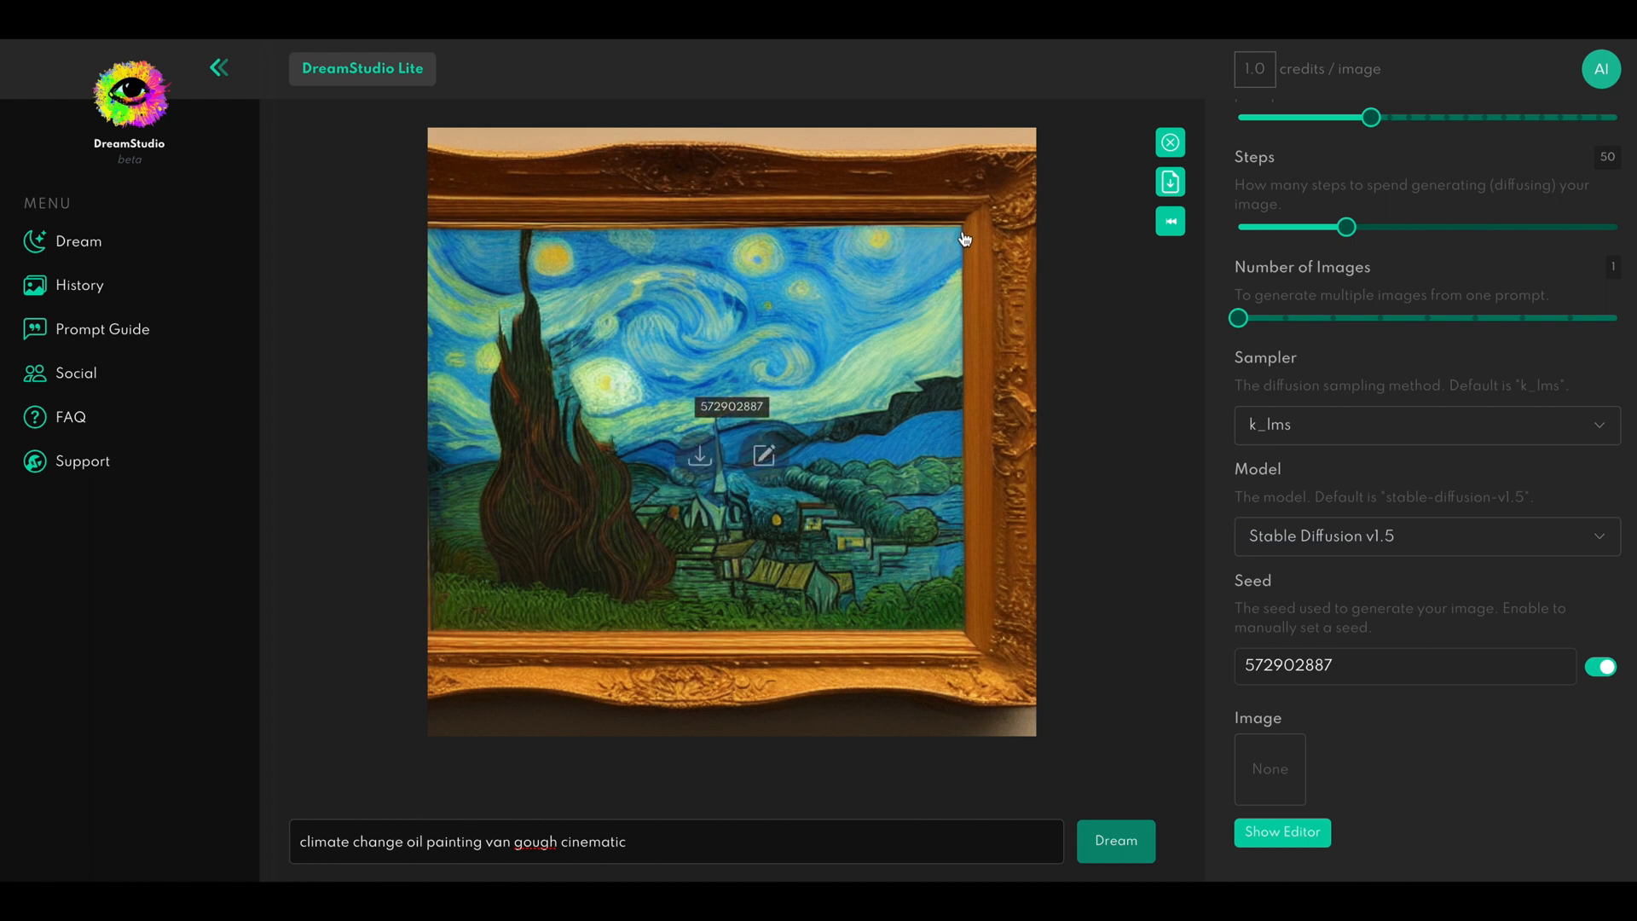
mouse_move(913, 565)
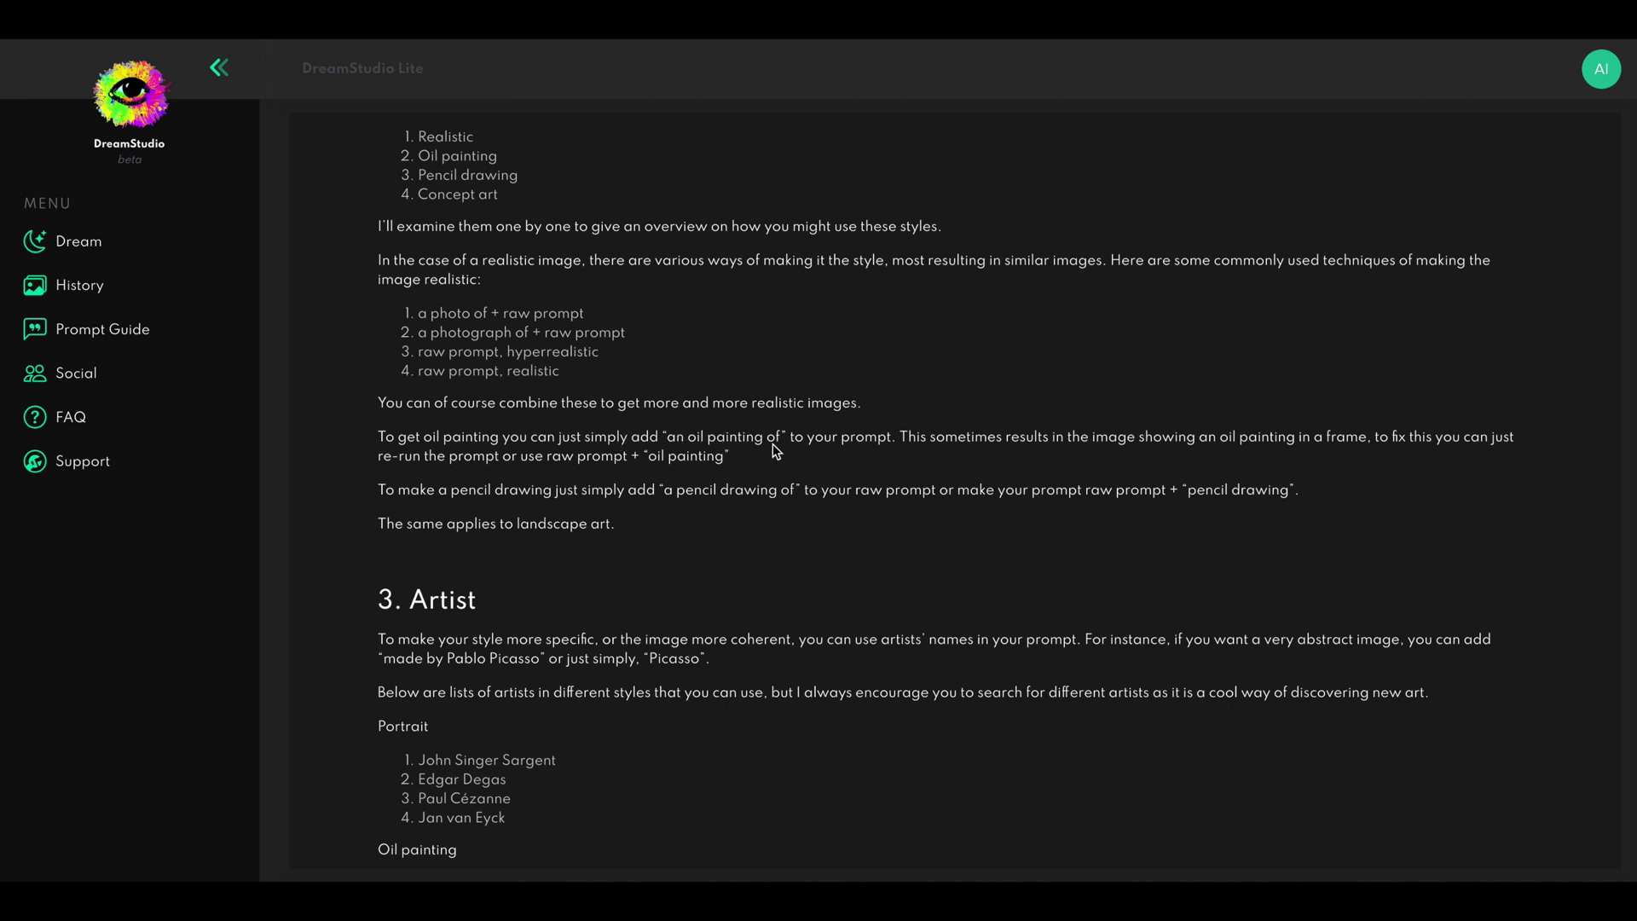
mouse_move(1022, 459)
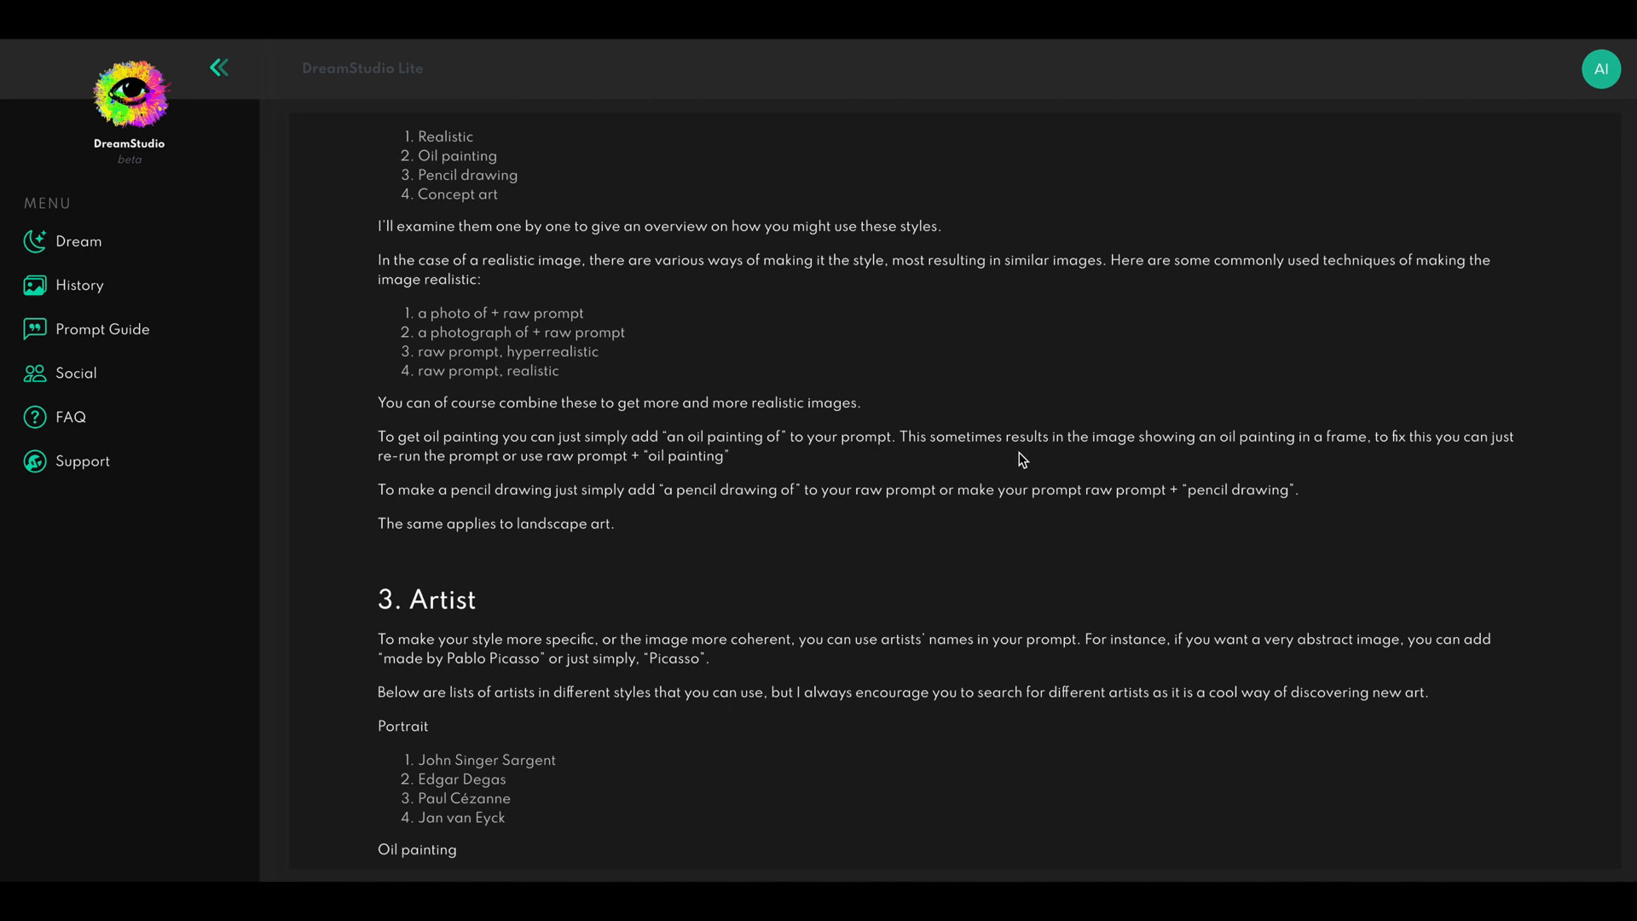
mouse_move(1414, 457)
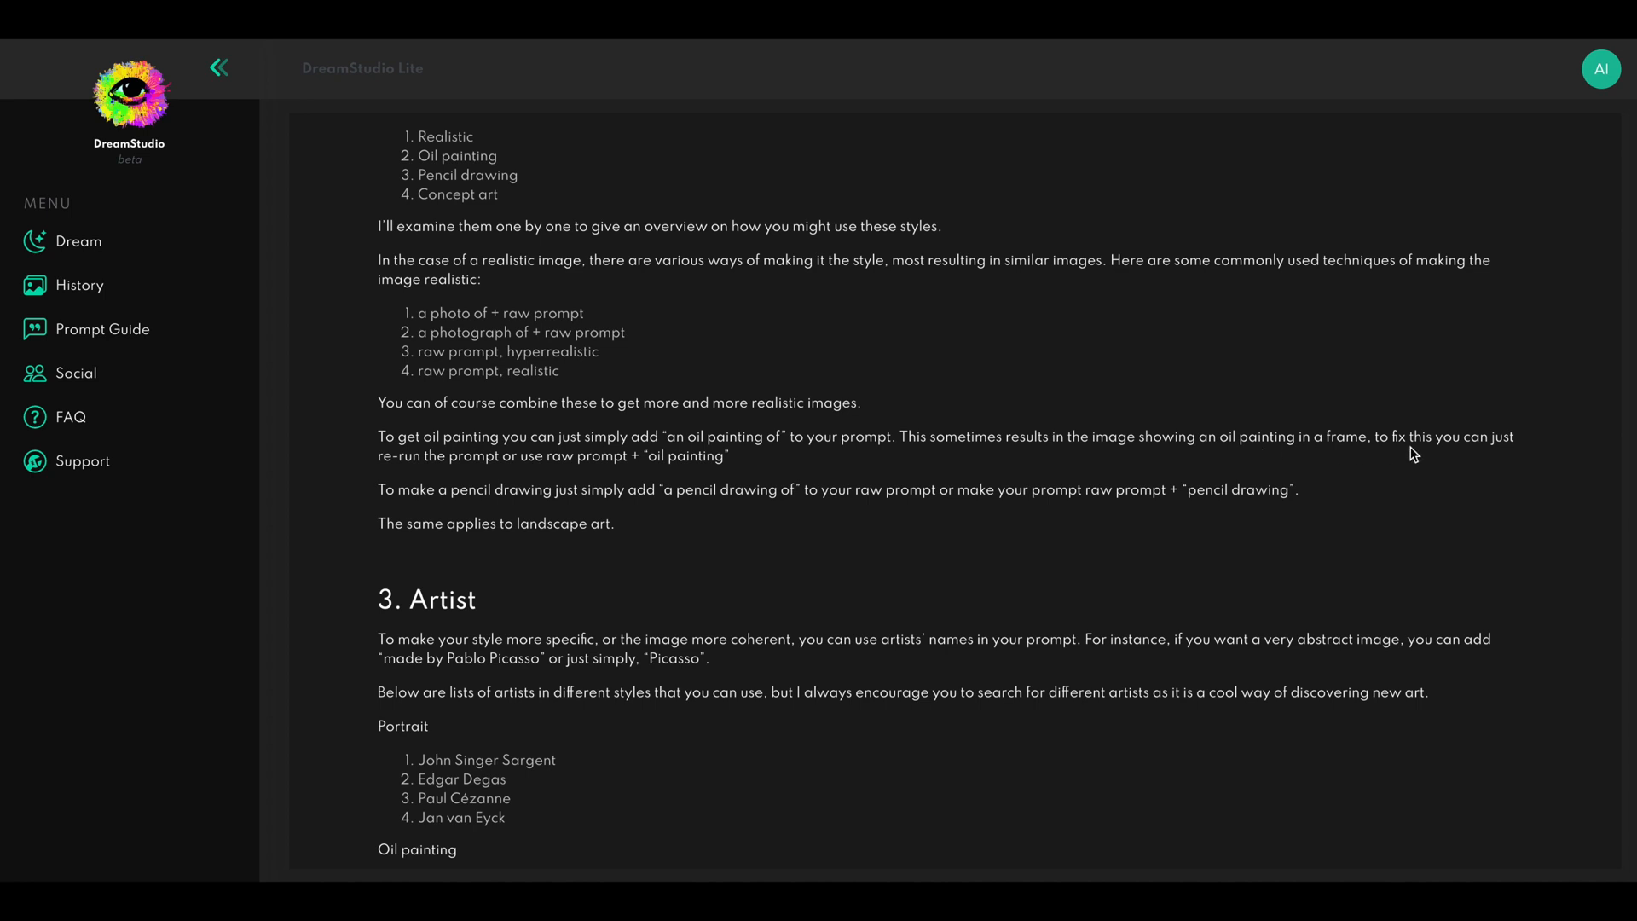
mouse_move(512, 476)
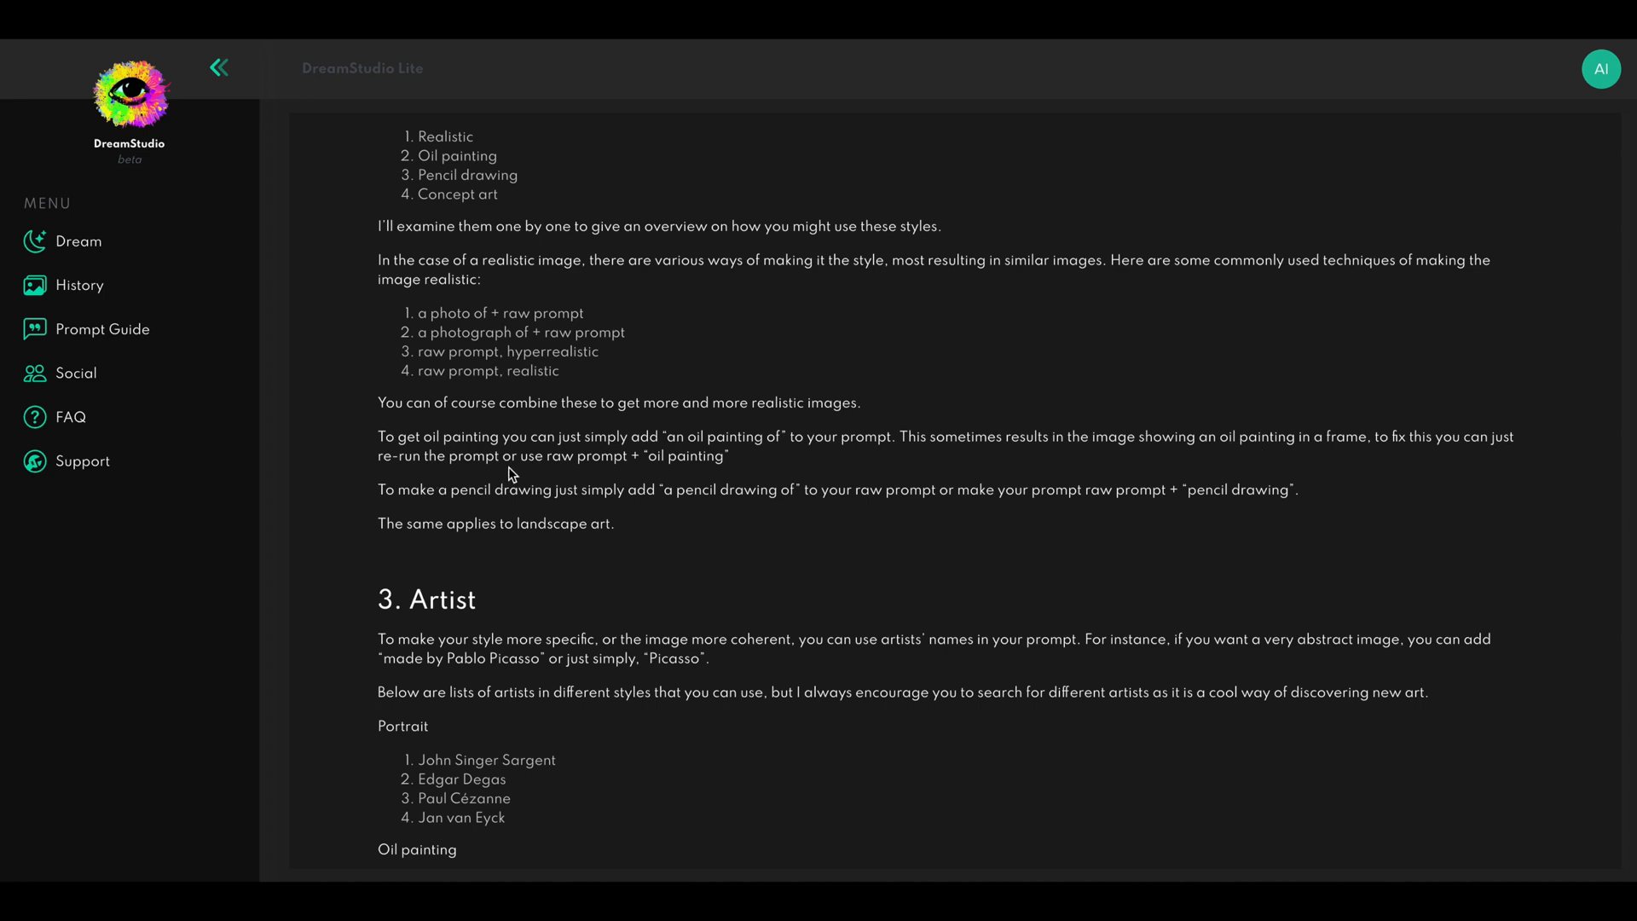
mouse_move(689, 467)
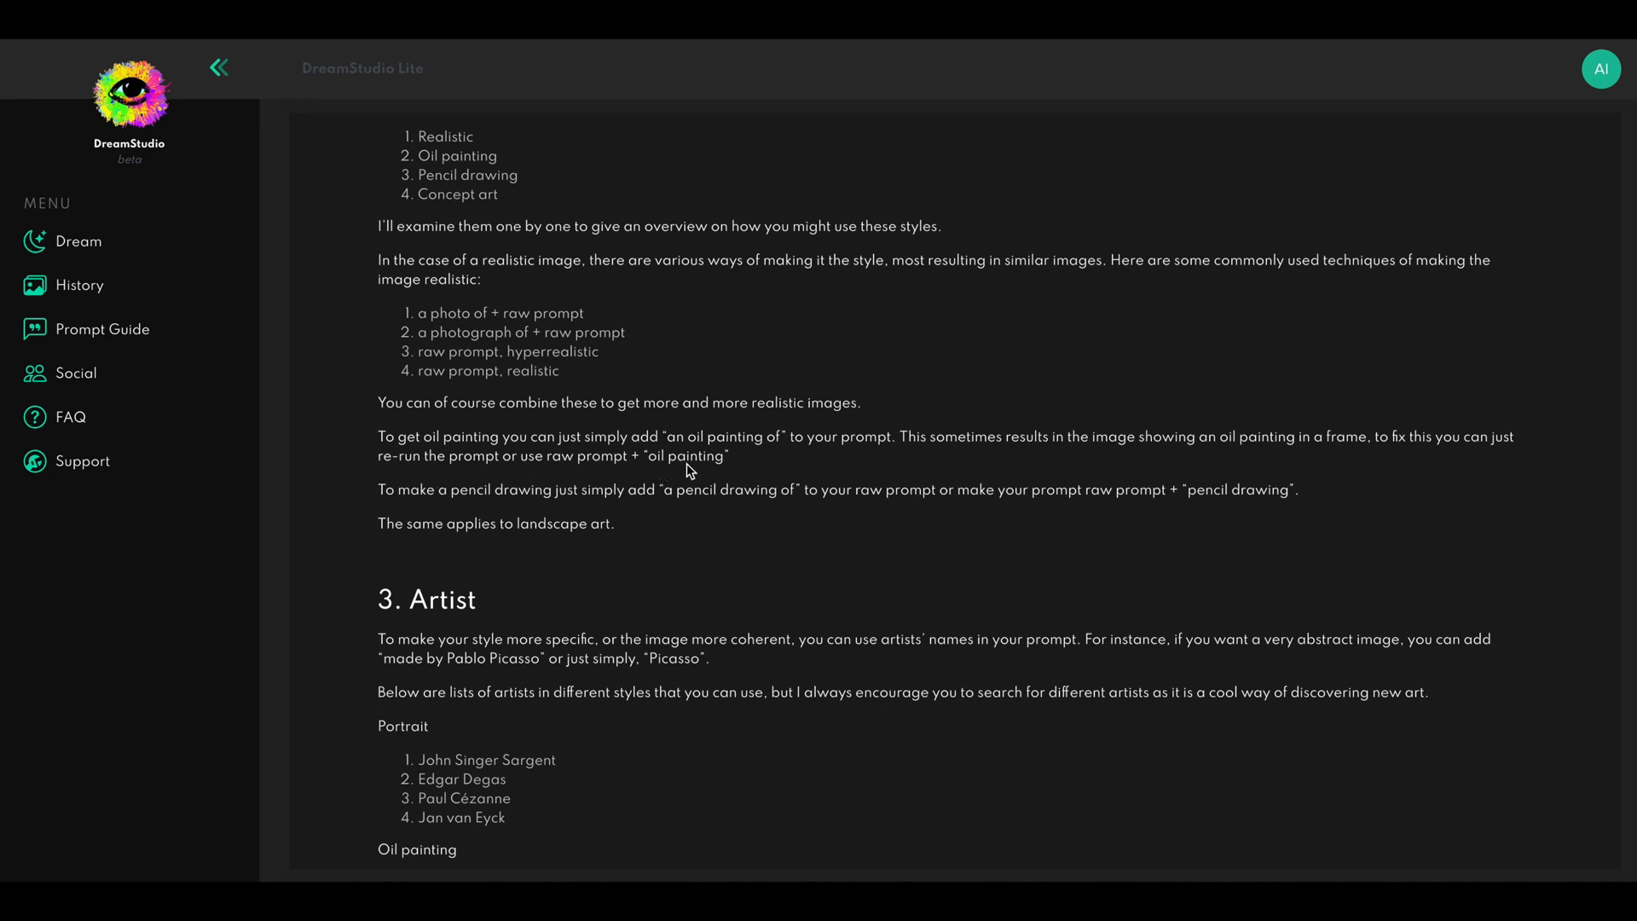
Return from the Prompt Guide to the Dream generation page
left_click(76, 240)
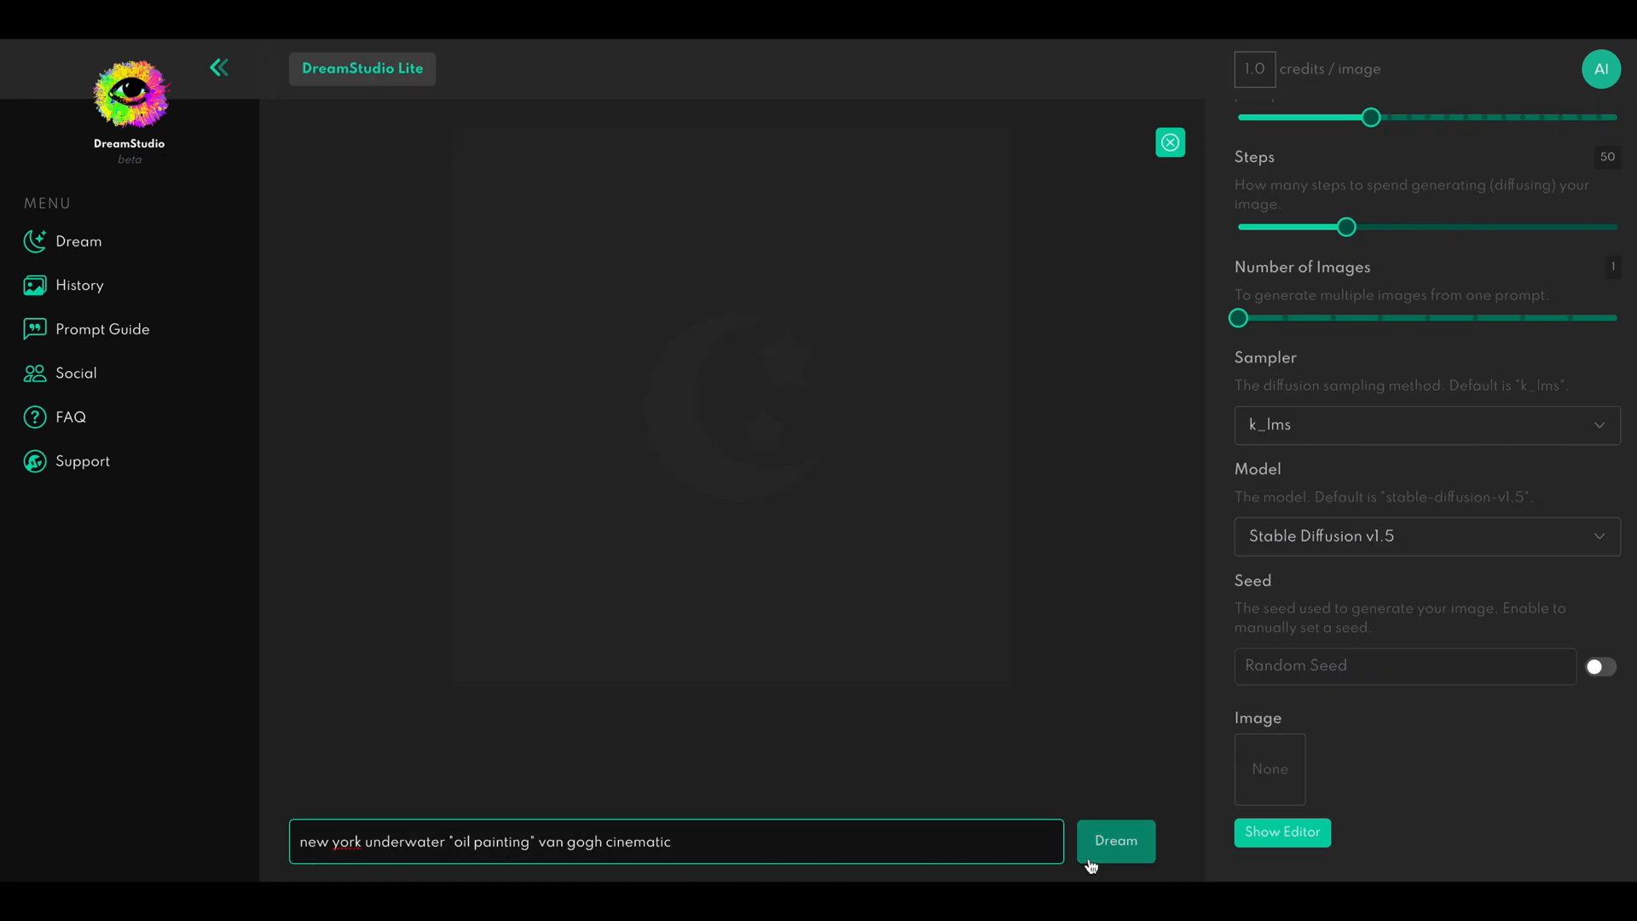
Generate the new york underwater Van Gogh painting, then change 'new york' to 'Manhattan flooded'
left_click(1115, 840)
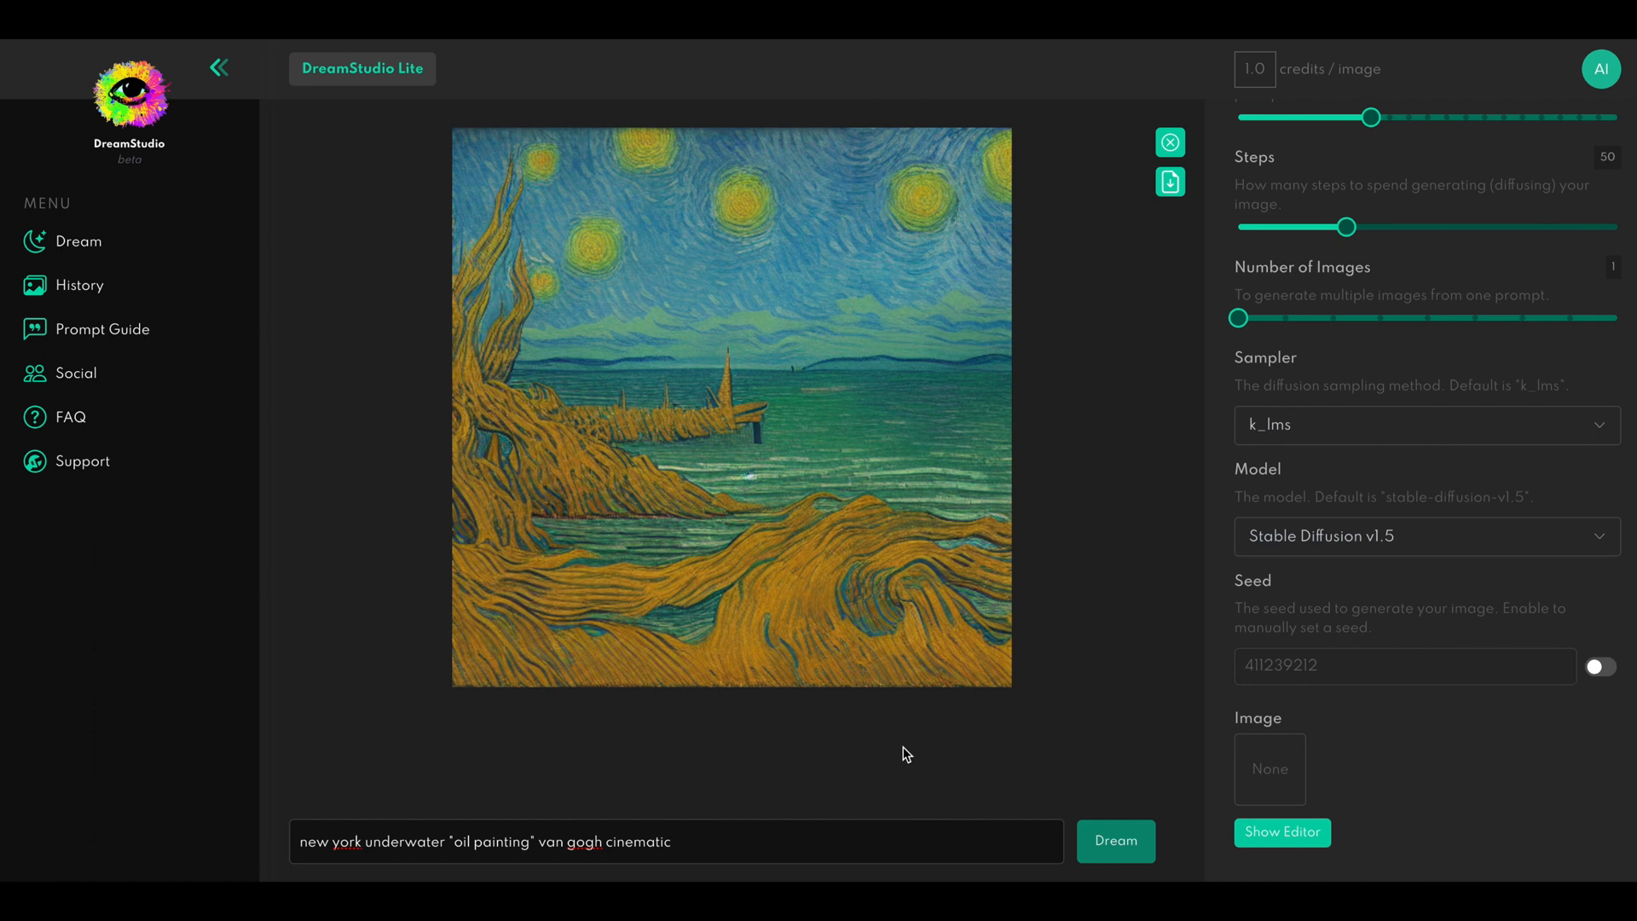
mouse_move(956, 576)
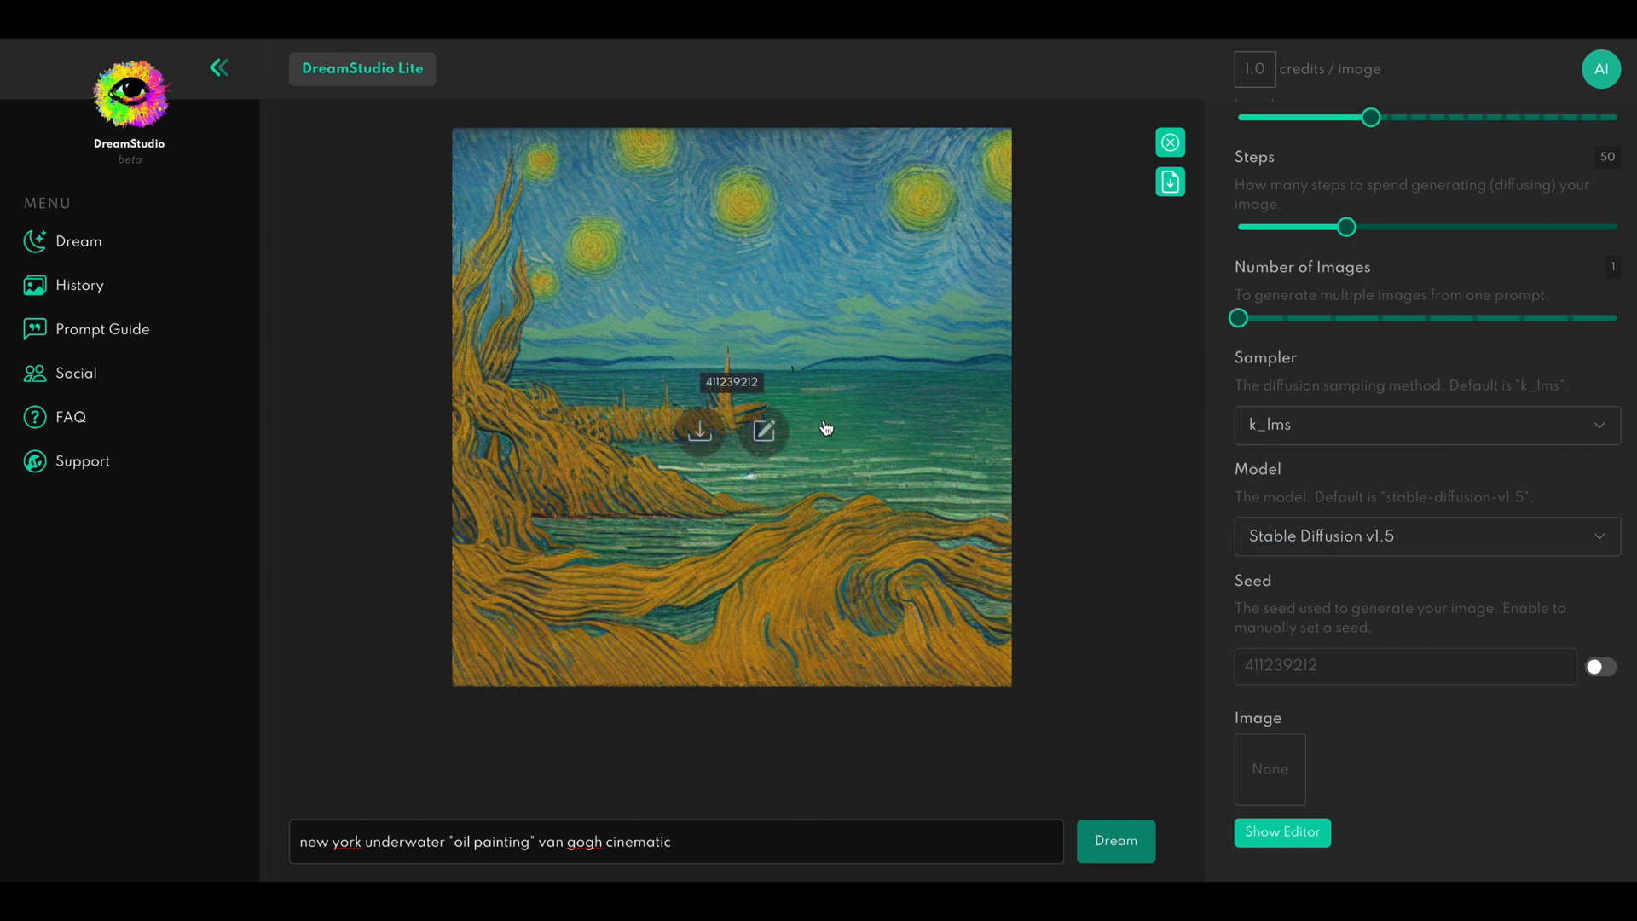
mouse_move(875, 460)
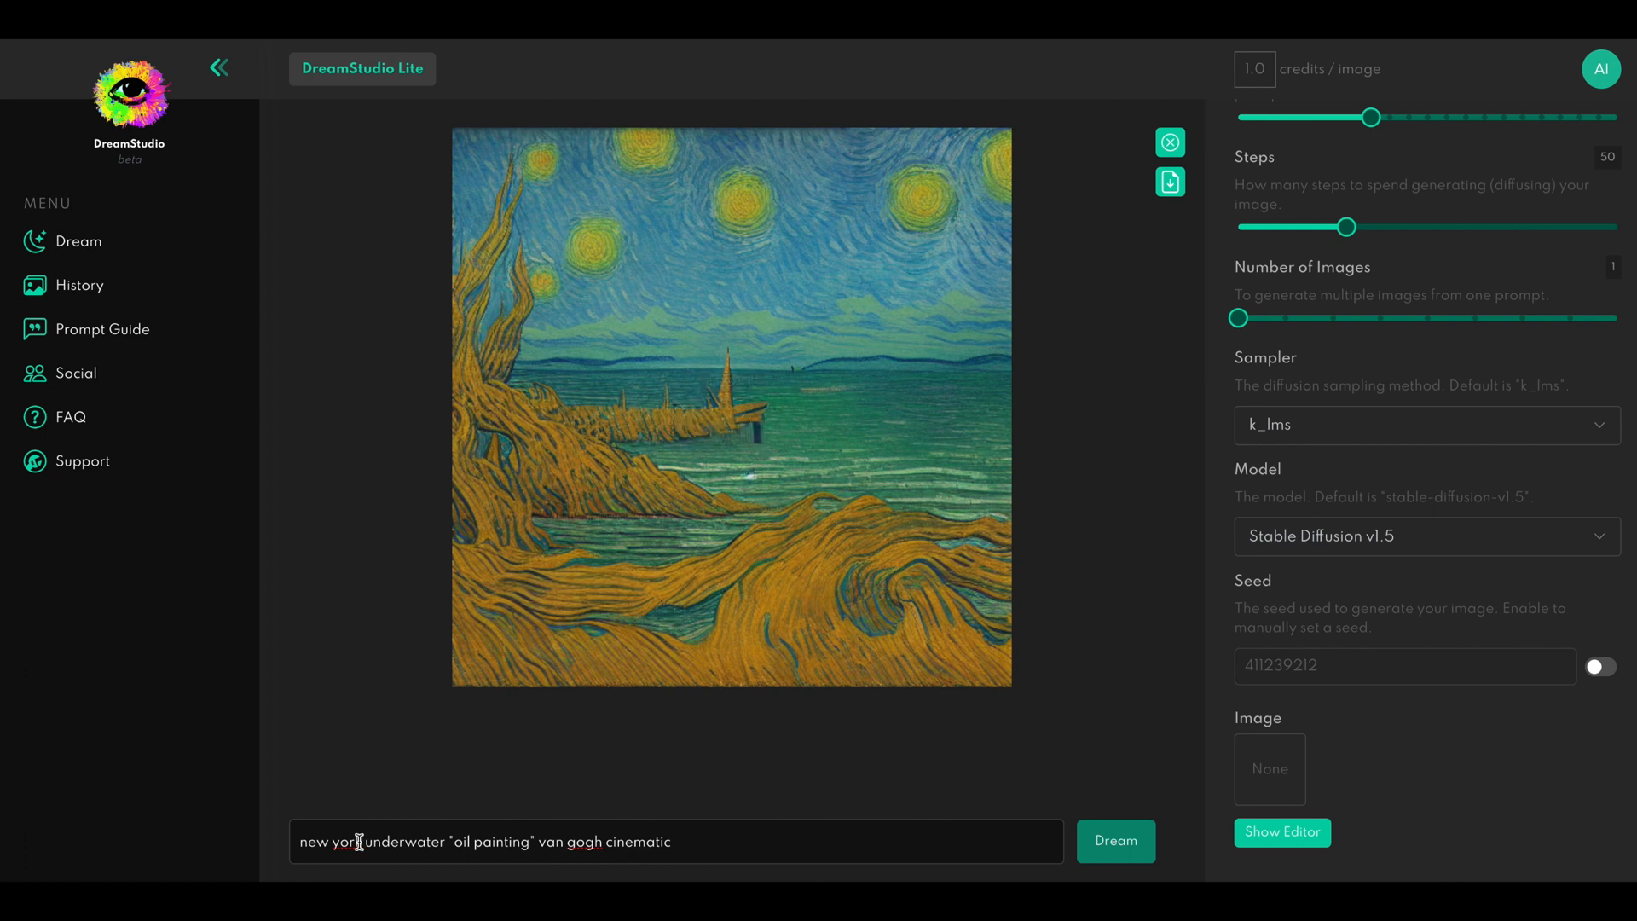
double_click(355, 841)
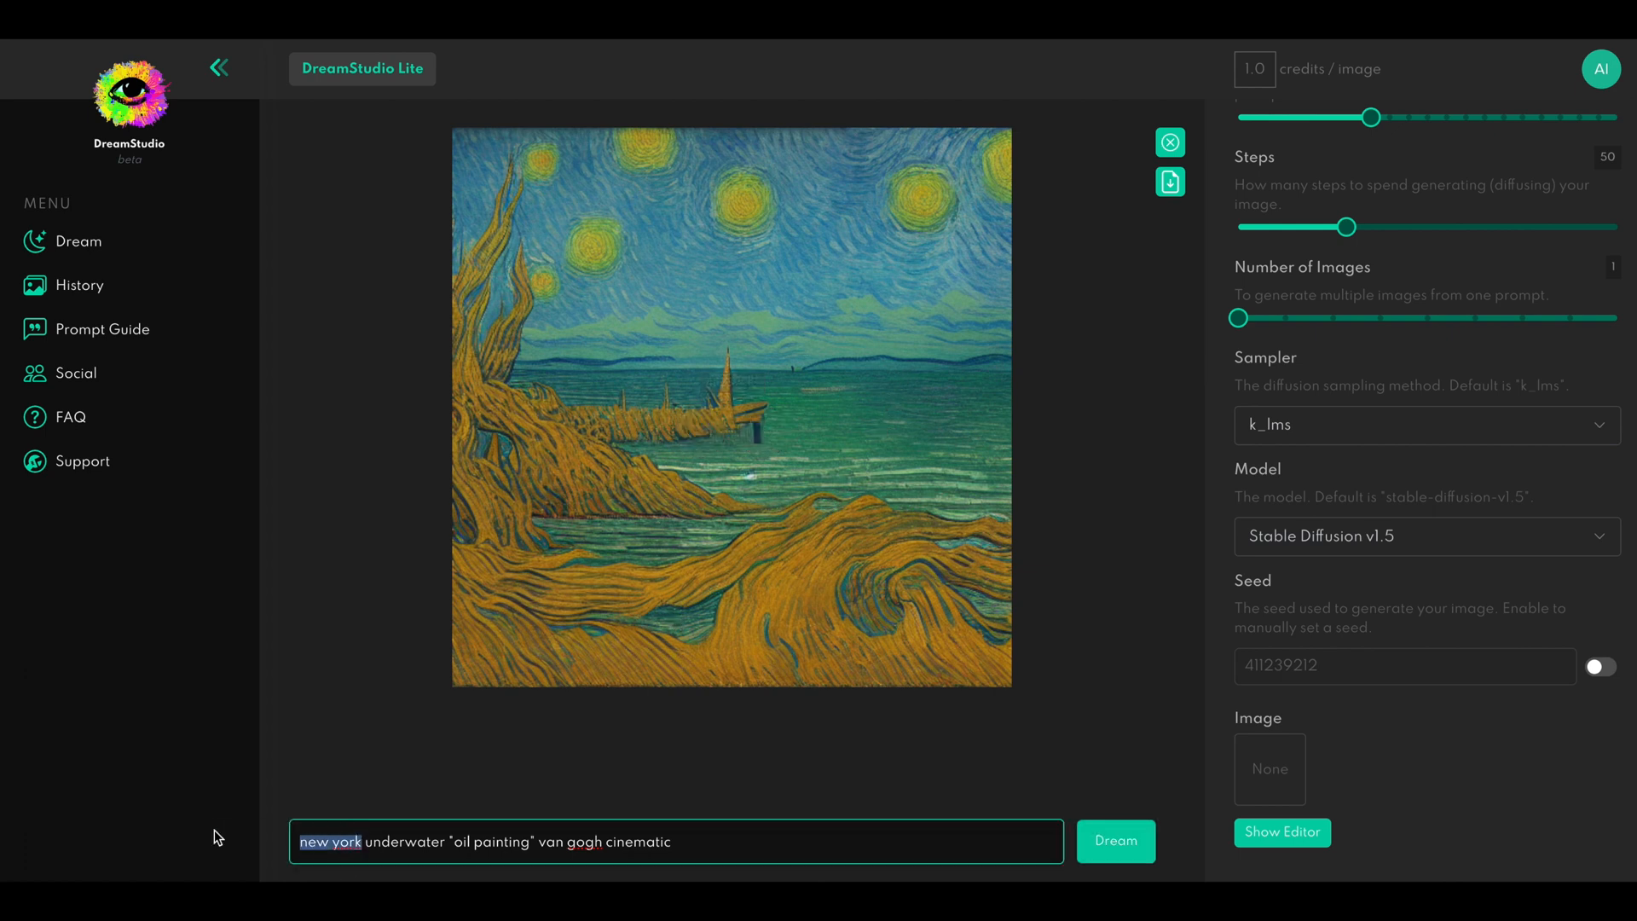
type("Manhattan flooded")
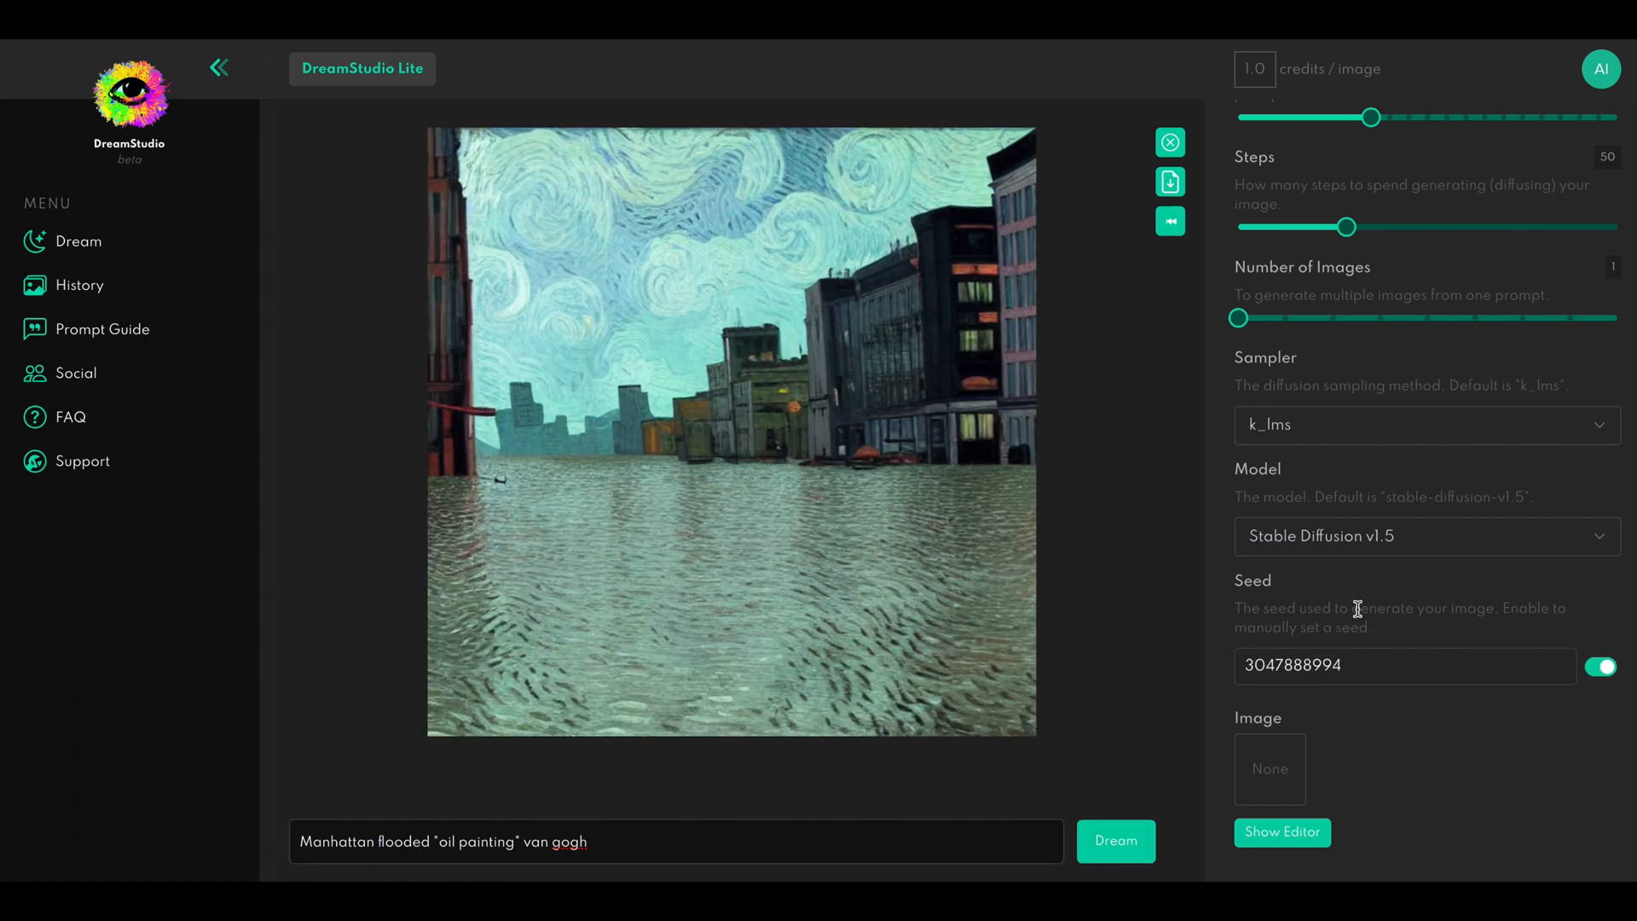
mouse_move(890, 252)
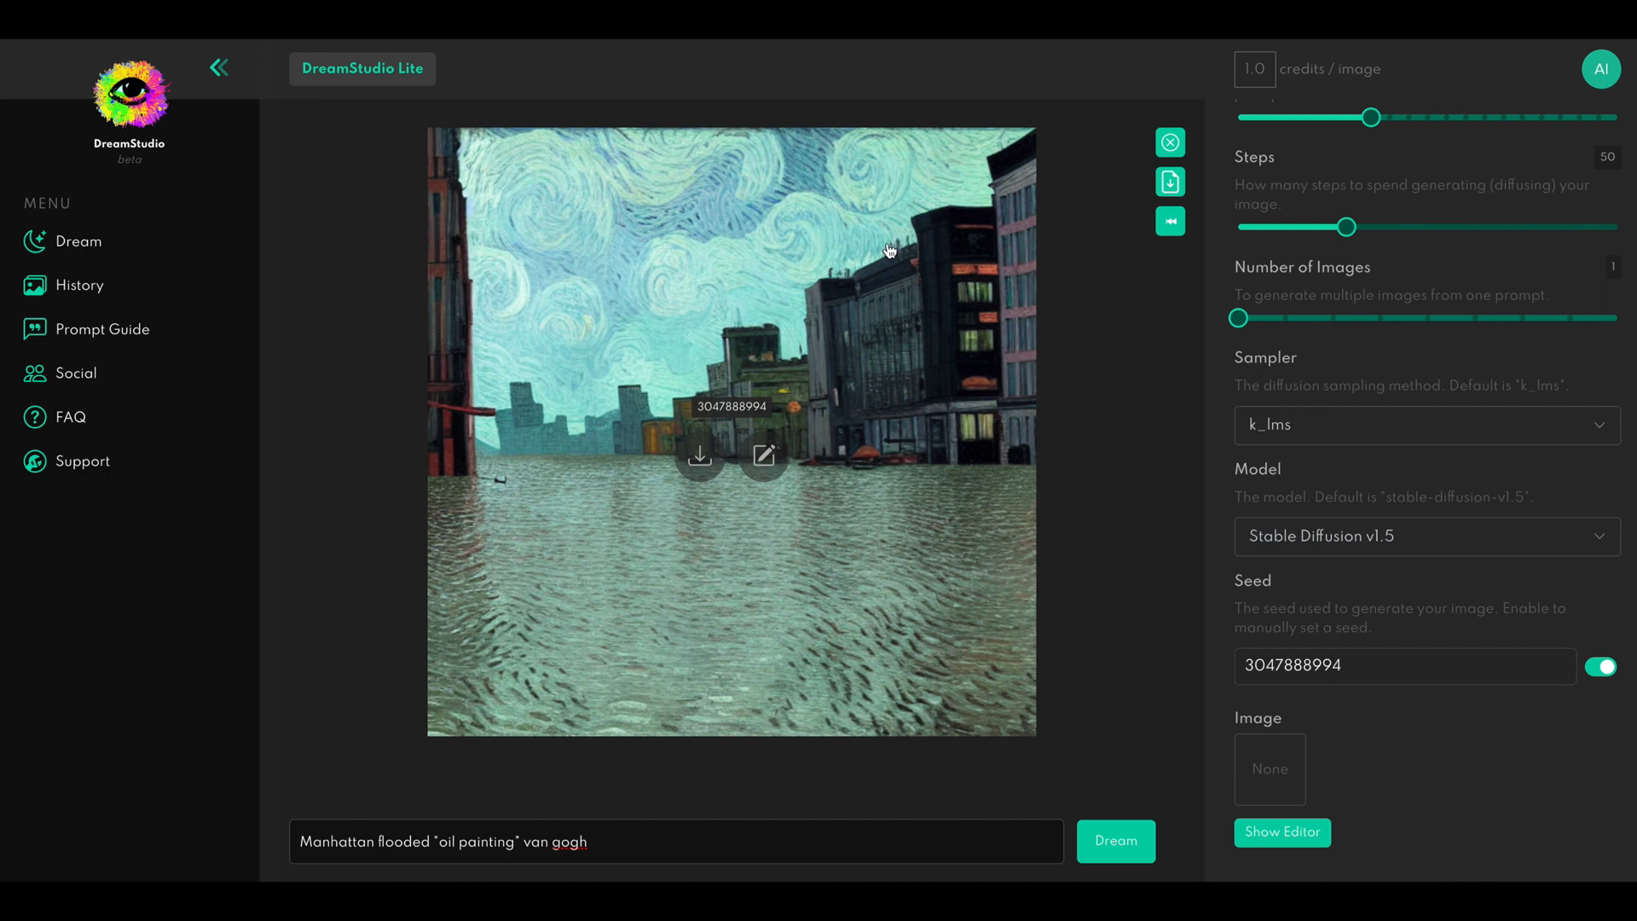
mouse_move(982, 454)
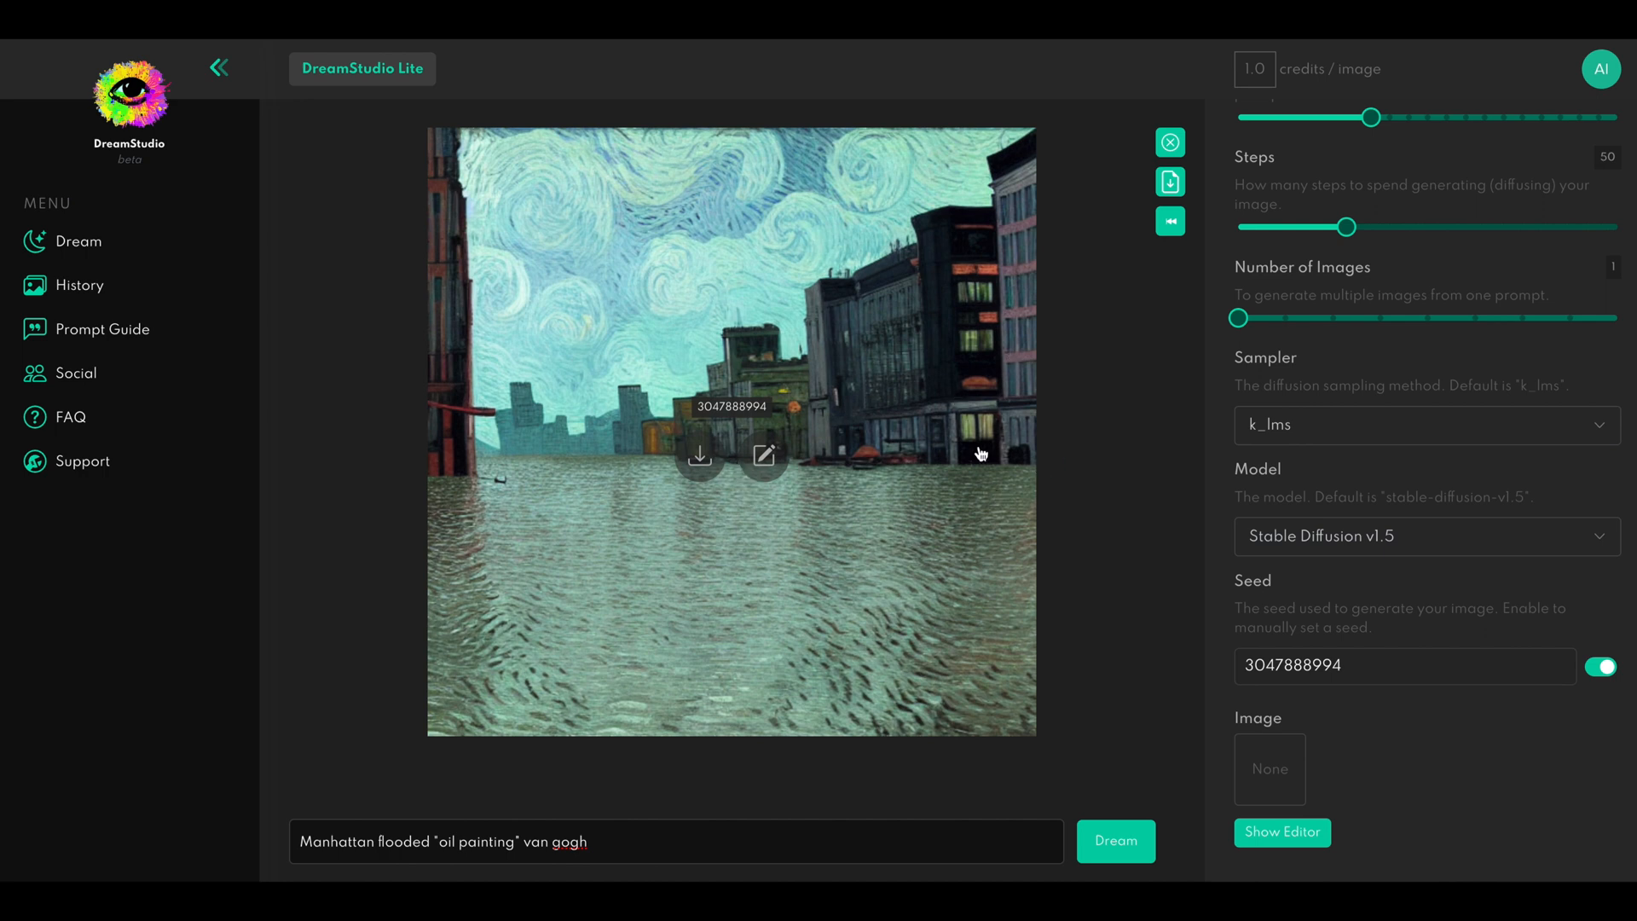
mouse_move(981, 454)
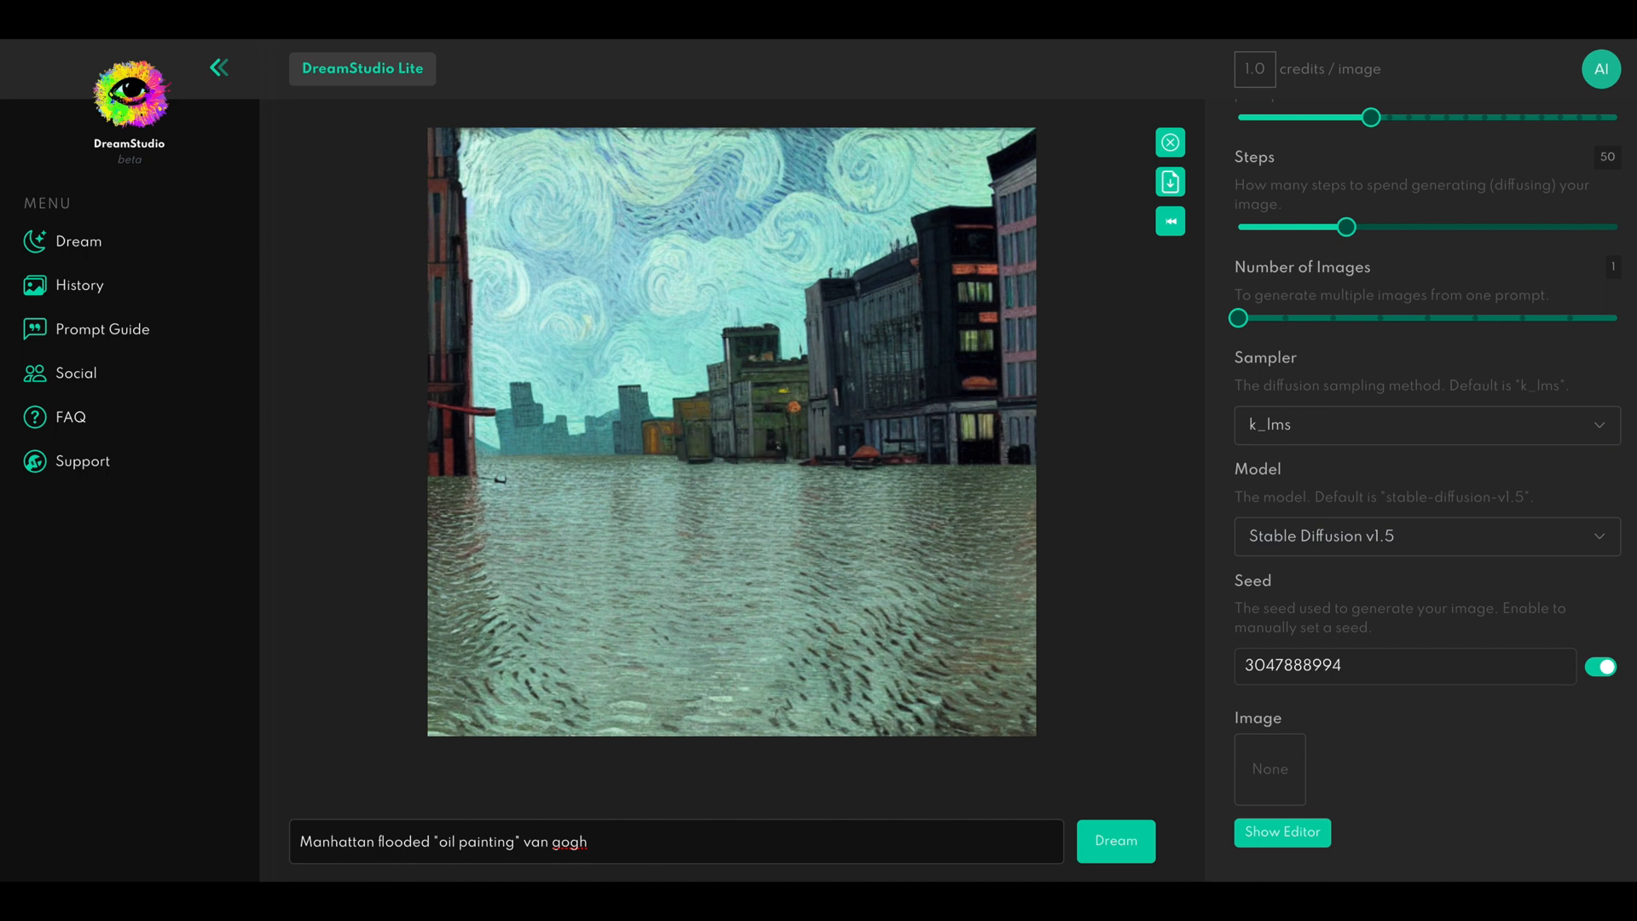
Replace the whole prompt with a realistic cyberpunk cinematic prompt and generate it
triple_click(477, 841)
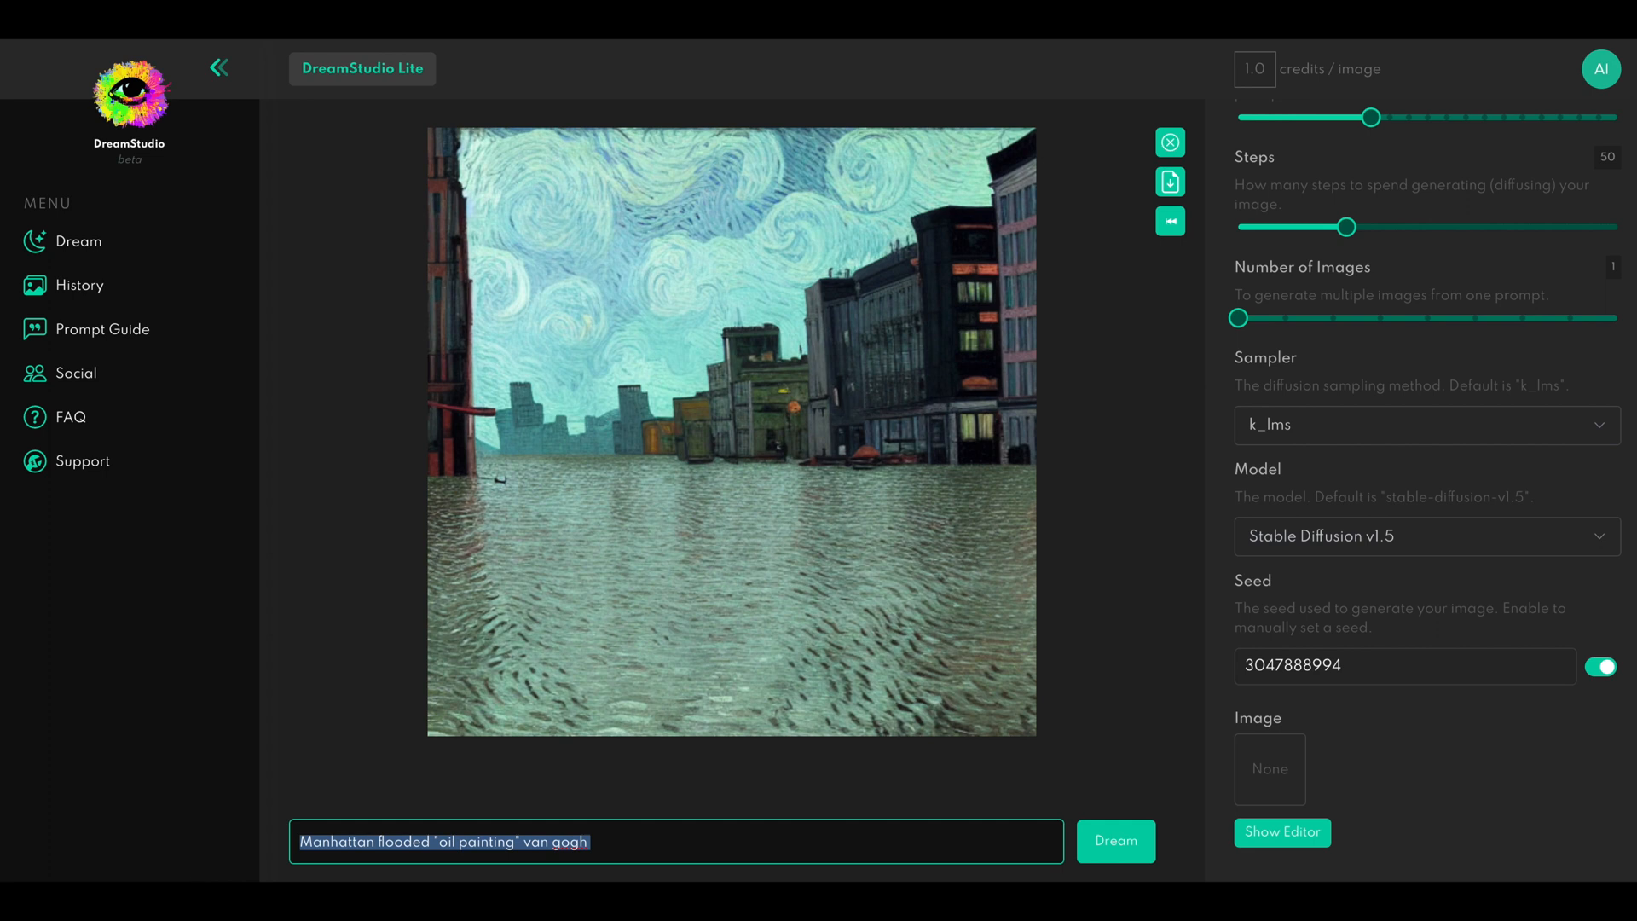
left_click(1115, 841)
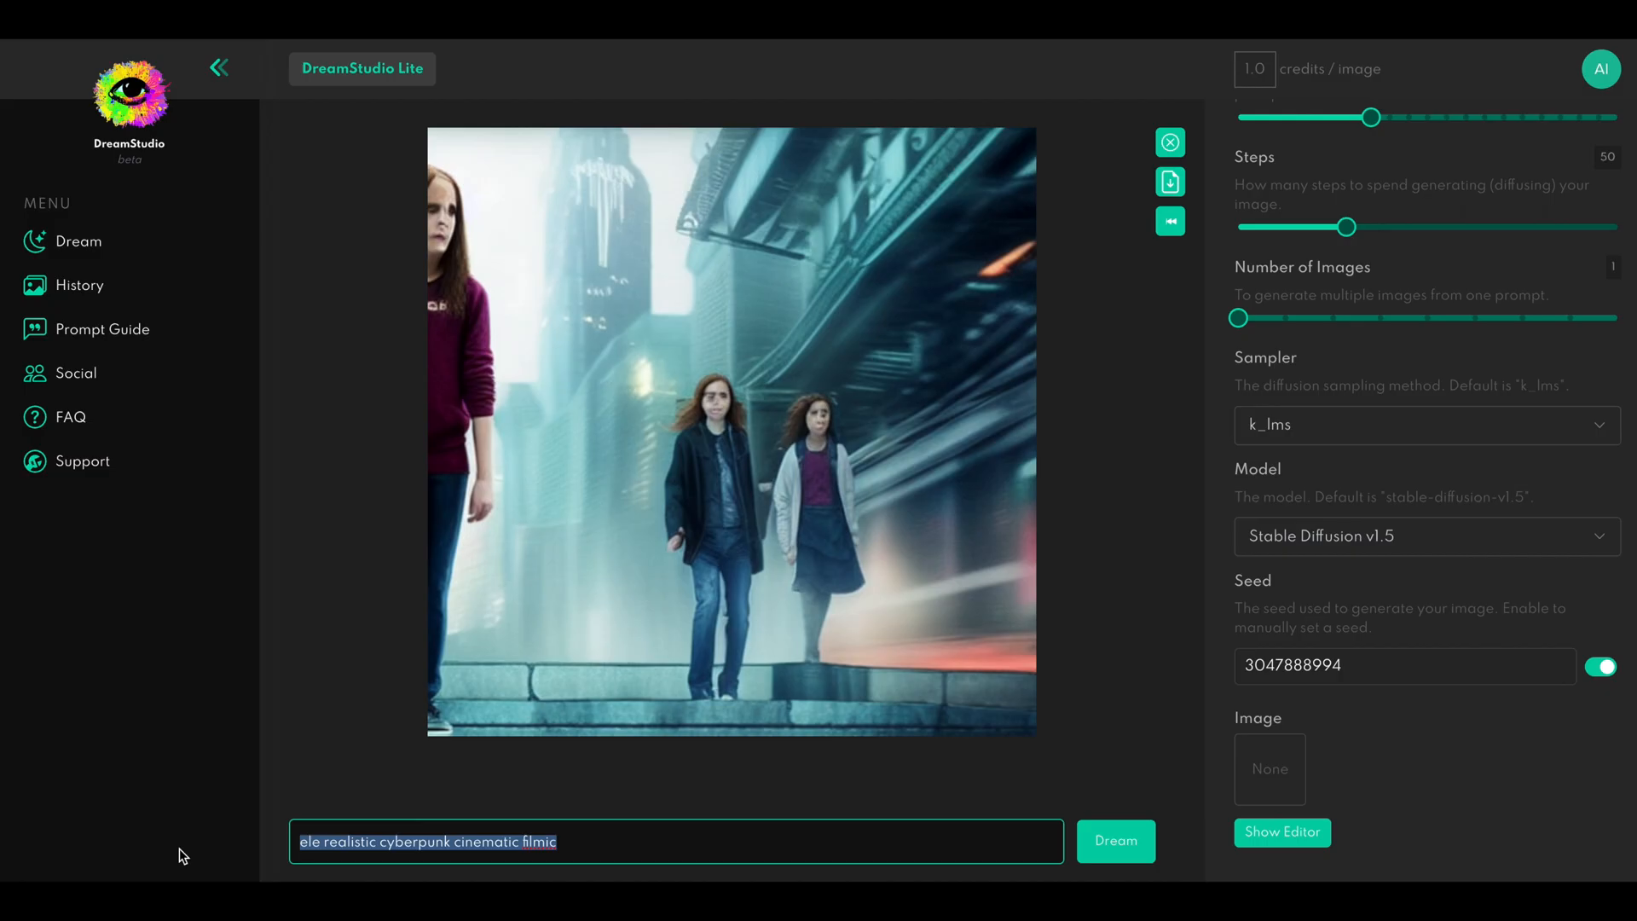
Rewrite the elephant prompt as a cyberpunk intricate pencil drawing in a desert, replacing 'psychedelic'
type("Elephant psychedelic picasso")
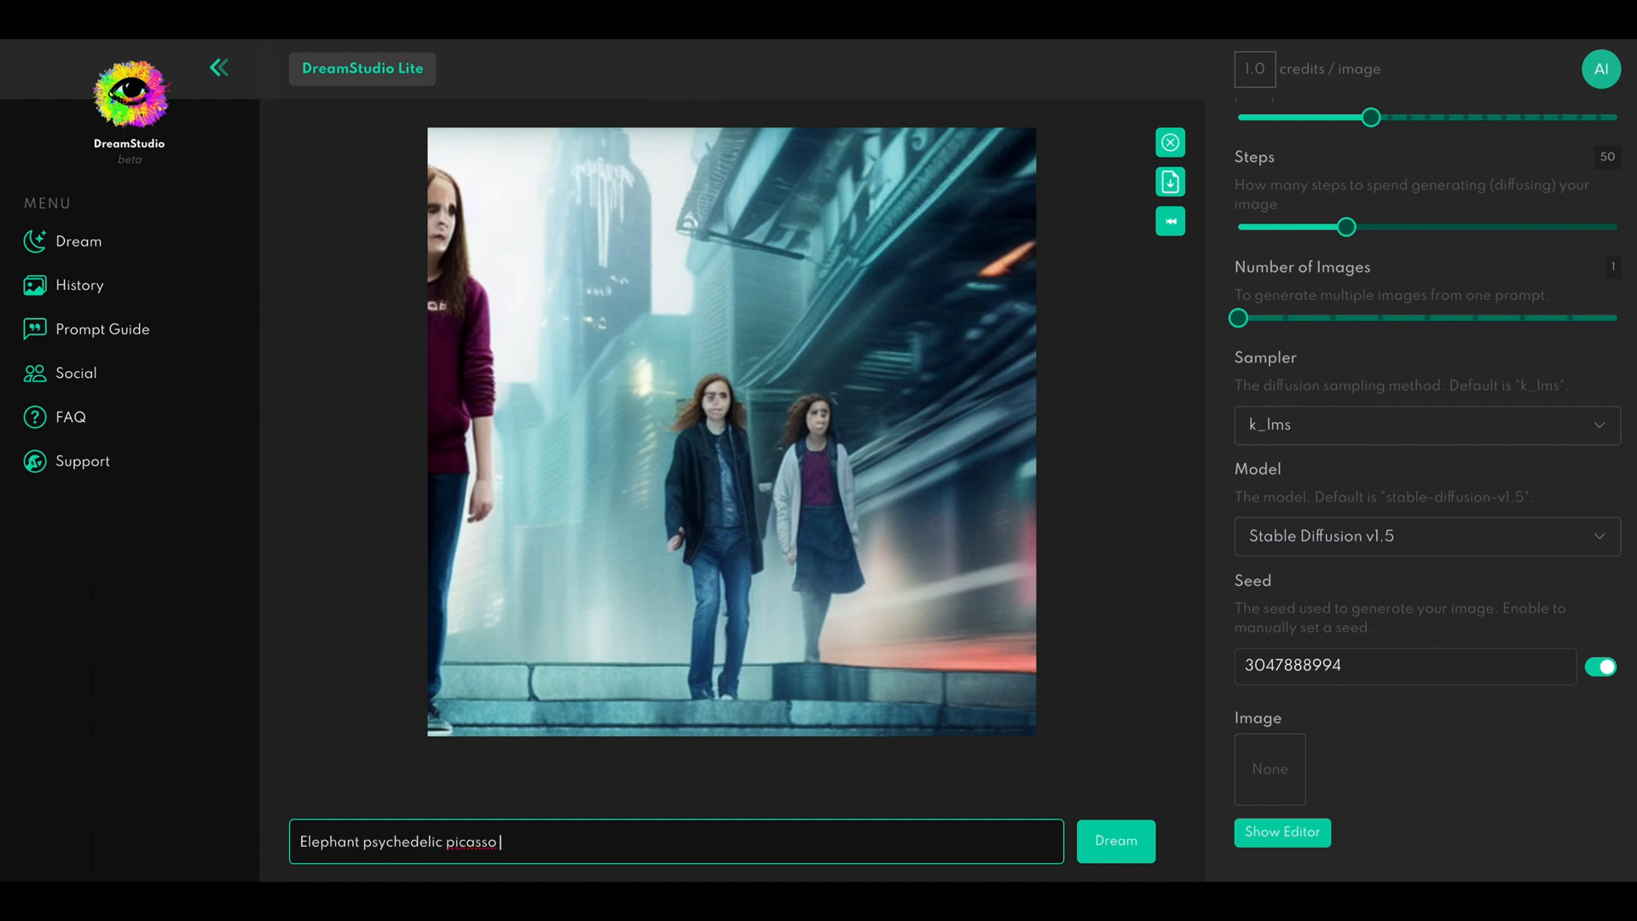
left_click(1115, 840)
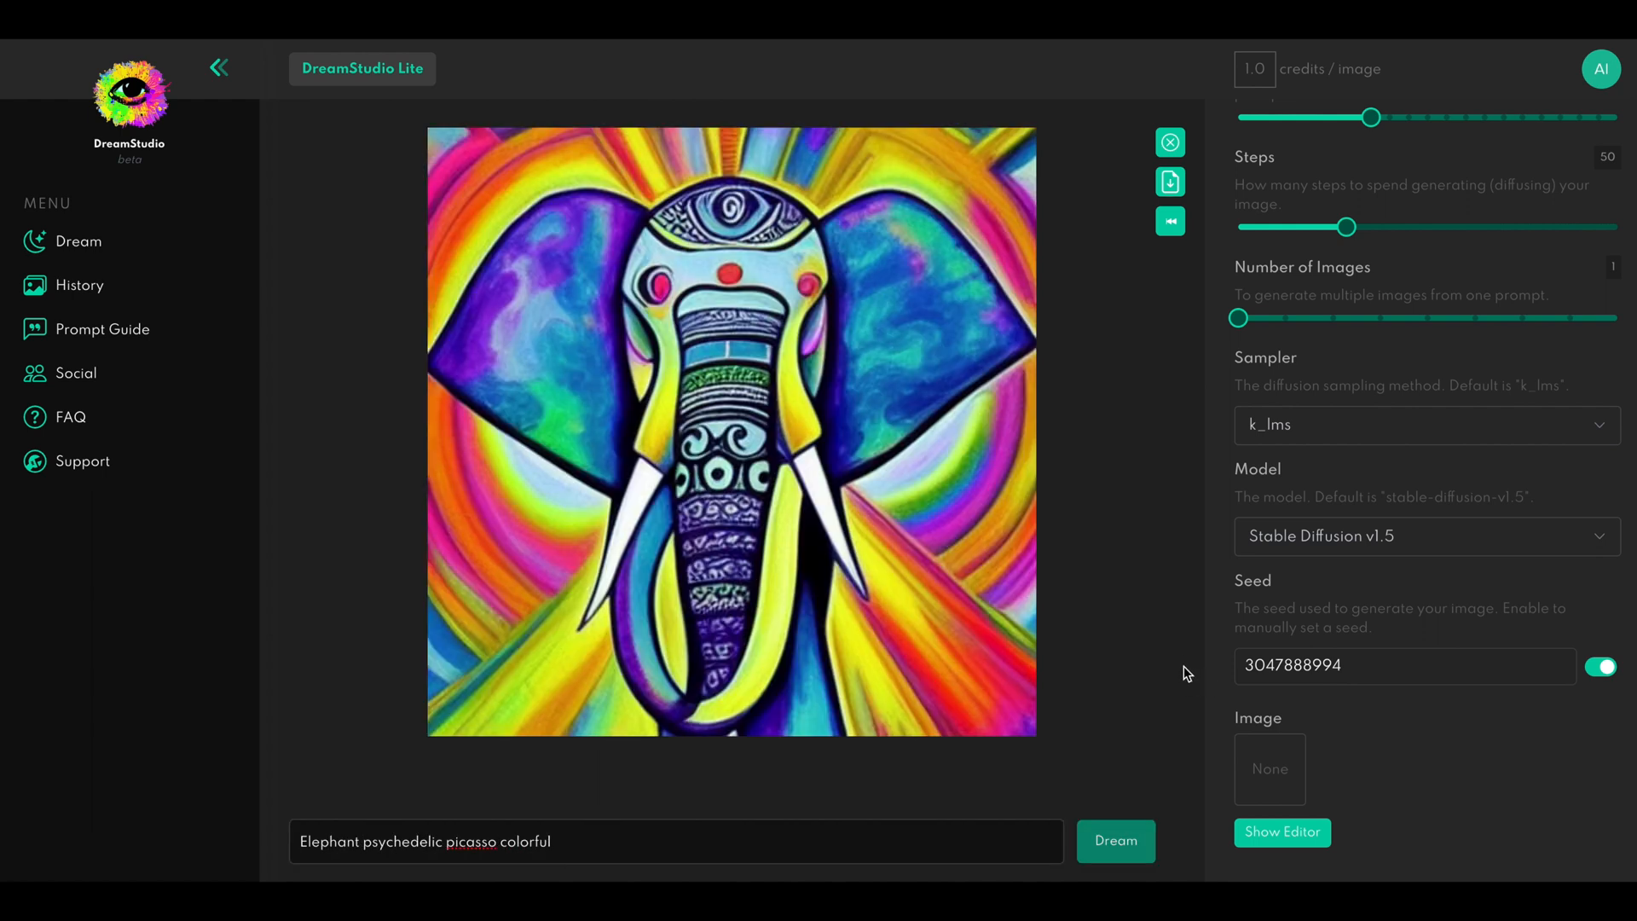
double_click(403, 843)
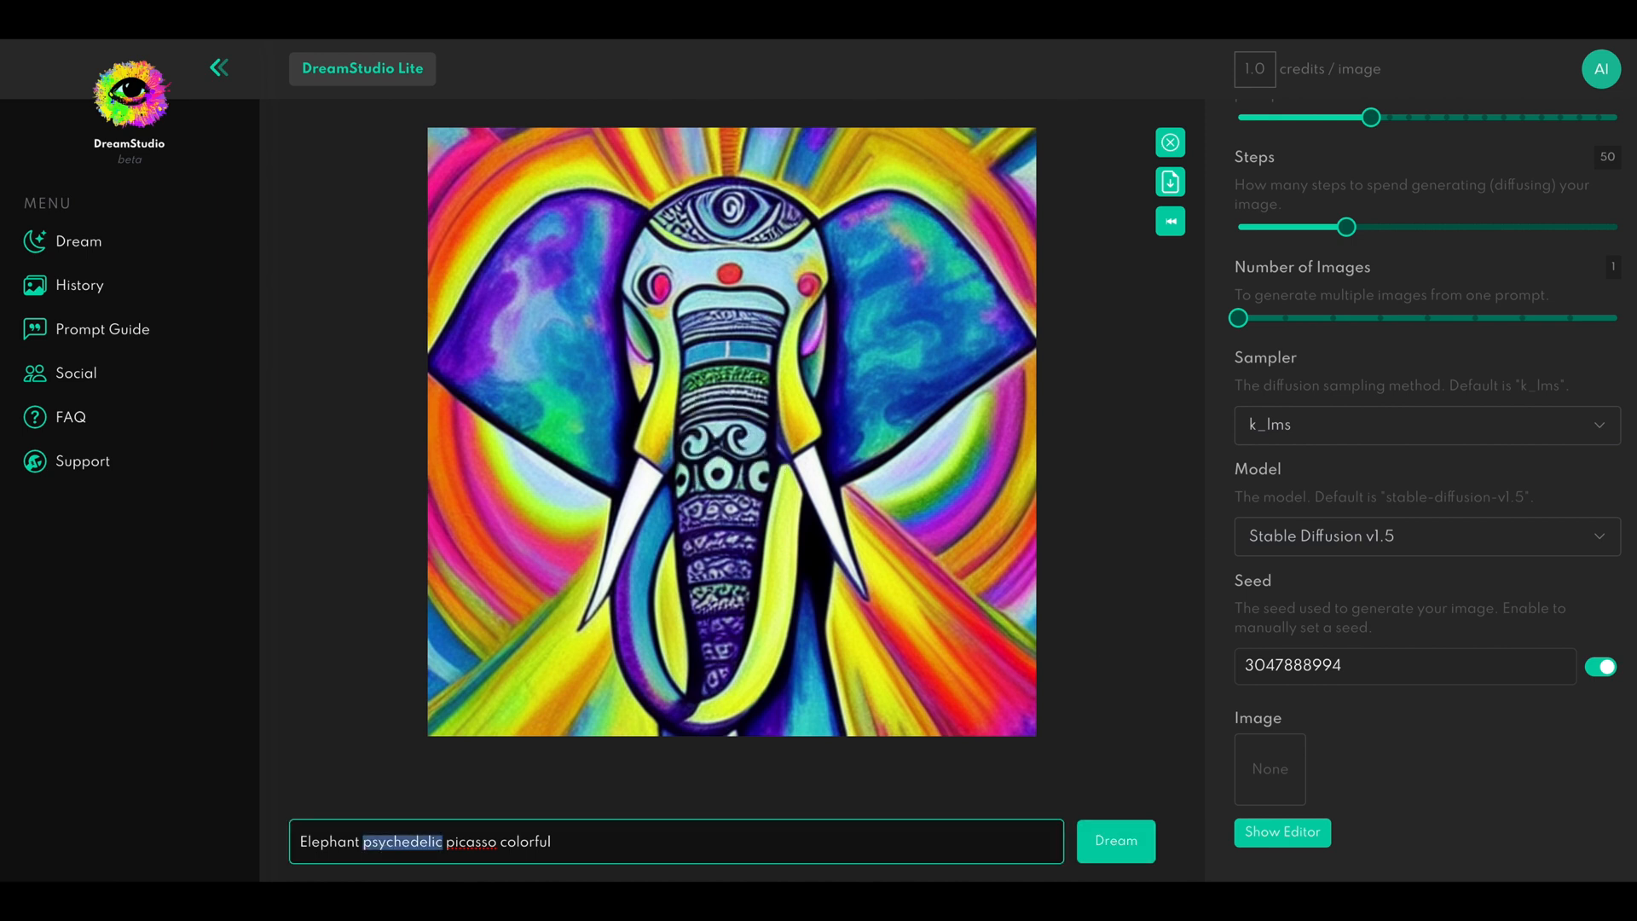
type("Elephant cyberpunk intricate \"pencil drawing")
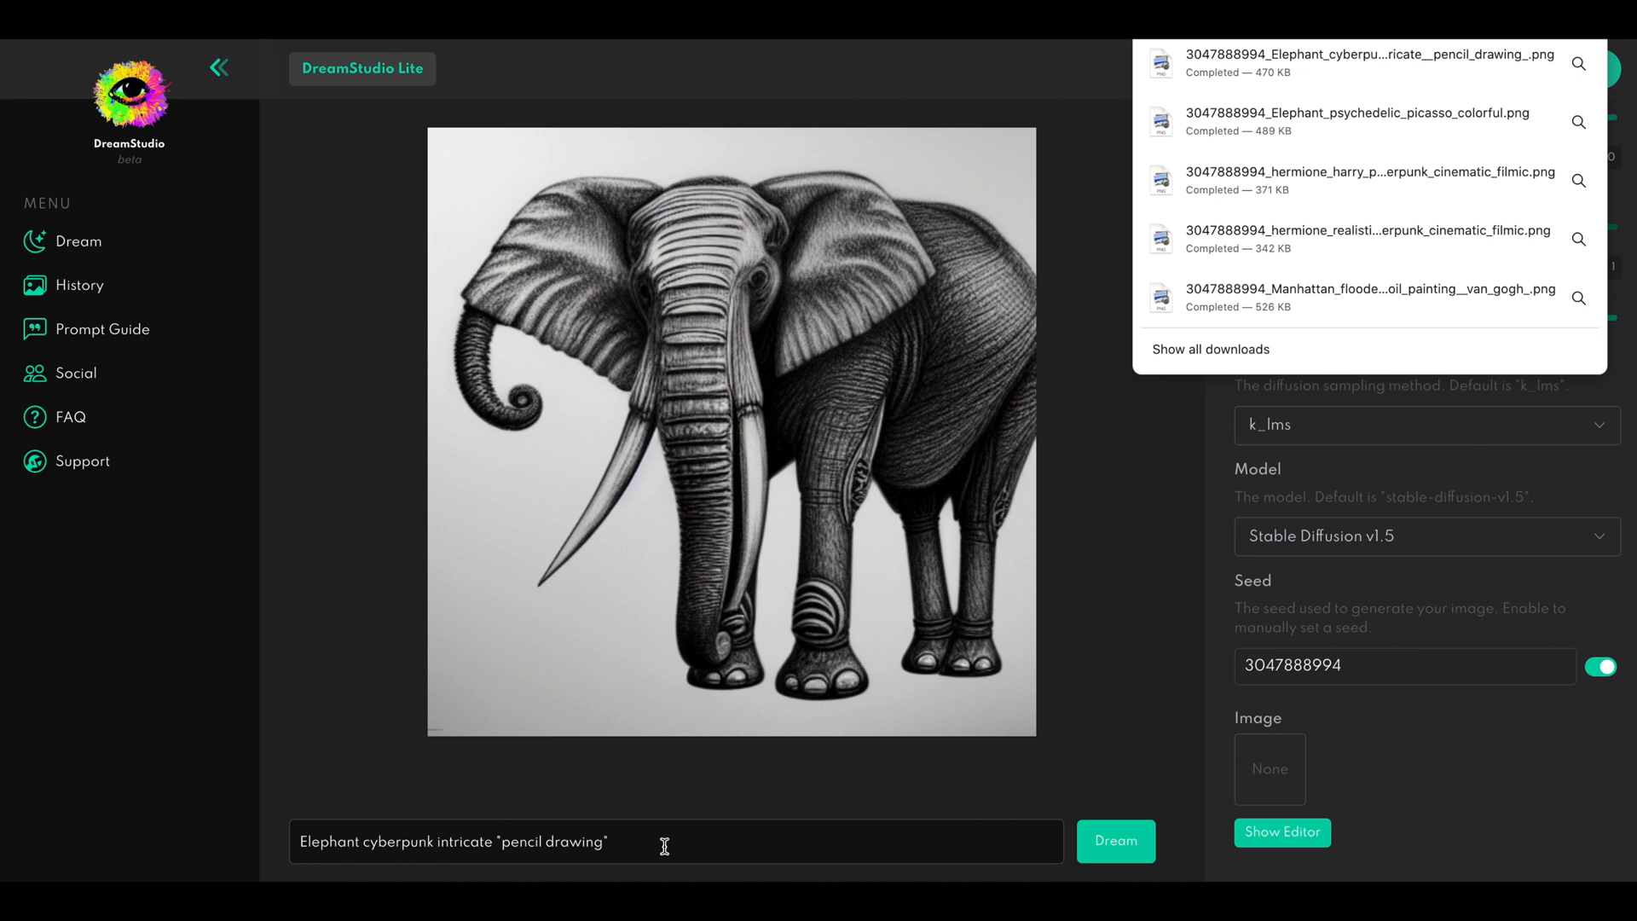
Generate the desert cyberpunk pencil-drawing elephant and download it
left_click(661, 842)
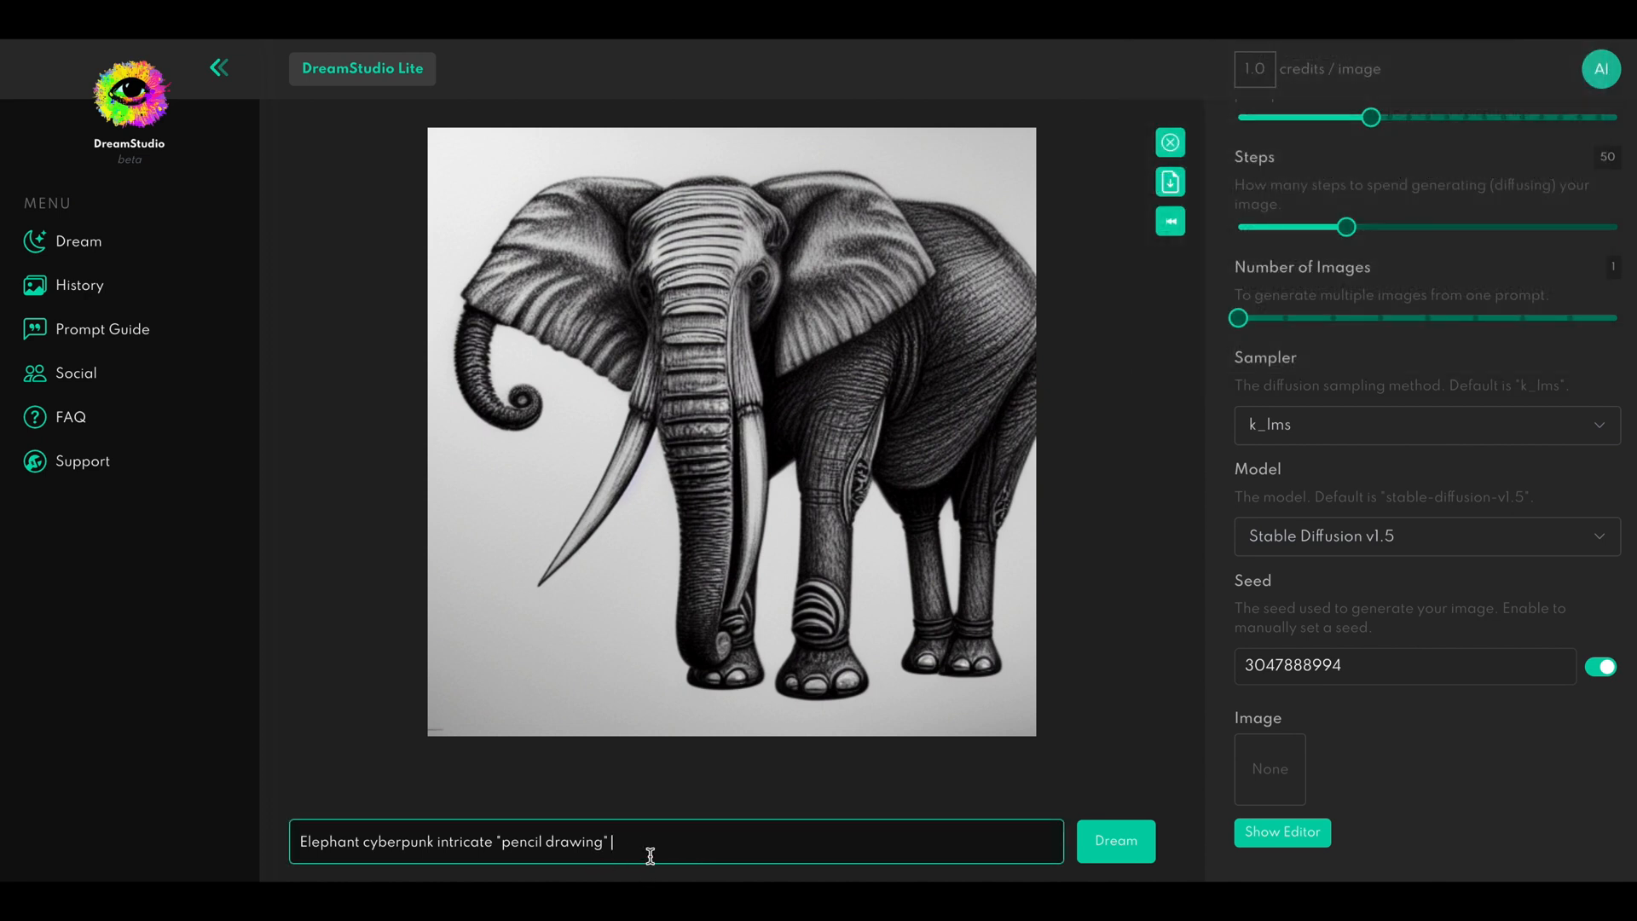
left_click(1115, 841)
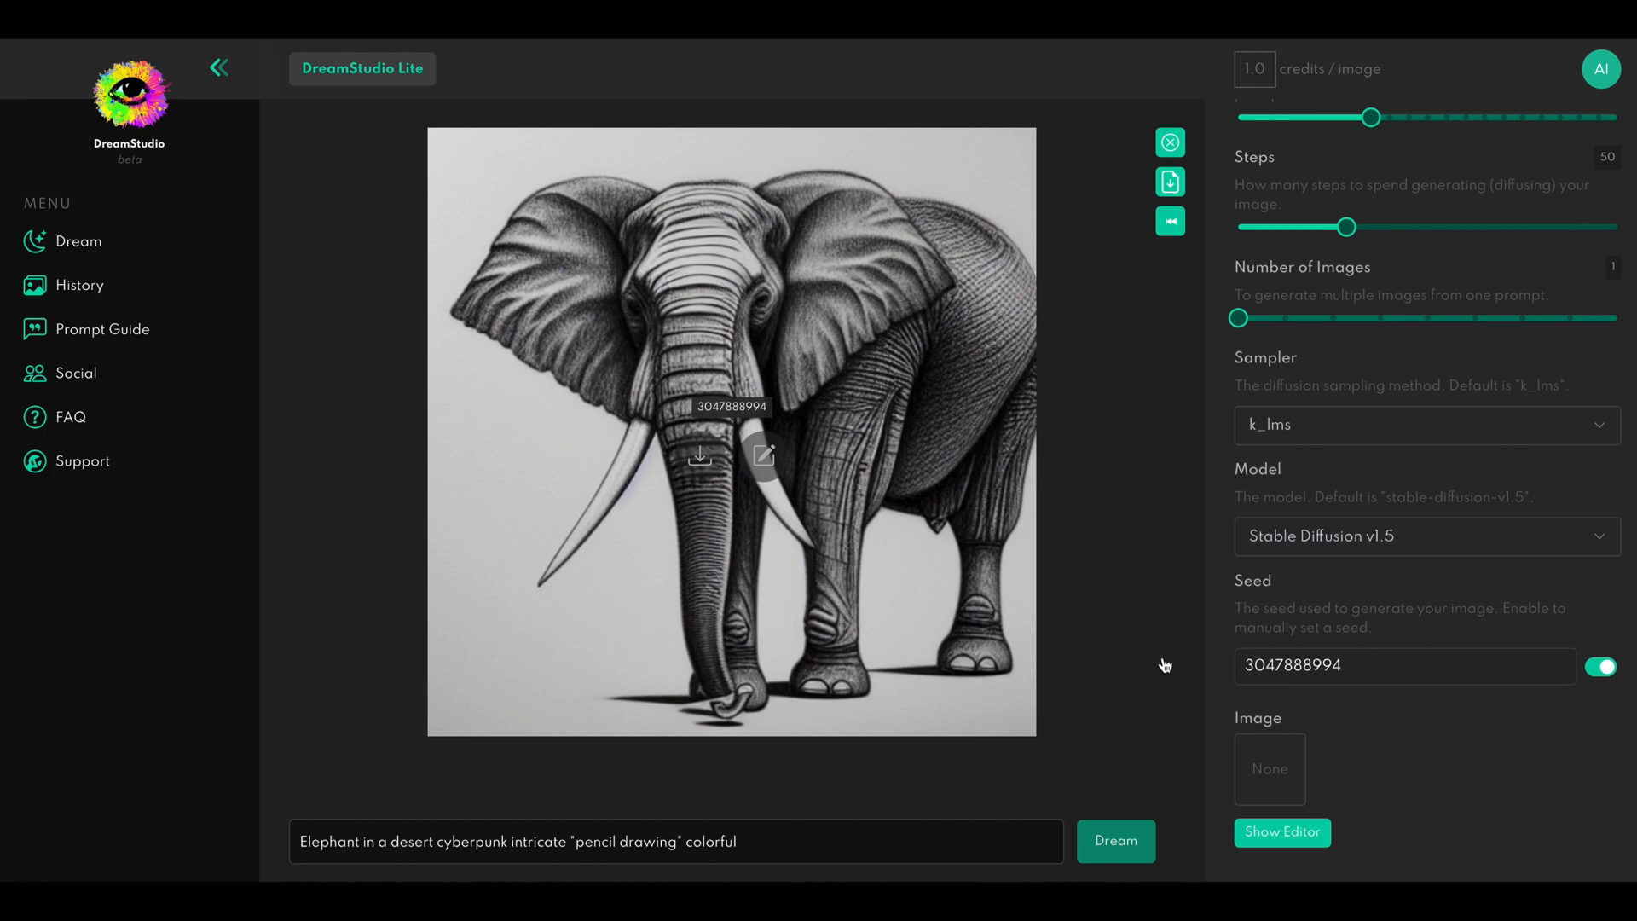
mouse_move(1139, 711)
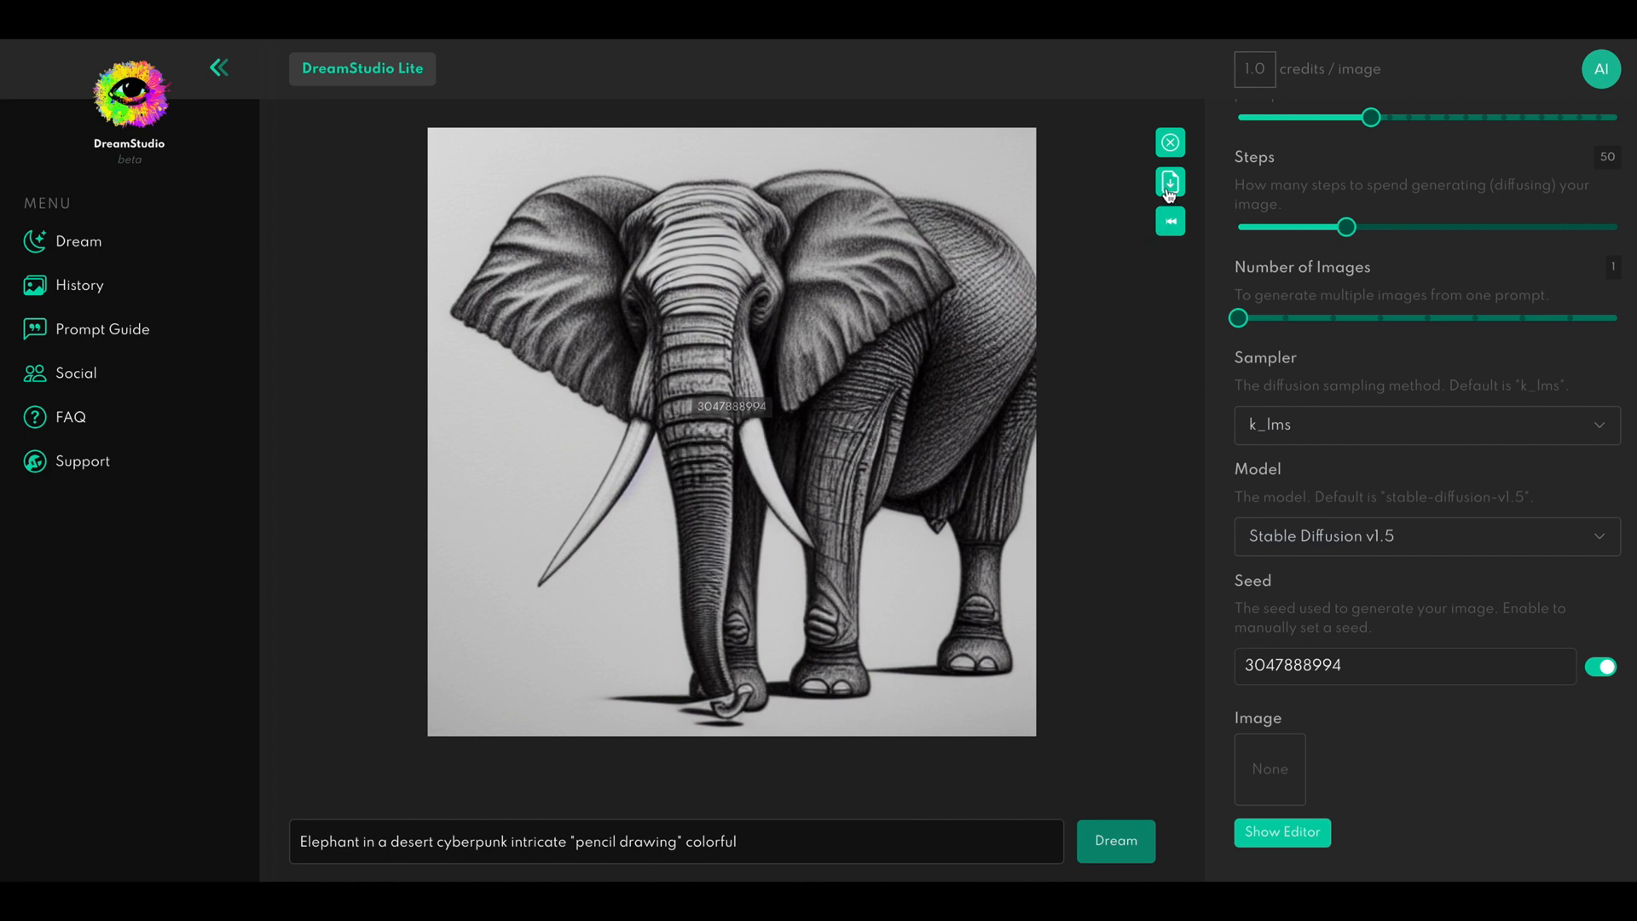
left_click(1170, 184)
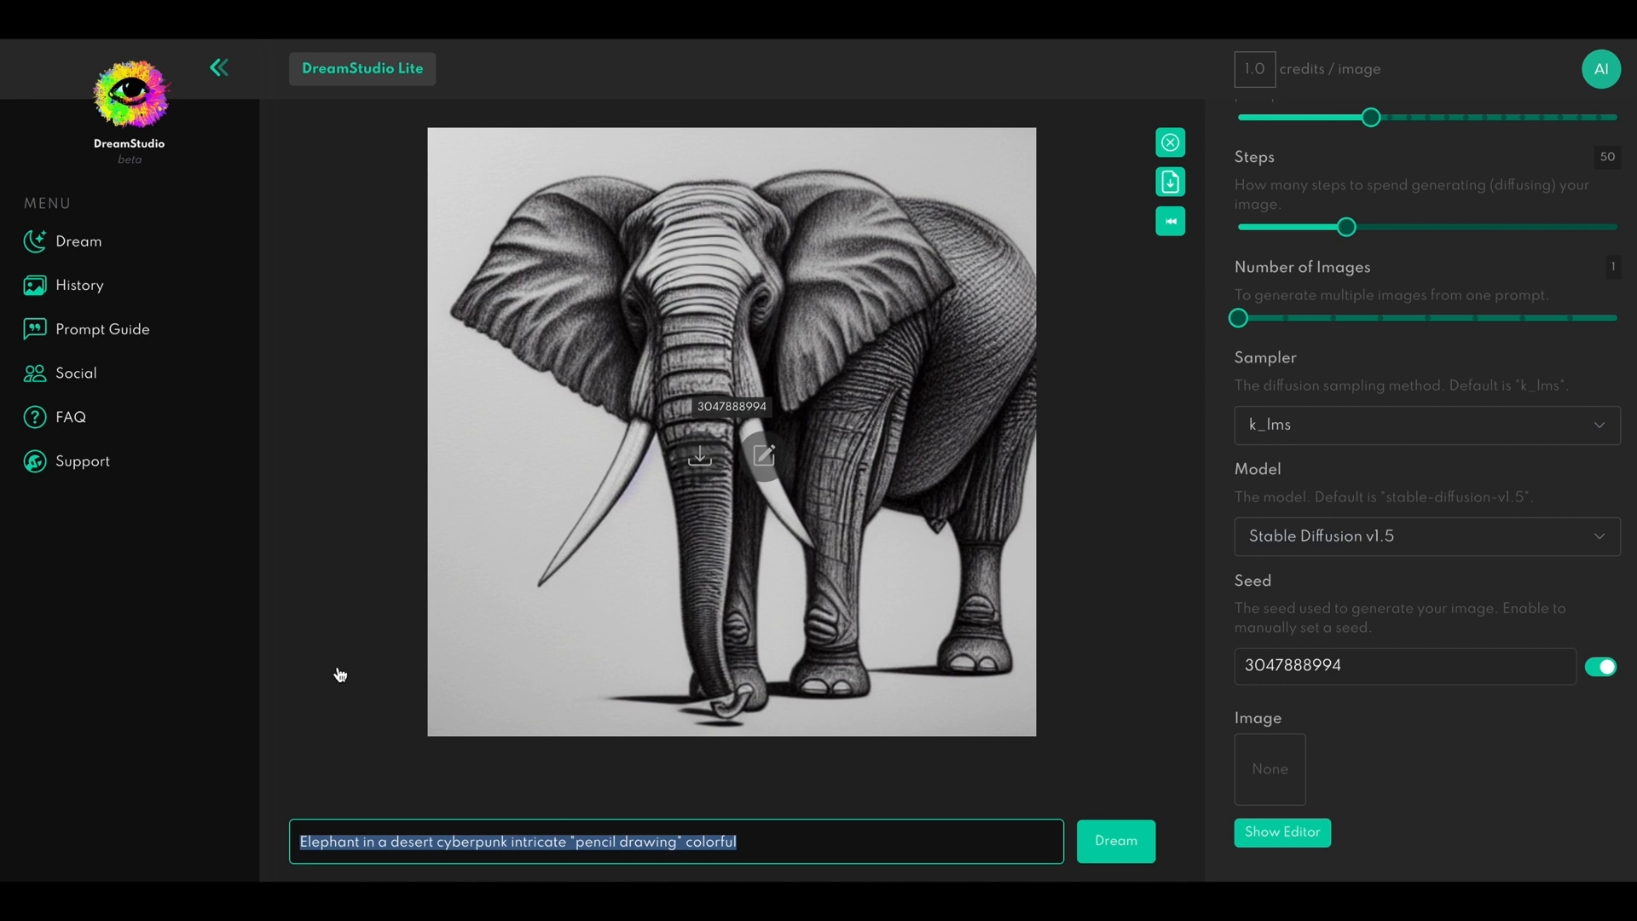
Enter the prompt 'portrait of a businessman style nadar studio' and generate it
type("portrait style")
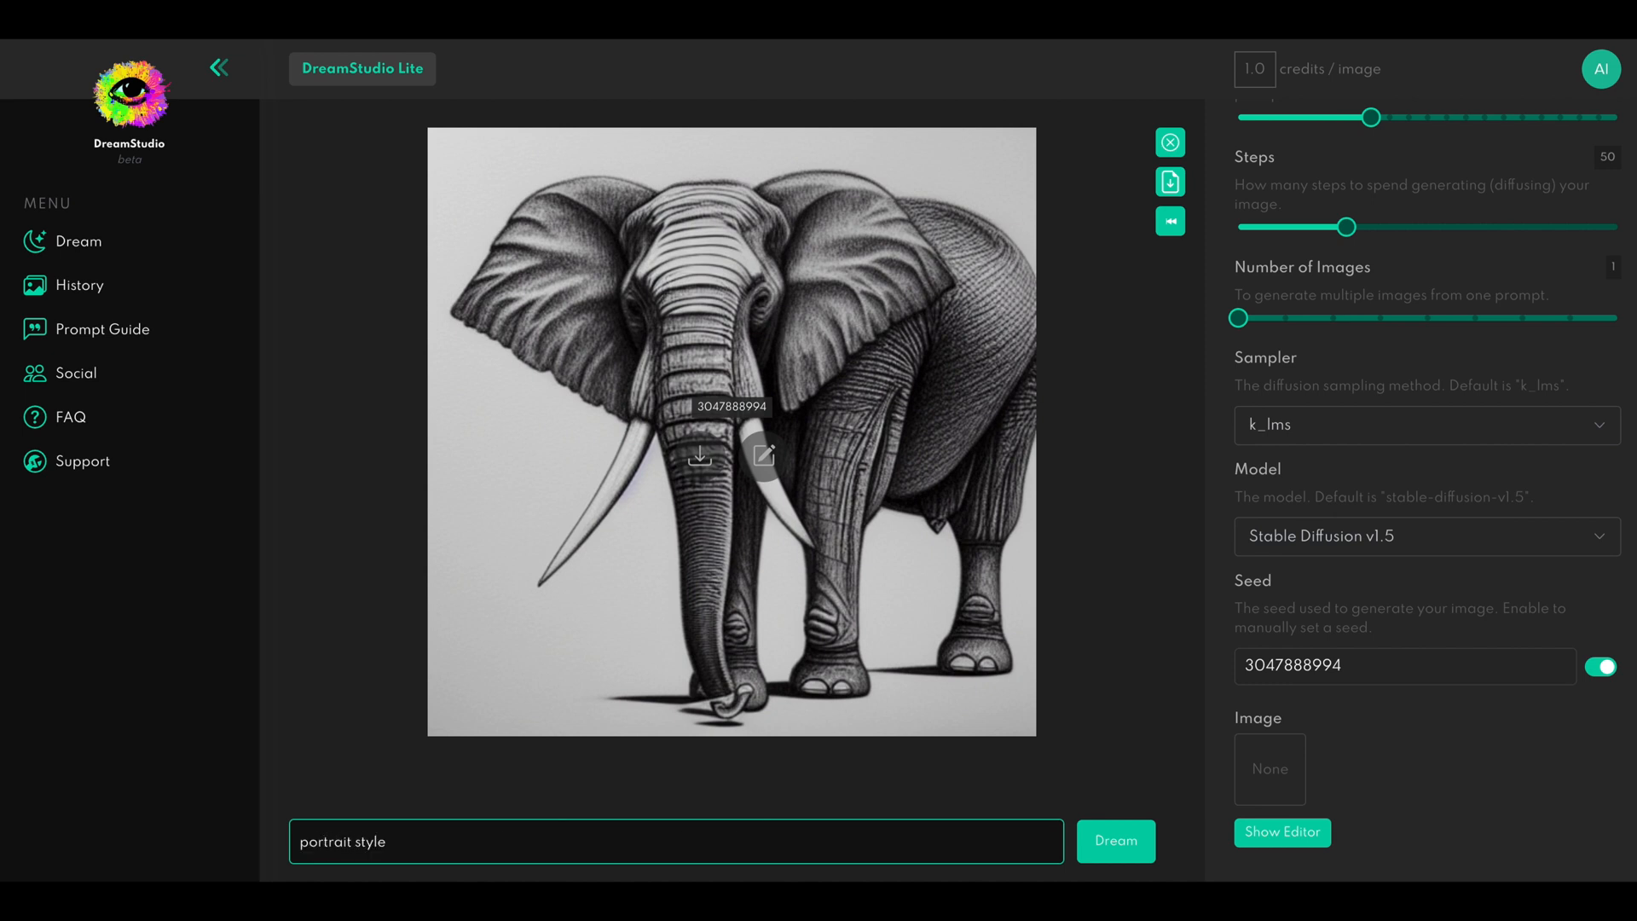
type("nadar studio")
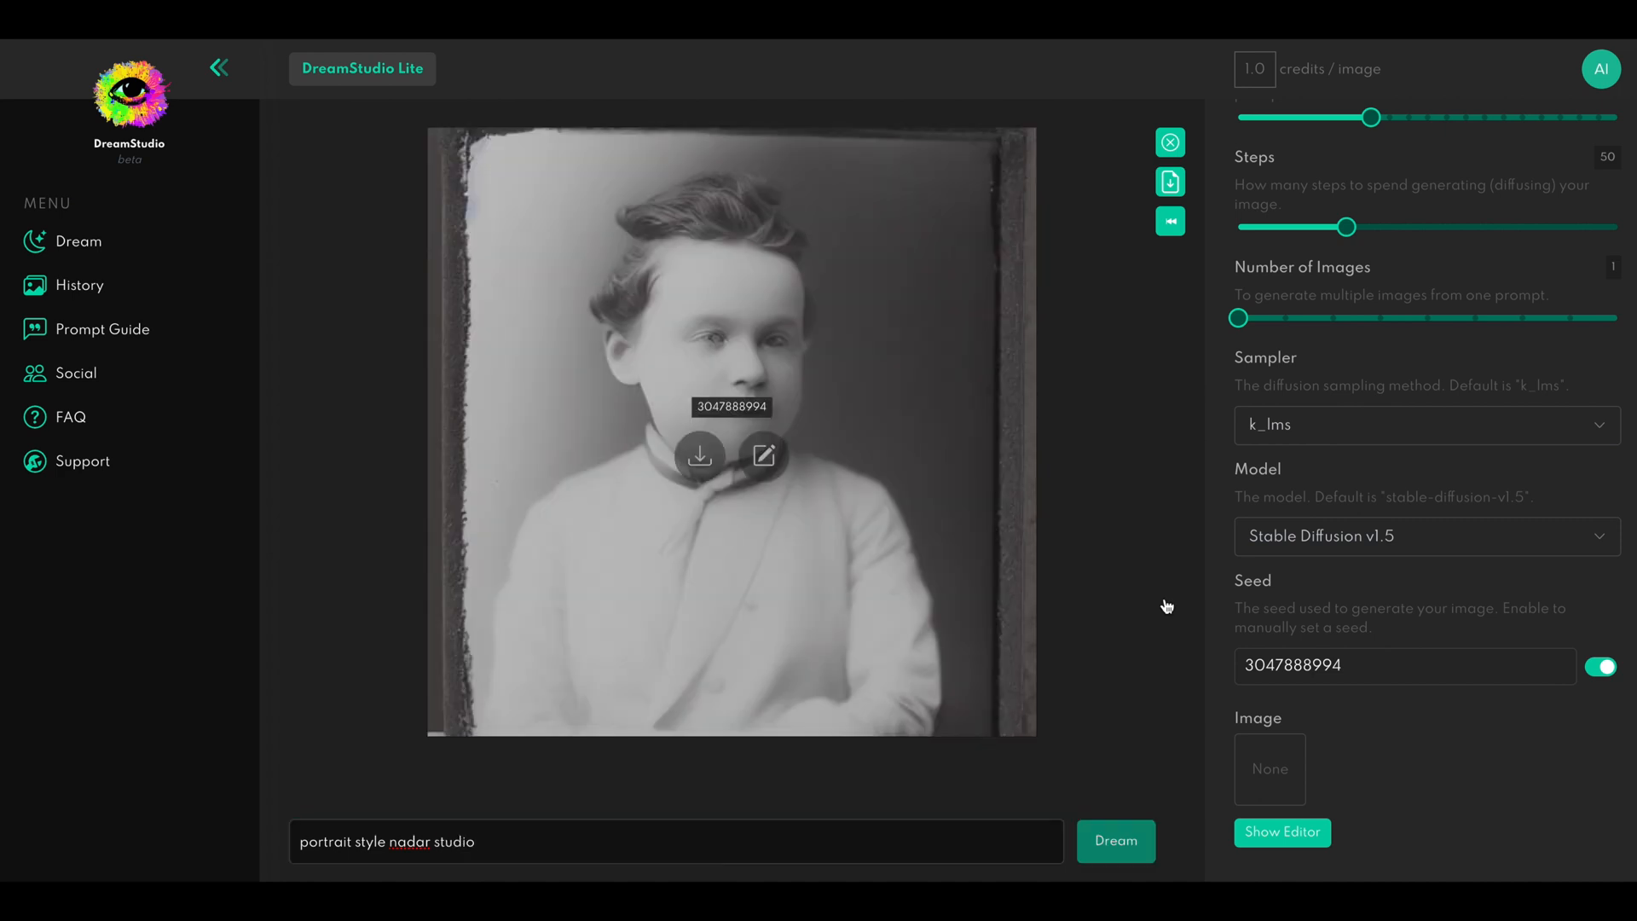
mouse_move(1160, 624)
type(" of a businessman")
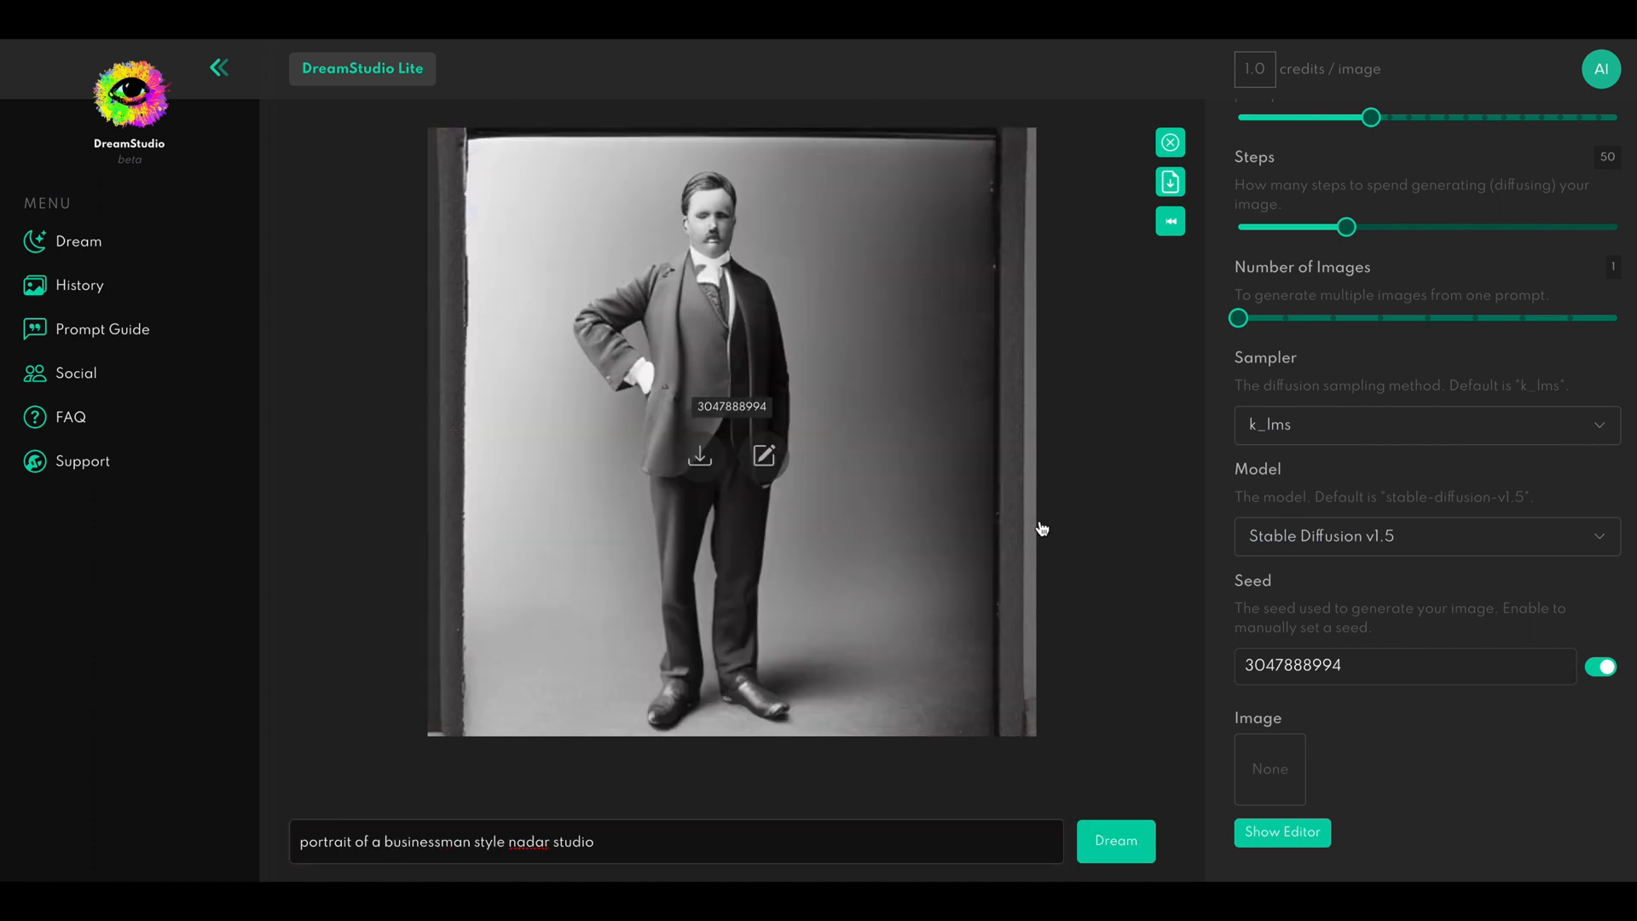
mouse_move(667, 348)
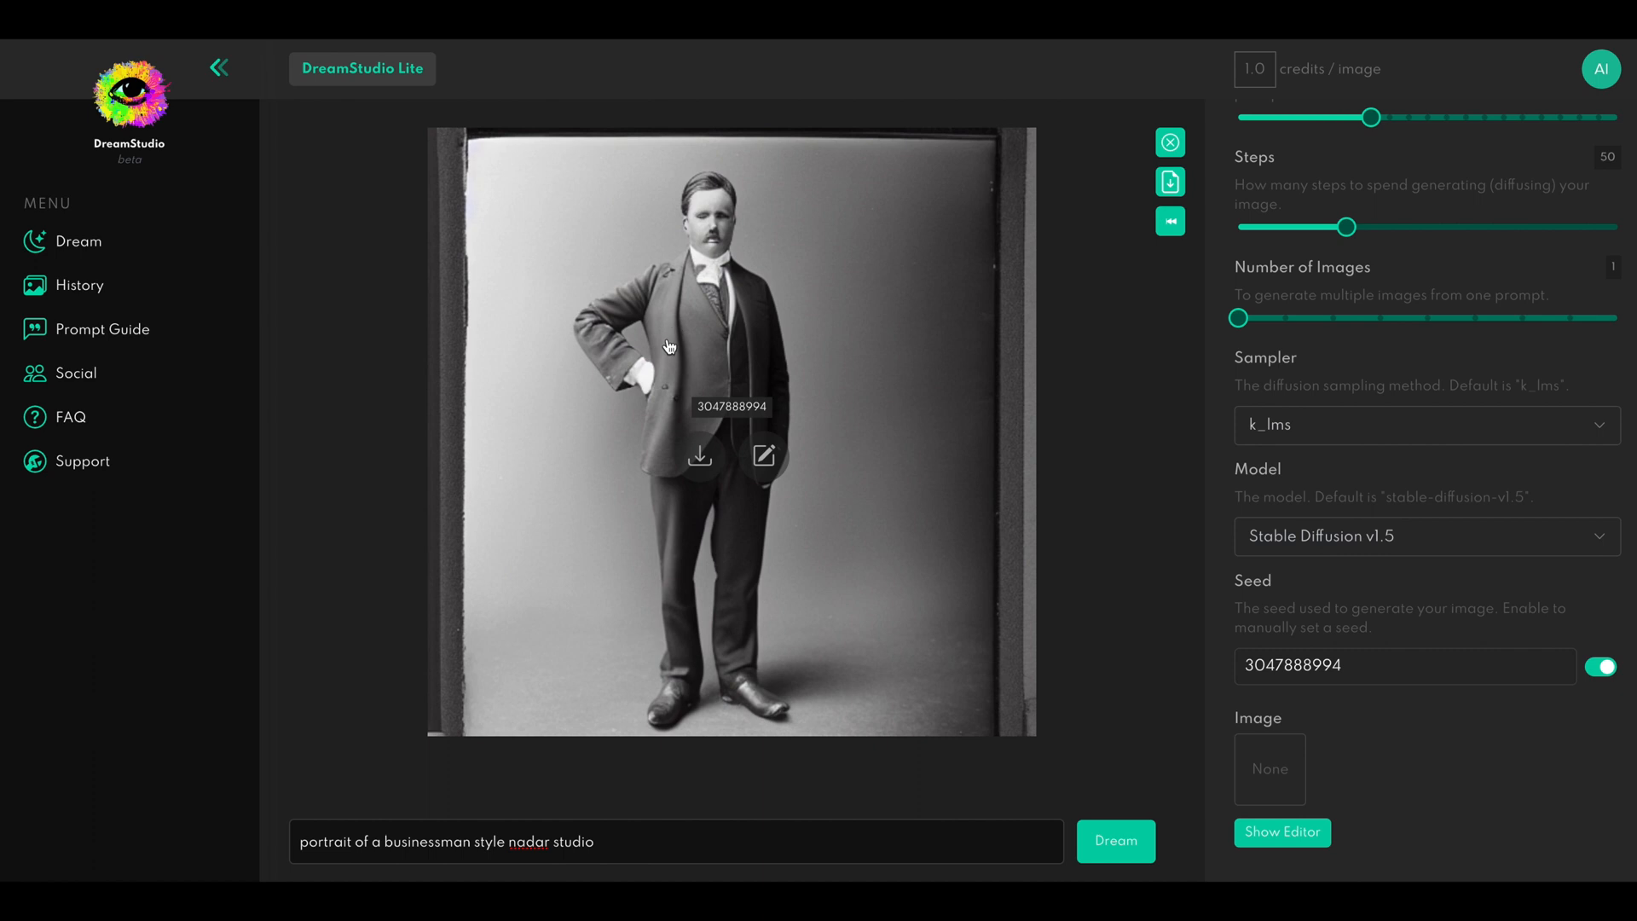
mouse_move(665, 302)
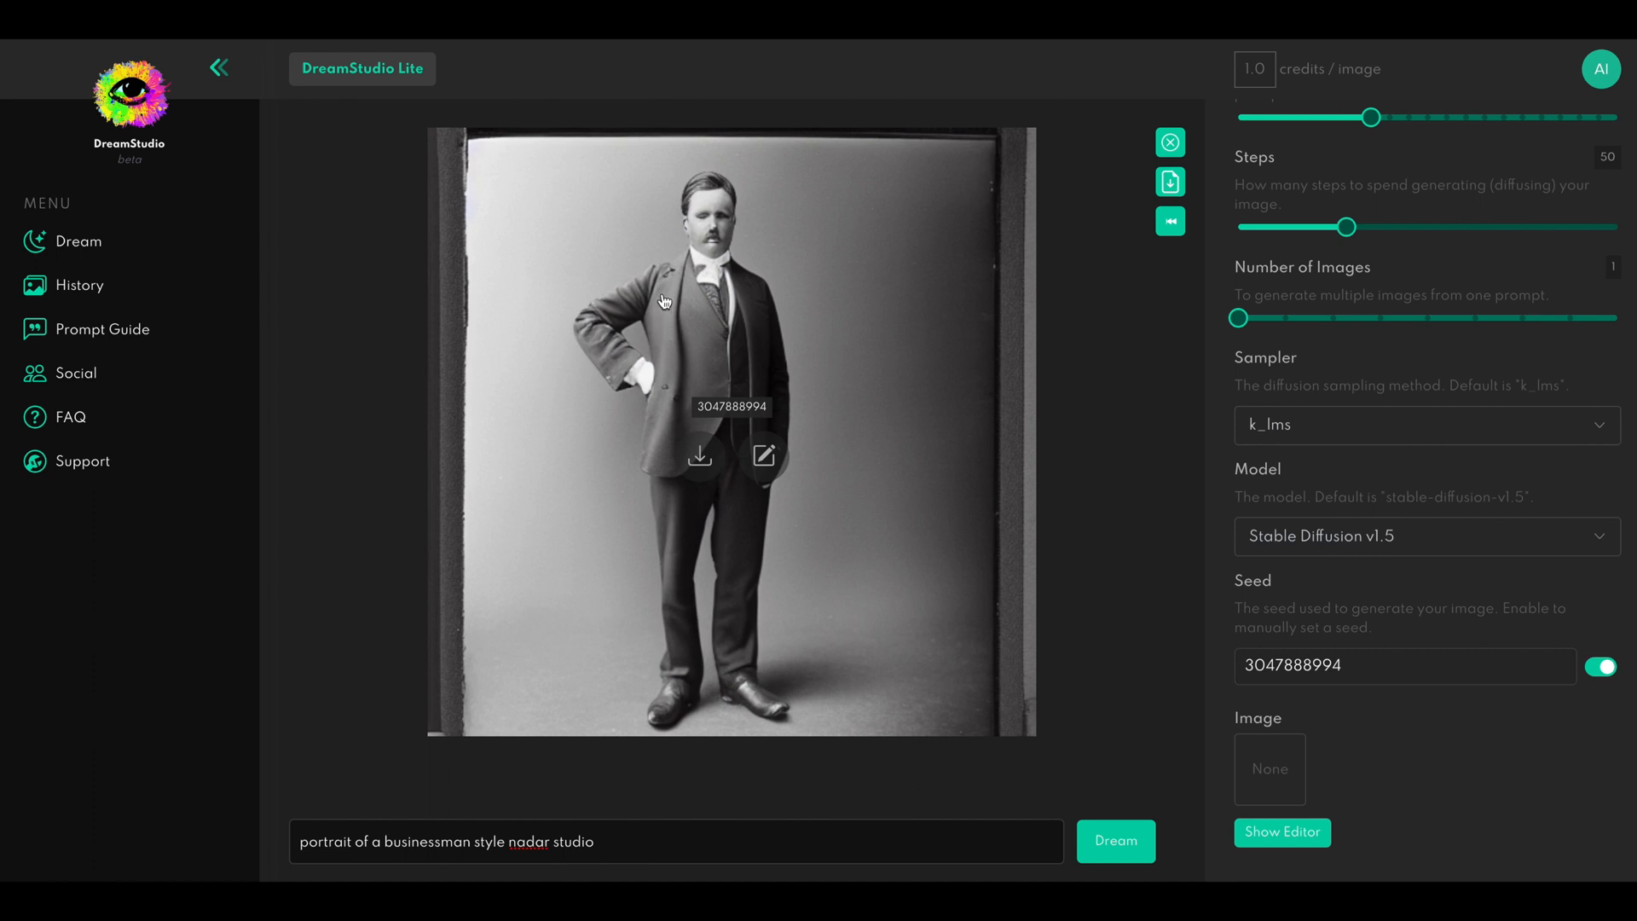
mouse_move(704, 336)
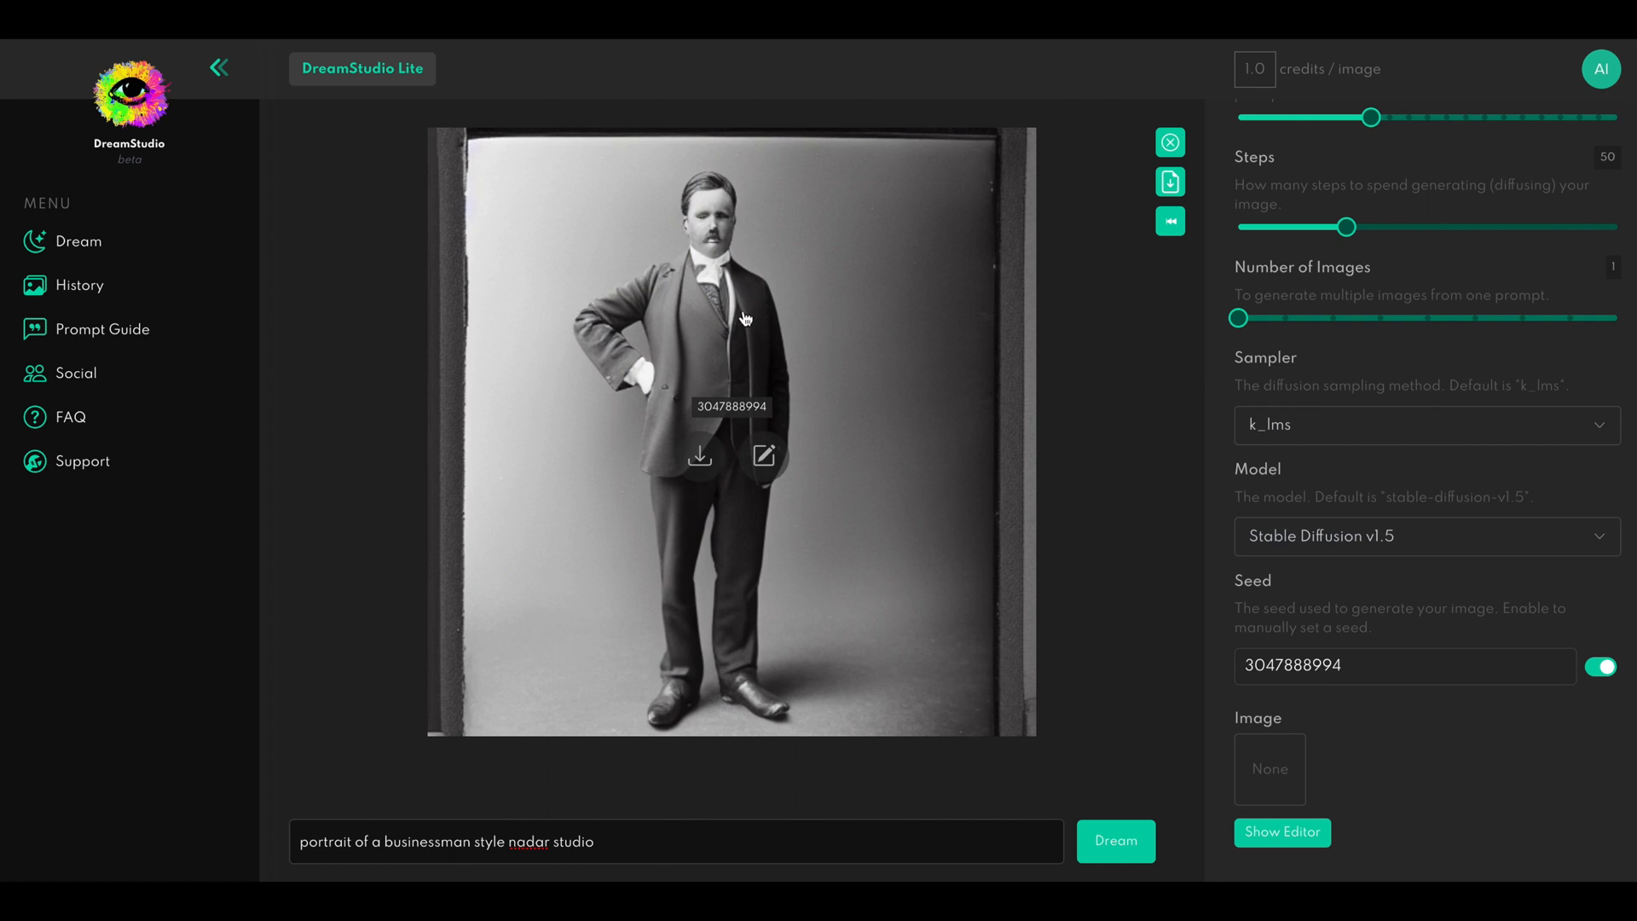
mouse_move(693, 373)
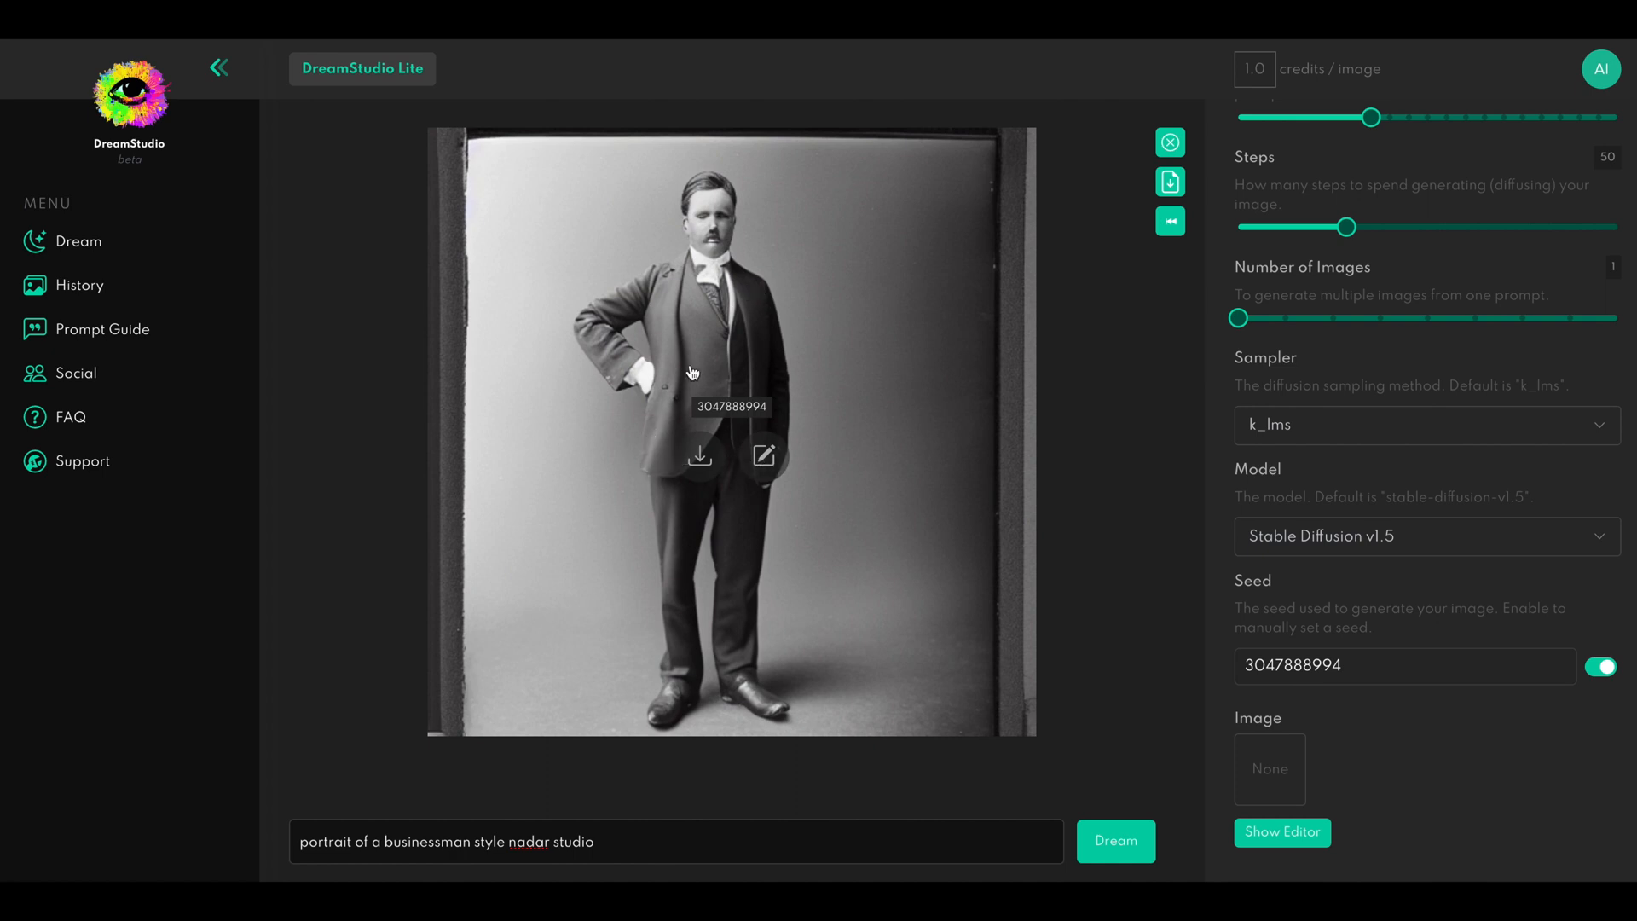
mouse_move(708, 275)
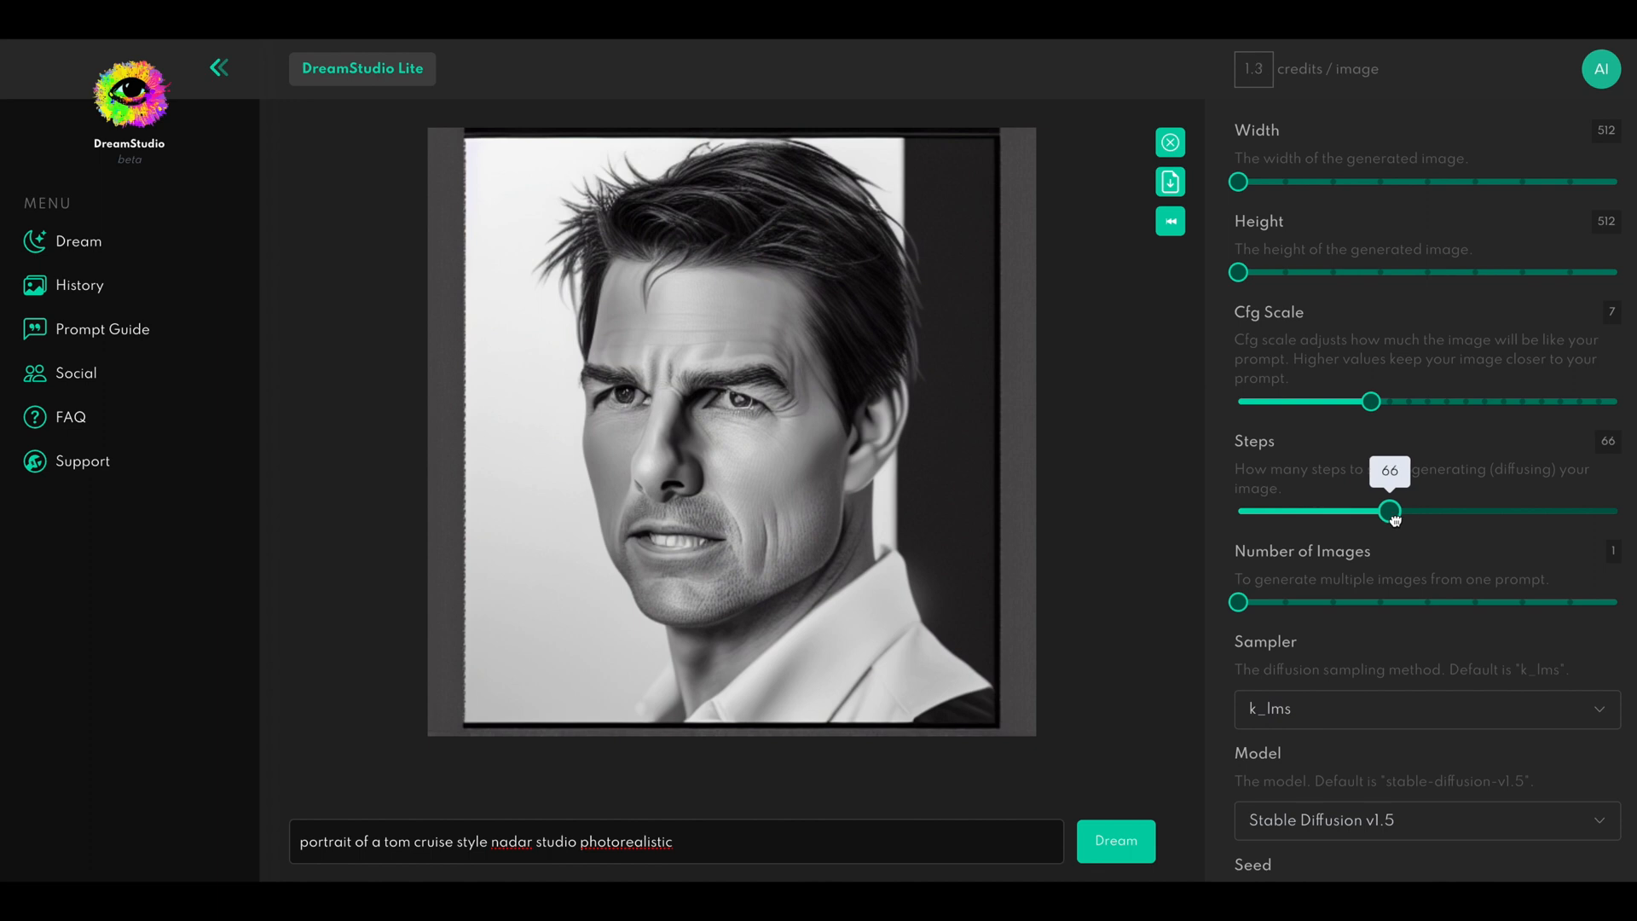
Generate the sunglasses portrait at 100 steps, then return Steps to 50
left_click_drag(1388, 509, 1487, 509)
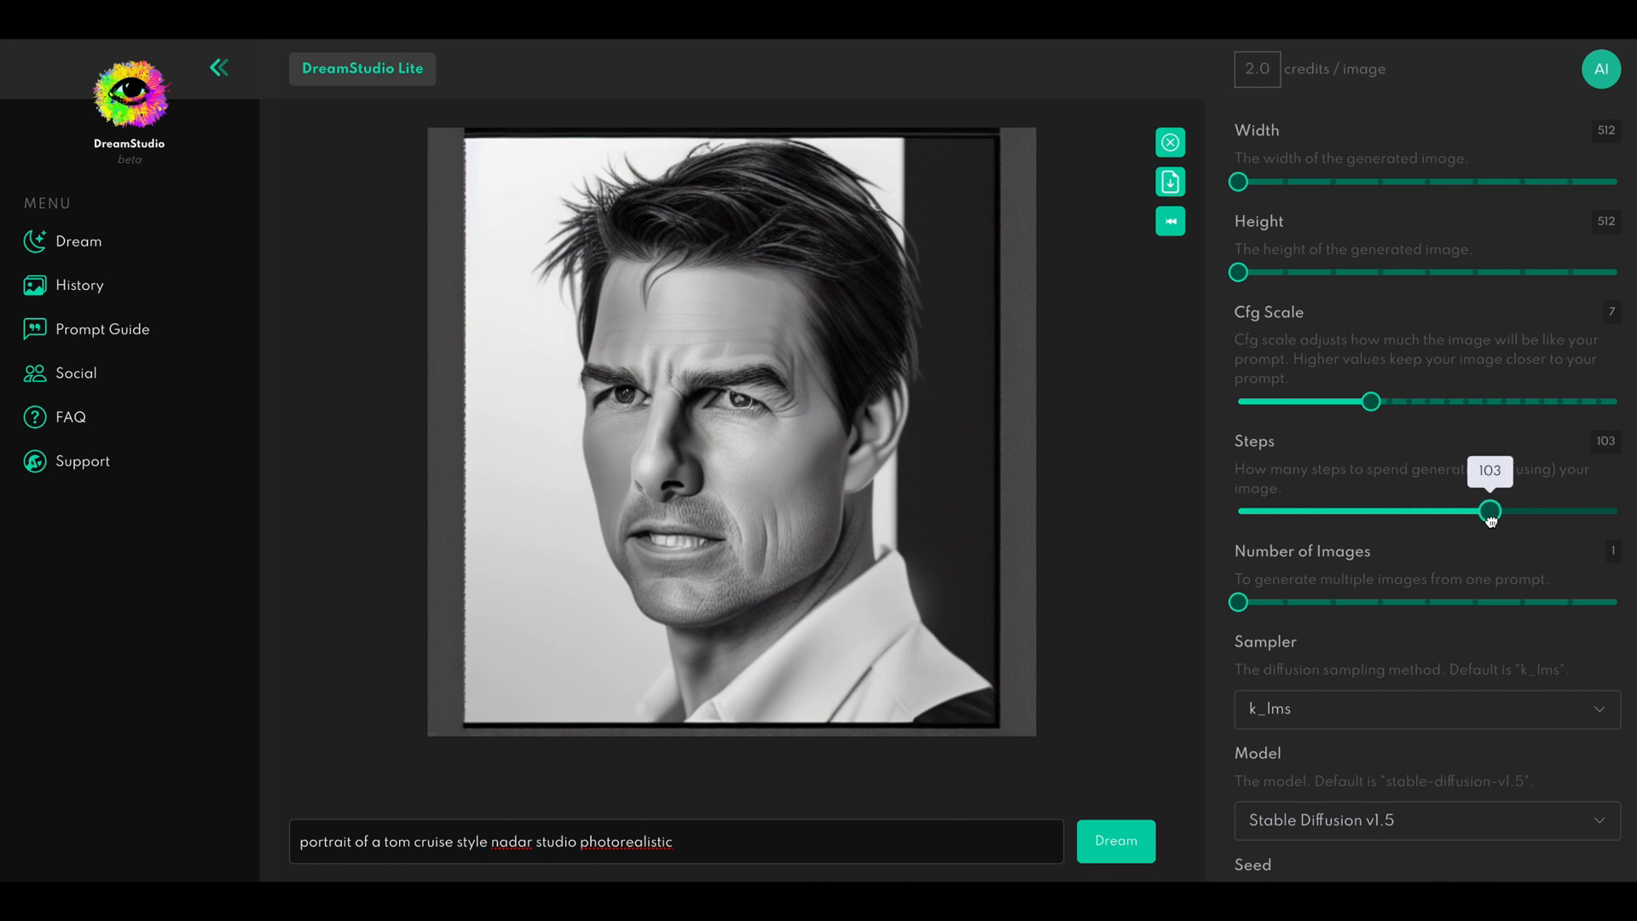
left_click_drag(1487, 510, 1454, 510)
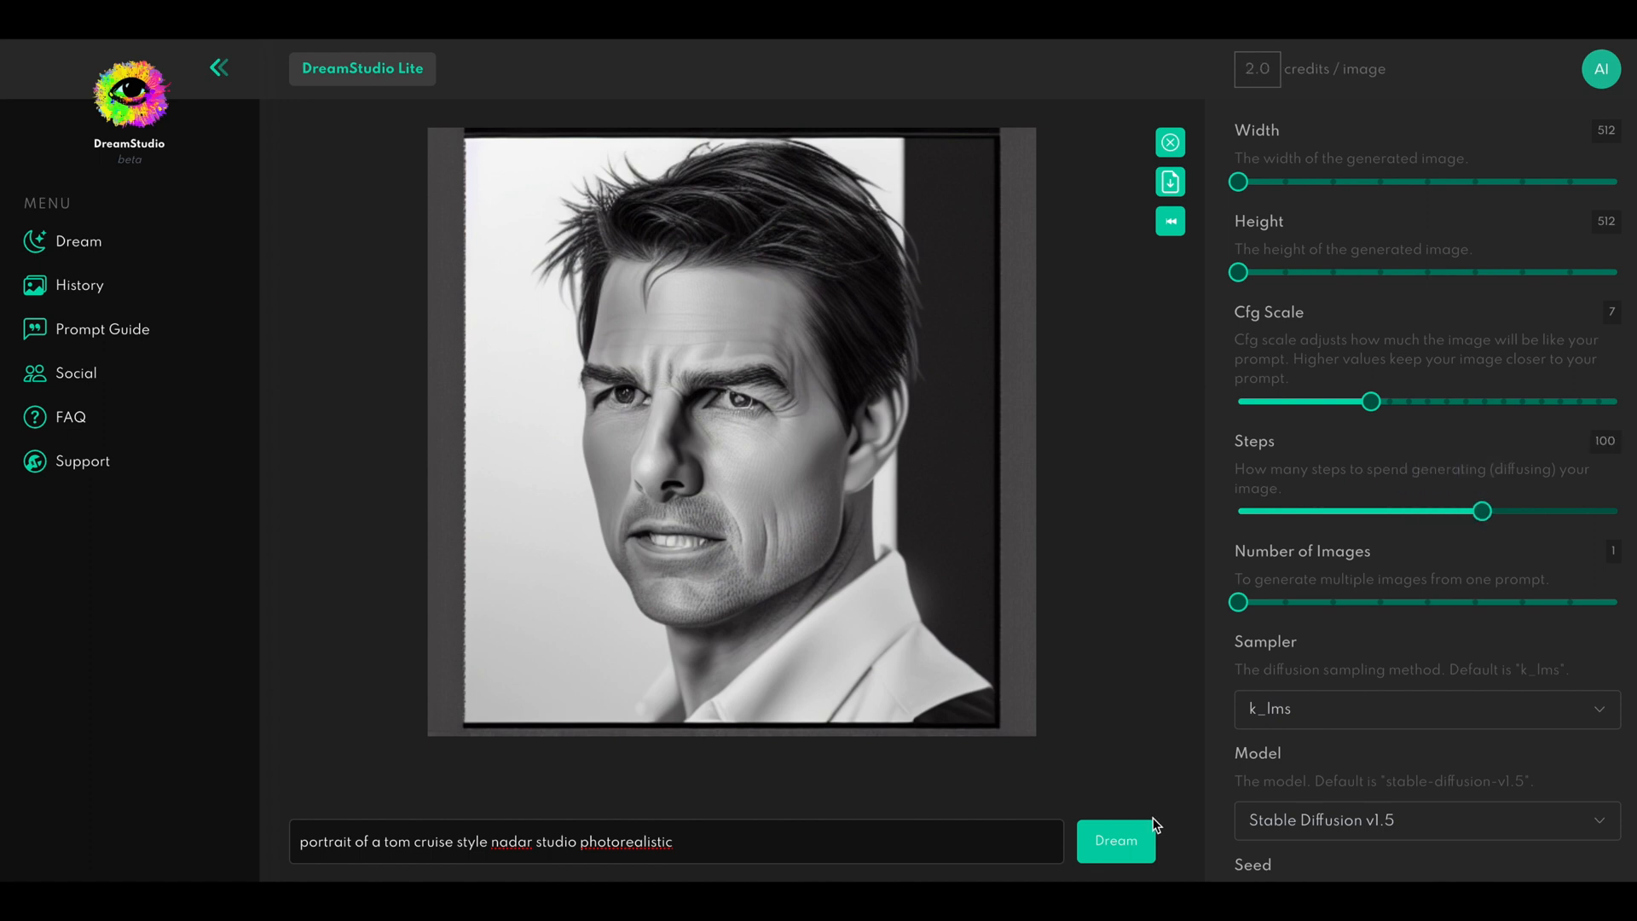
left_click(1116, 841)
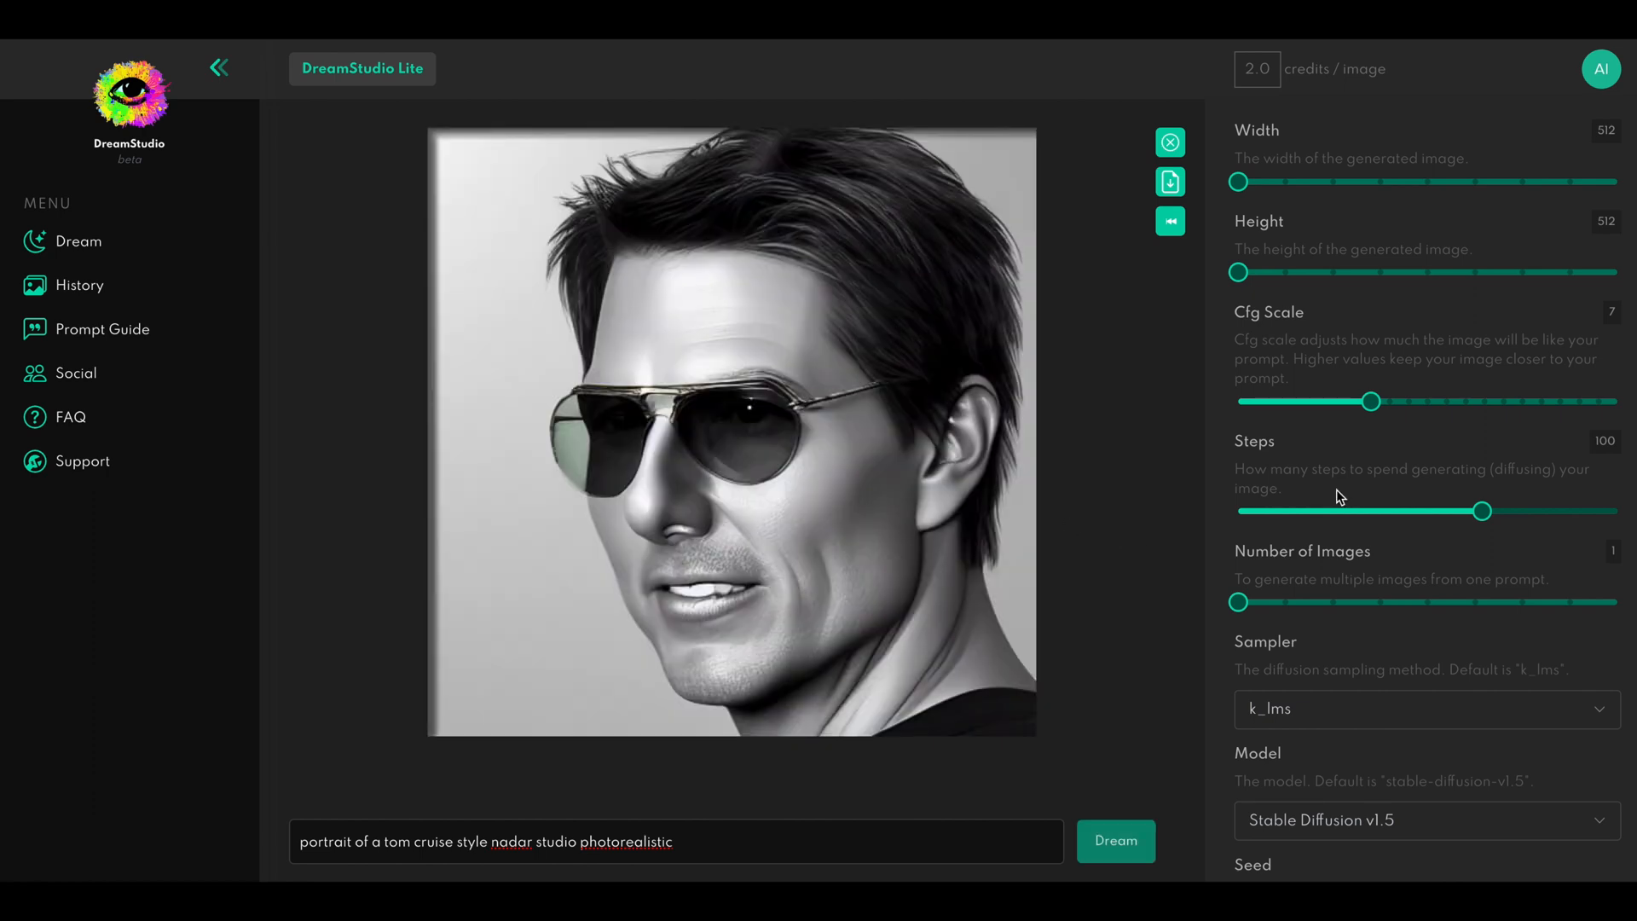
mouse_move(1262, 491)
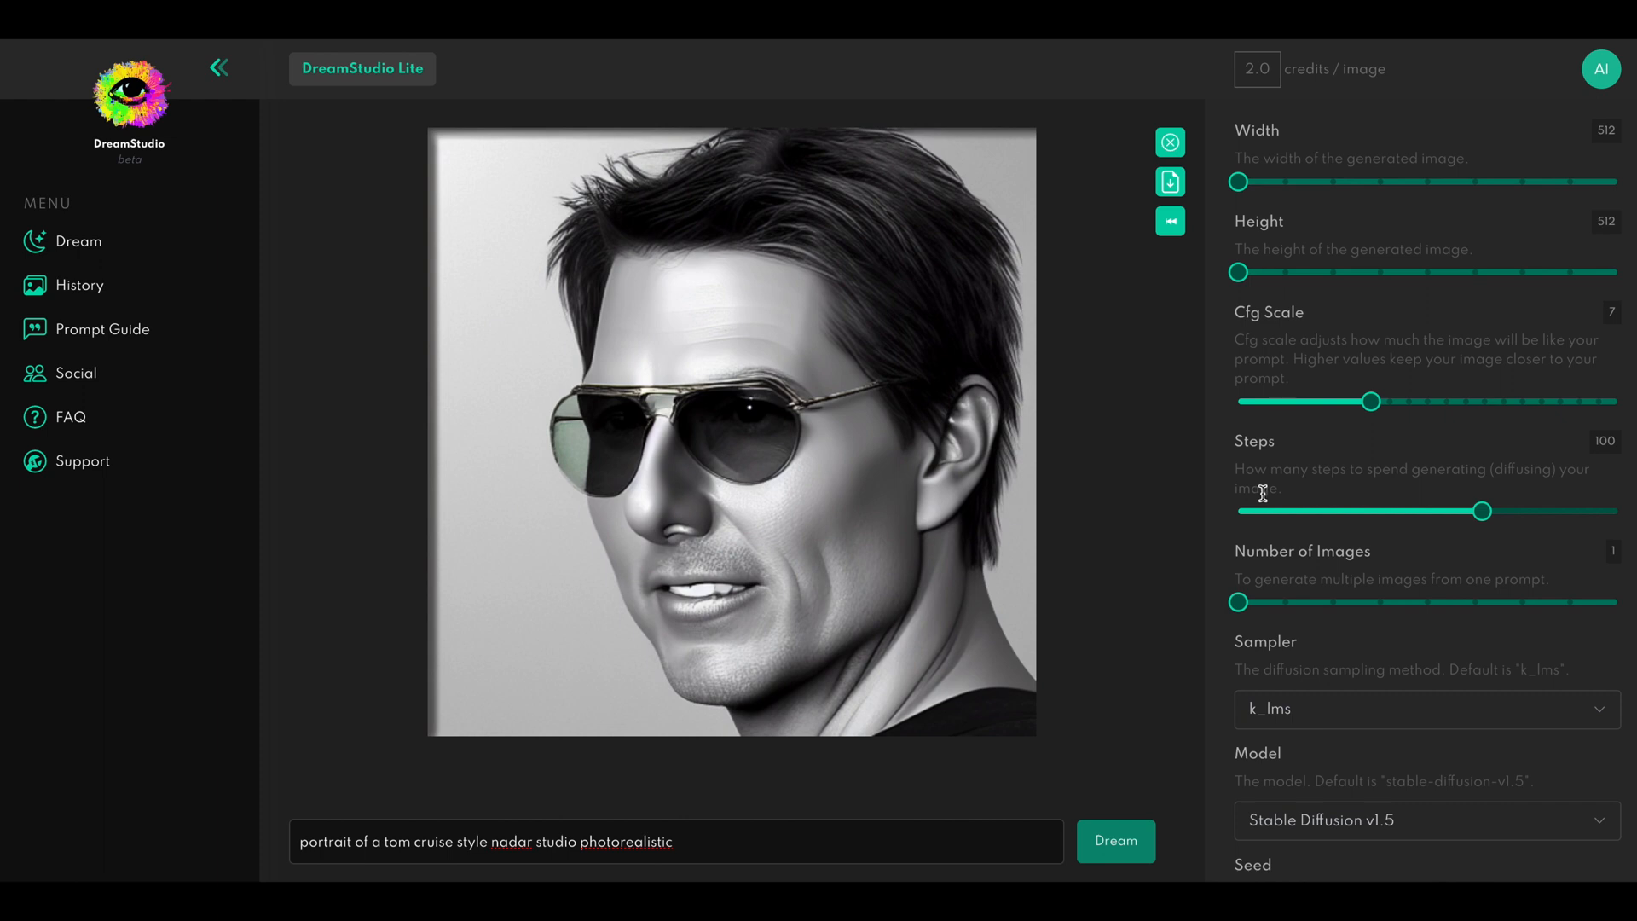
mouse_move(1204, 570)
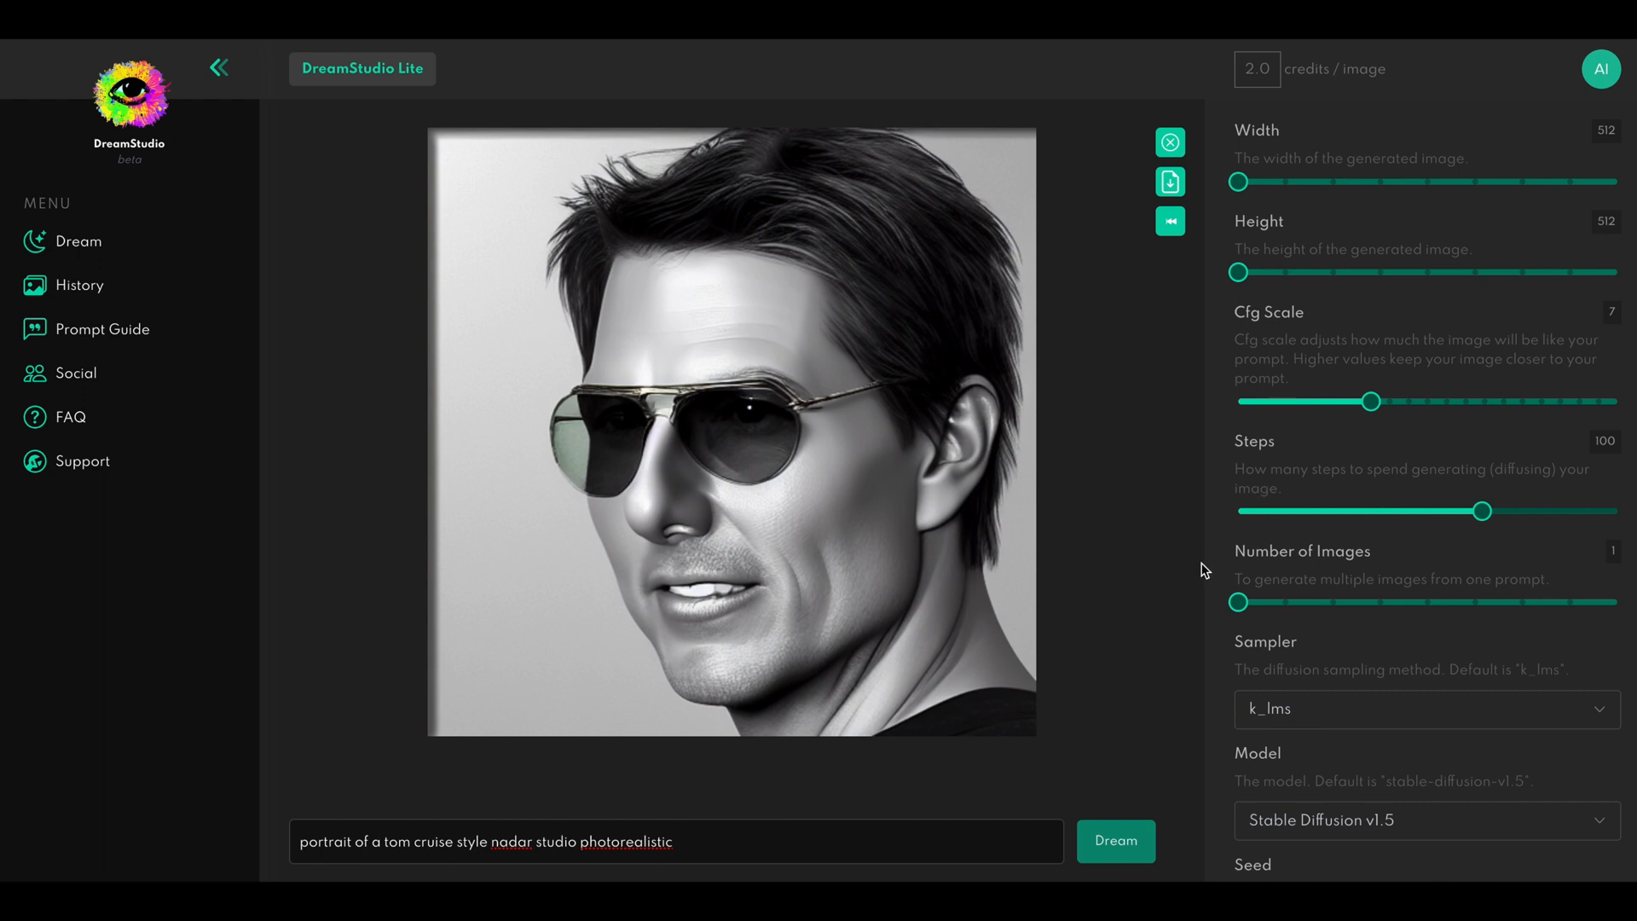
mouse_move(730, 428)
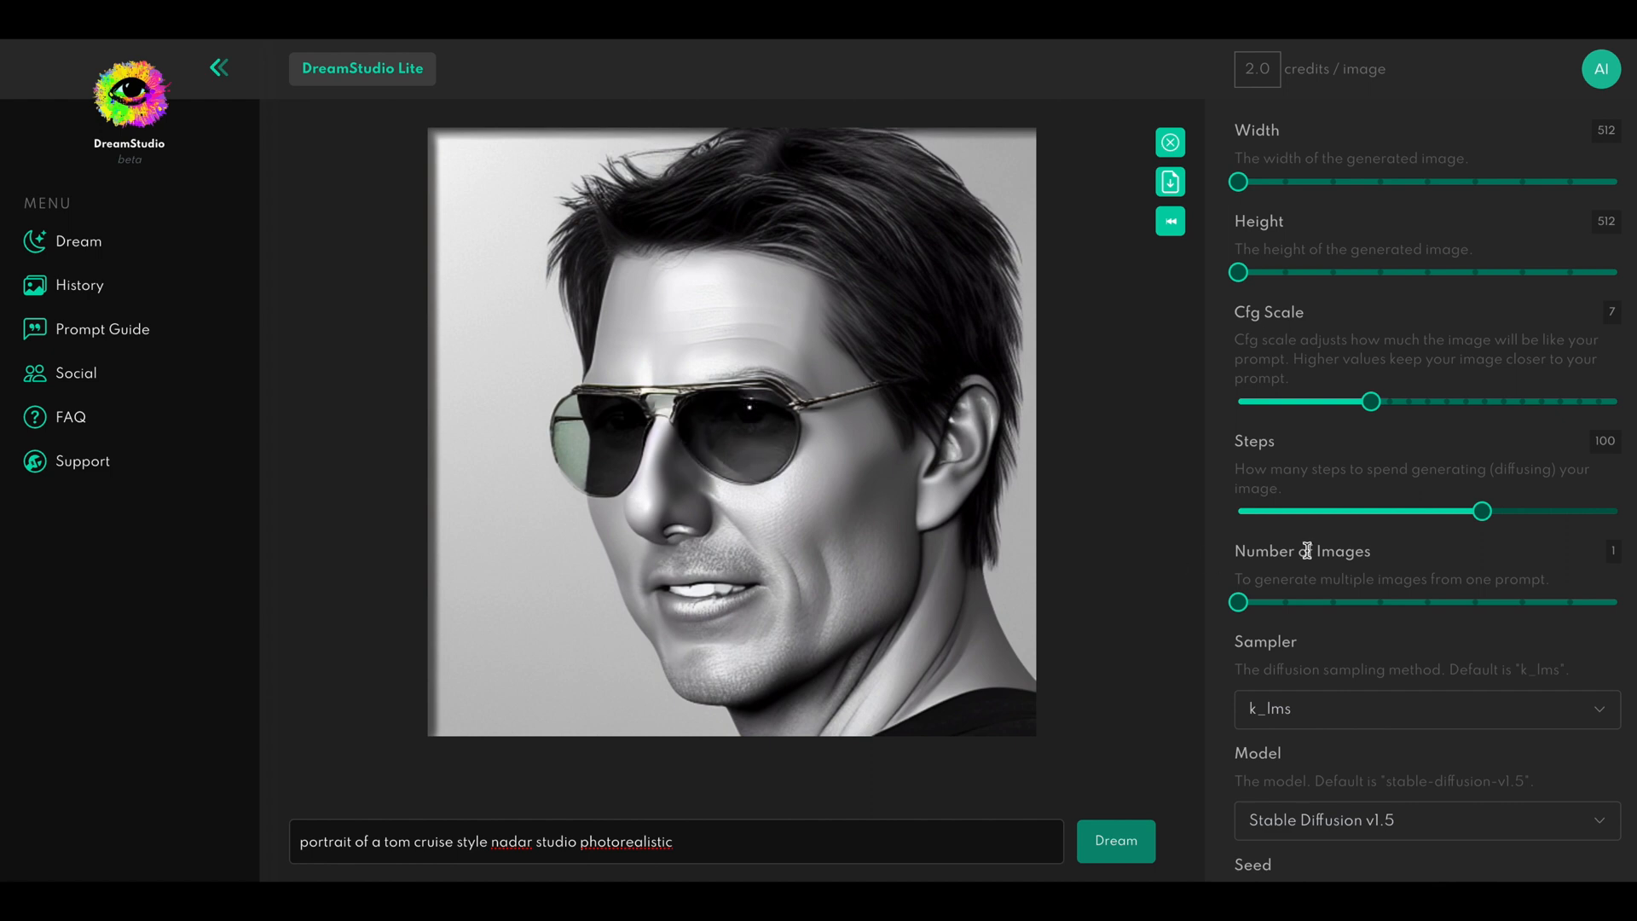
left_click_drag(1471, 510, 1327, 510)
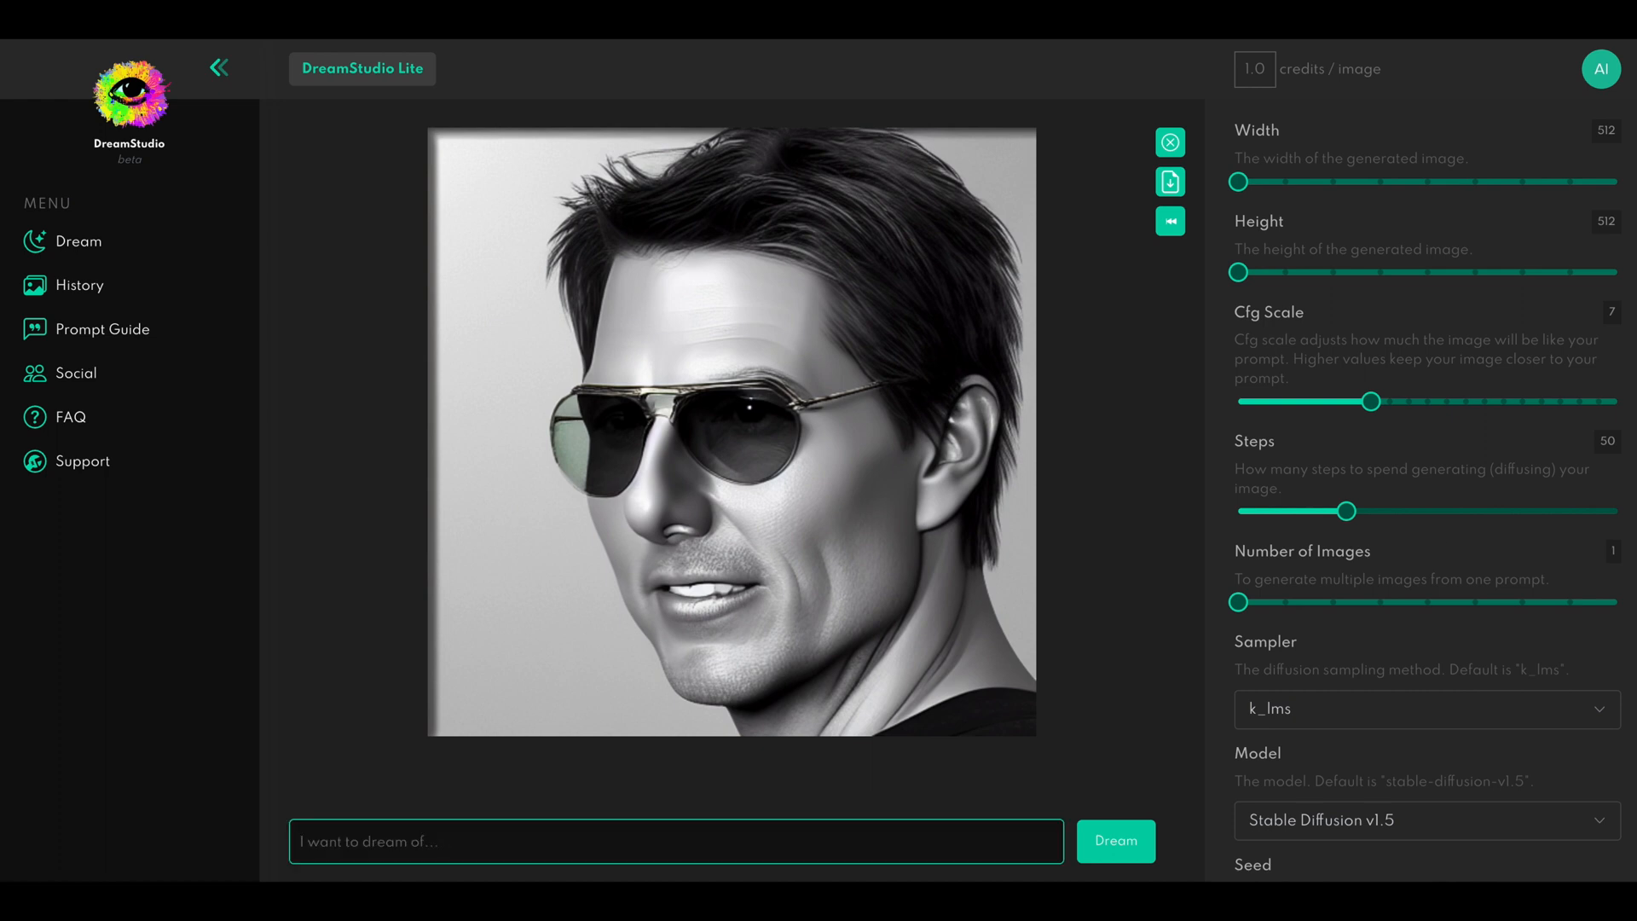
Generate 'space ship in desert picasso moody artistic "oil painting"', then enter 'portrait of a girl "oil painting"'
type("space ship i")
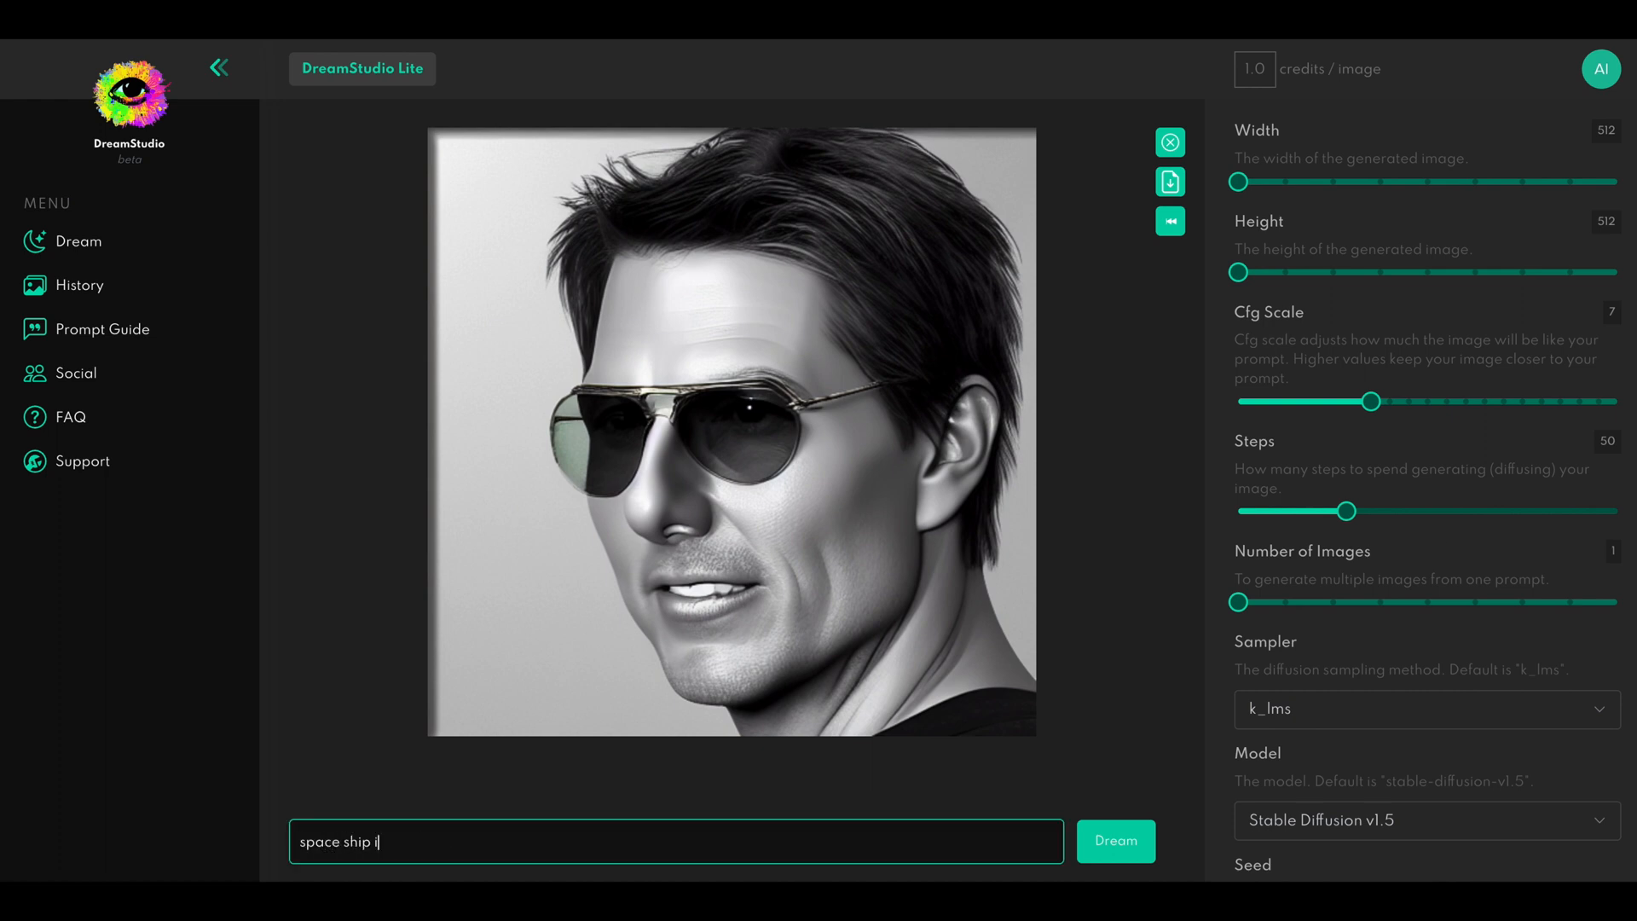
type("n desert picasso")
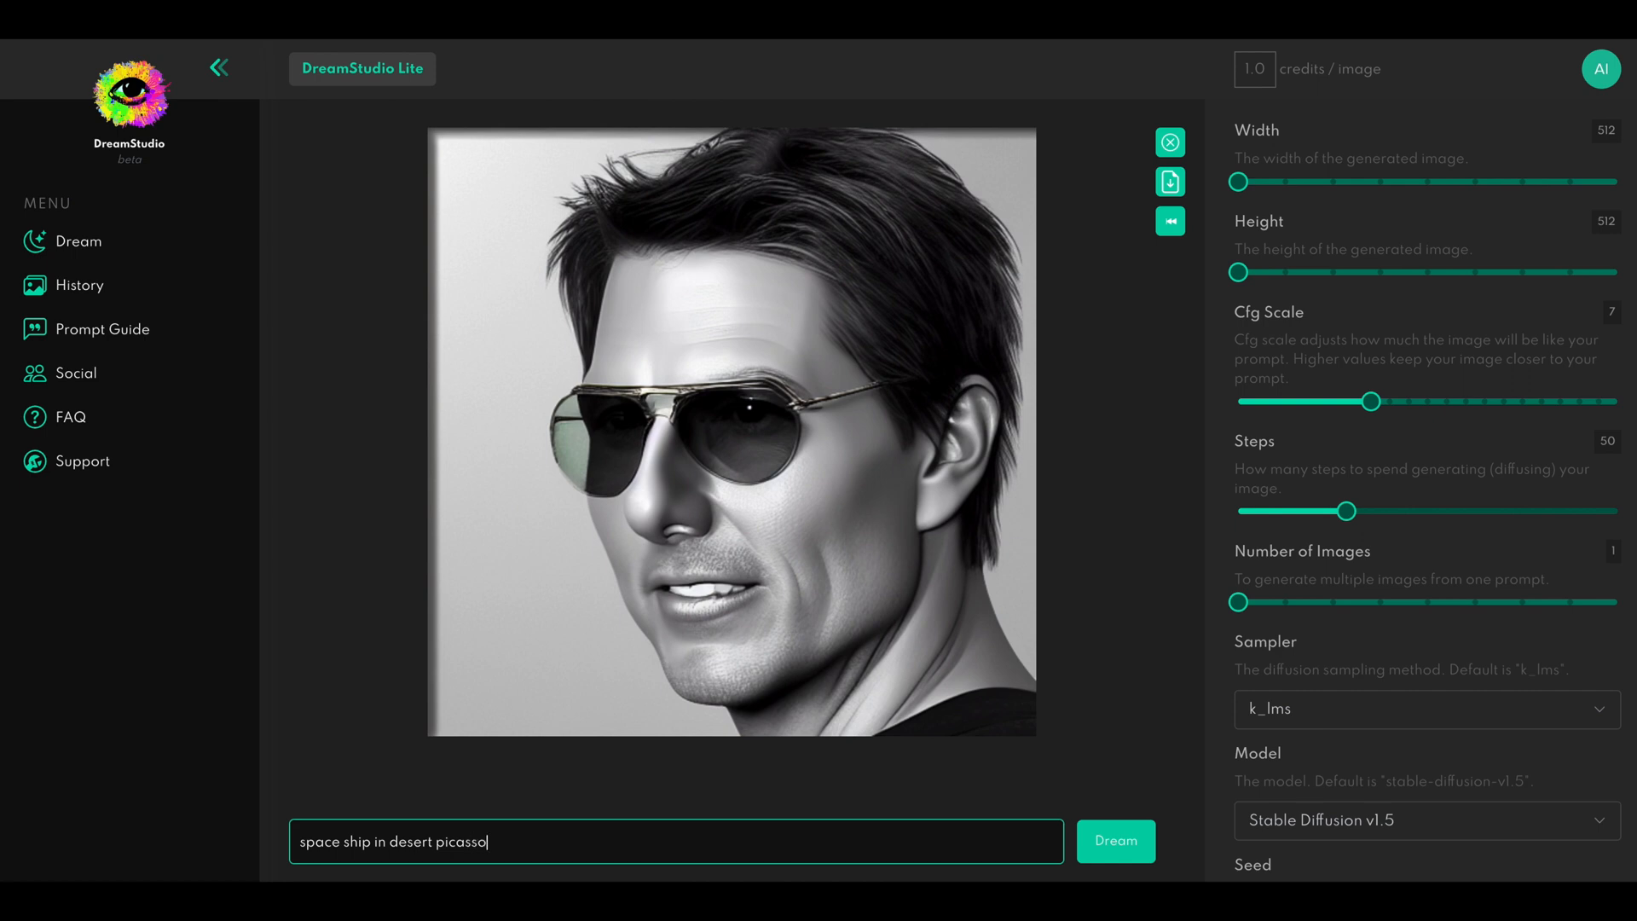
type("moody artistic")
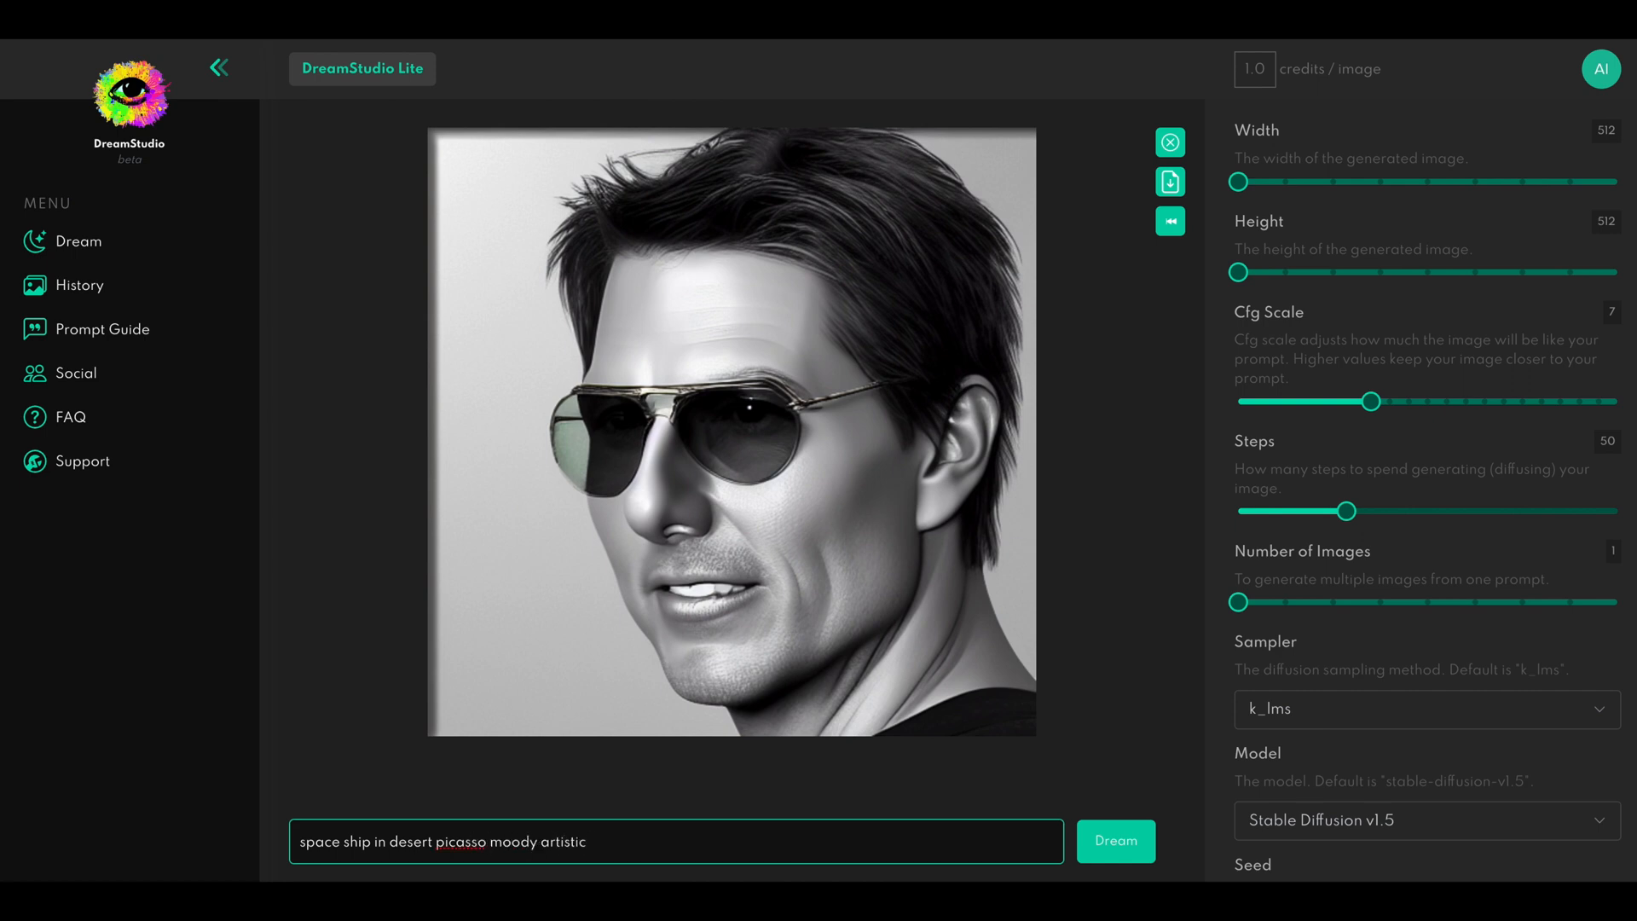
type("\"oil painting")
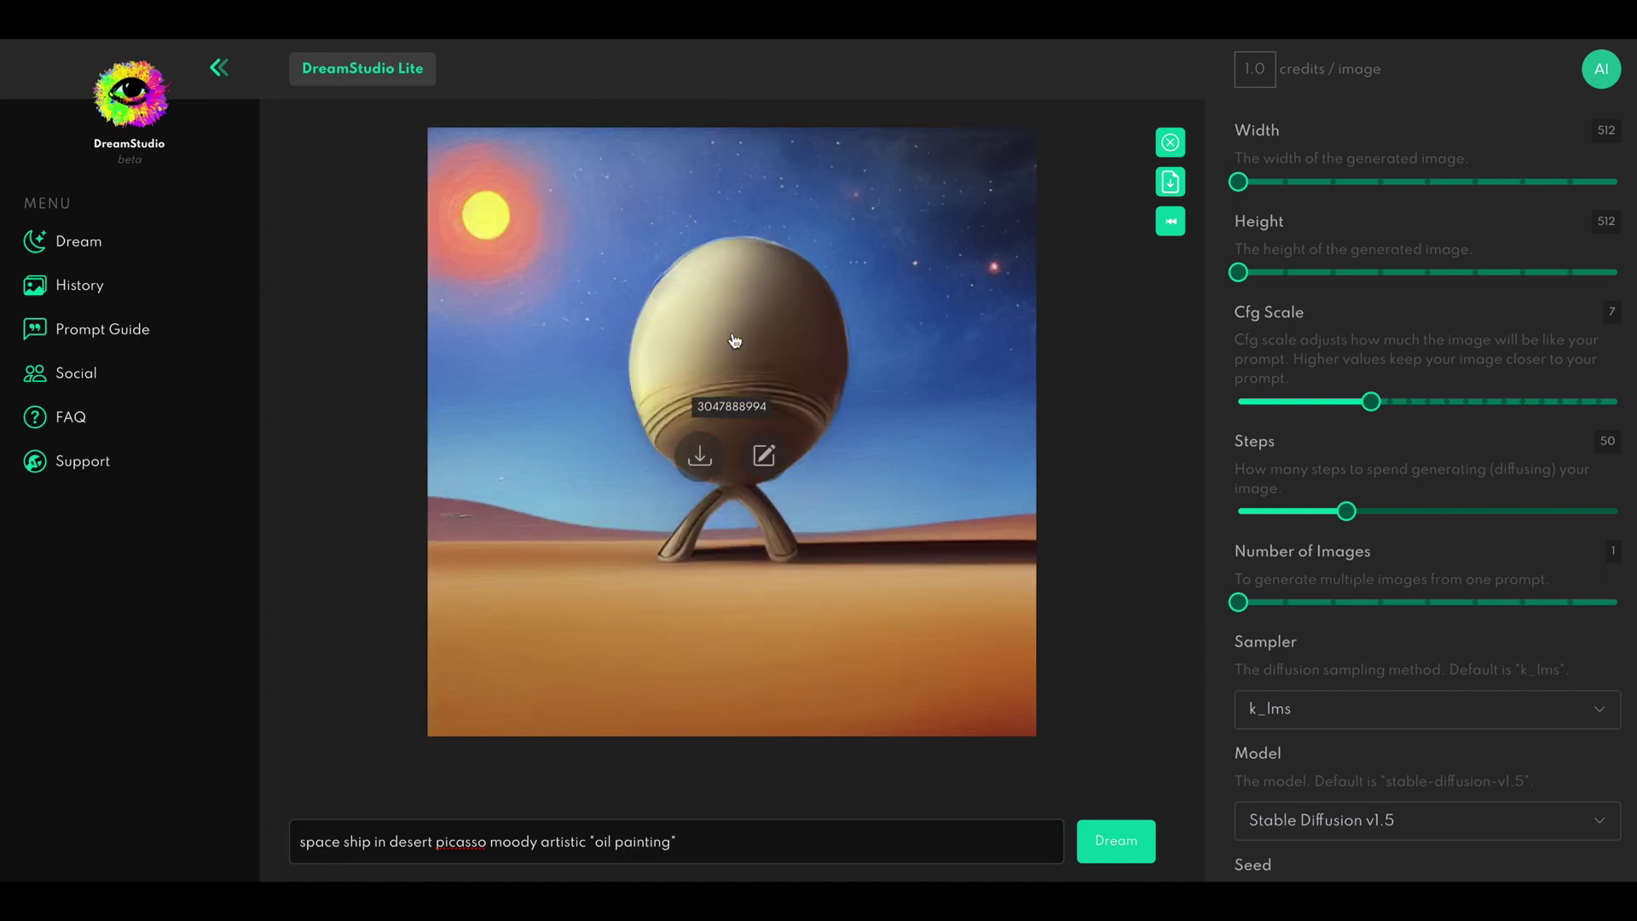
mouse_move(1149, 514)
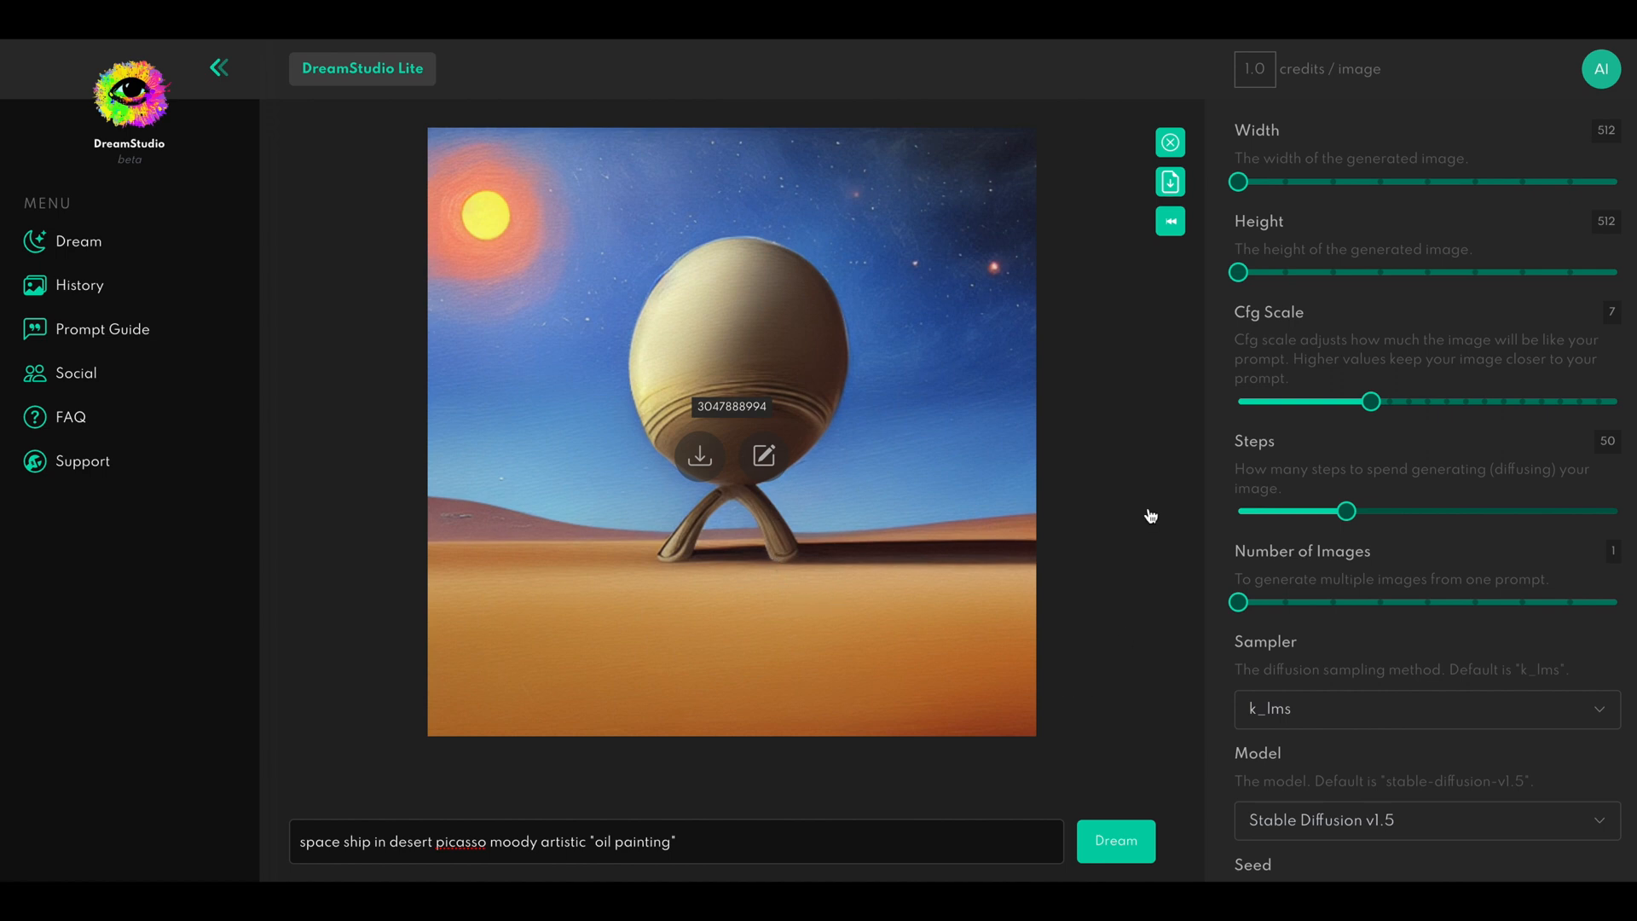
type("portrait of a girl \"oil painting\"")
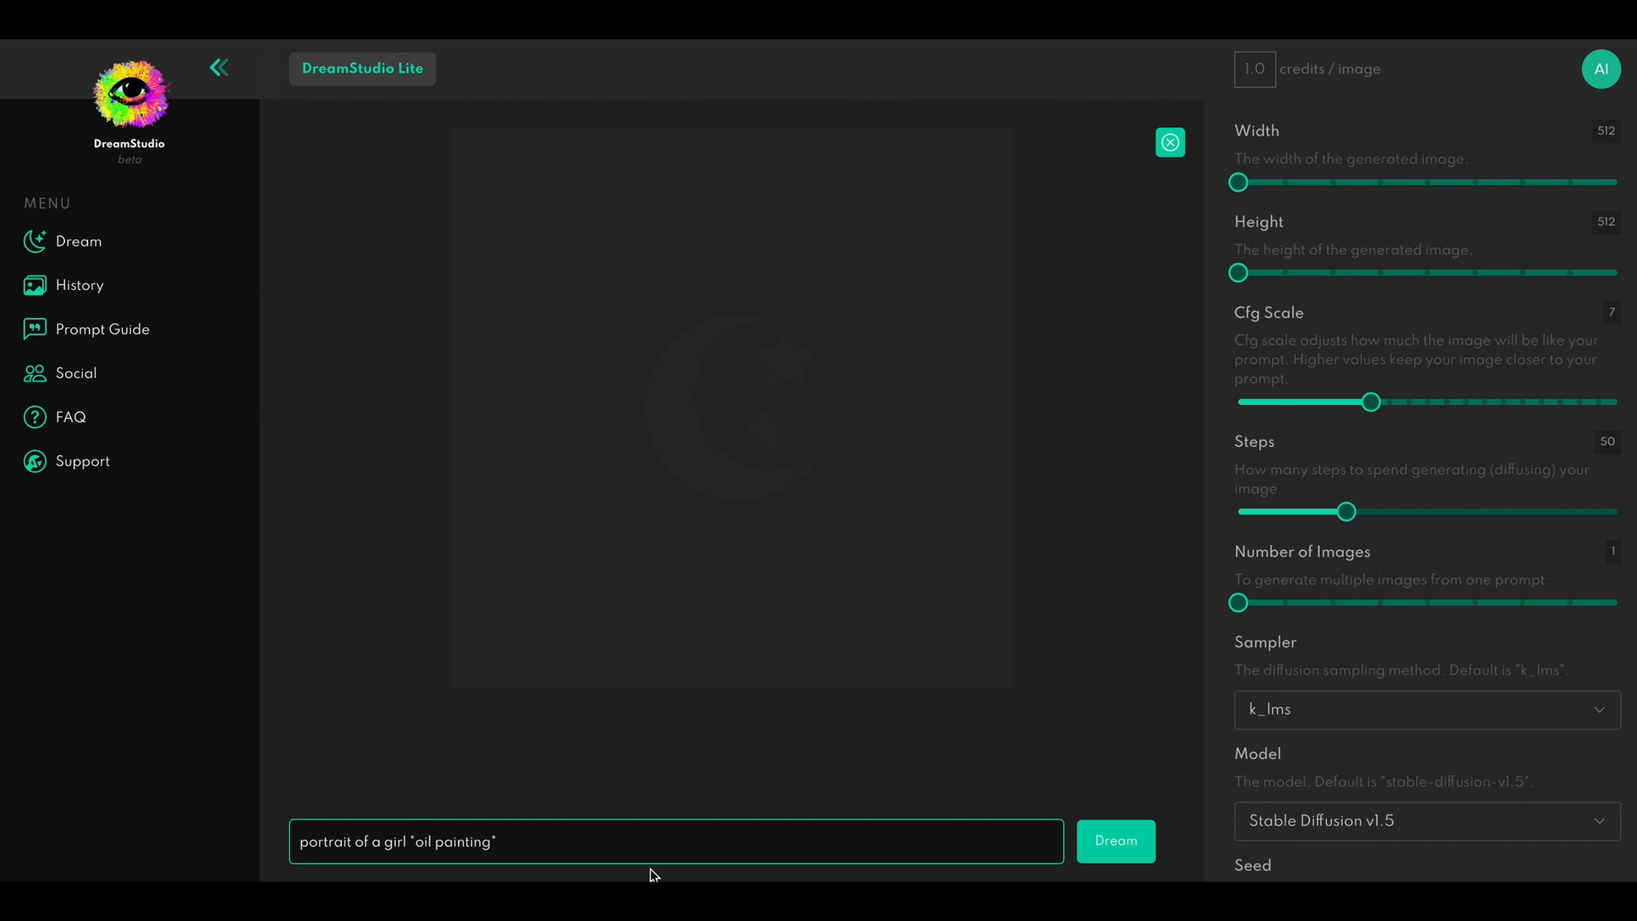
Generate the dreamy ethereal beautiful fantasy girl portrait, then change its subject to countryside
type("dreamy ethereal beautiful")
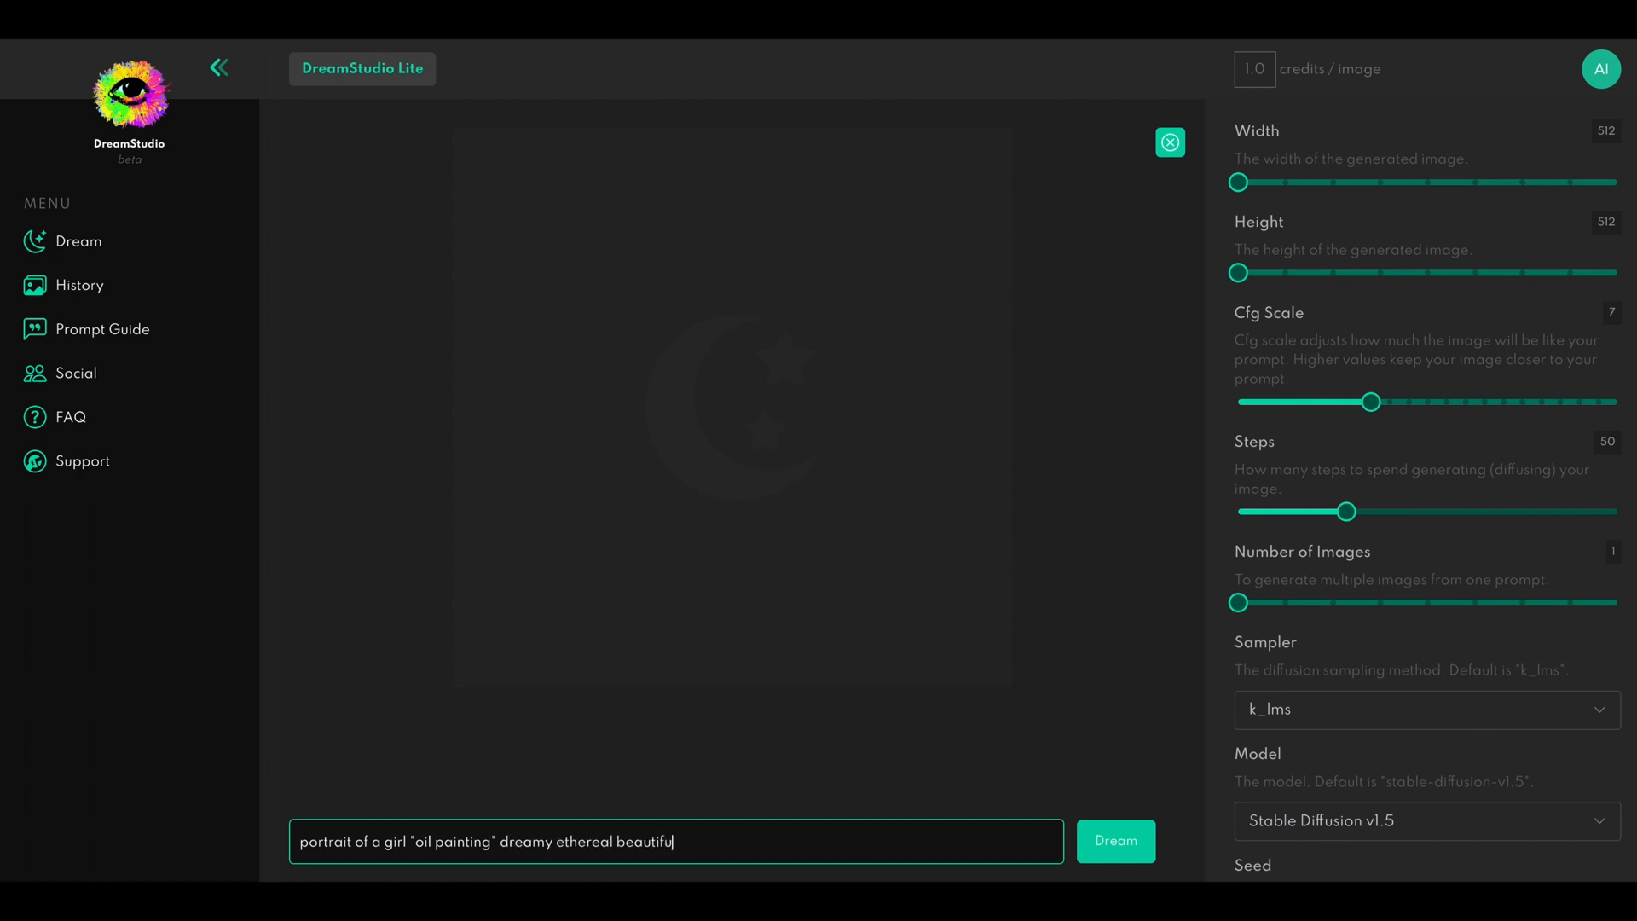
type("fantasy")
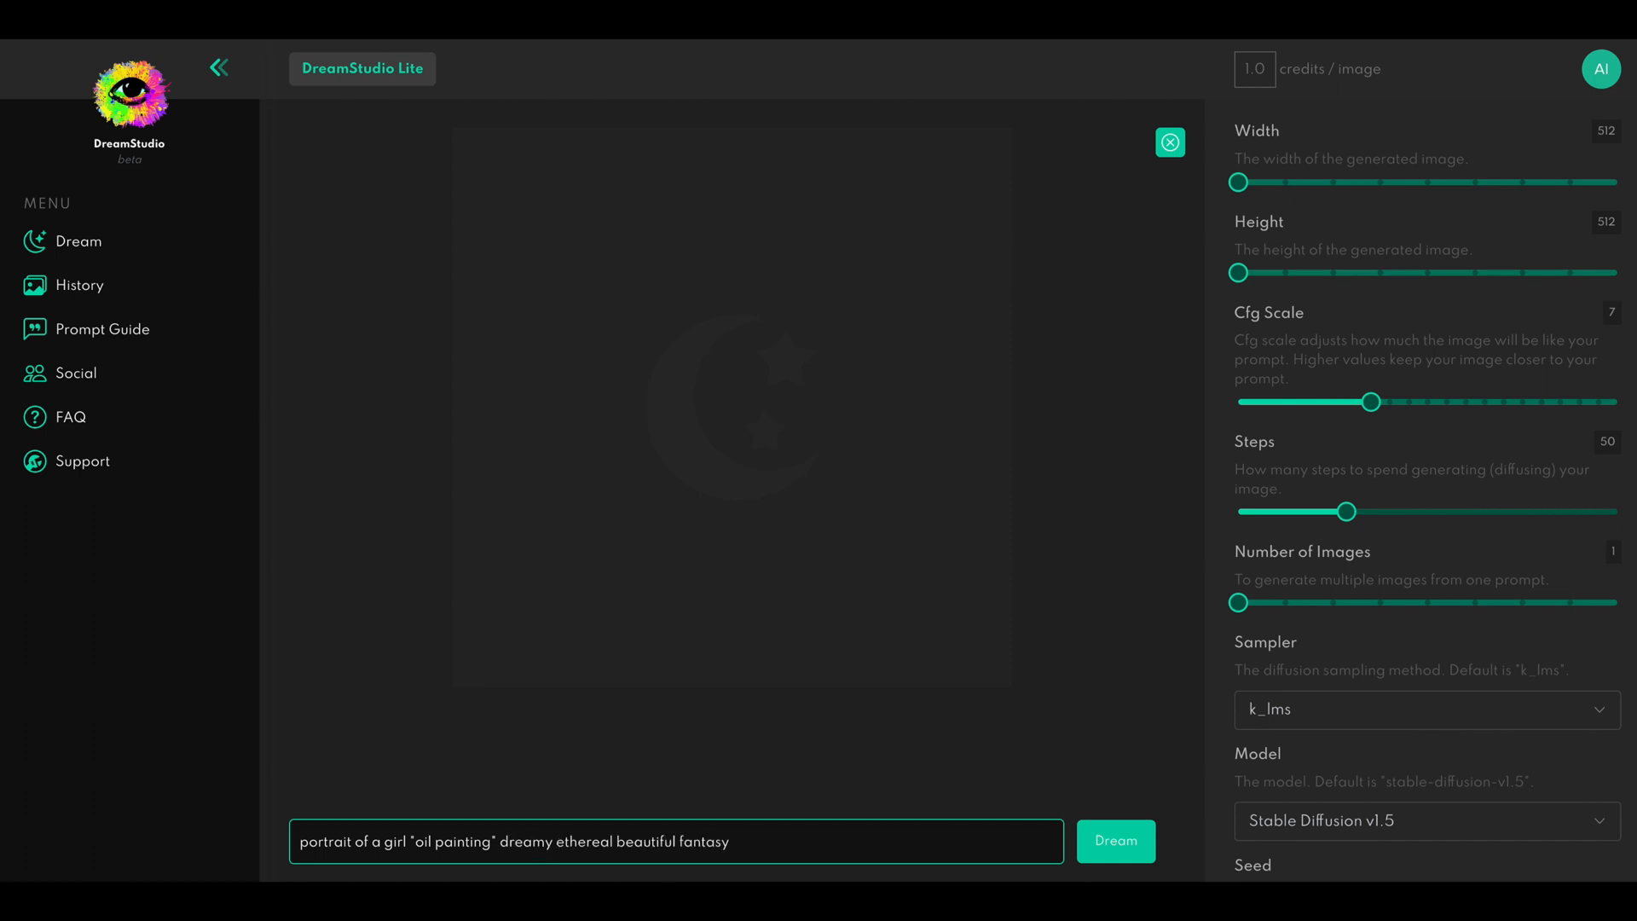
left_click(1115, 840)
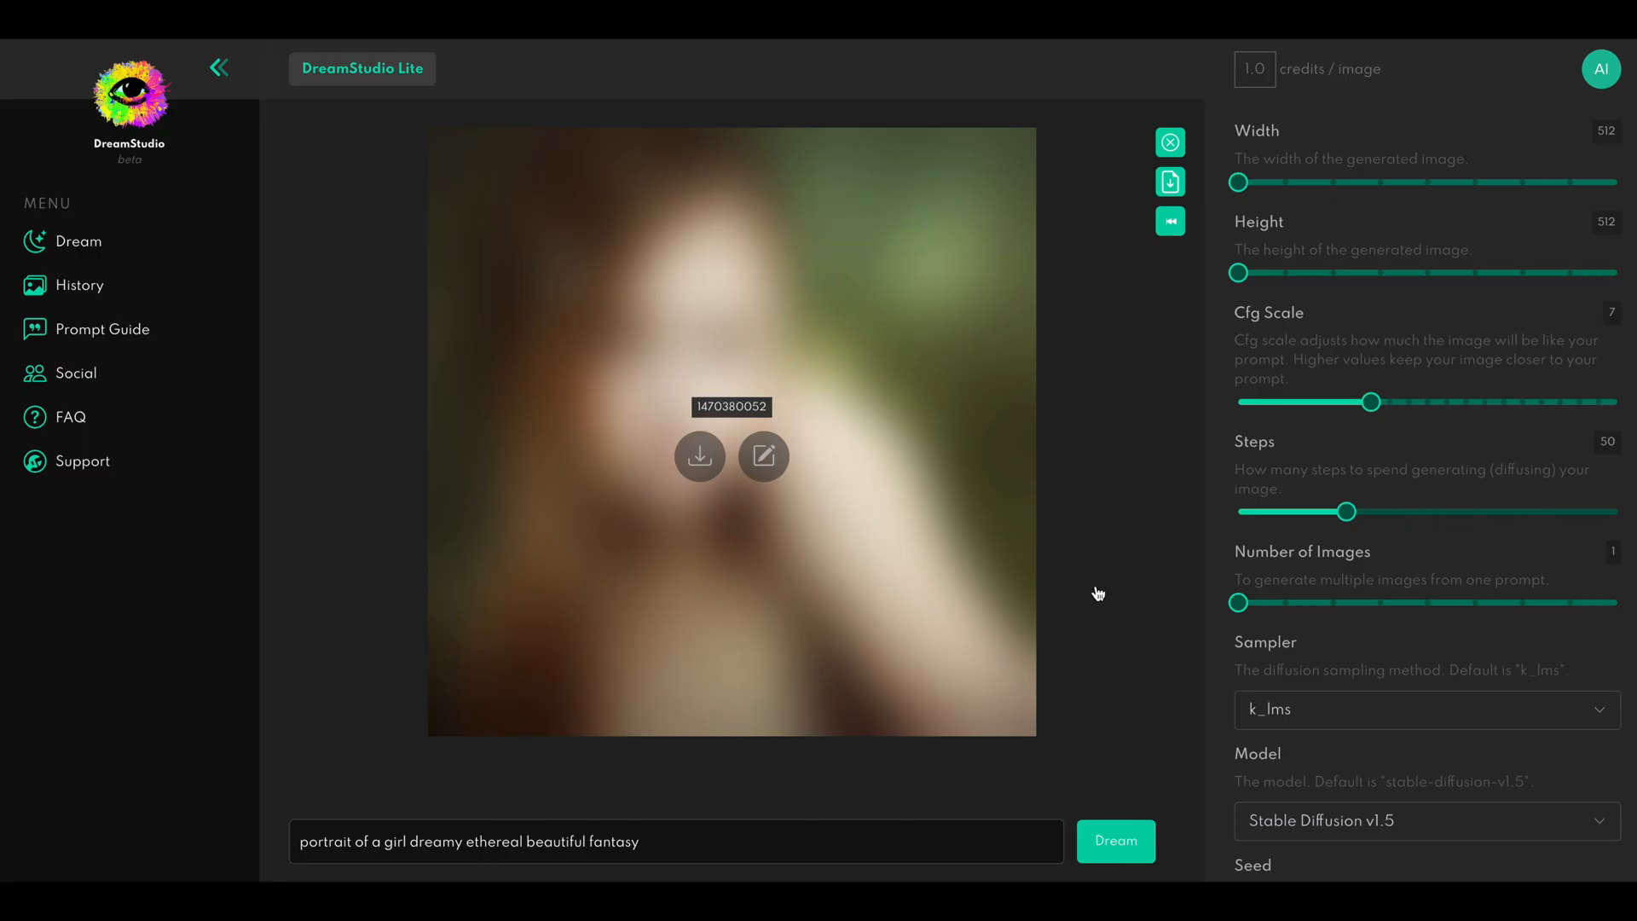
mouse_move(319, 873)
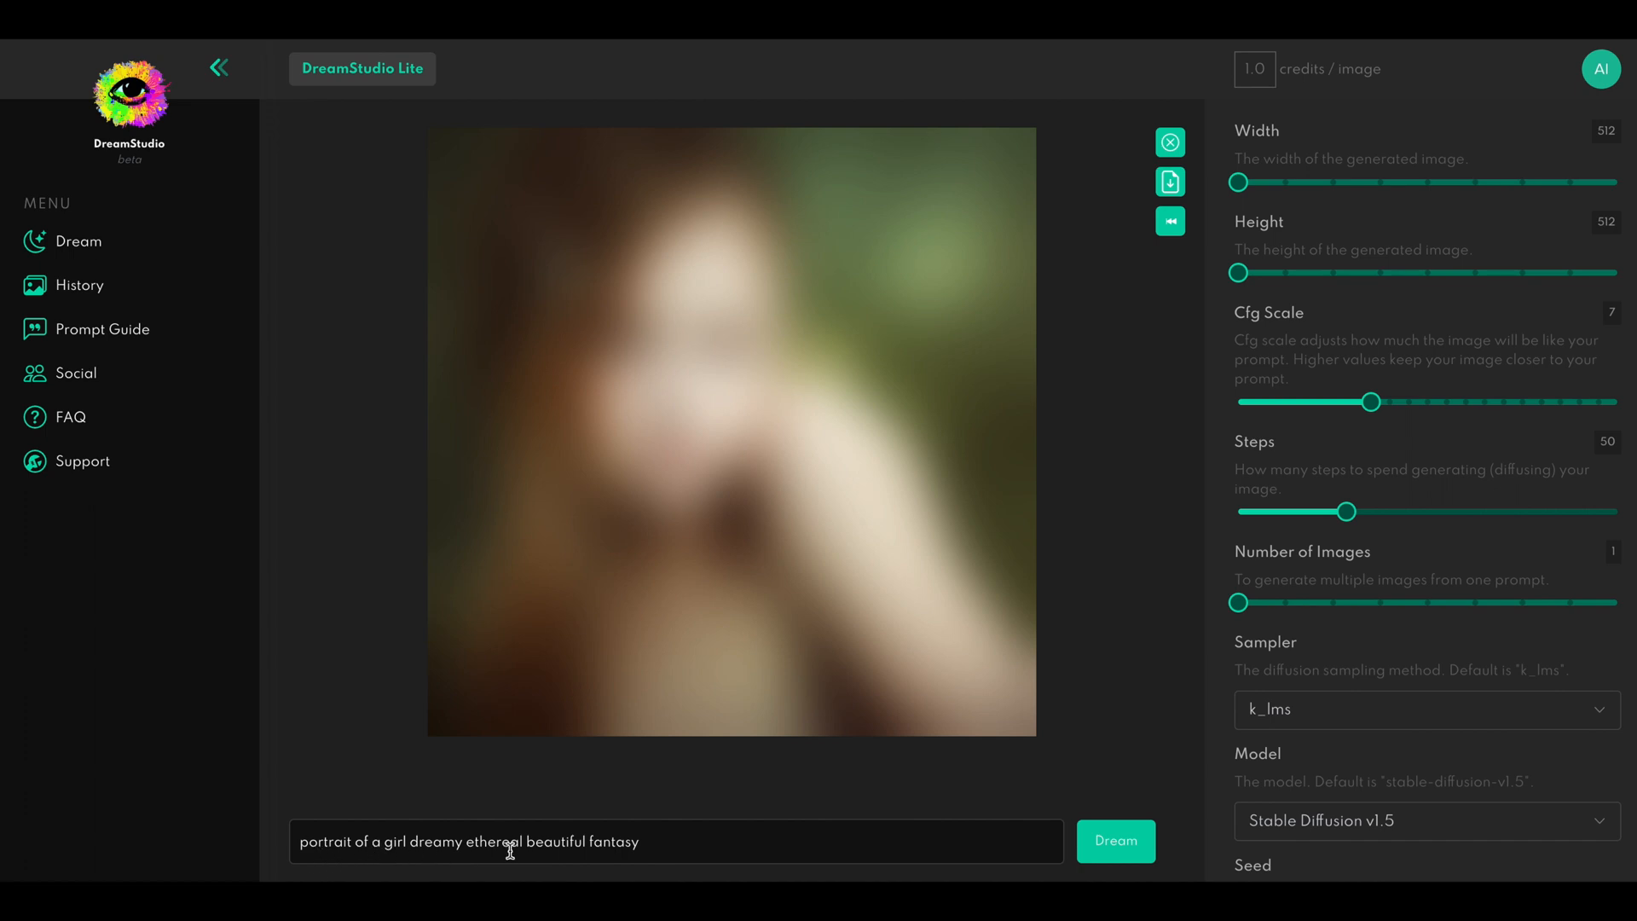
mouse_move(963, 428)
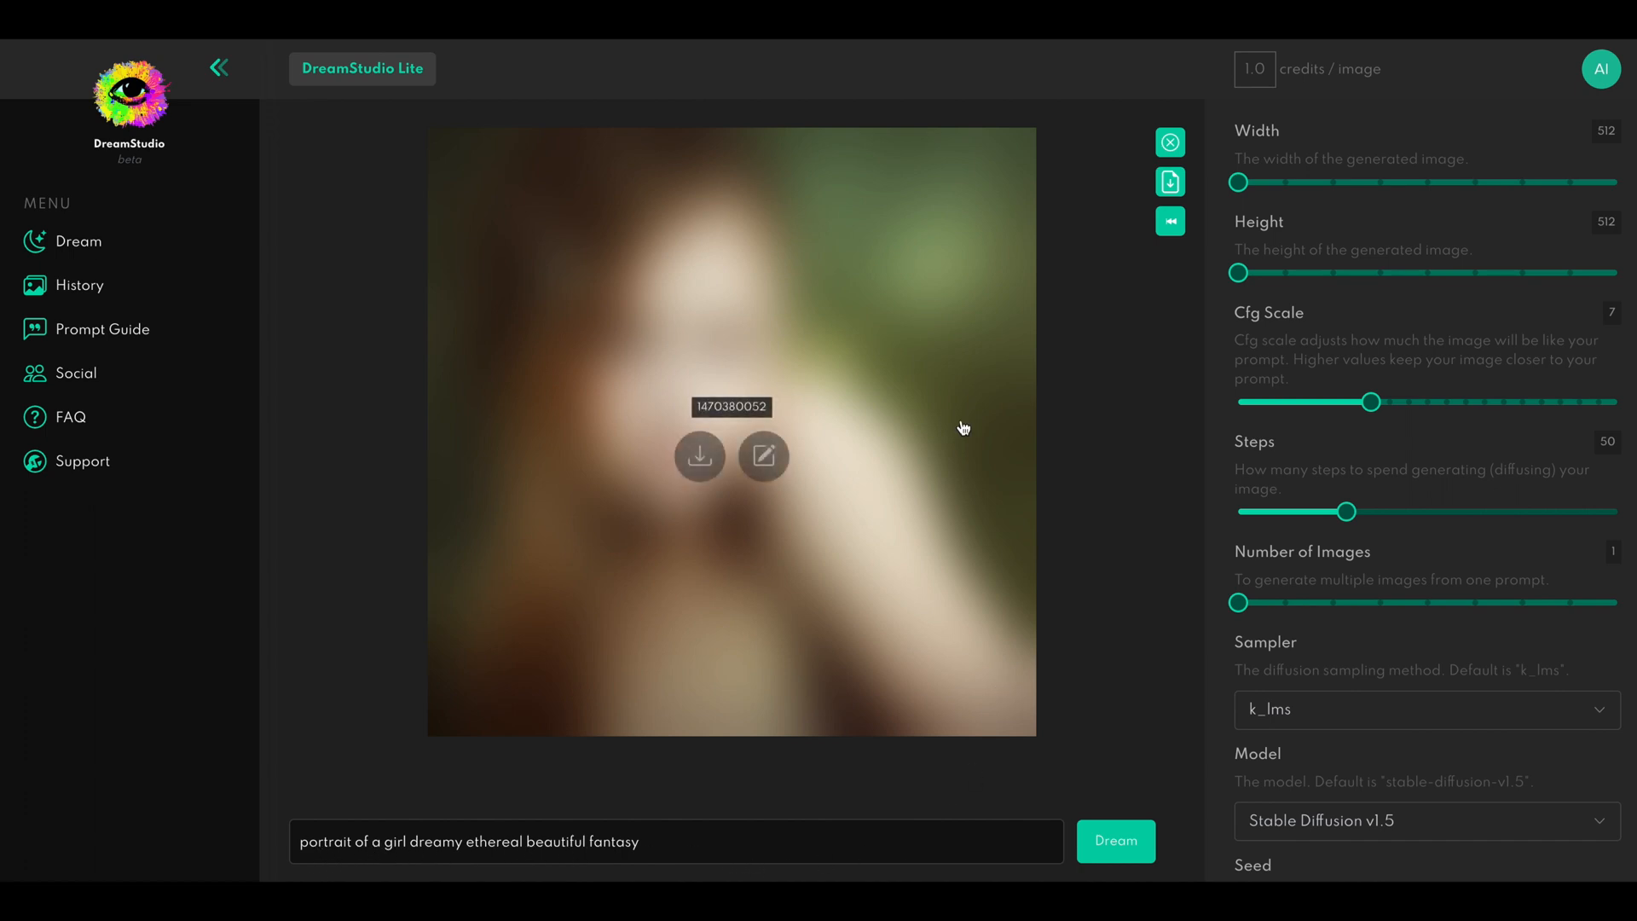
type("countryside")
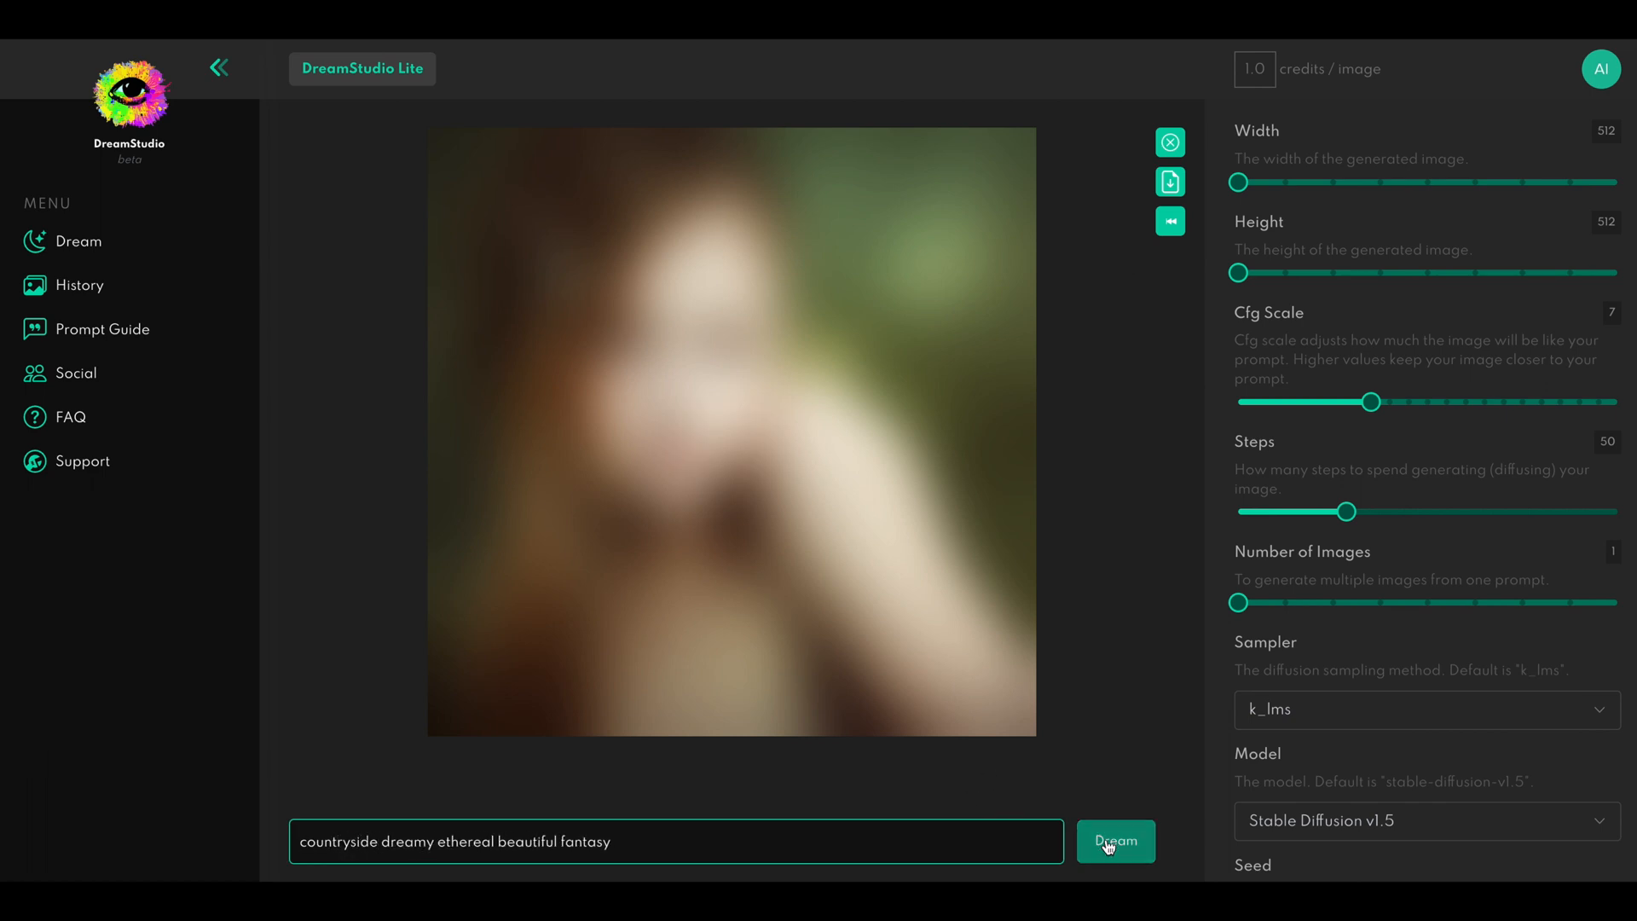
Generate the countryside dreamy fantasy landscape image
left_click(1115, 842)
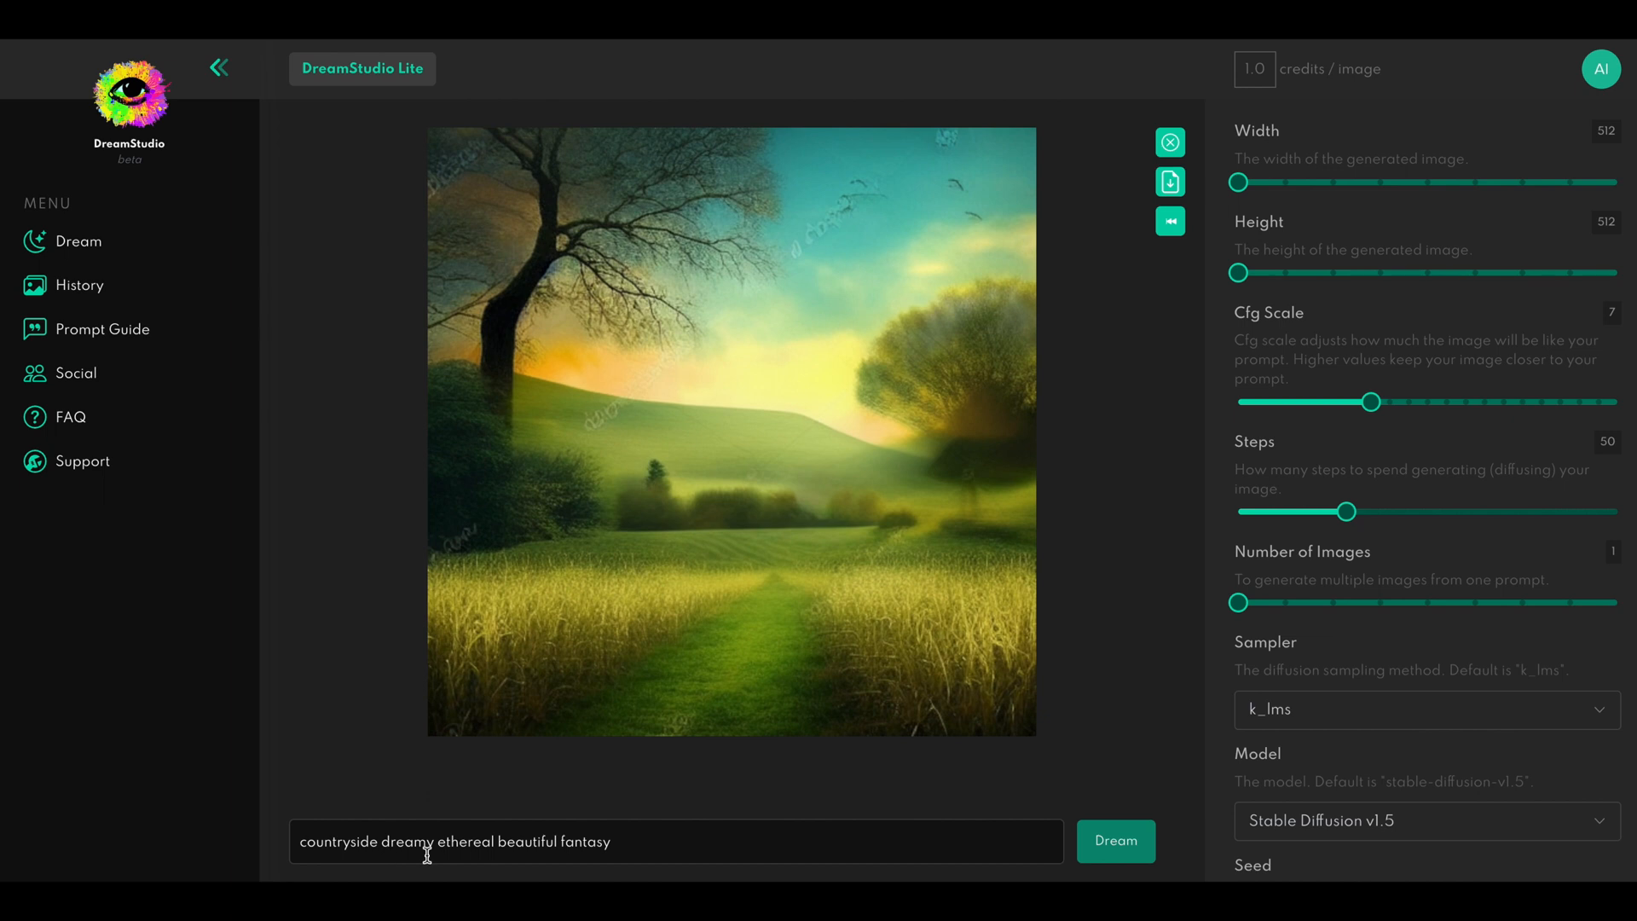
mouse_move(727, 740)
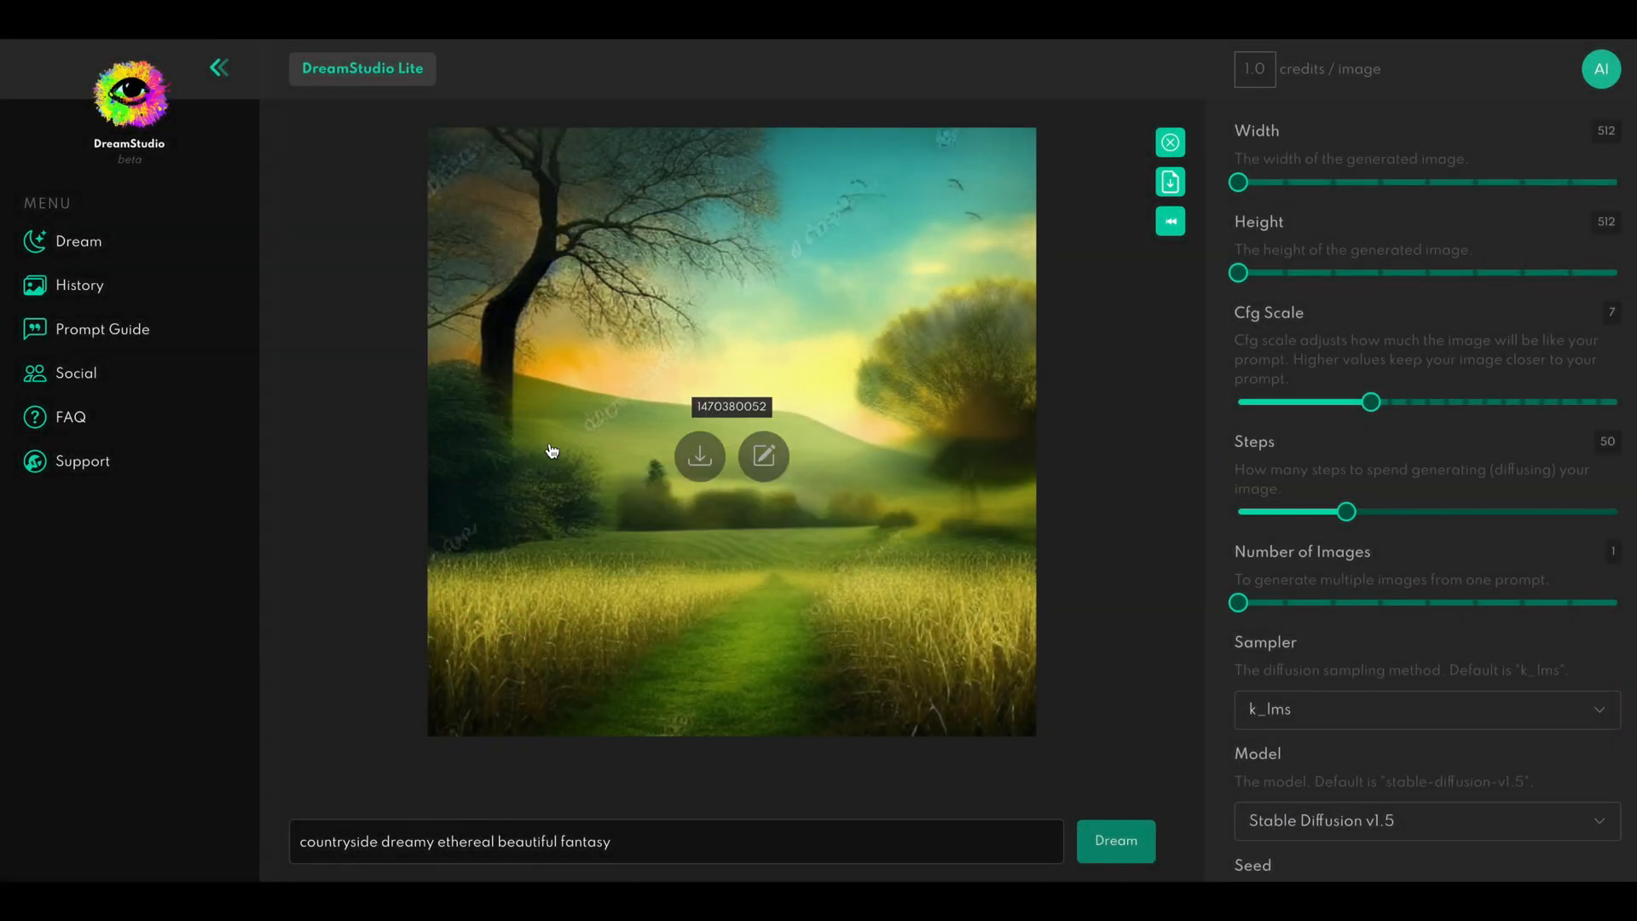
mouse_move(632, 403)
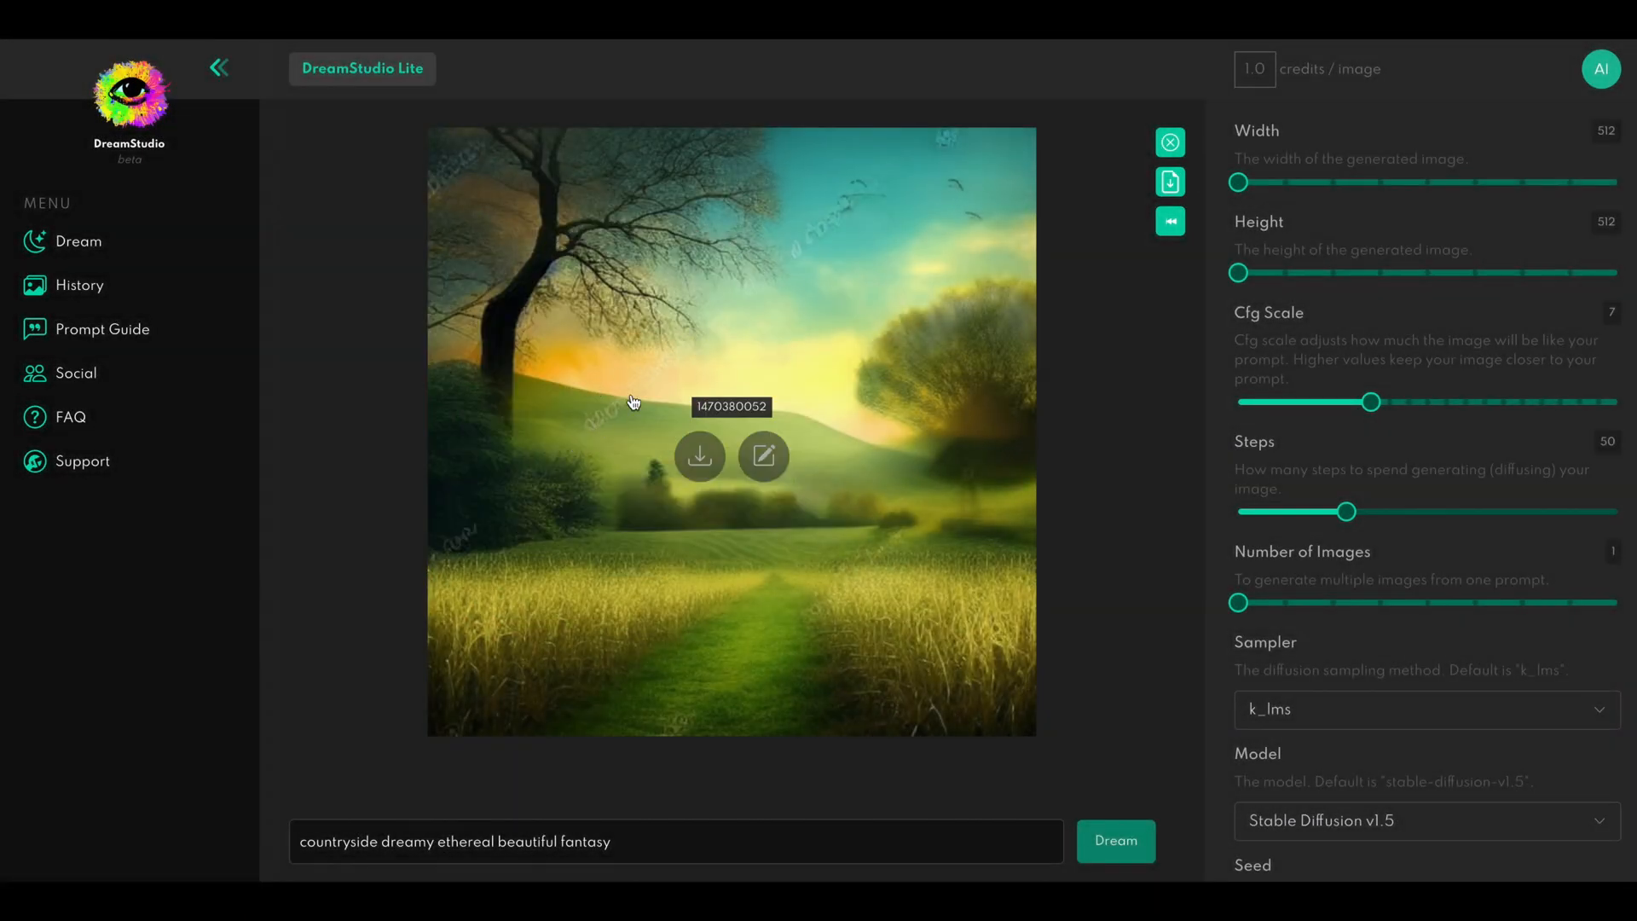
mouse_move(607, 440)
type("rural landscape sunse")
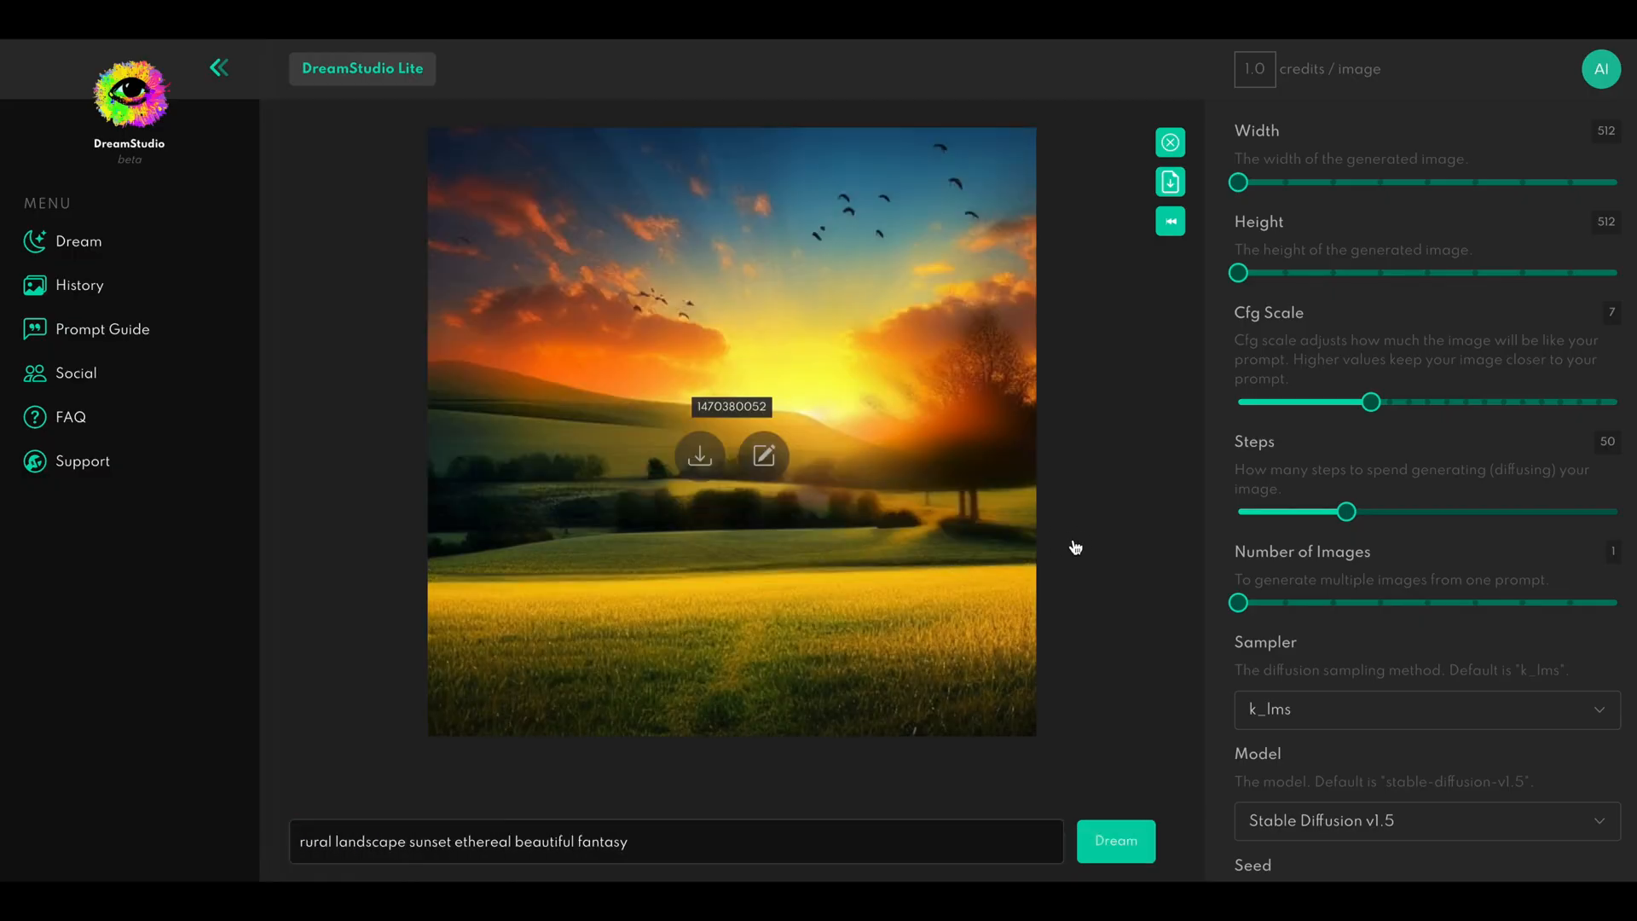
mouse_move(1105, 539)
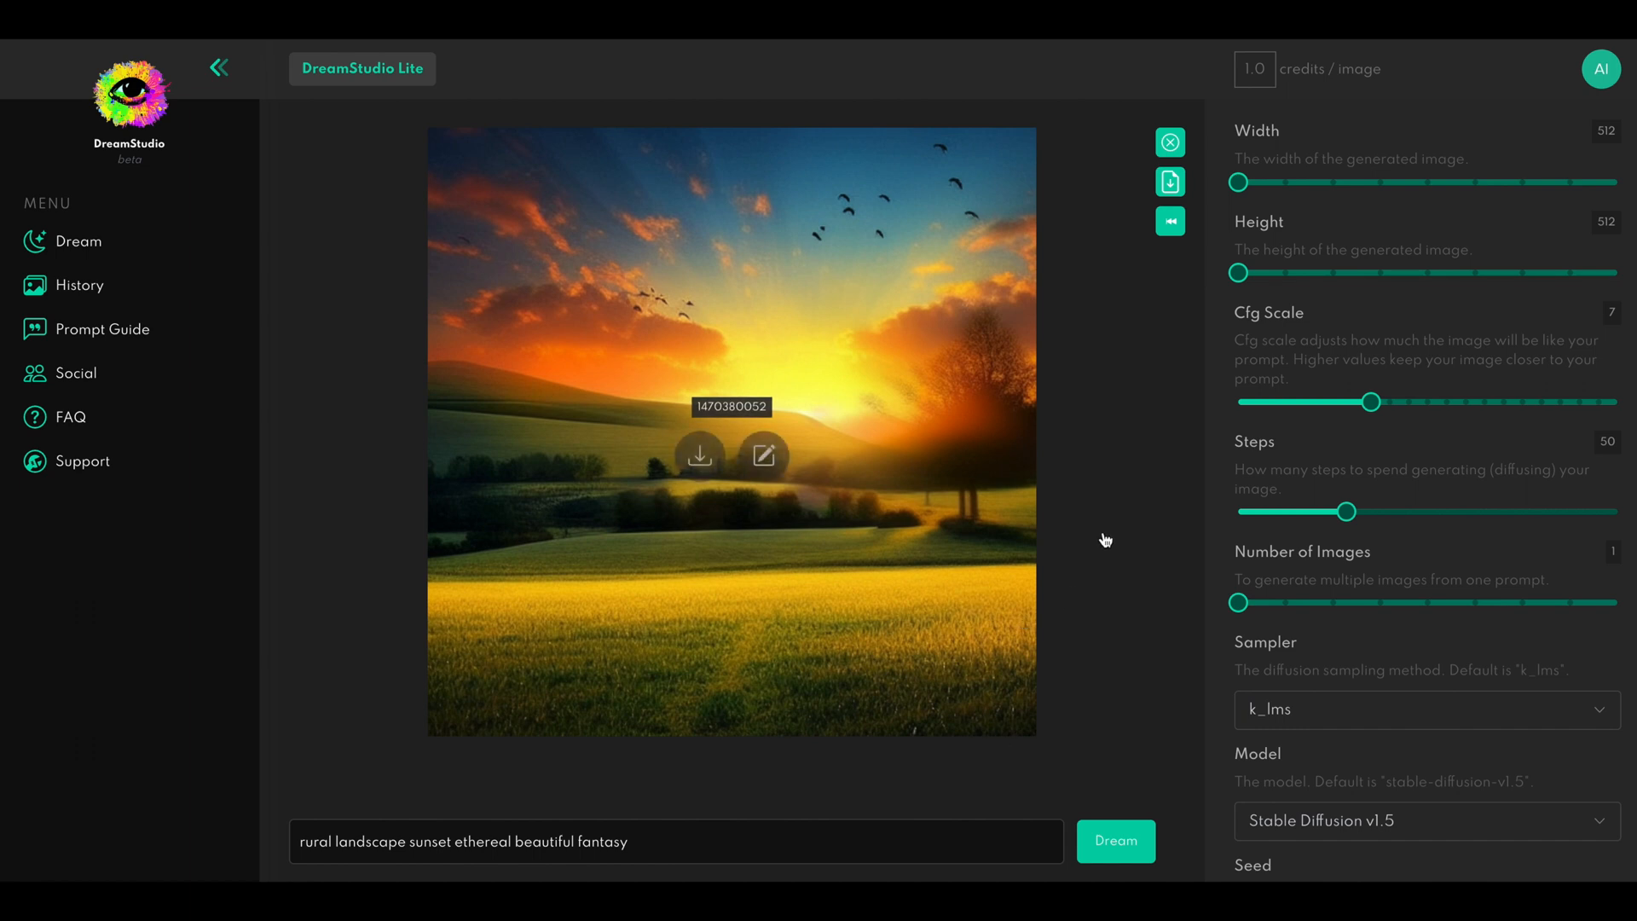
mouse_move(980, 595)
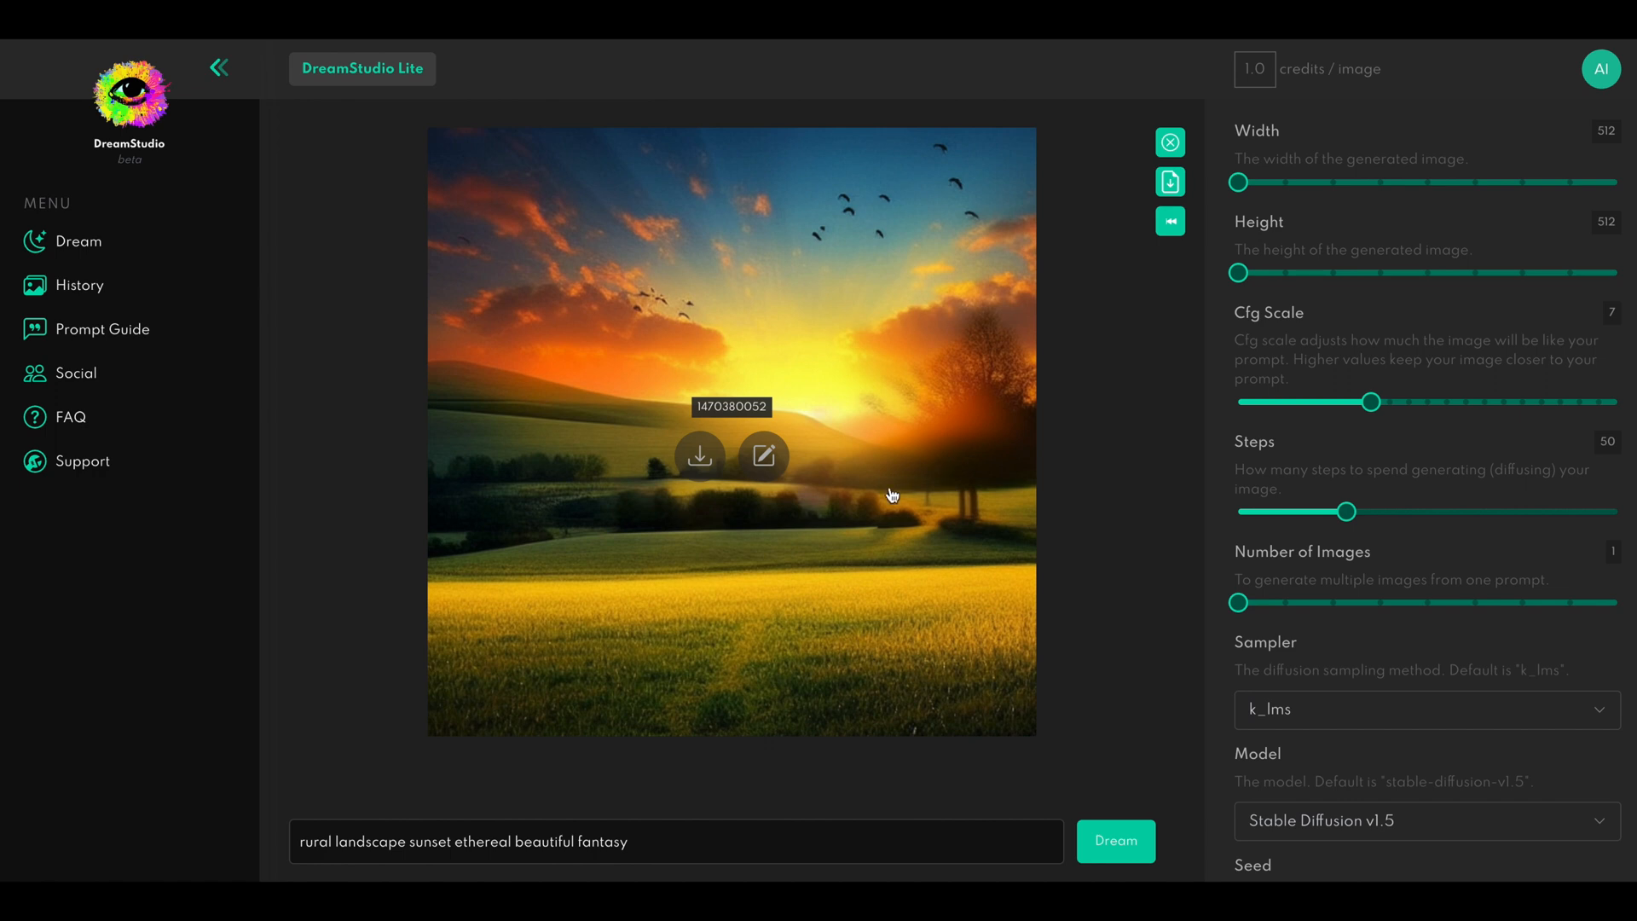
mouse_move(1149, 532)
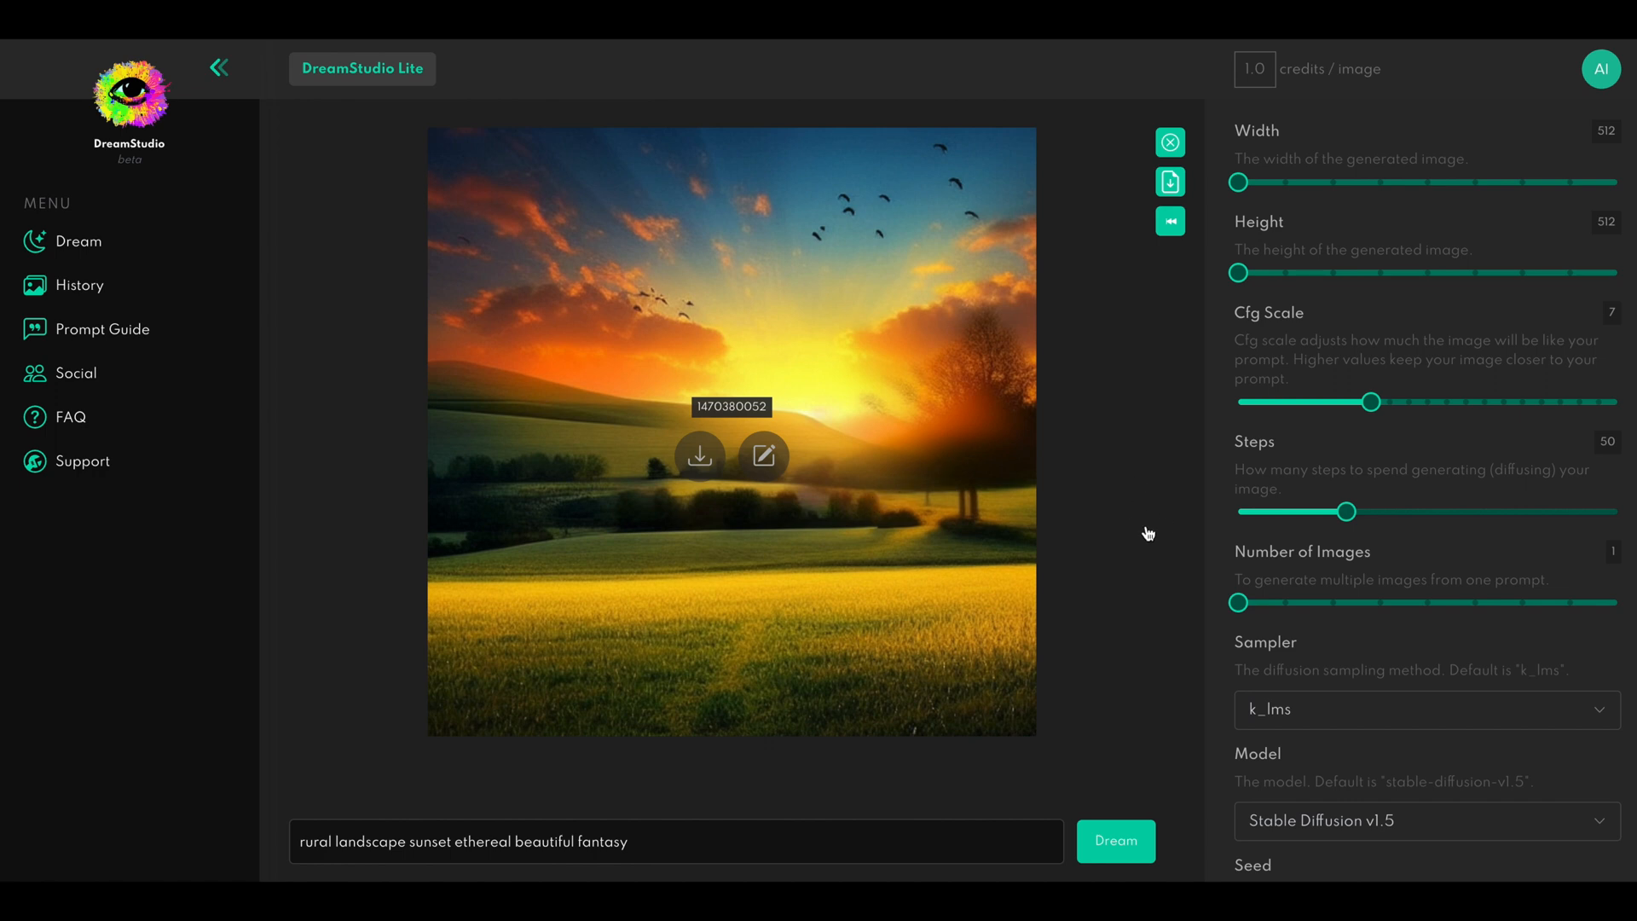
mouse_move(1061, 549)
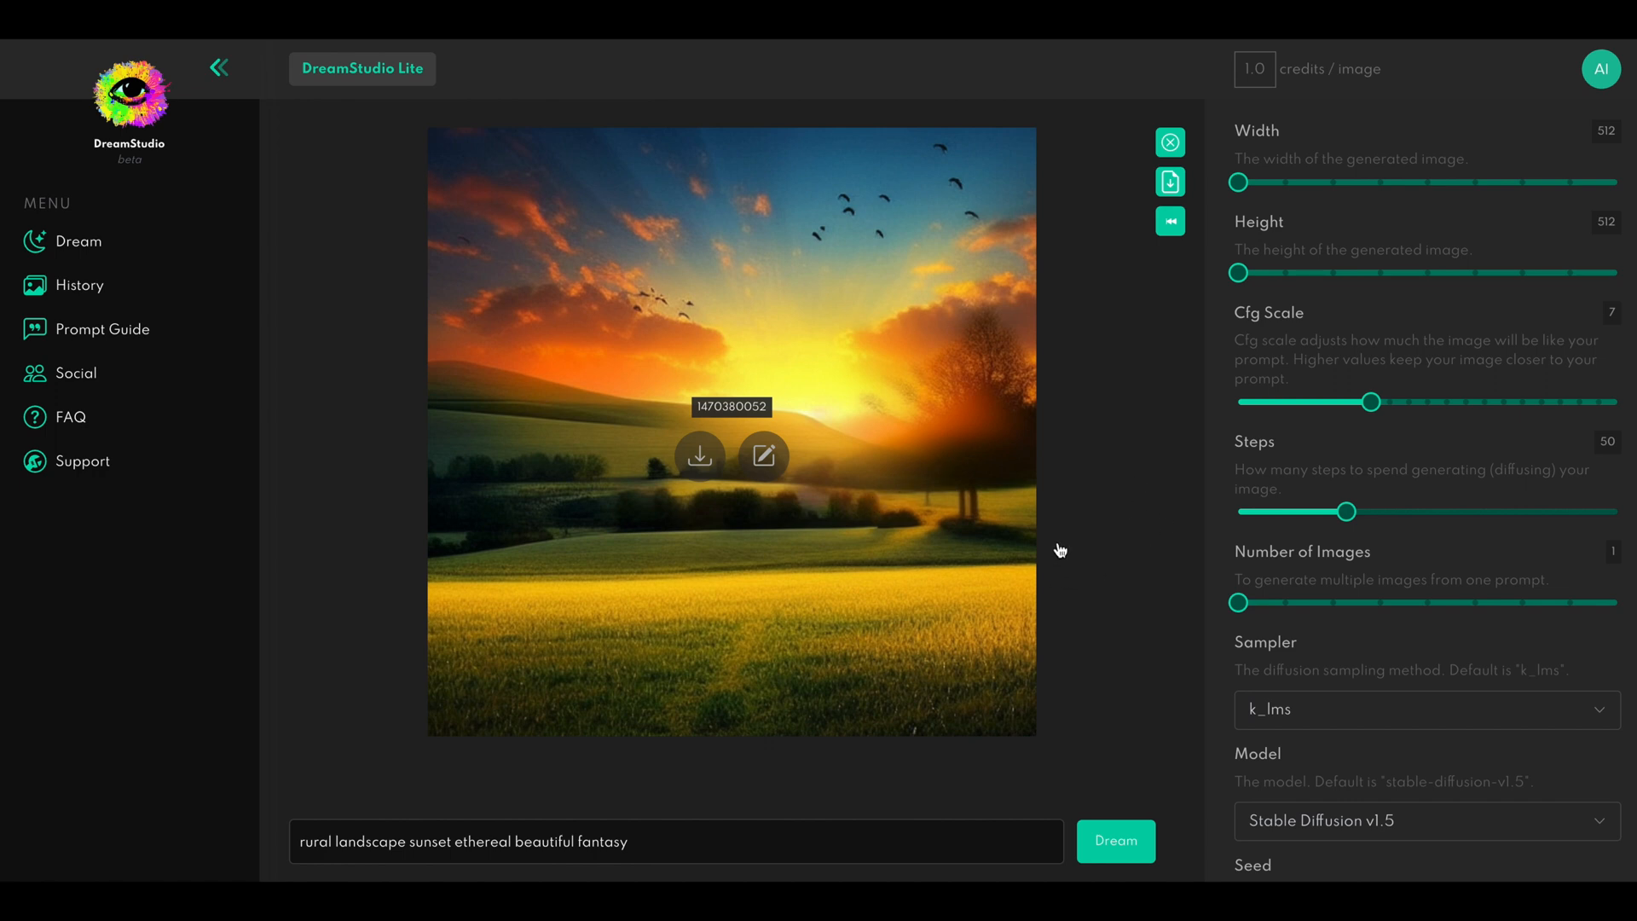
mouse_move(1119, 569)
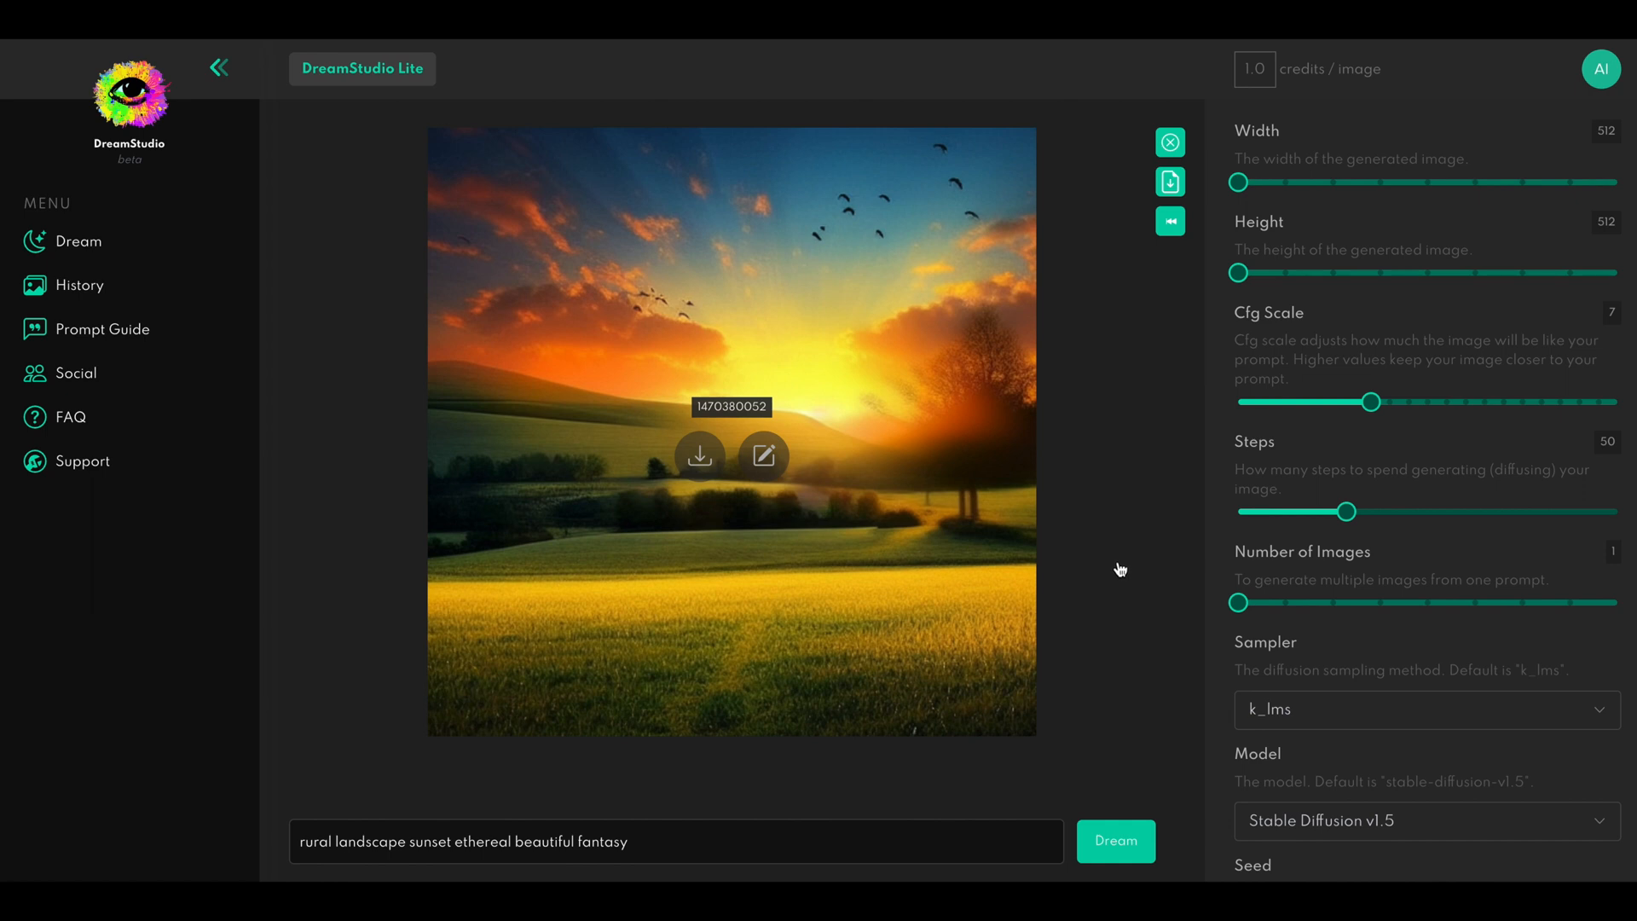
mouse_move(1071, 488)
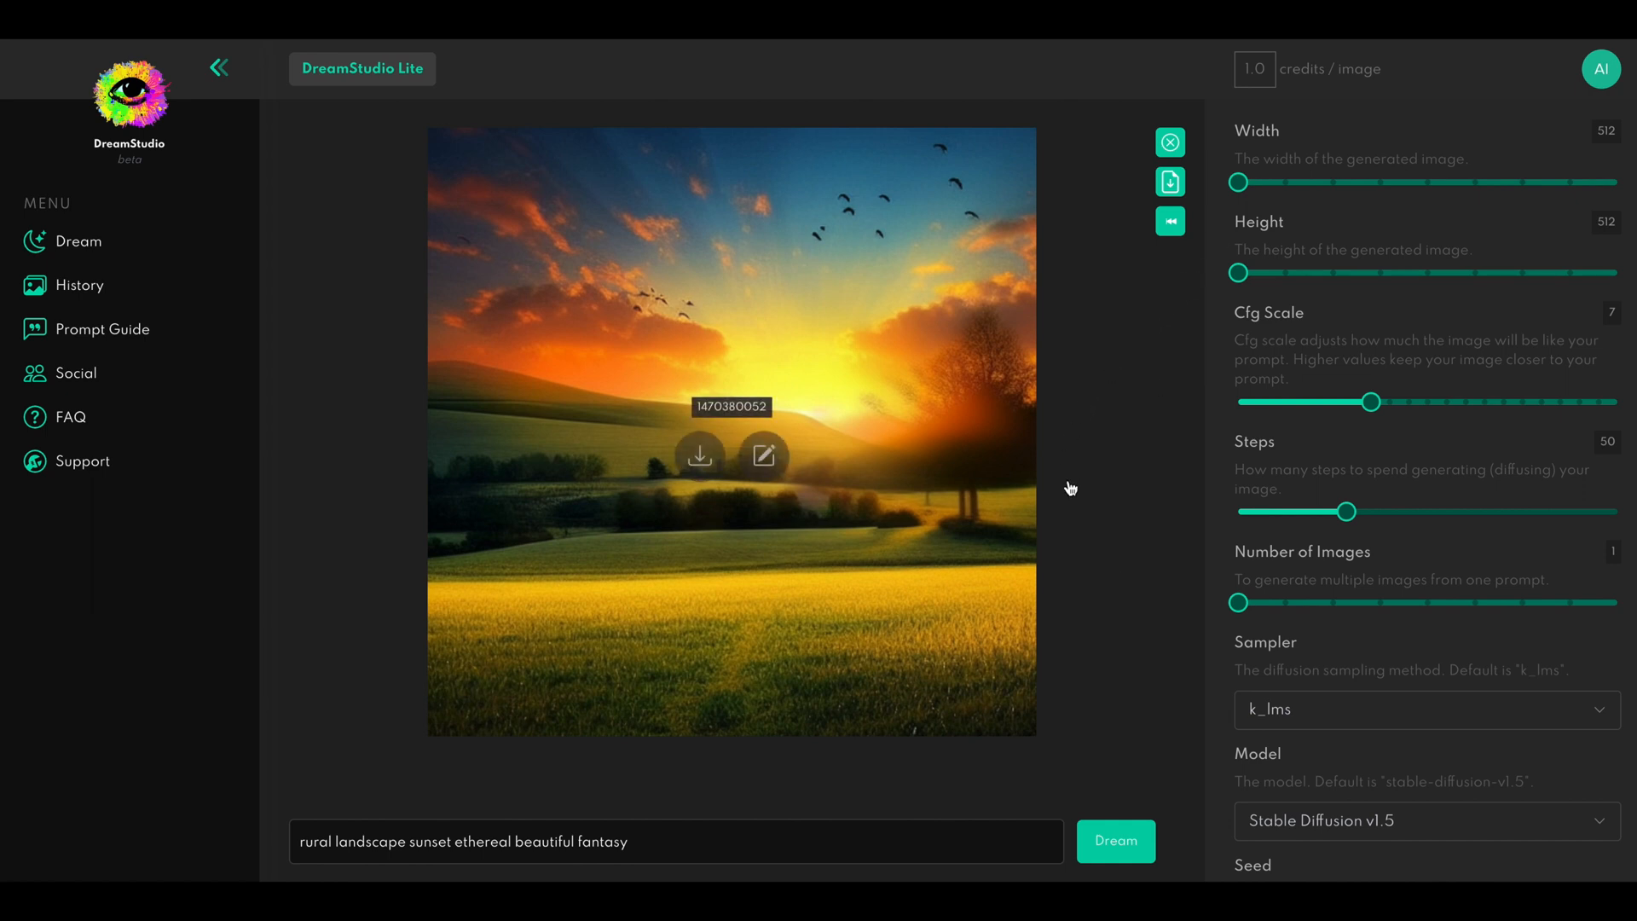
mouse_move(1057, 495)
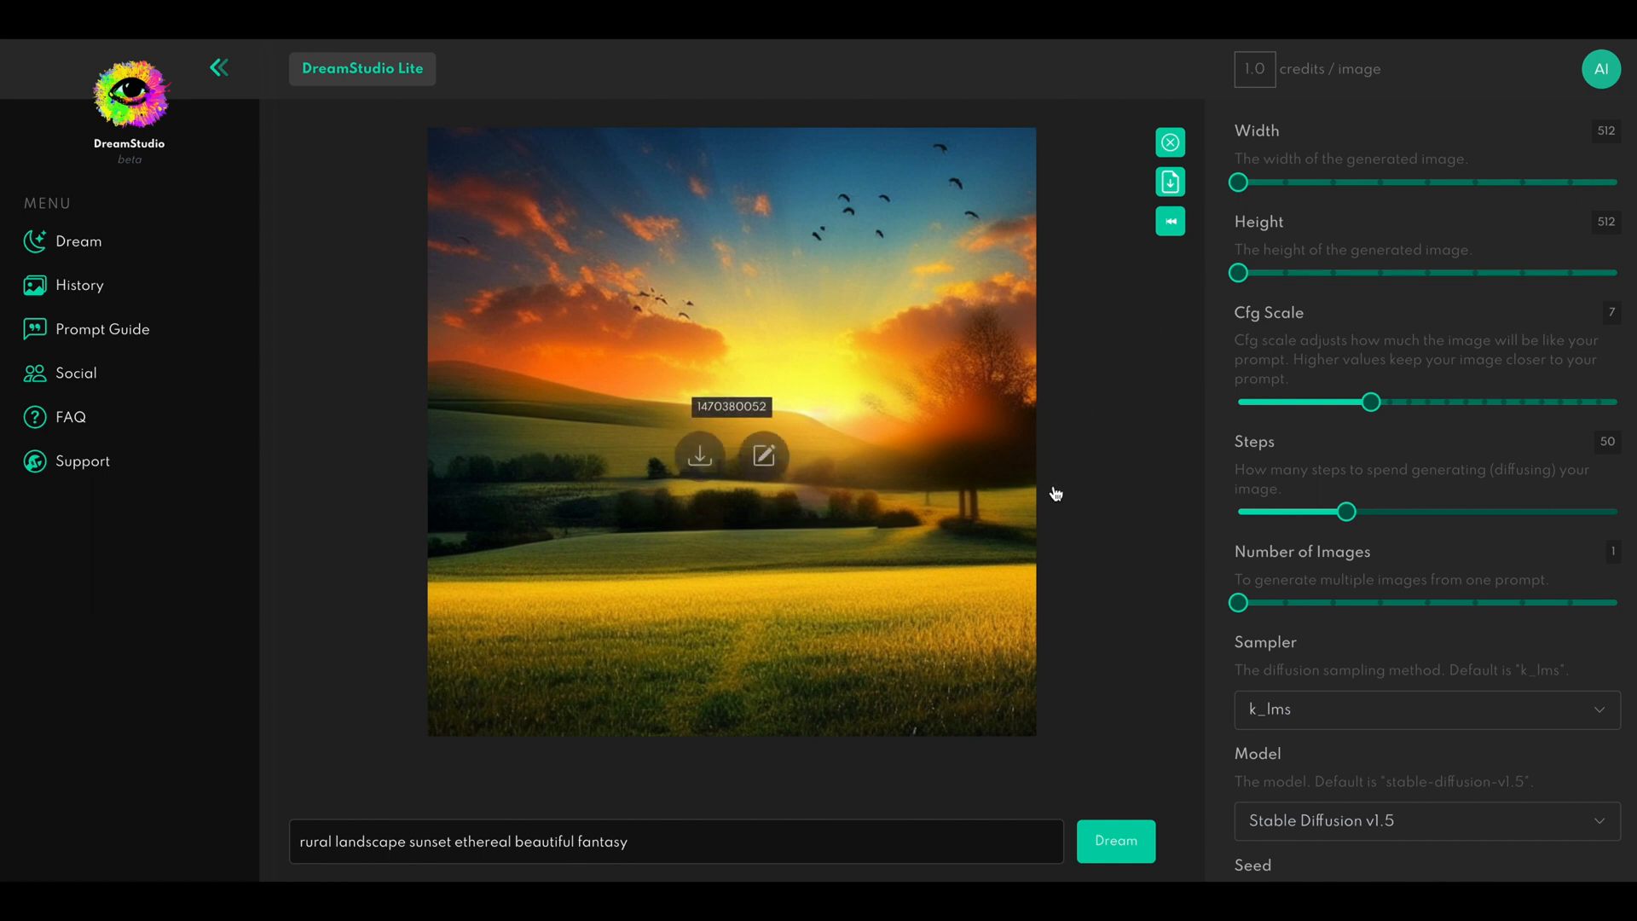
mouse_move(1139, 484)
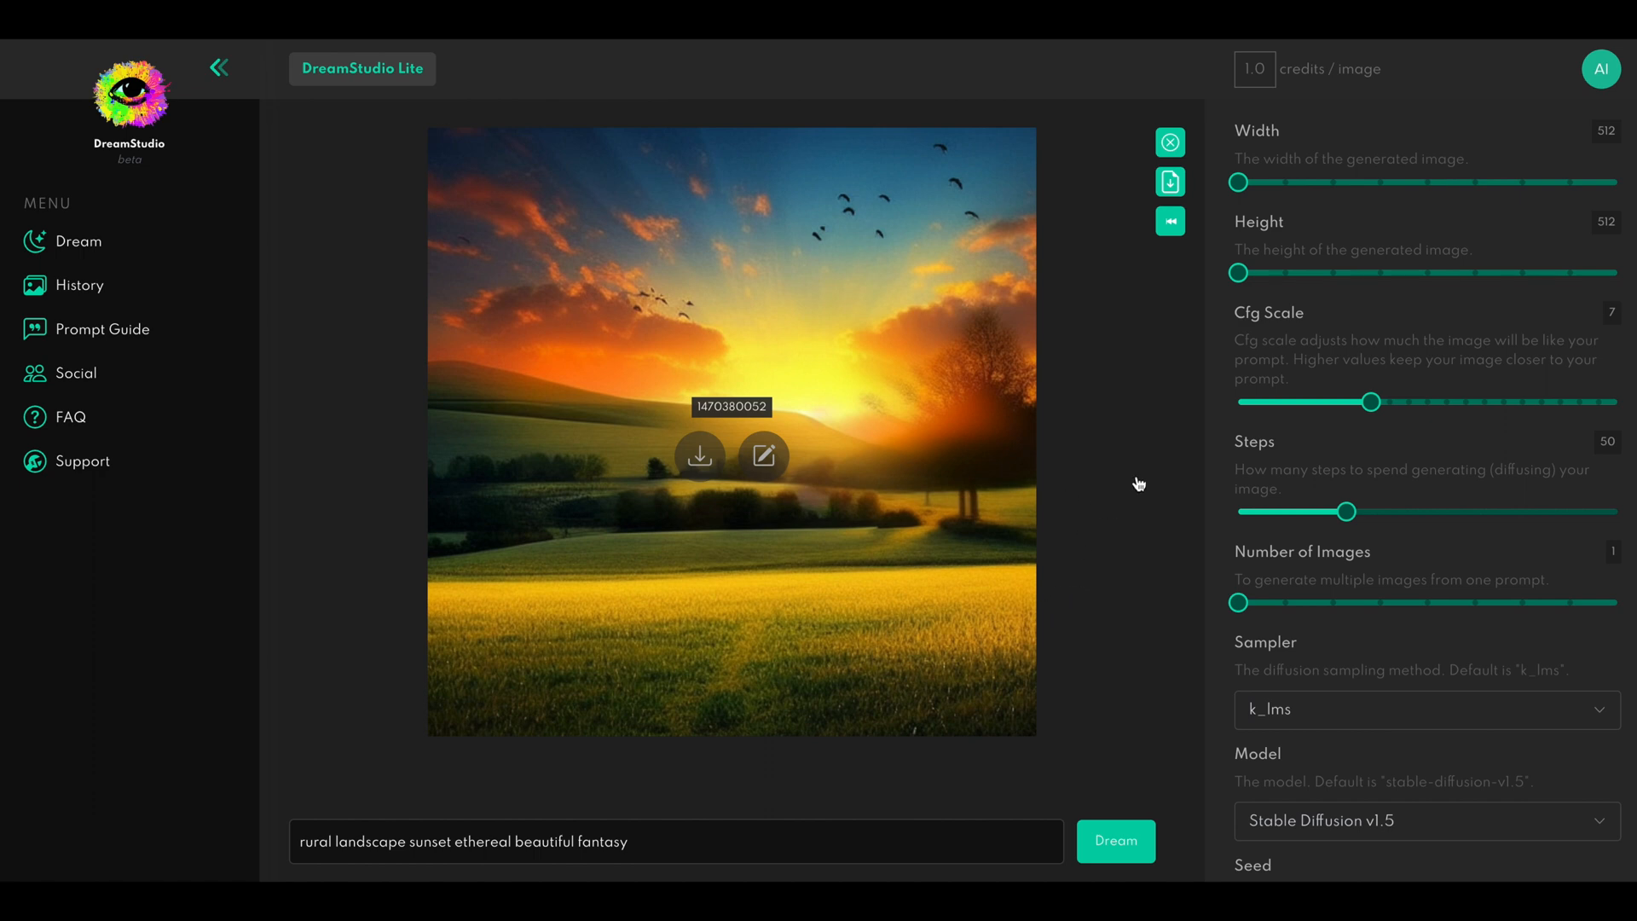
mouse_move(521, 808)
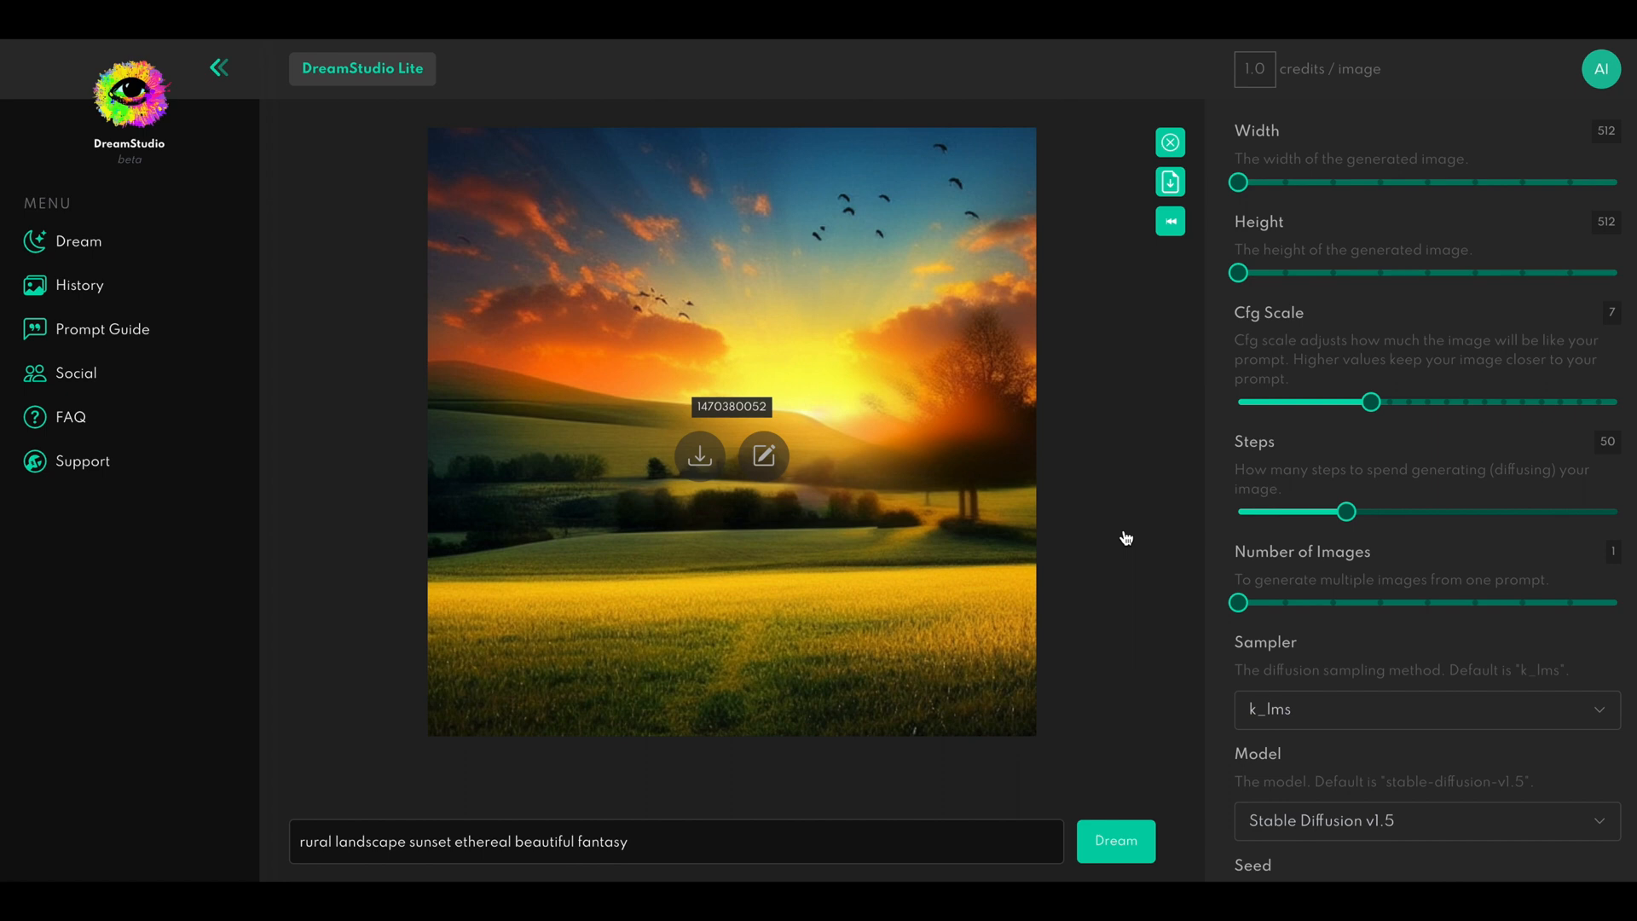
mouse_move(1122, 521)
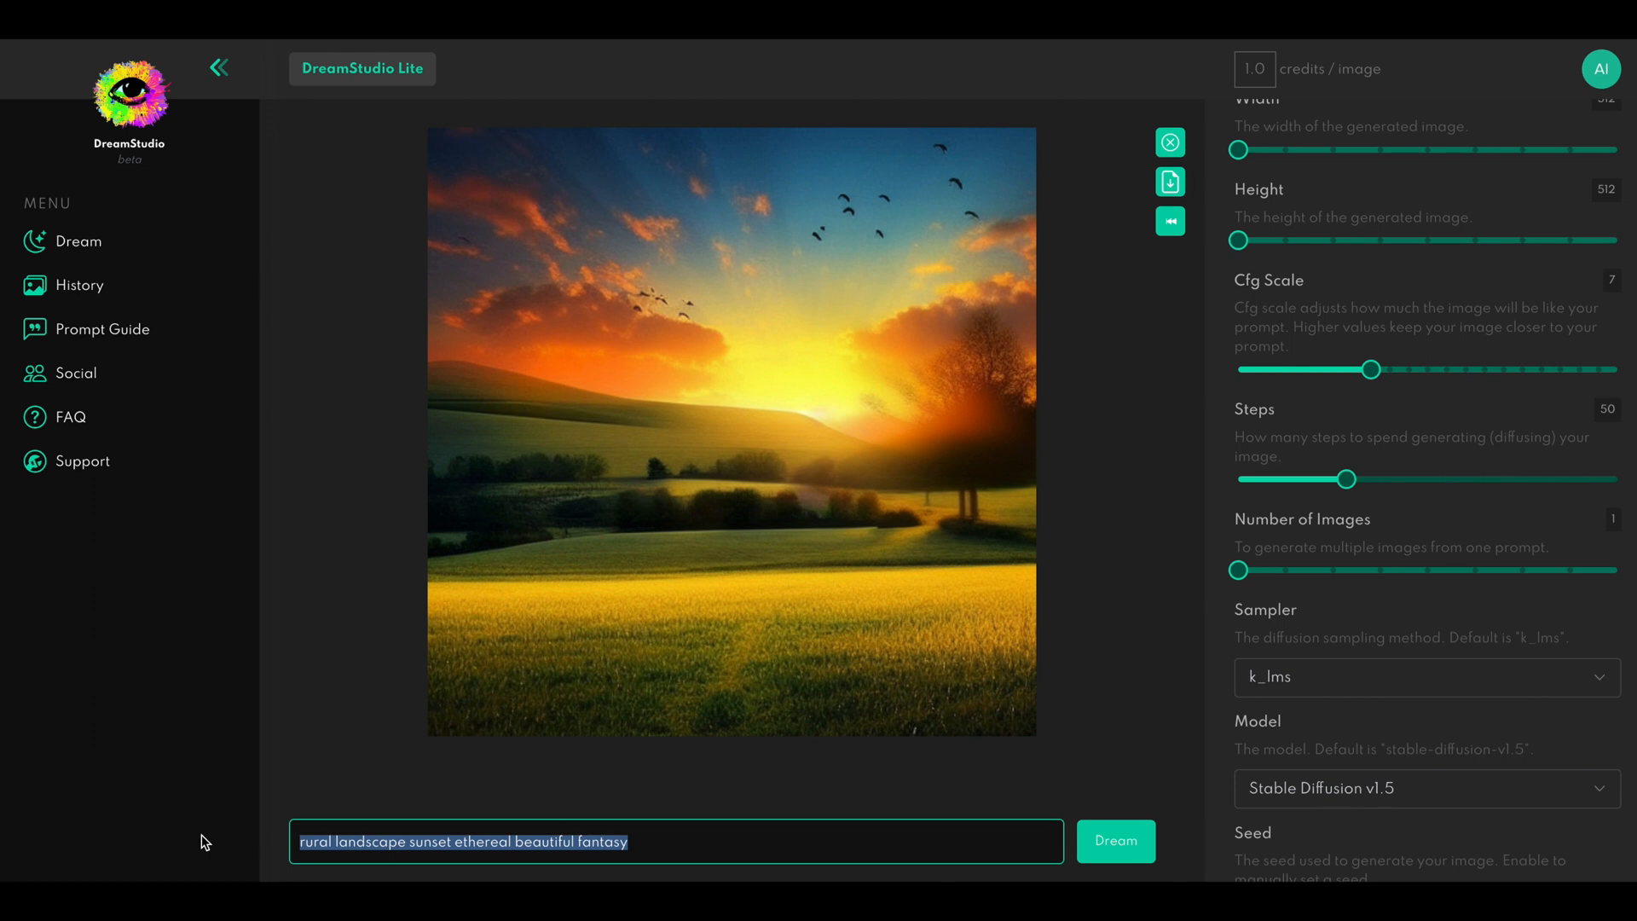
Generate the Daenerys portrait, raise Steps to 100 and add 'fantasy ethereal' to the prompt
left_click(1115, 840)
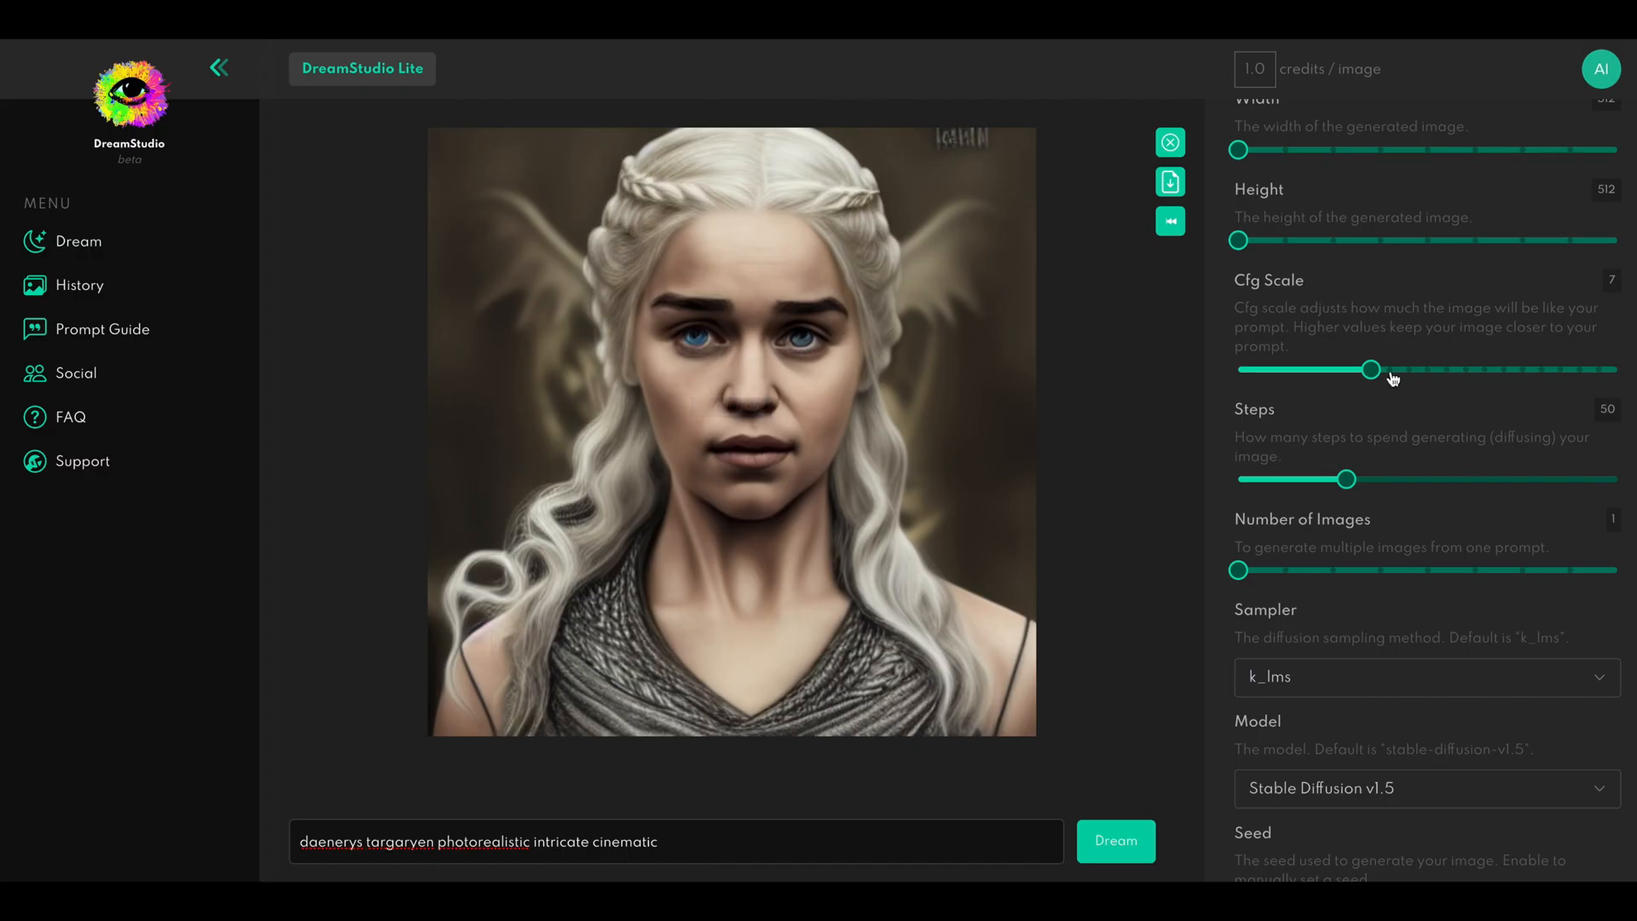
left_click_drag(1347, 479, 1494, 479)
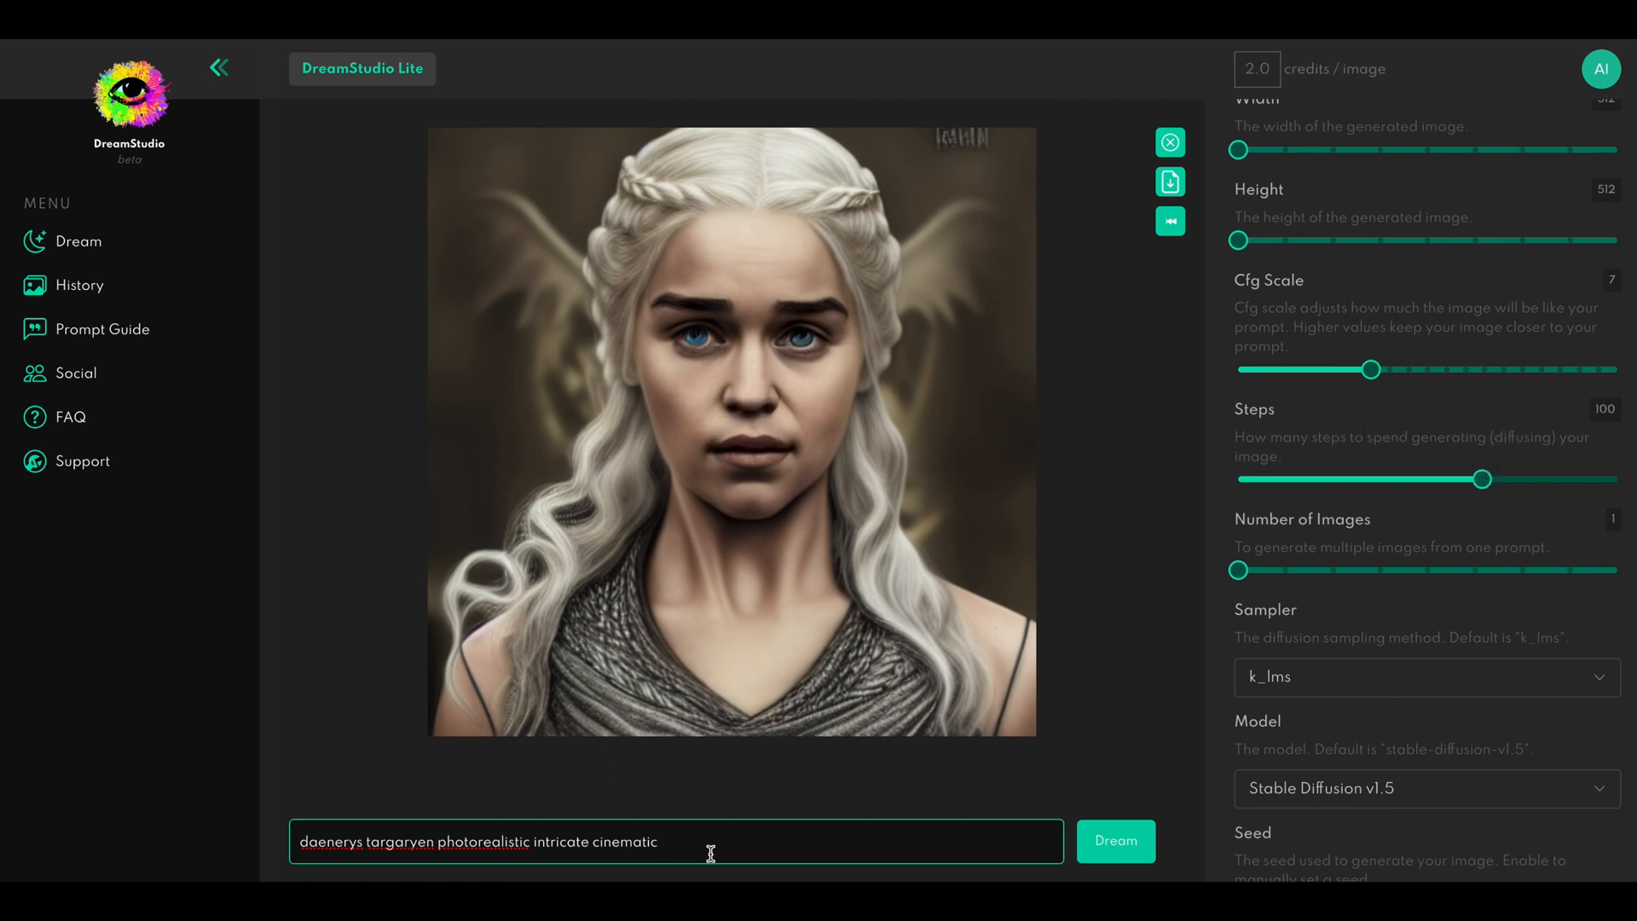
type("fantasy ehereal")
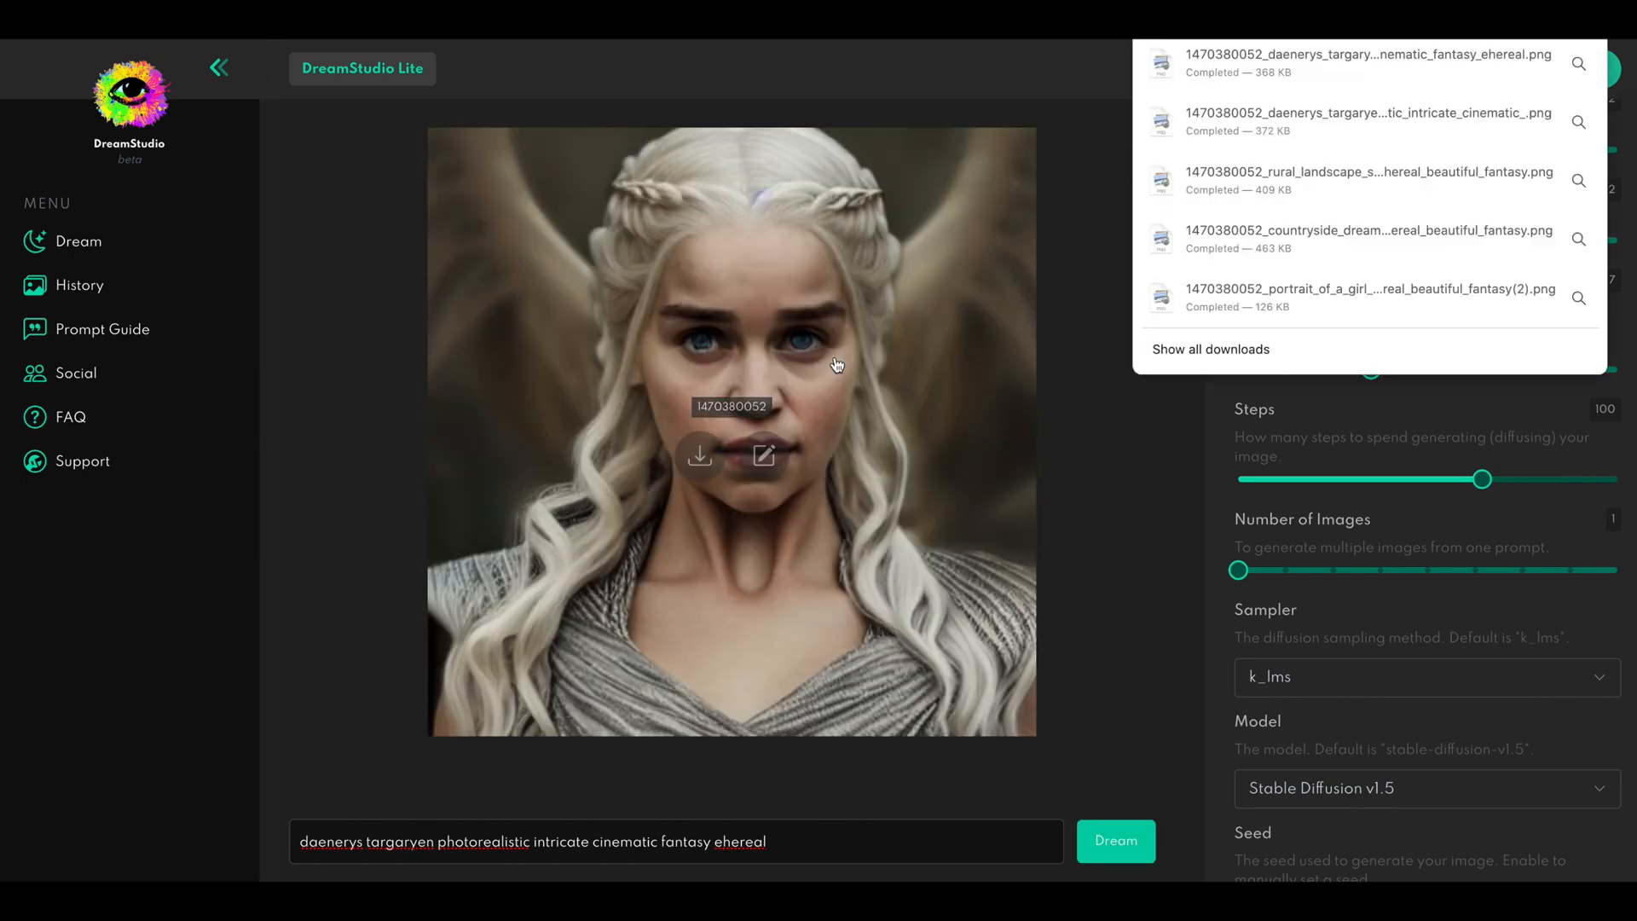
mouse_move(989, 634)
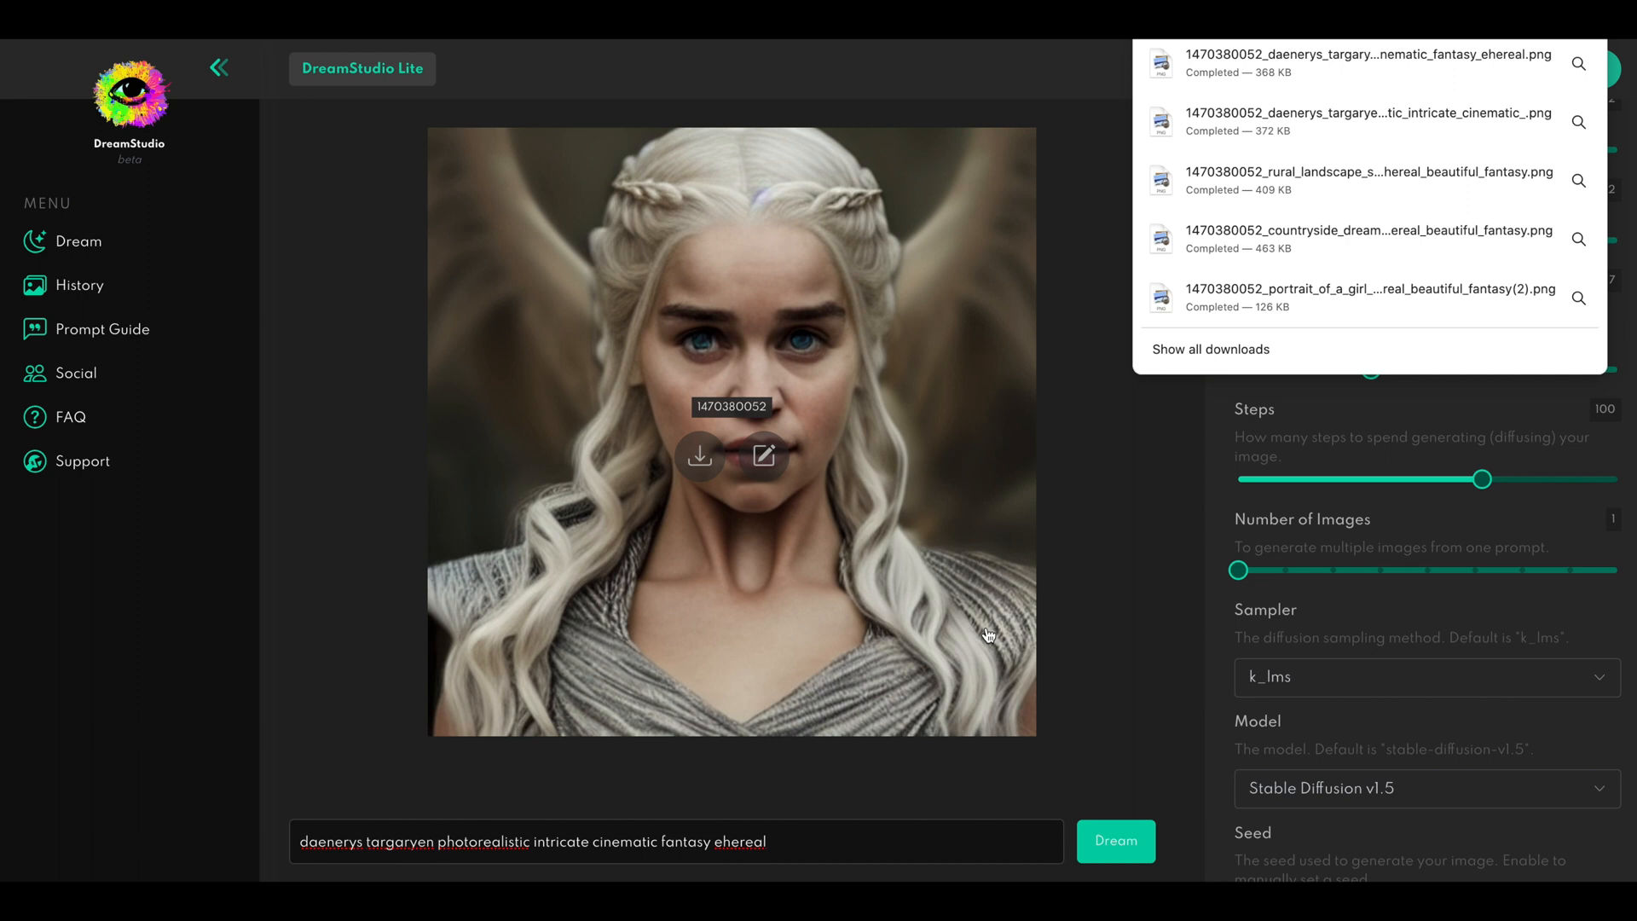
mouse_move(927, 637)
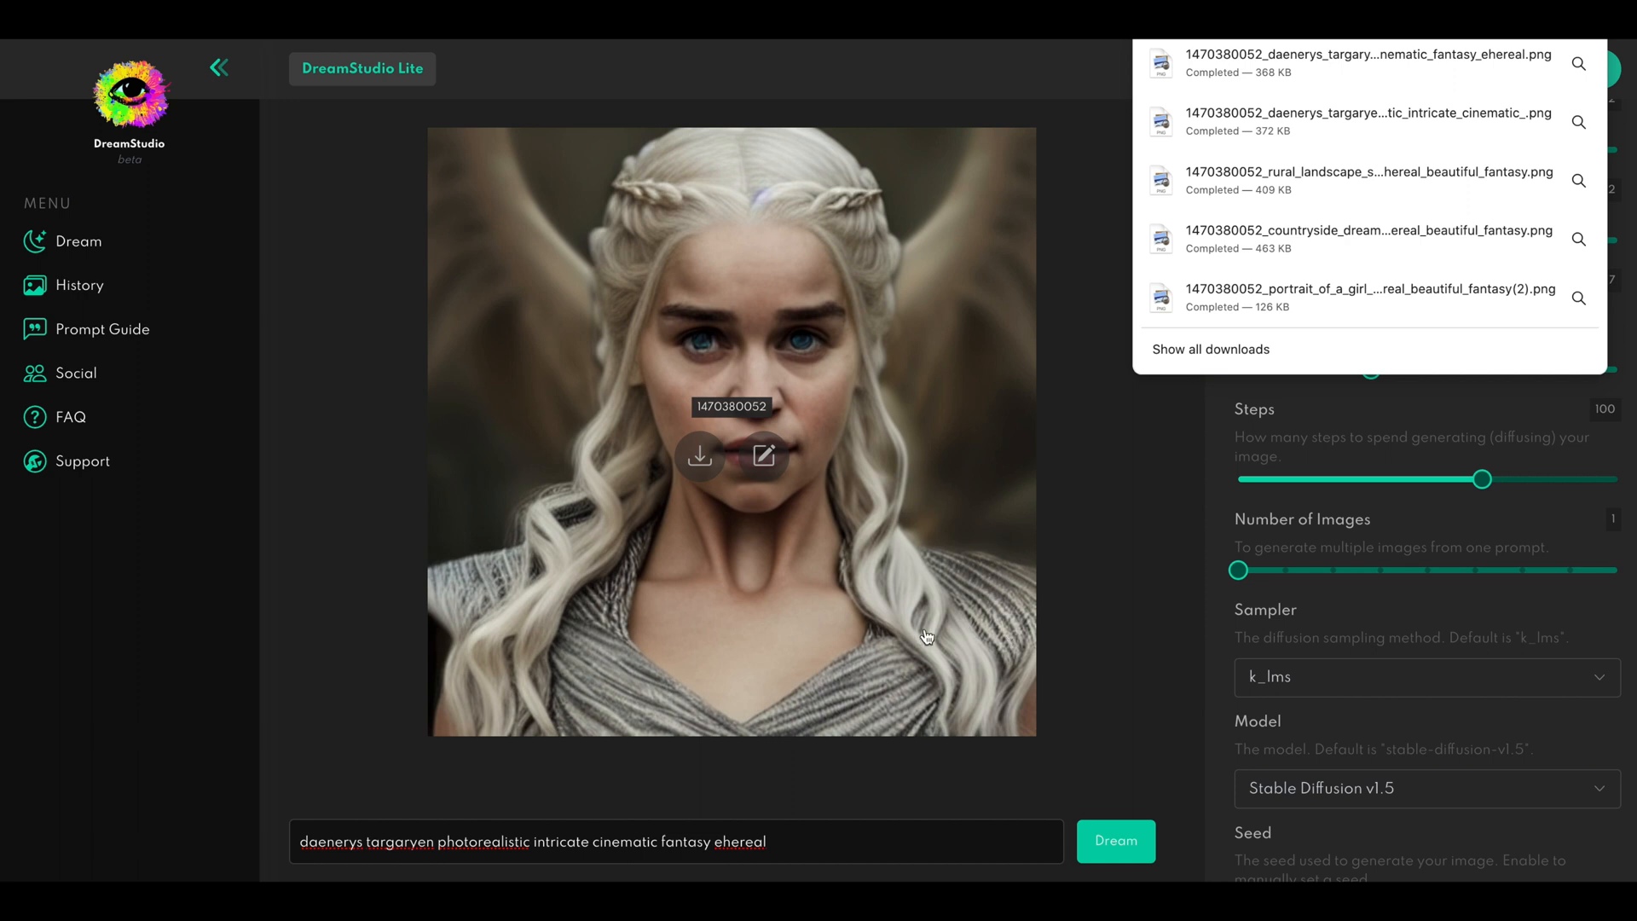
mouse_move(977, 600)
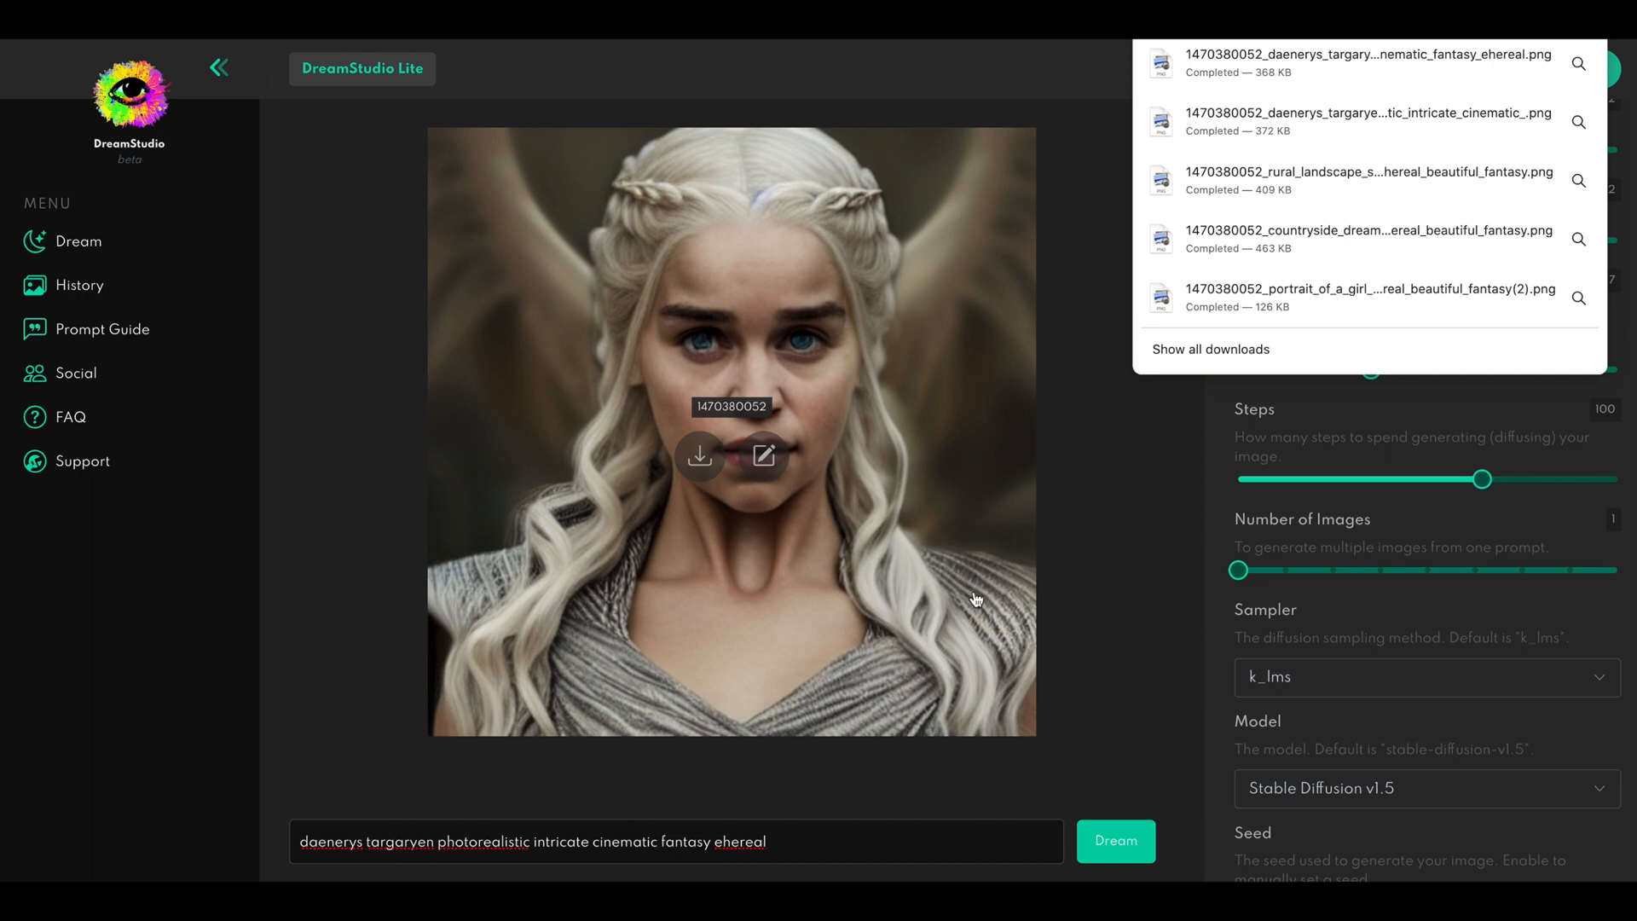
mouse_move(982, 749)
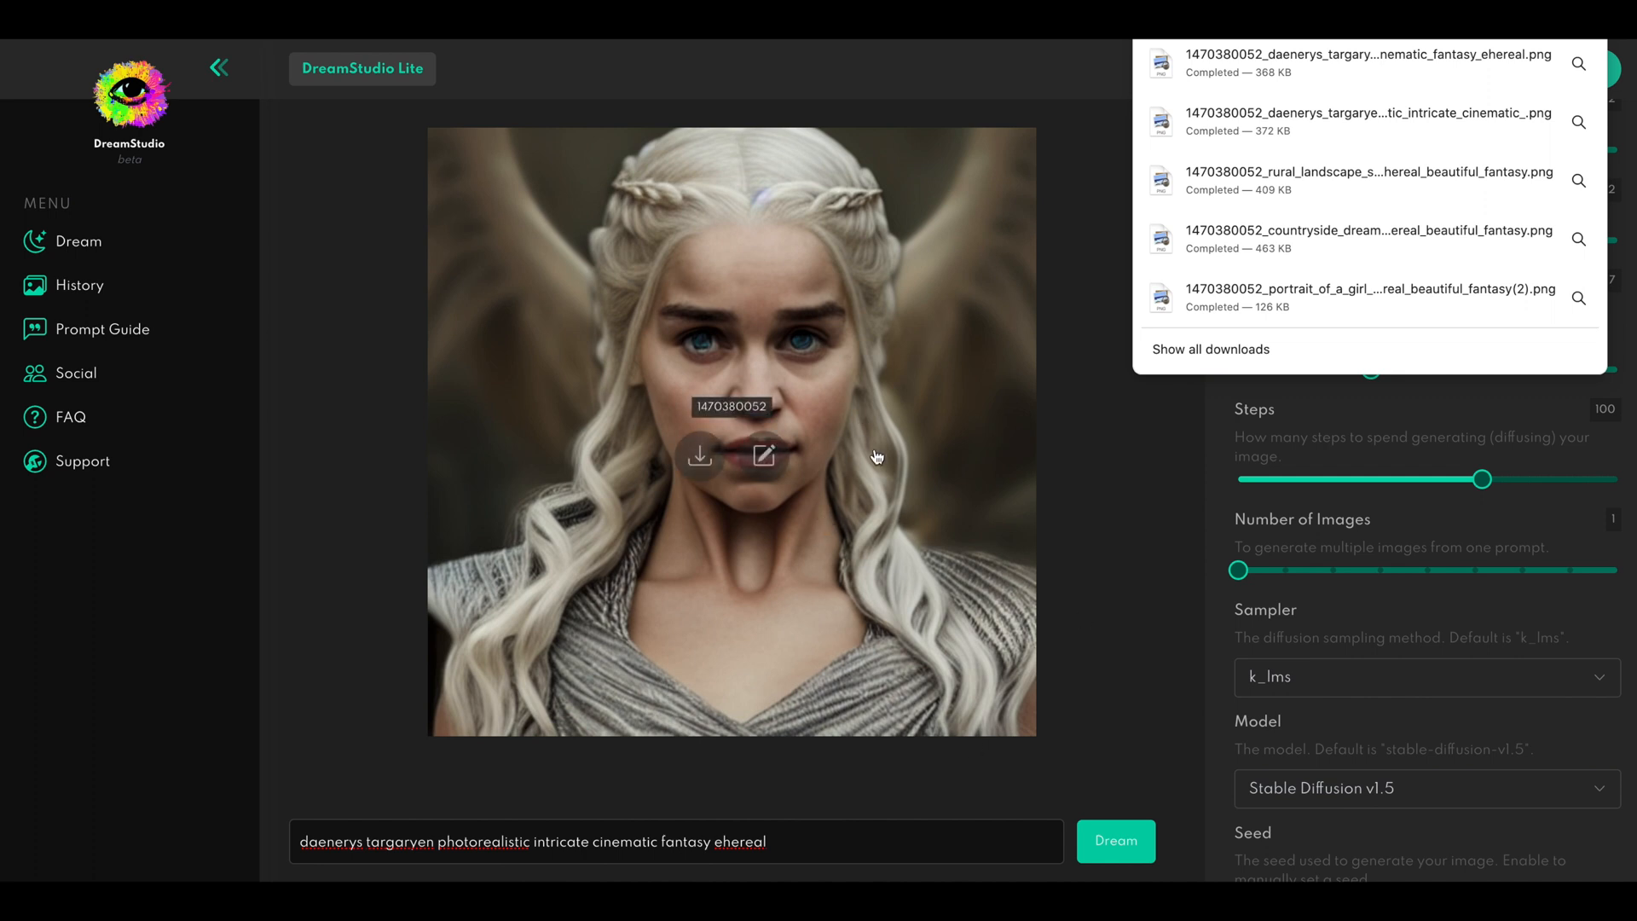
mouse_move(1010, 486)
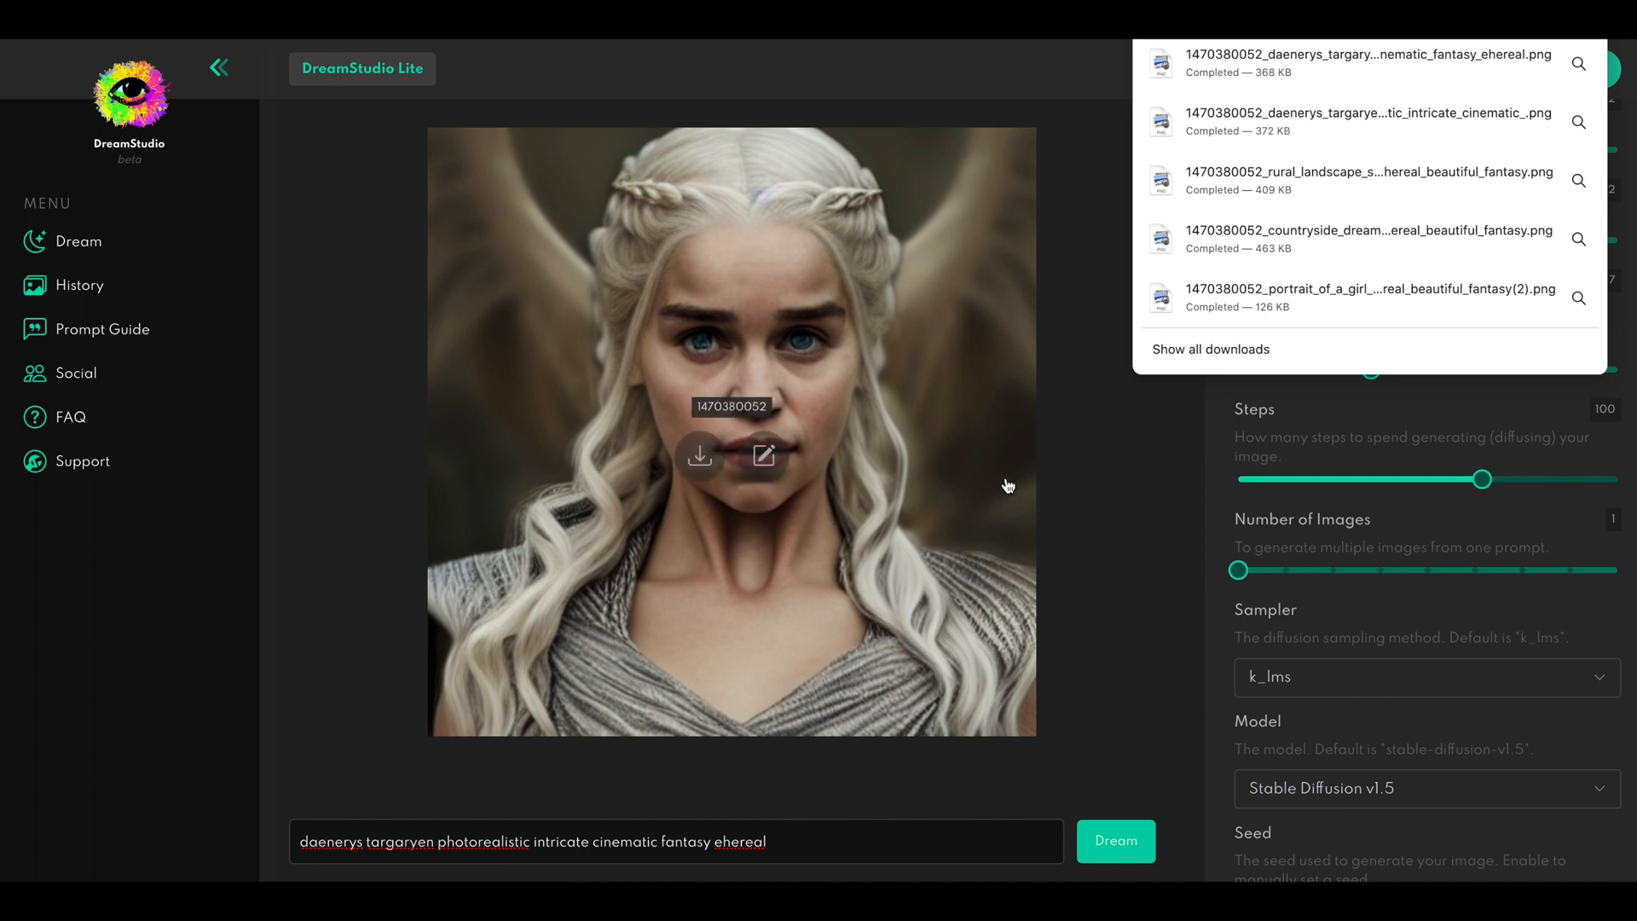
mouse_move(936, 478)
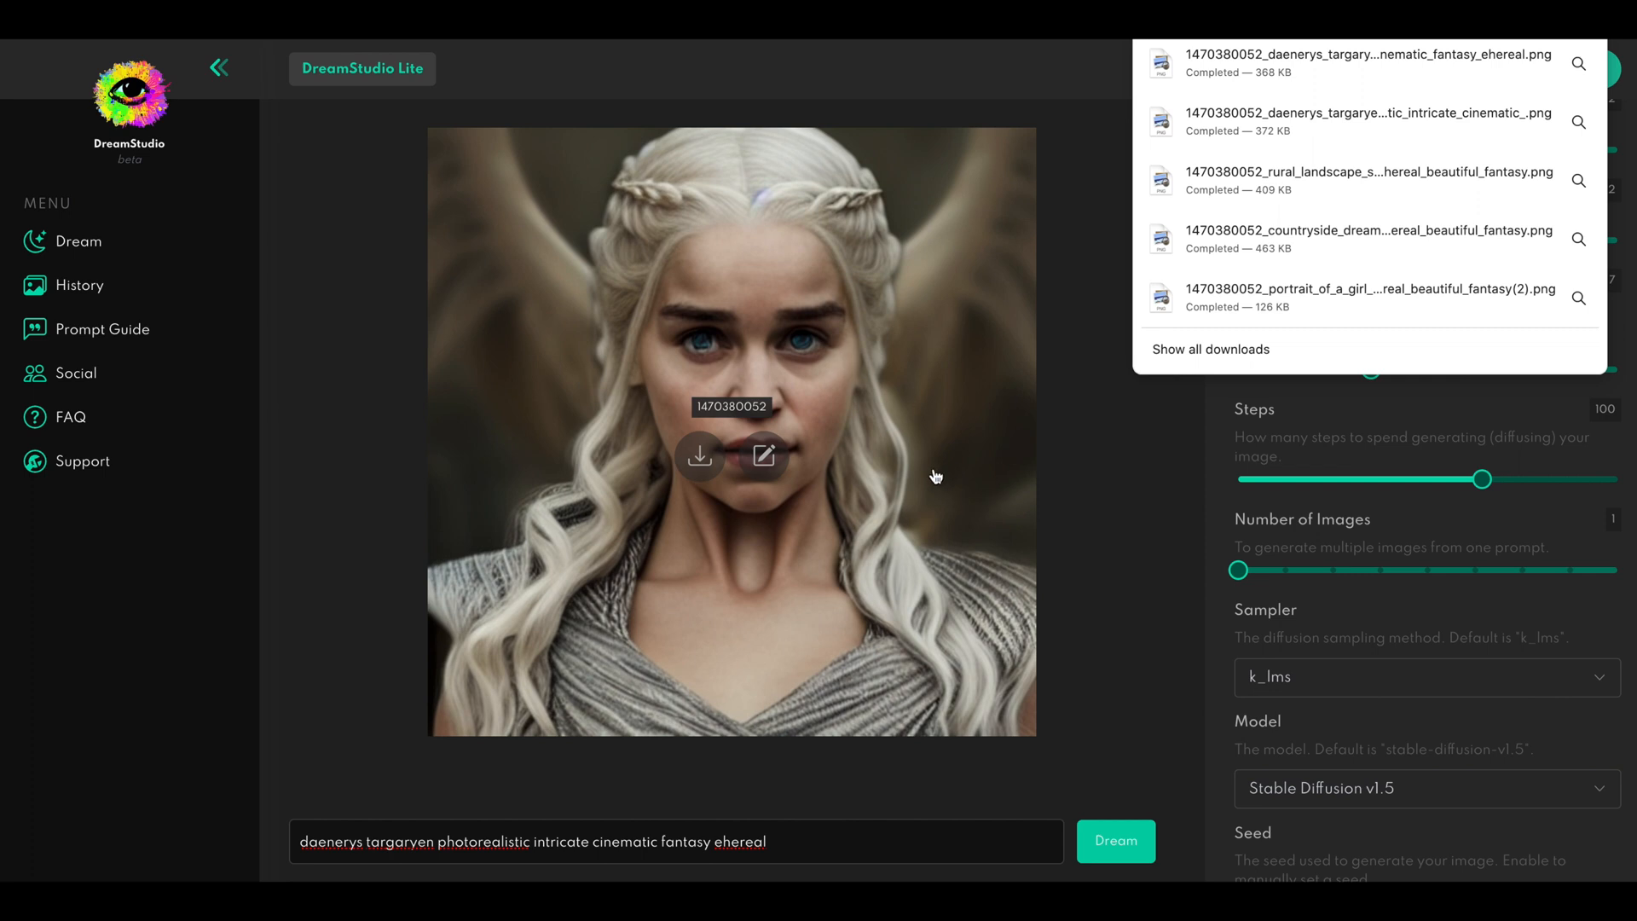
mouse_move(1105, 561)
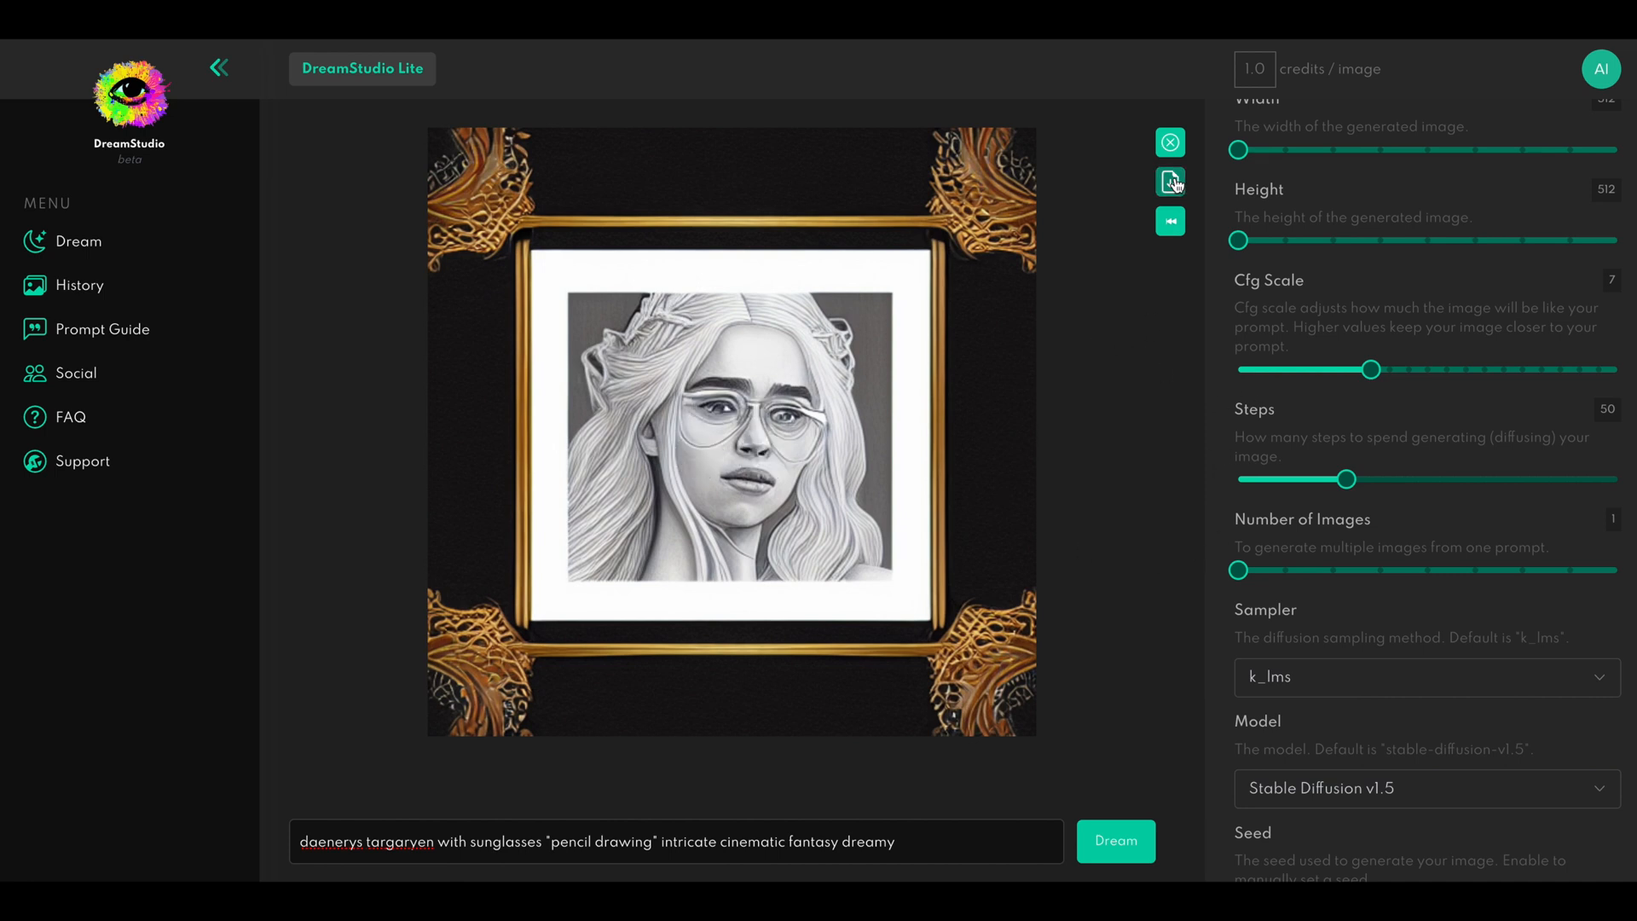
Generate the pencil-drawing Daenerys Targaryen portrait
left_click(1115, 840)
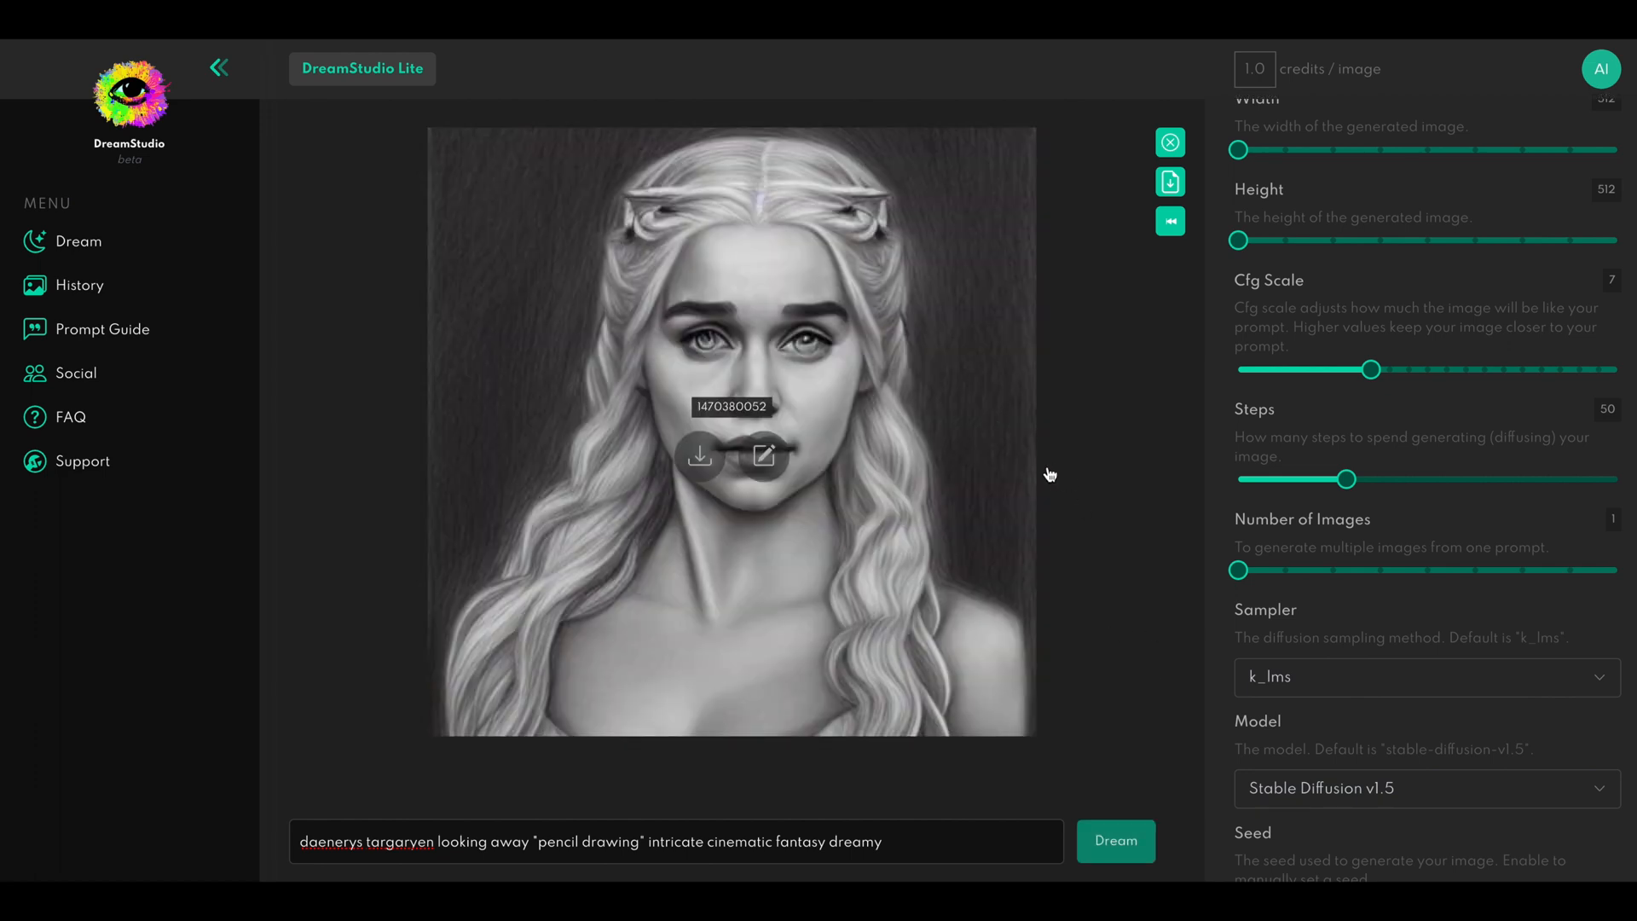
mouse_move(644, 316)
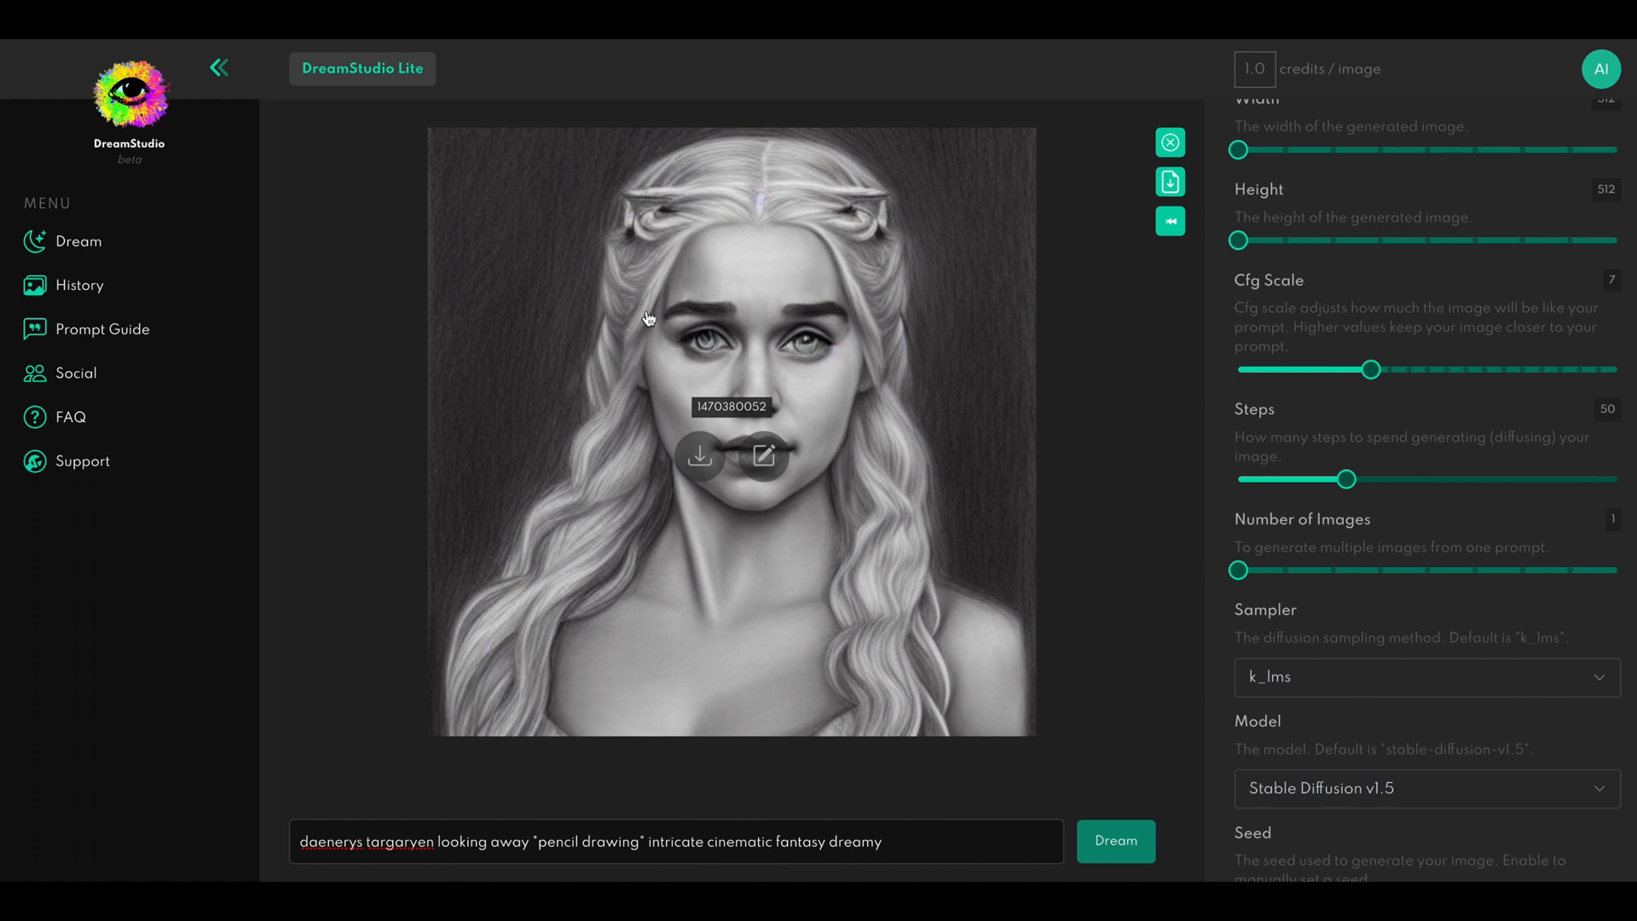
mouse_move(959, 543)
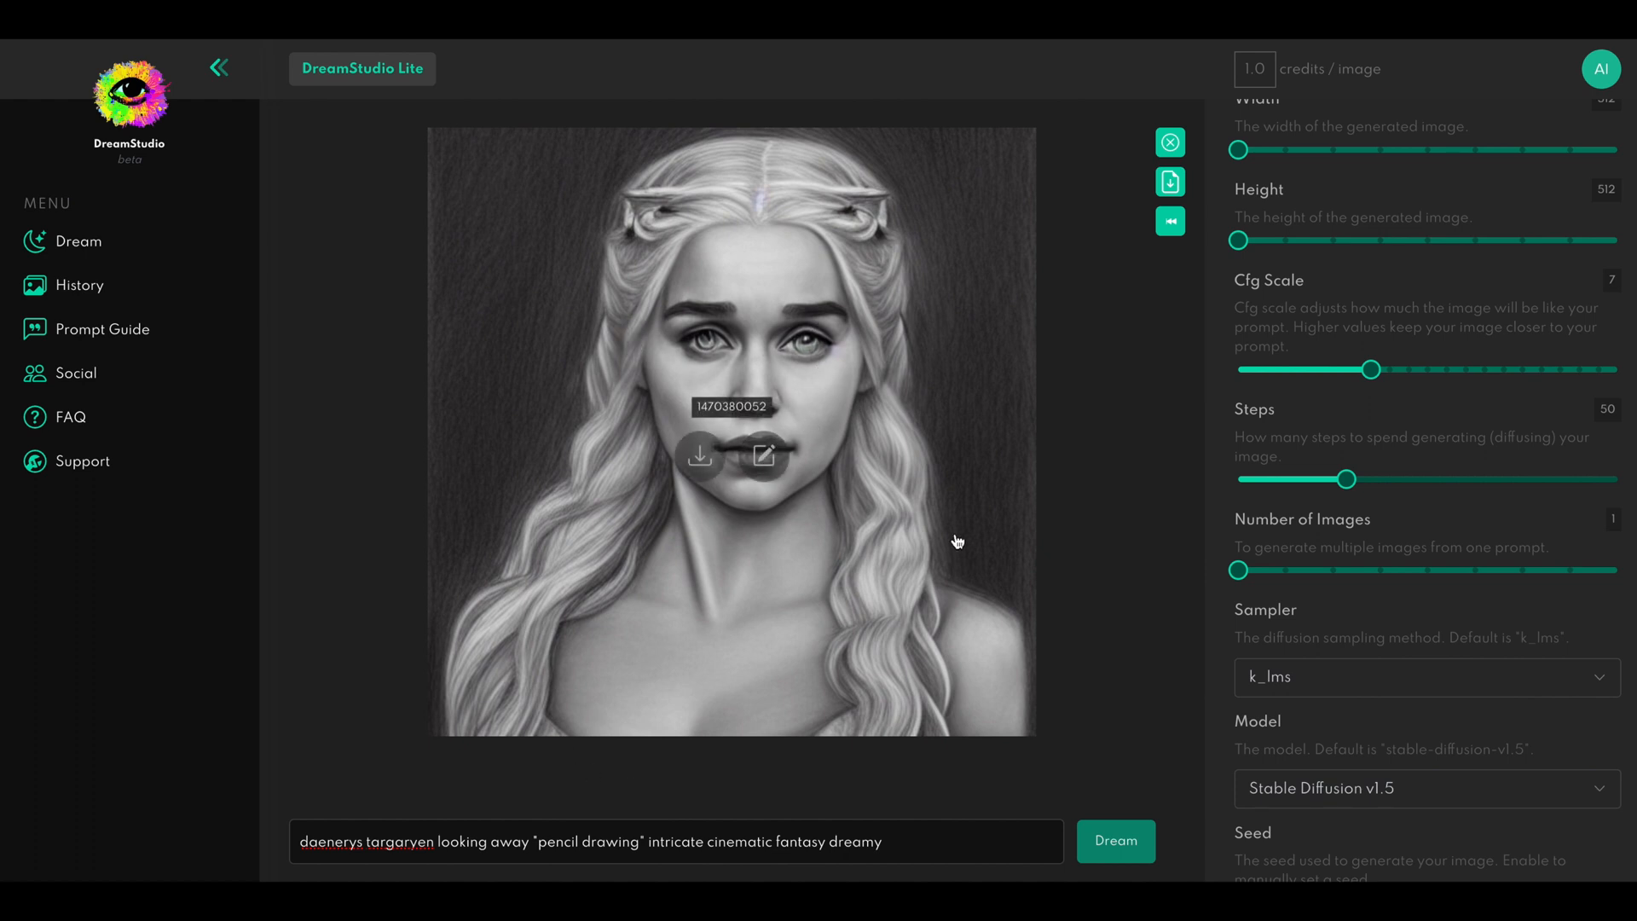